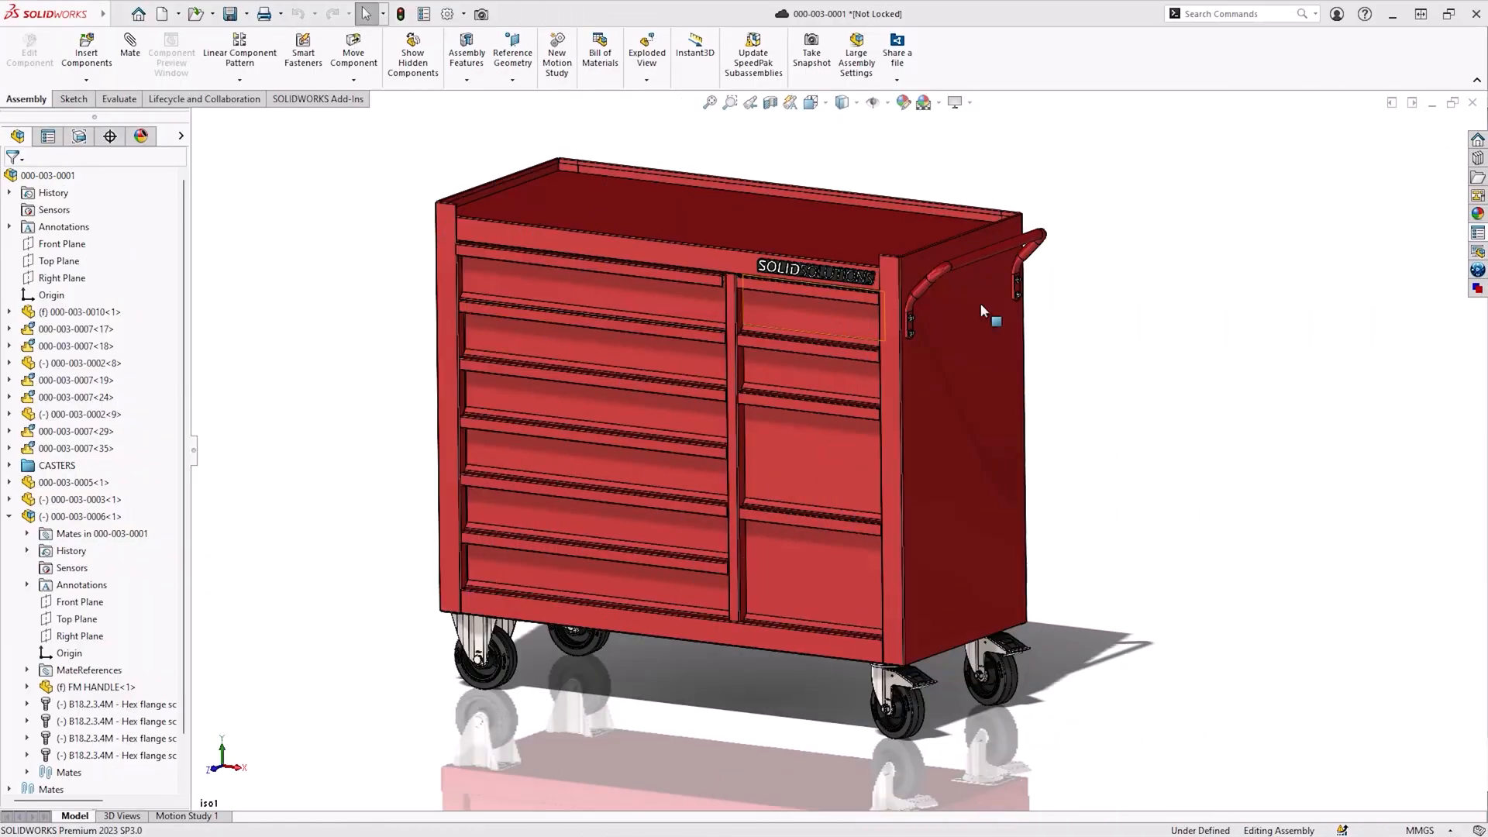
Open the handle part and show its Custom Properties tab.
right_click(949, 265)
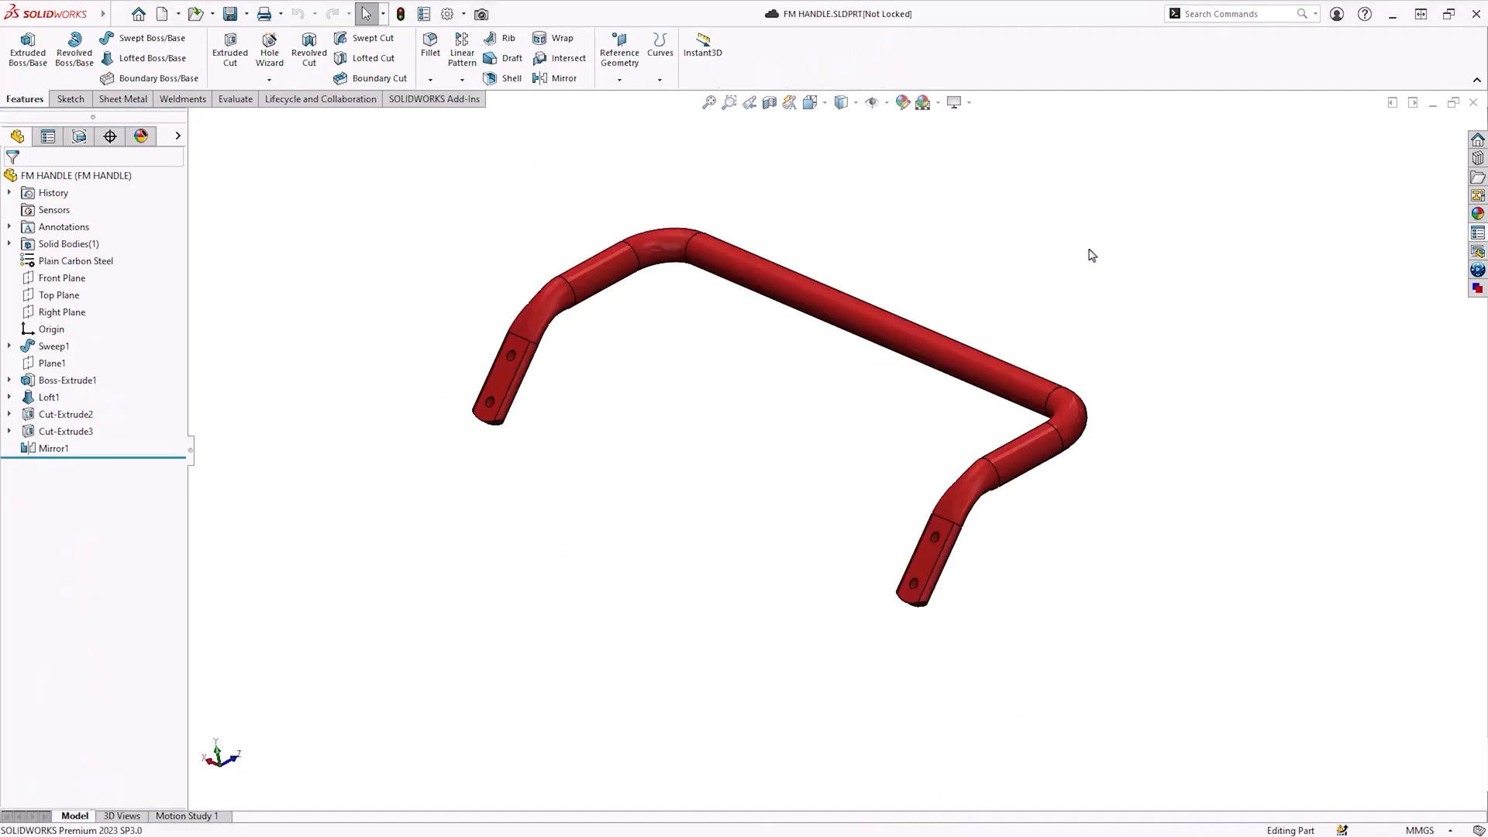
mouse_move(1479, 245)
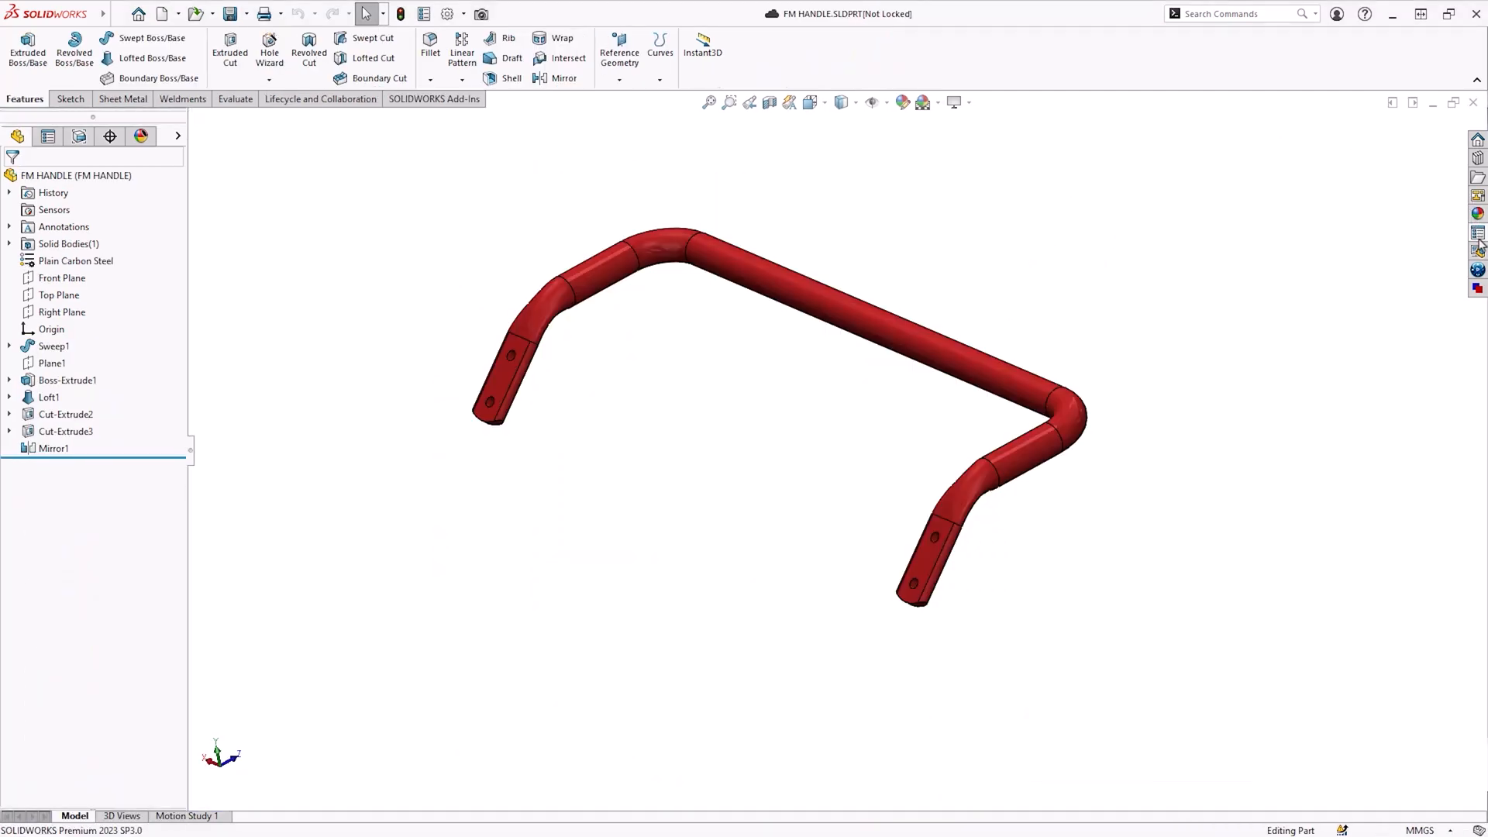
left_click(1477, 251)
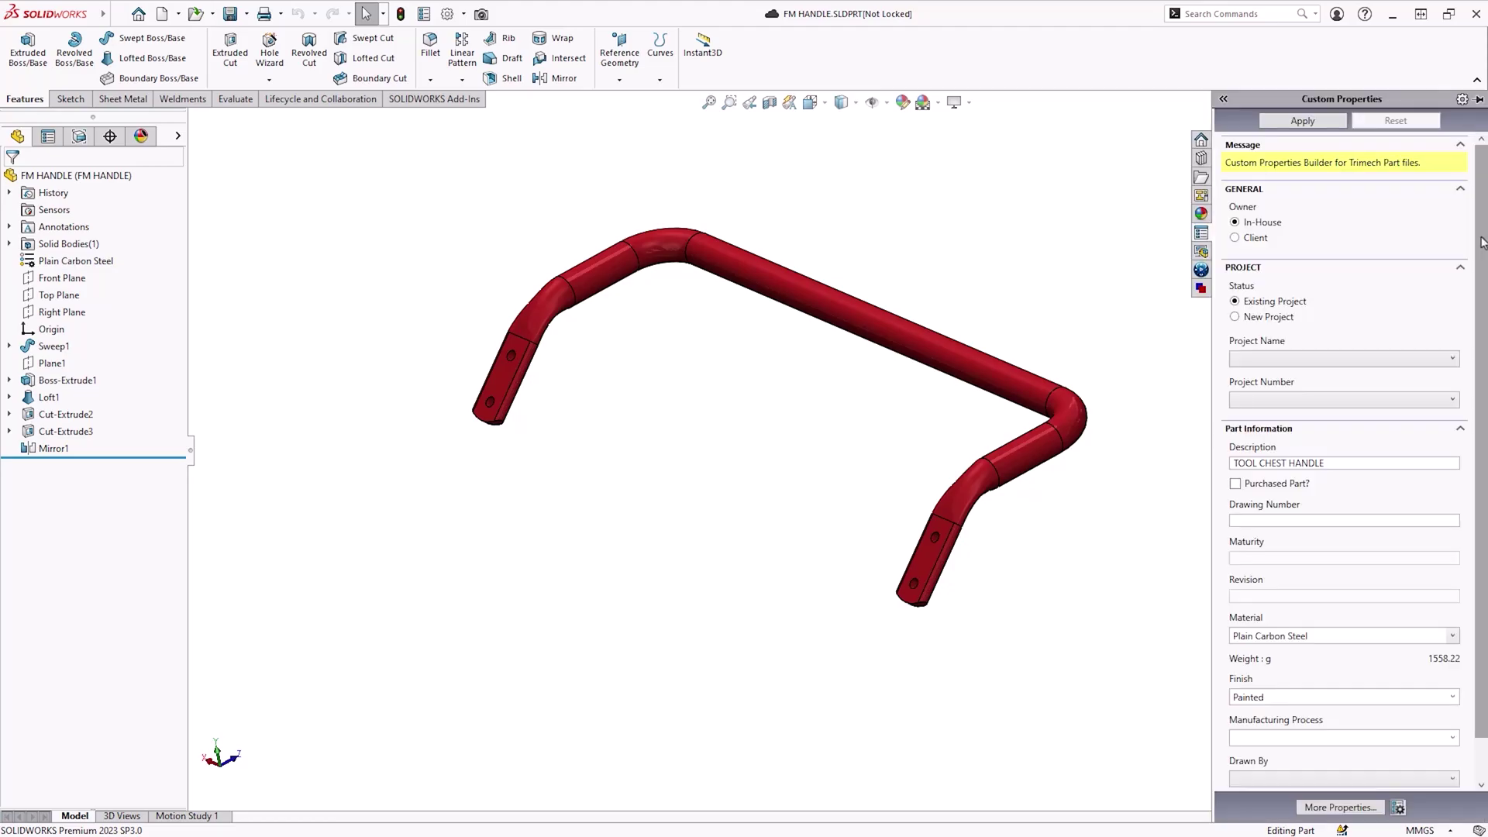
mouse_move(1352, 557)
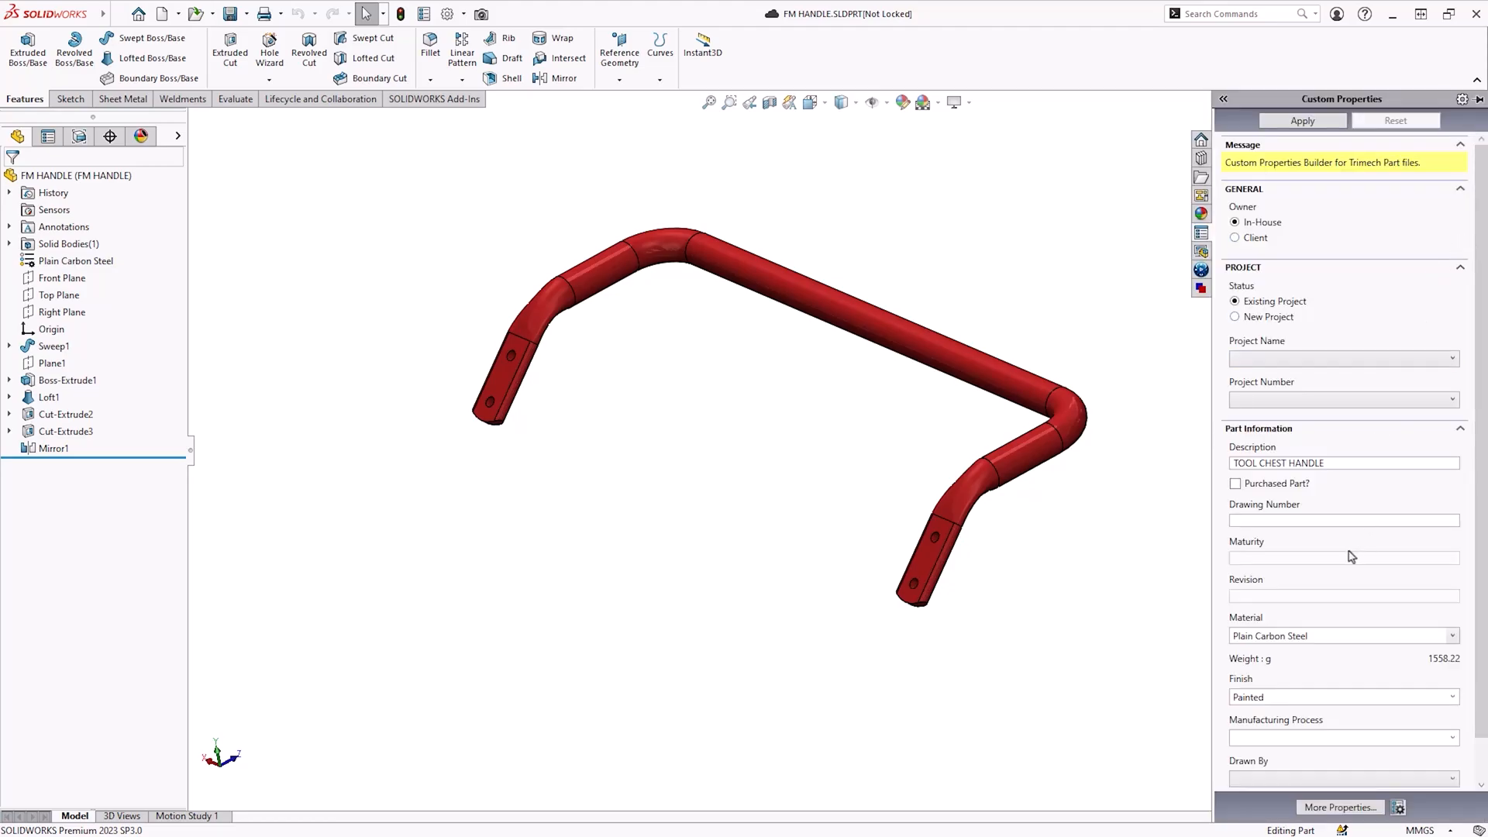
mouse_move(1299, 764)
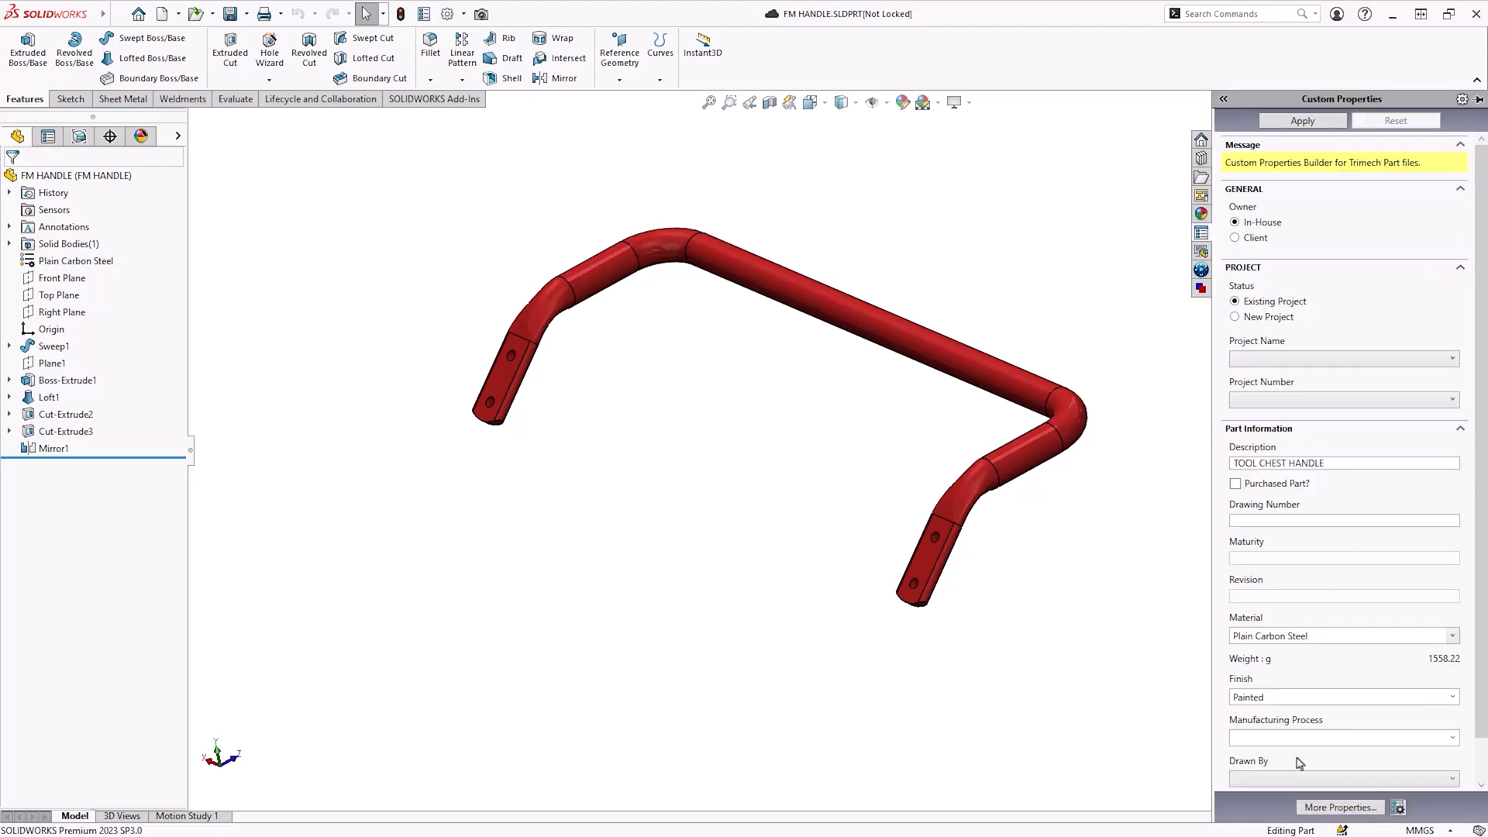
Set Manufacturing Process Formed, Drawing Number 4534534, Drawn By STU, and apply.
left_click(1449, 738)
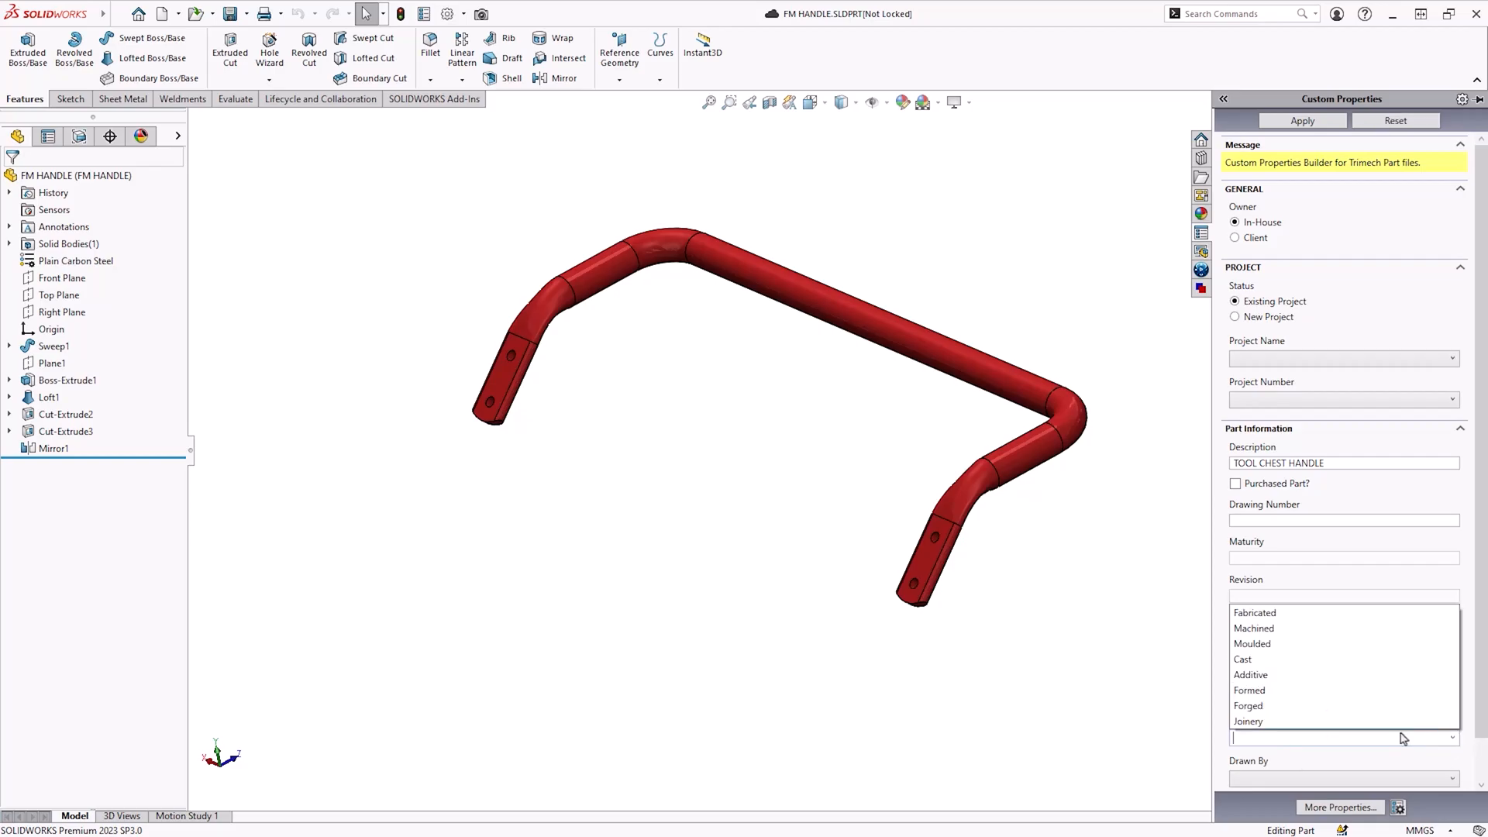
mouse_move(1269, 660)
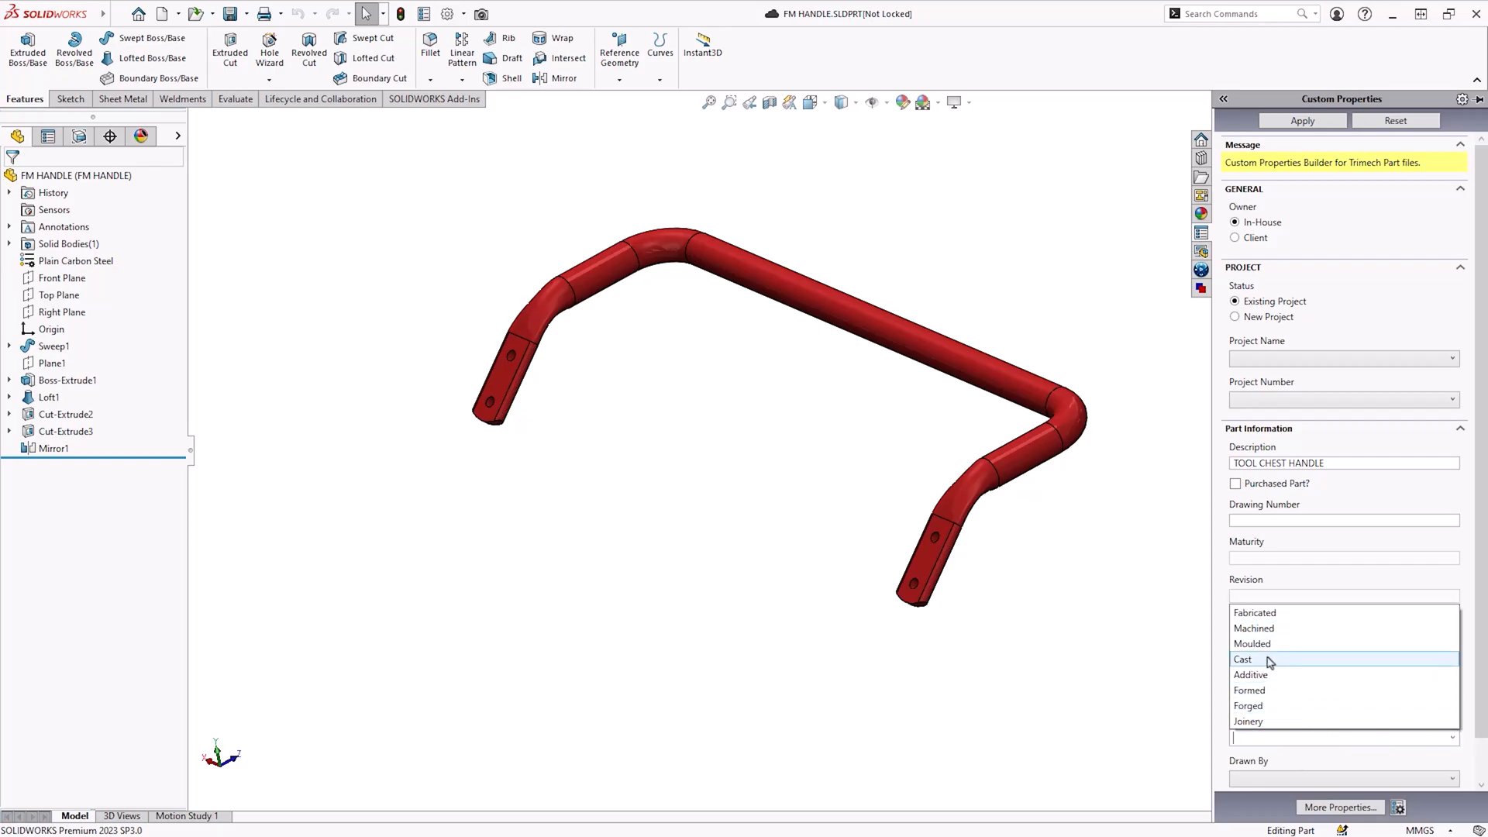
left_click(1250, 690)
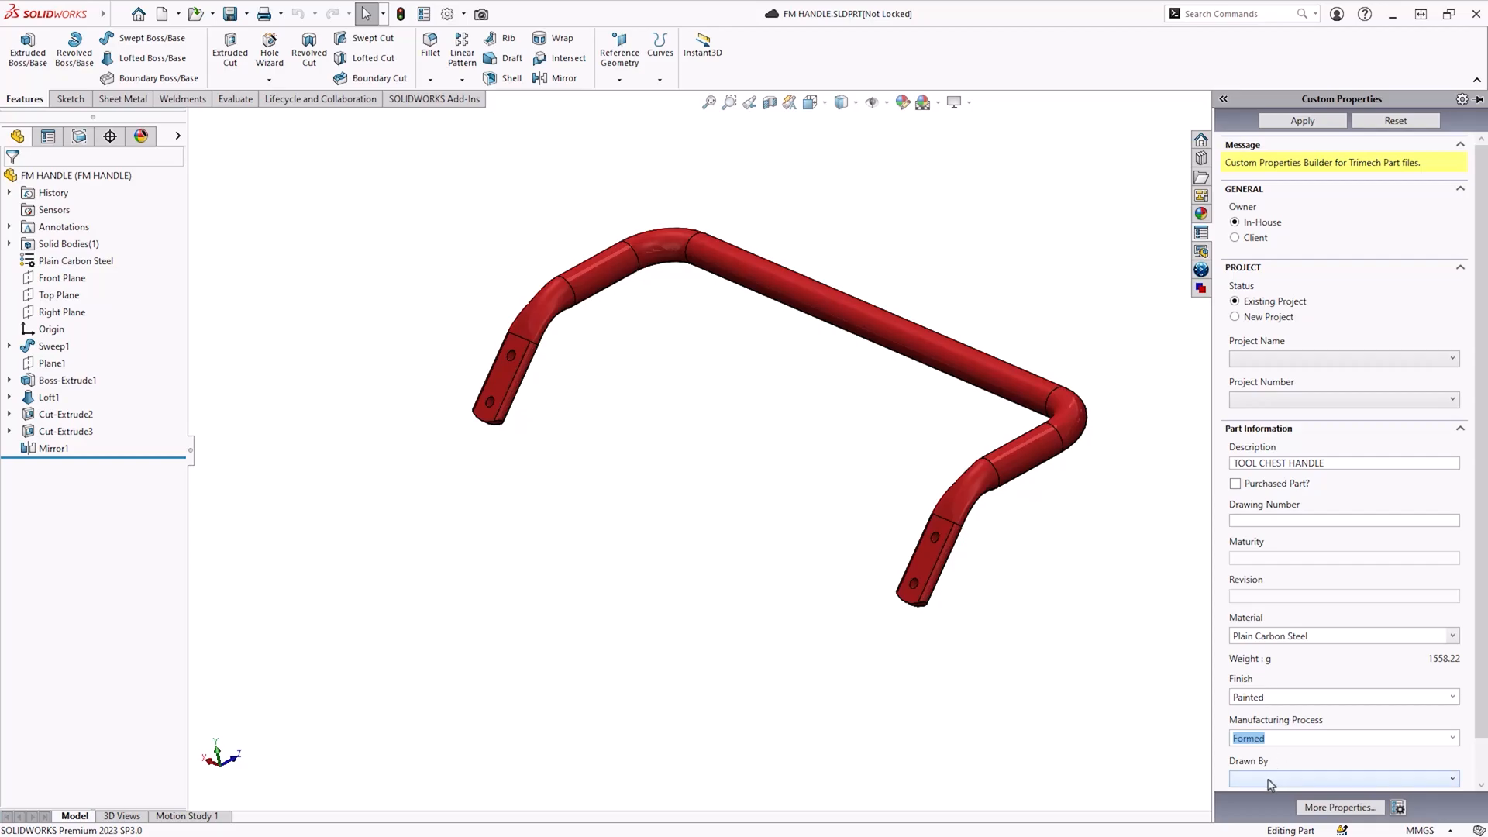
left_click(1342, 521)
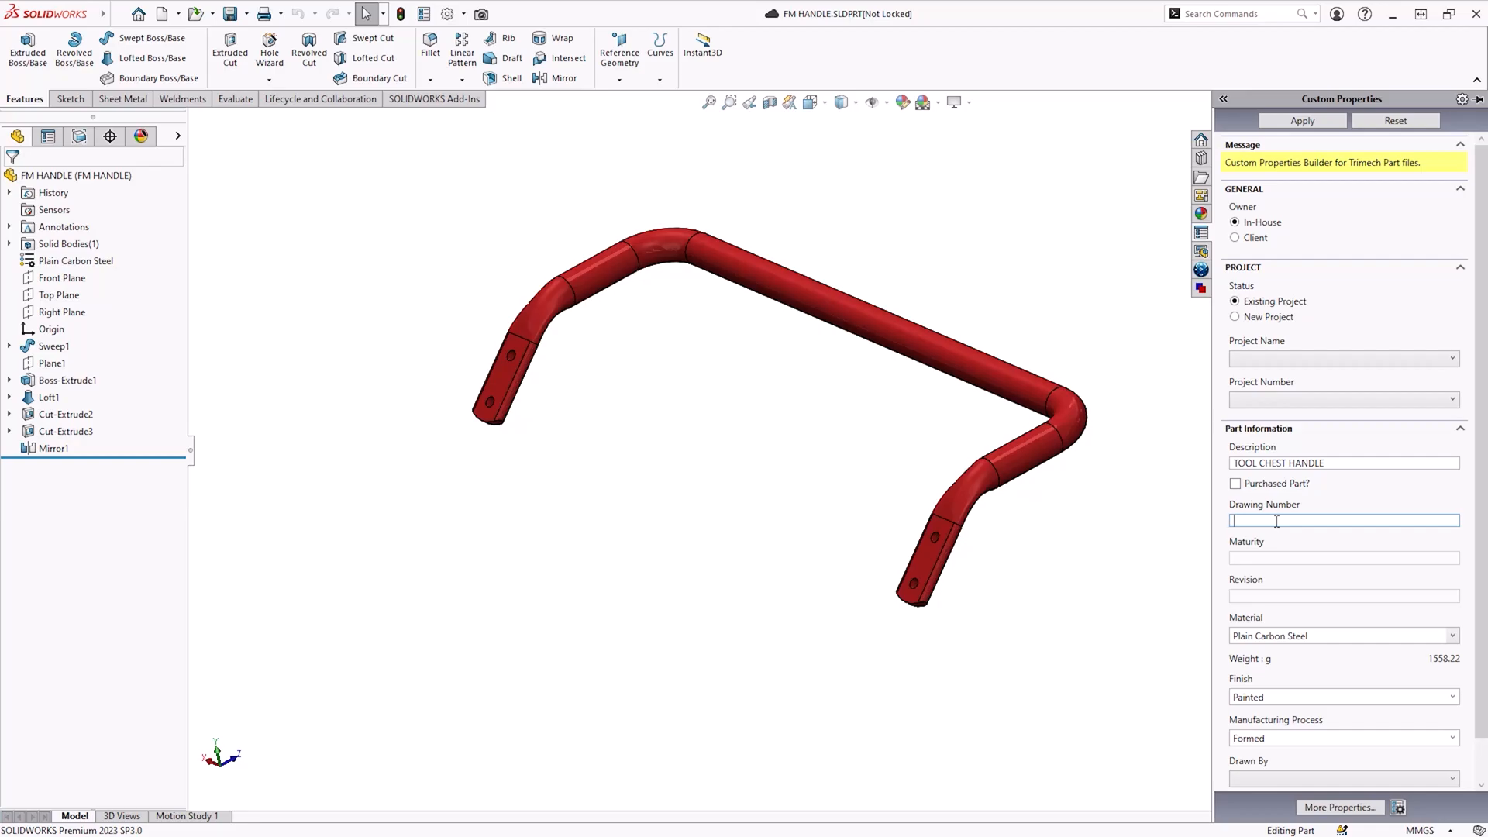
type("4534534")
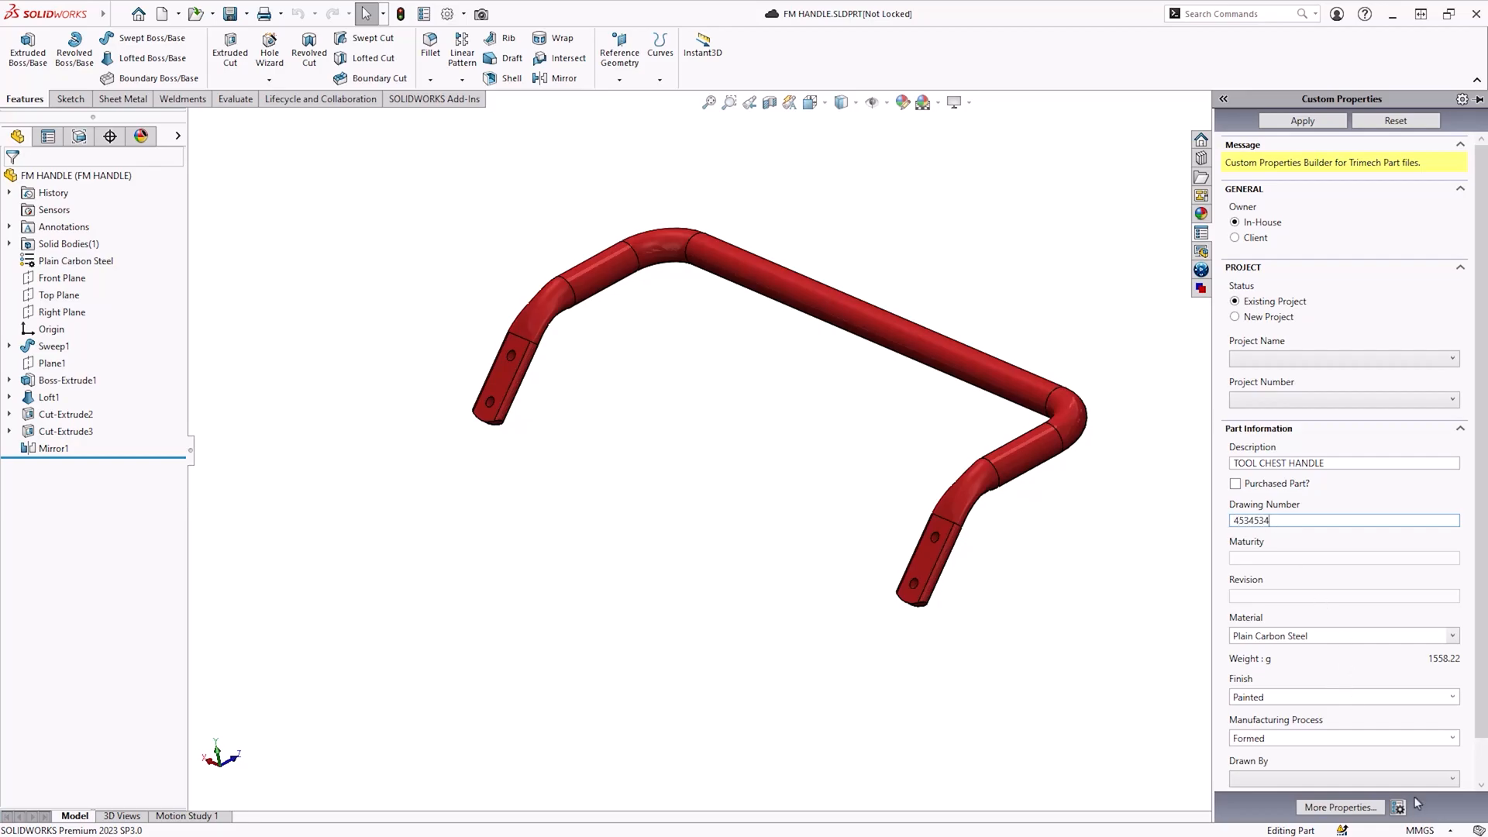
left_click(1451, 778)
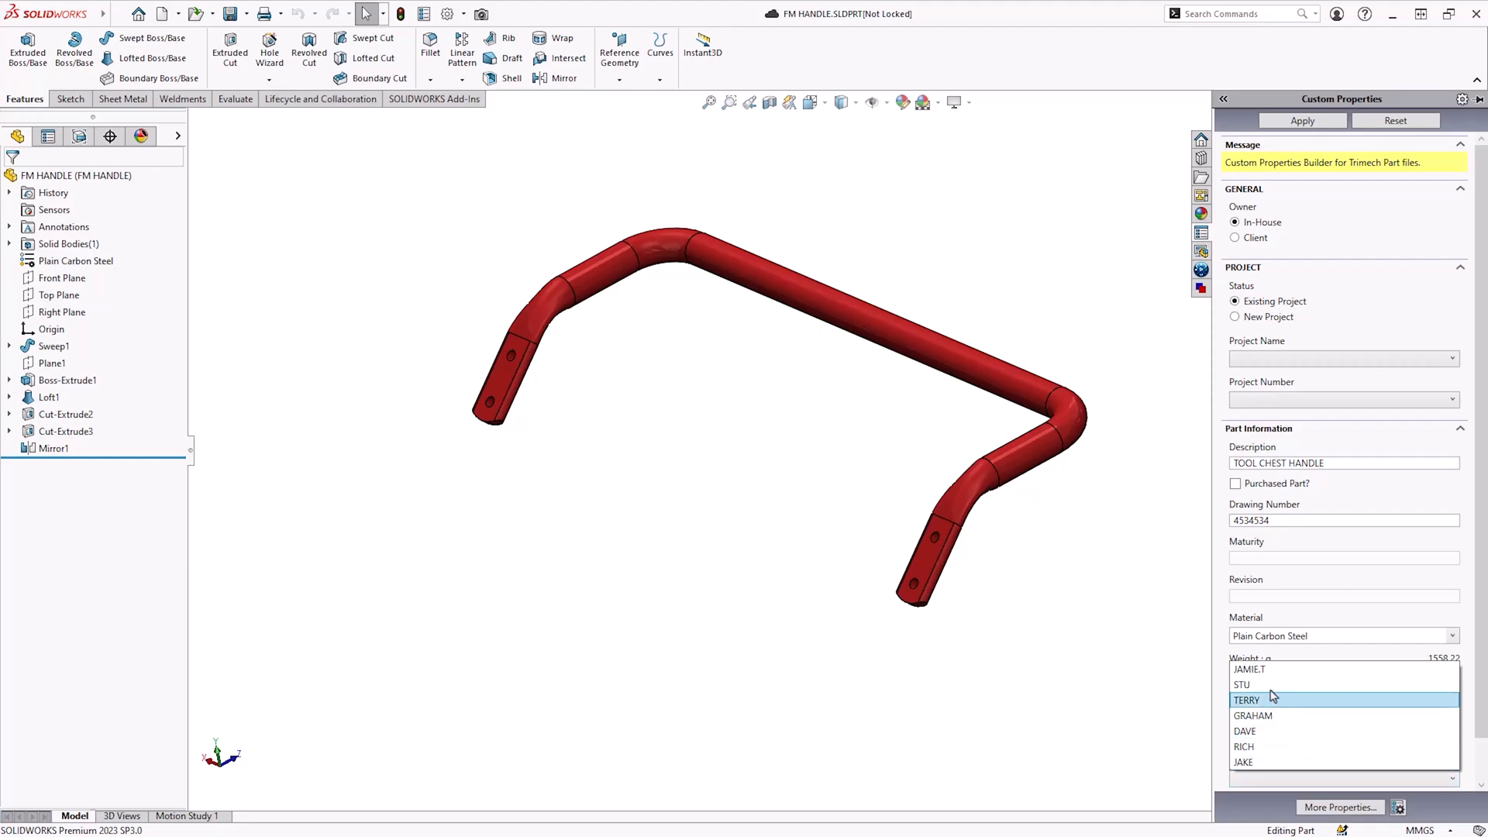
left_click(1244, 684)
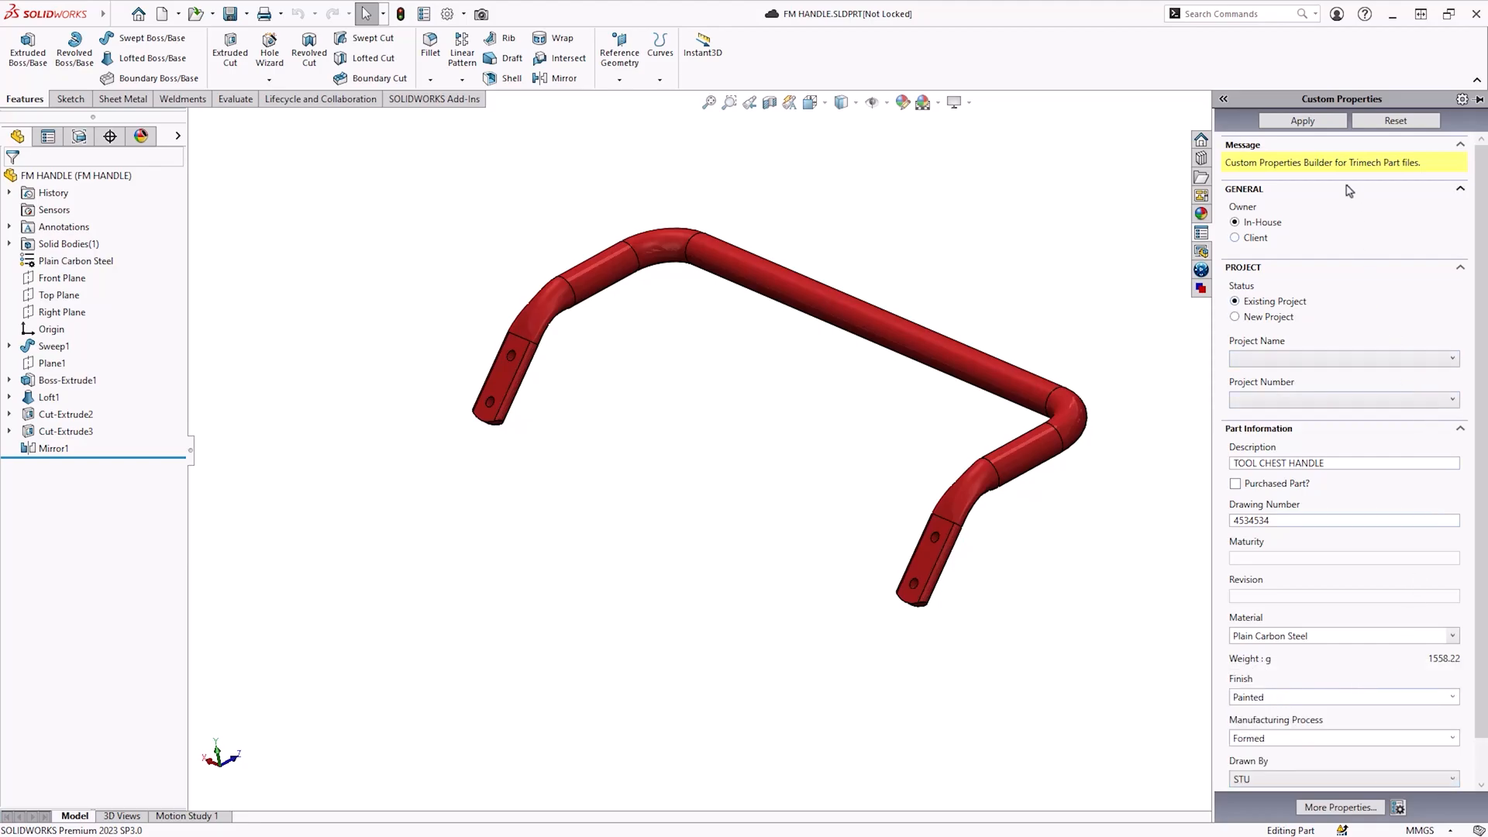
left_click(1302, 121)
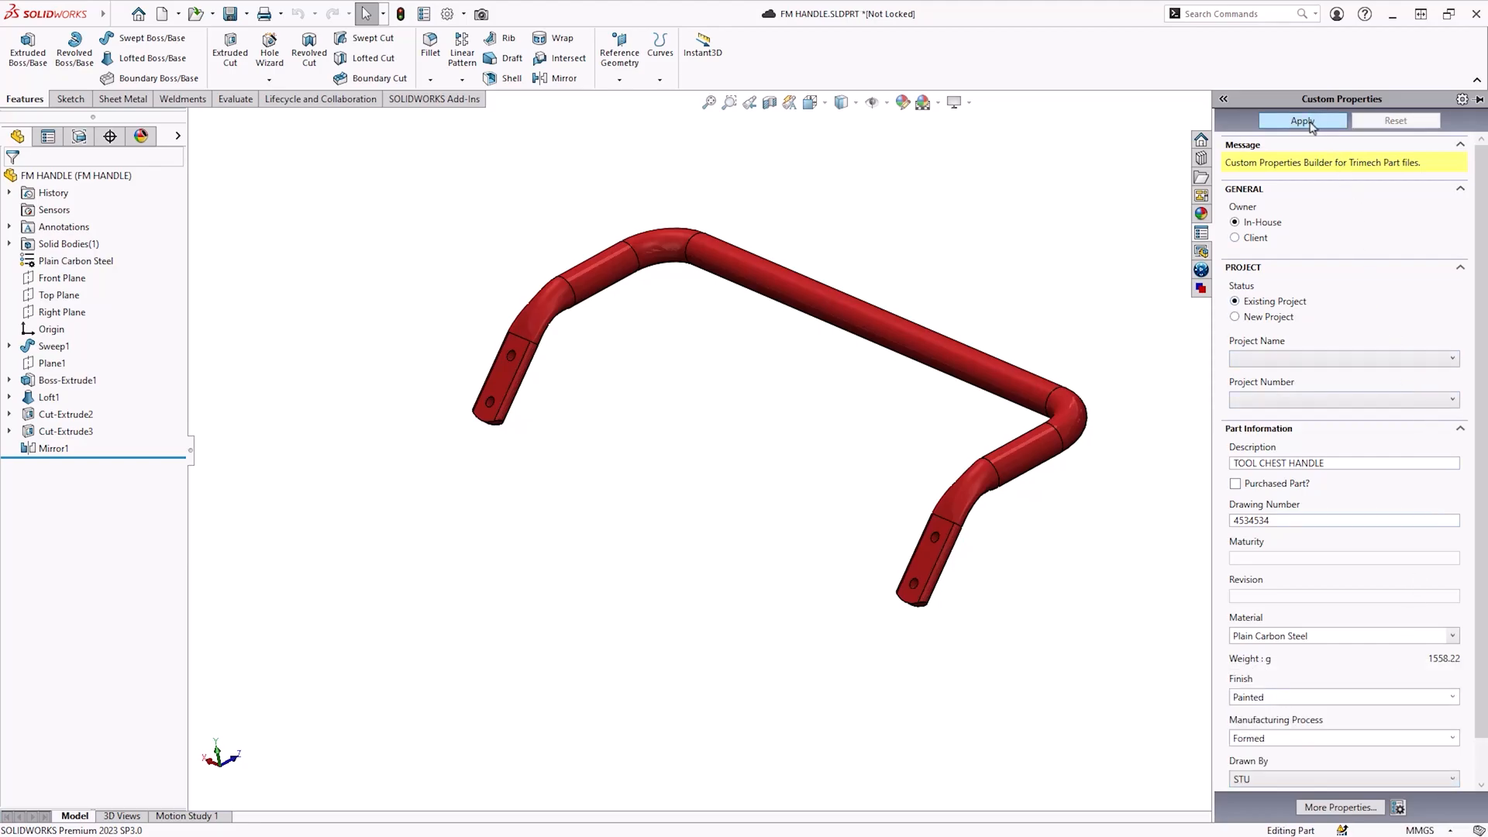
mouse_move(380, 124)
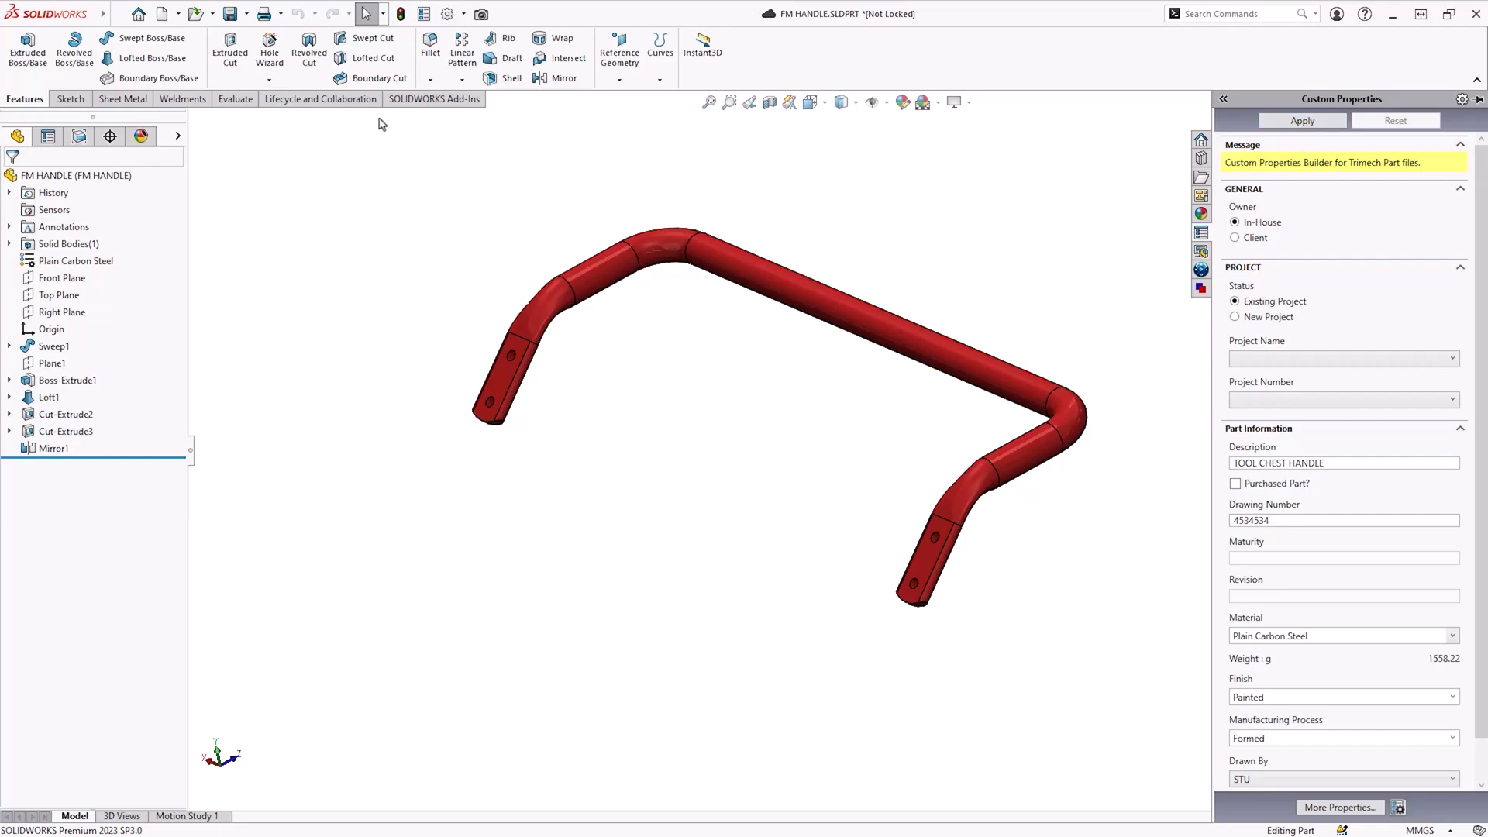
left_click(1340, 808)
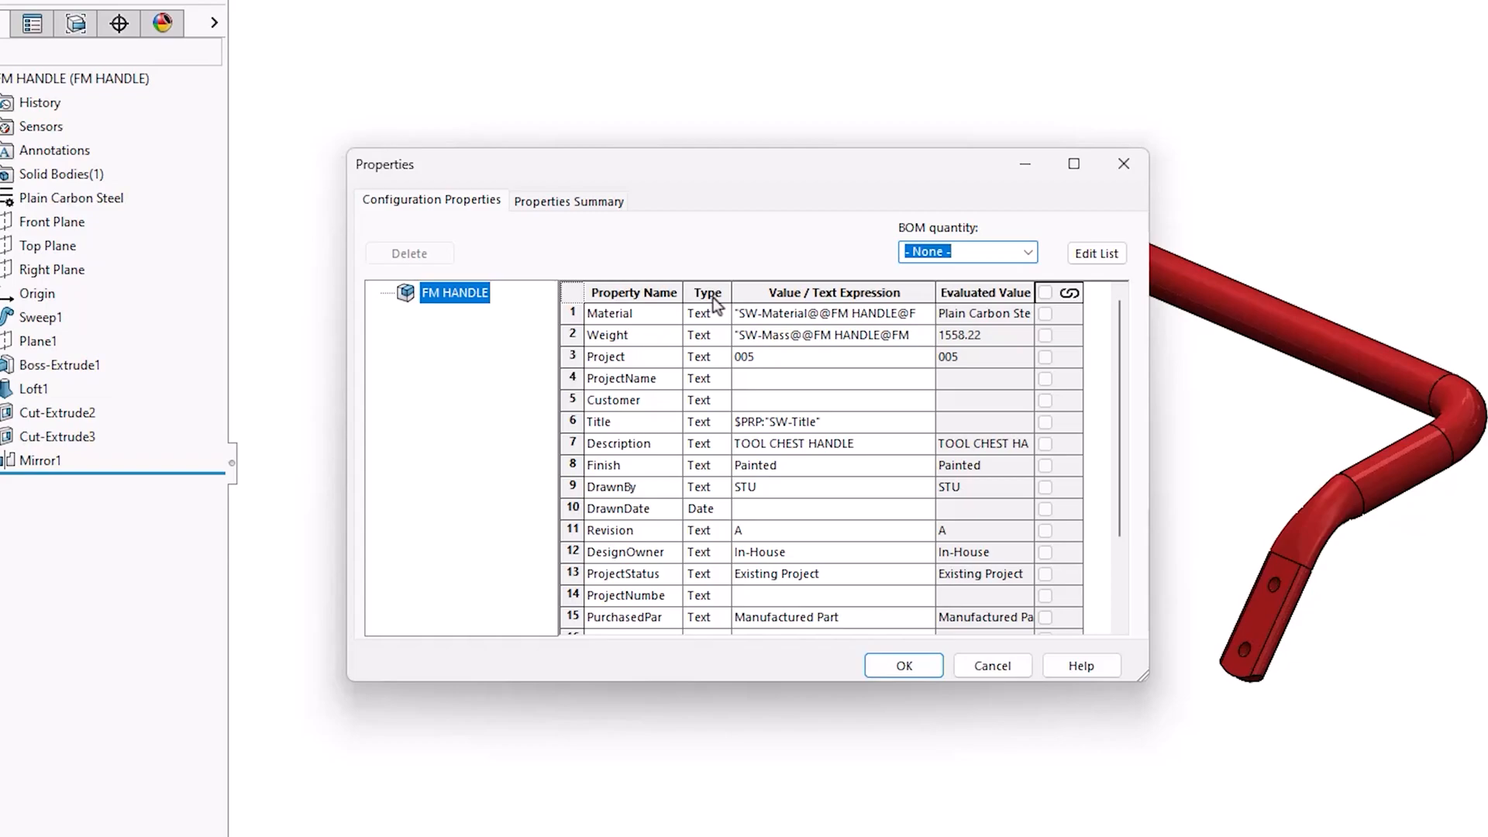
mouse_move(1123, 362)
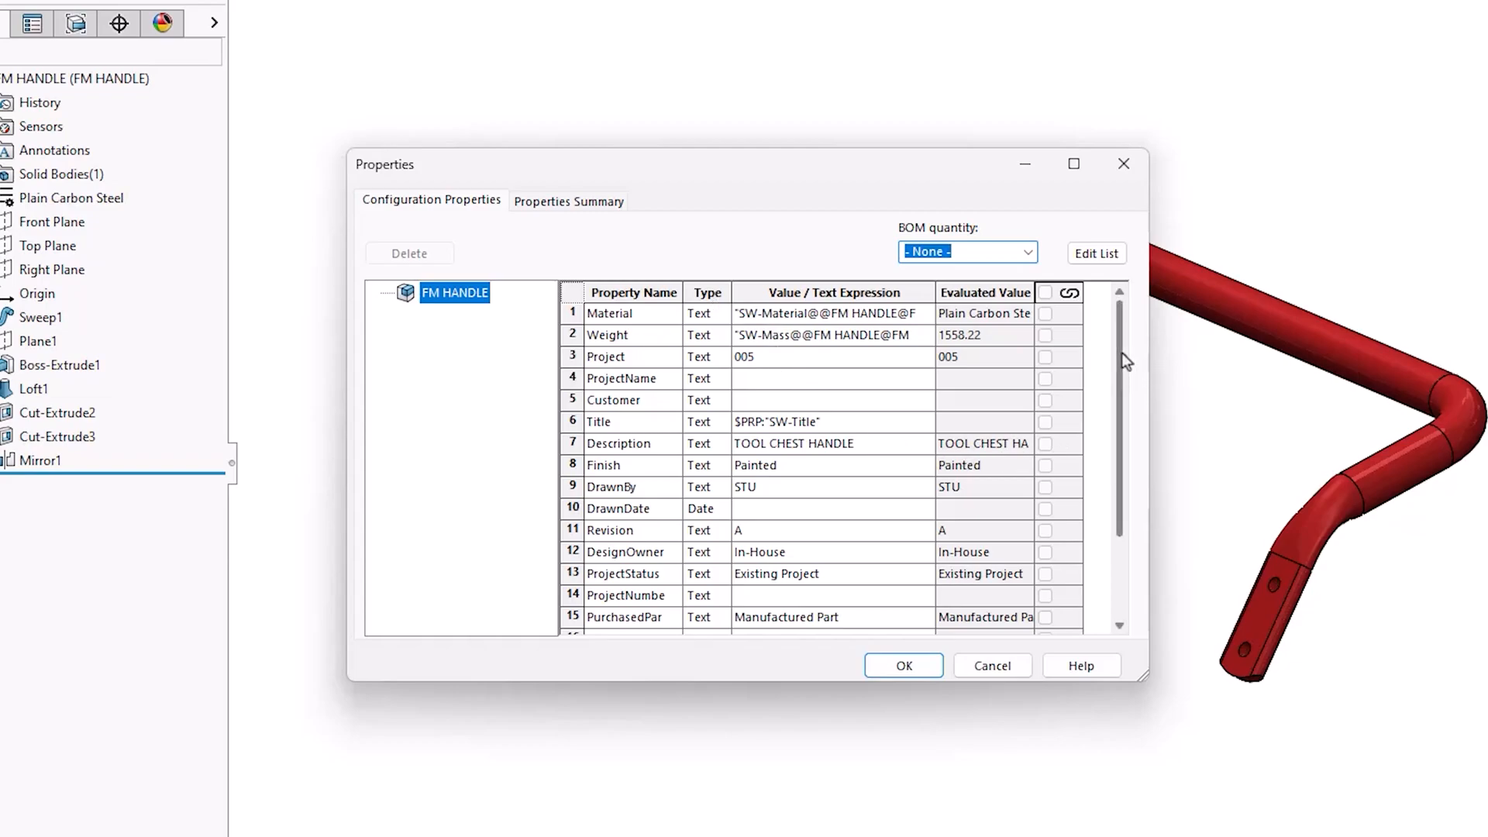
scroll("down", 3)
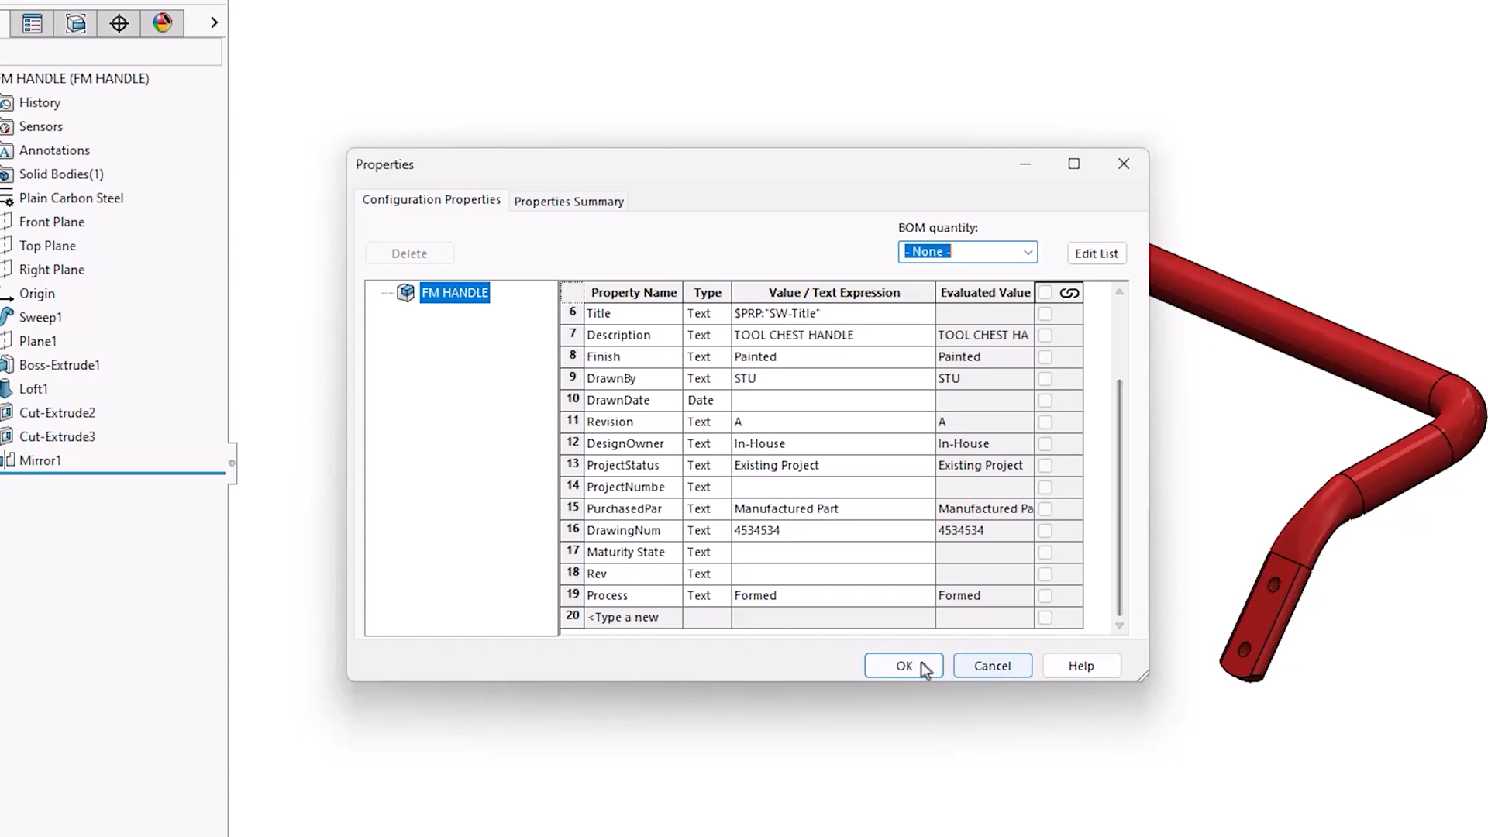
left_click(902, 665)
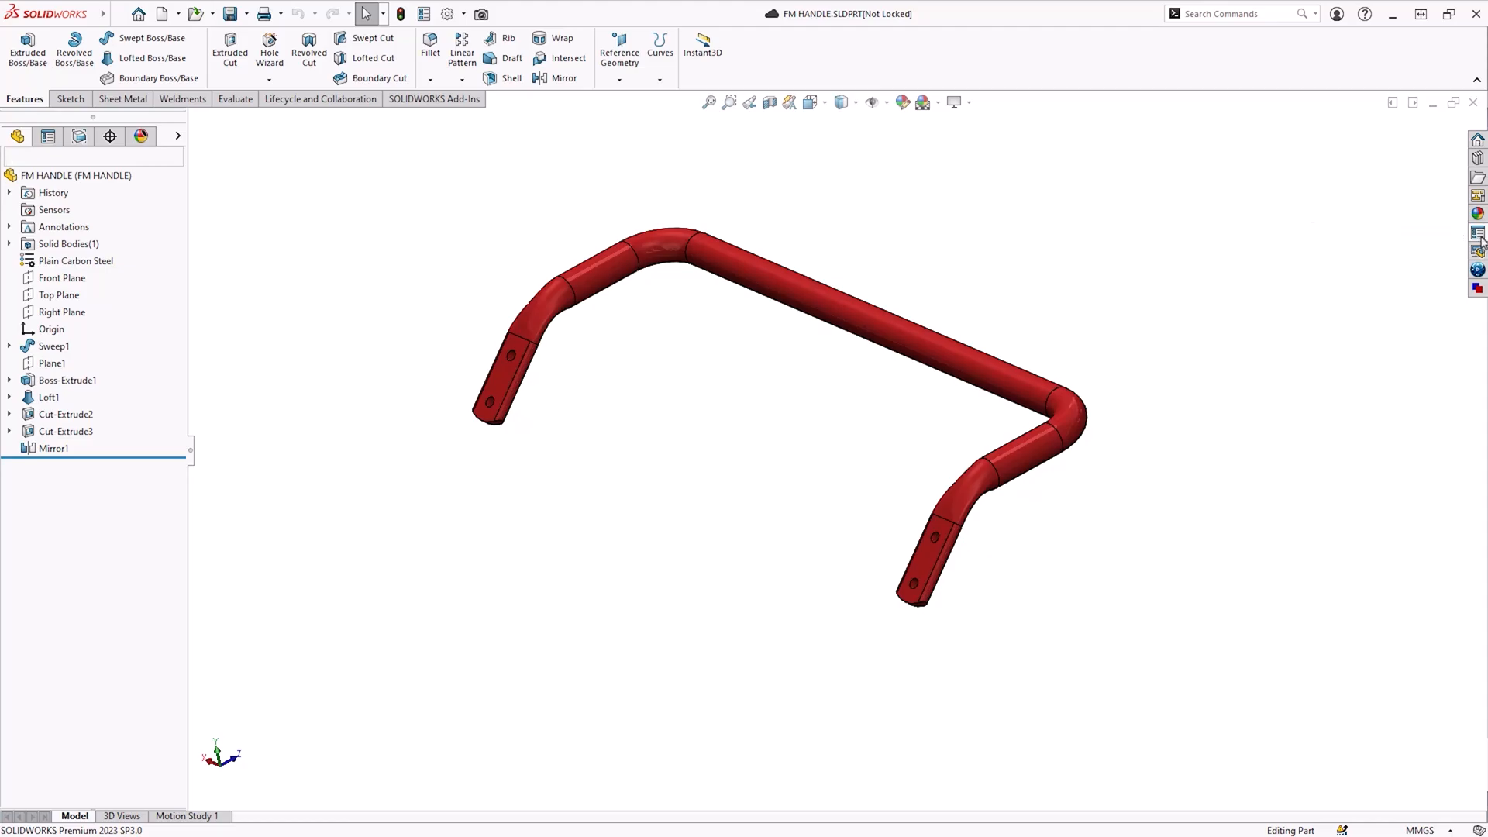
left_click(1478, 234)
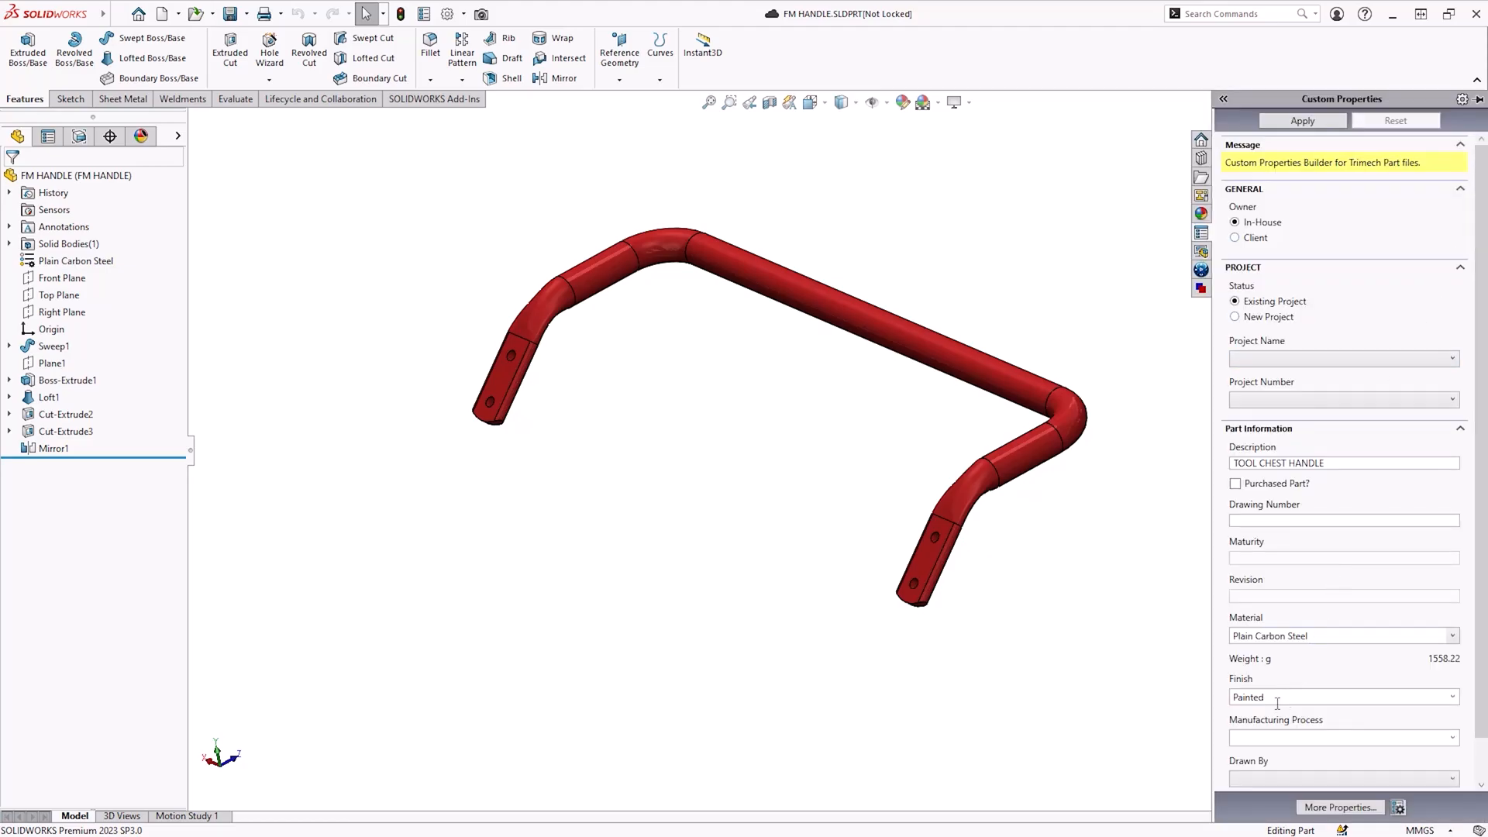
Launch Property Tab Builder from the Custom Properties pane with a blank Part template.
left_click(121, 99)
type("move")
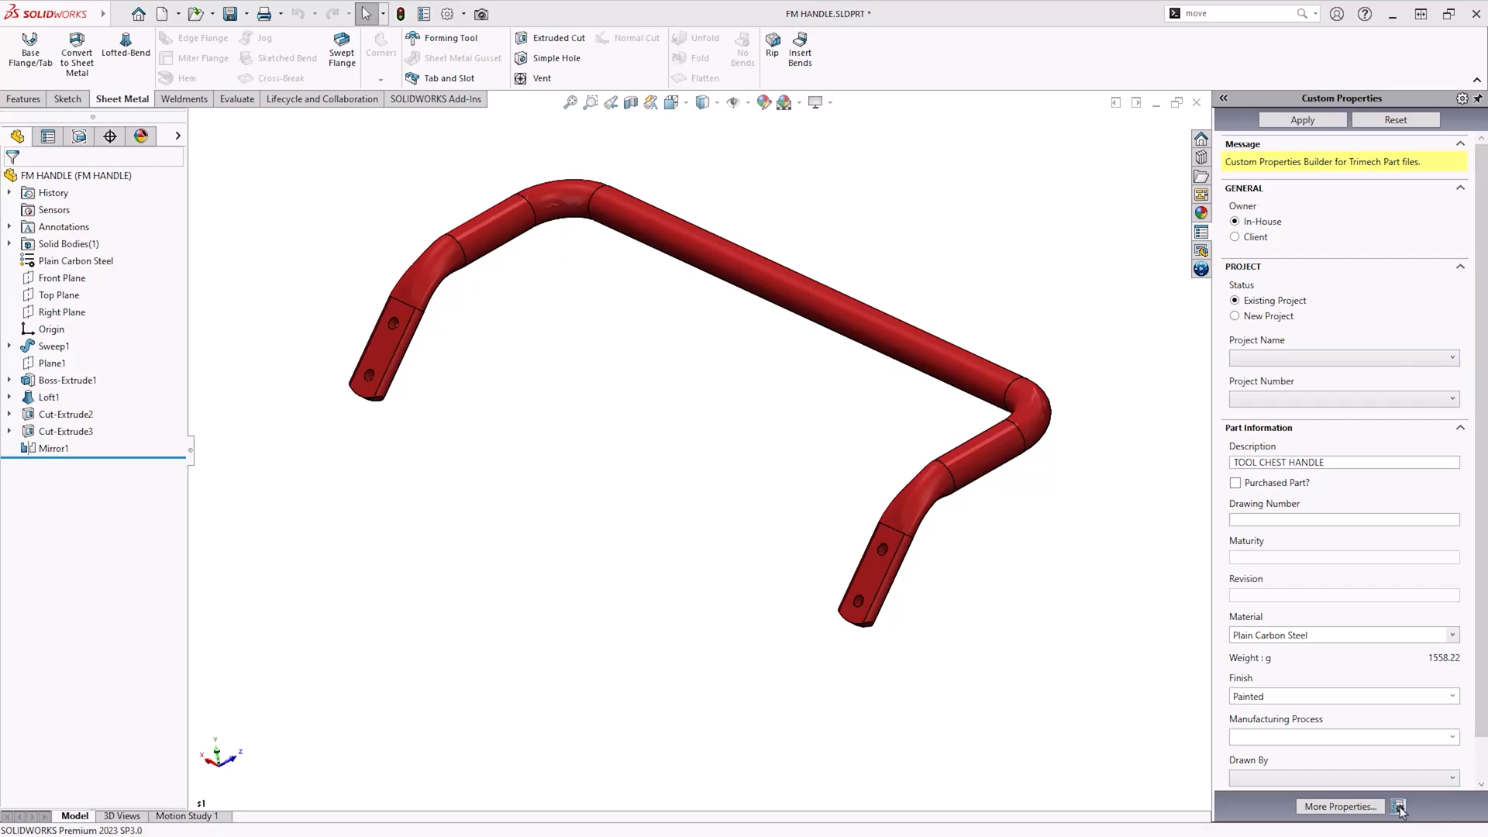
left_click(1398, 806)
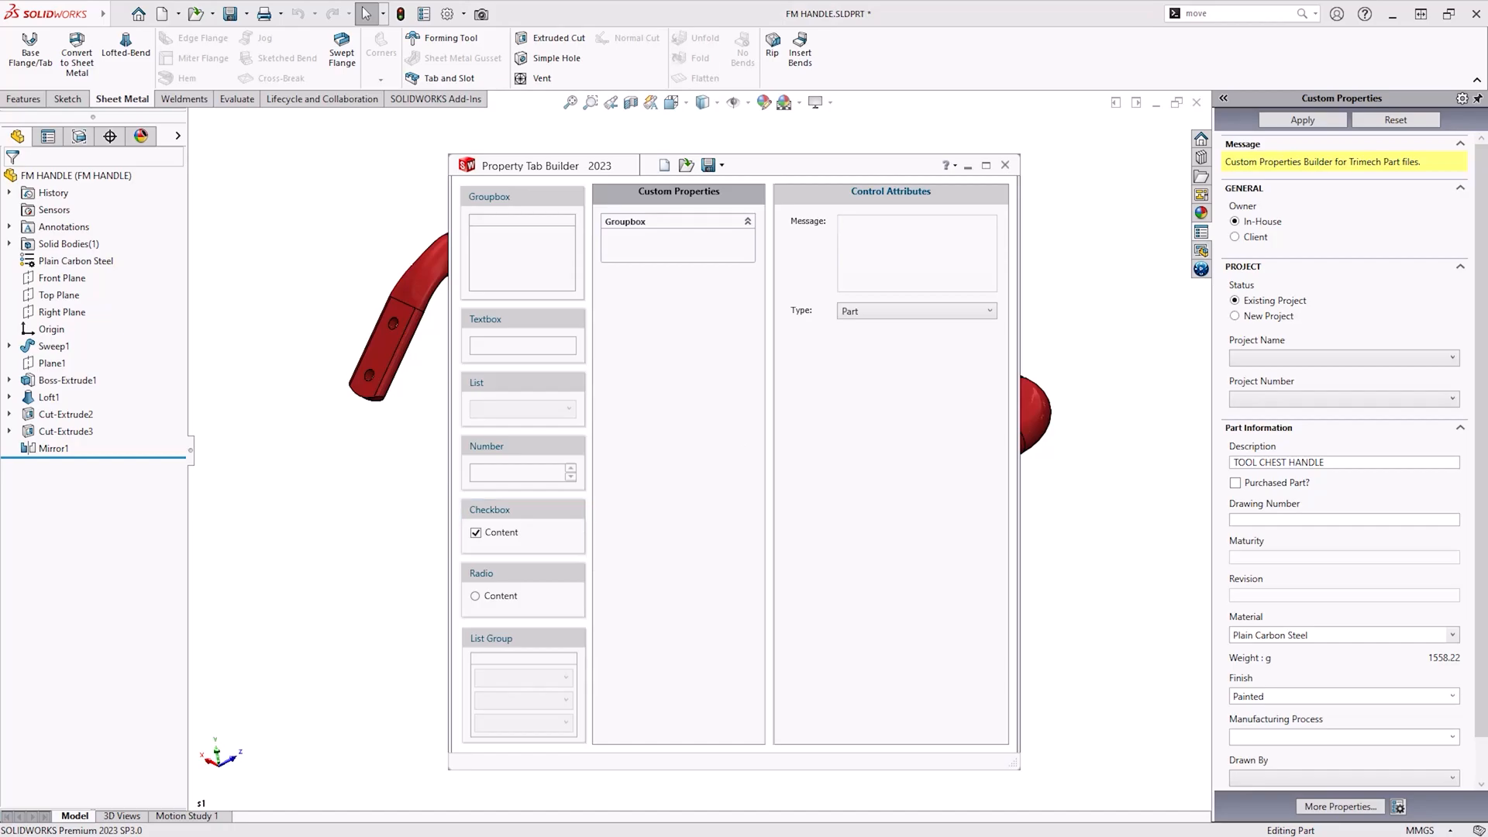
mouse_move(343, 538)
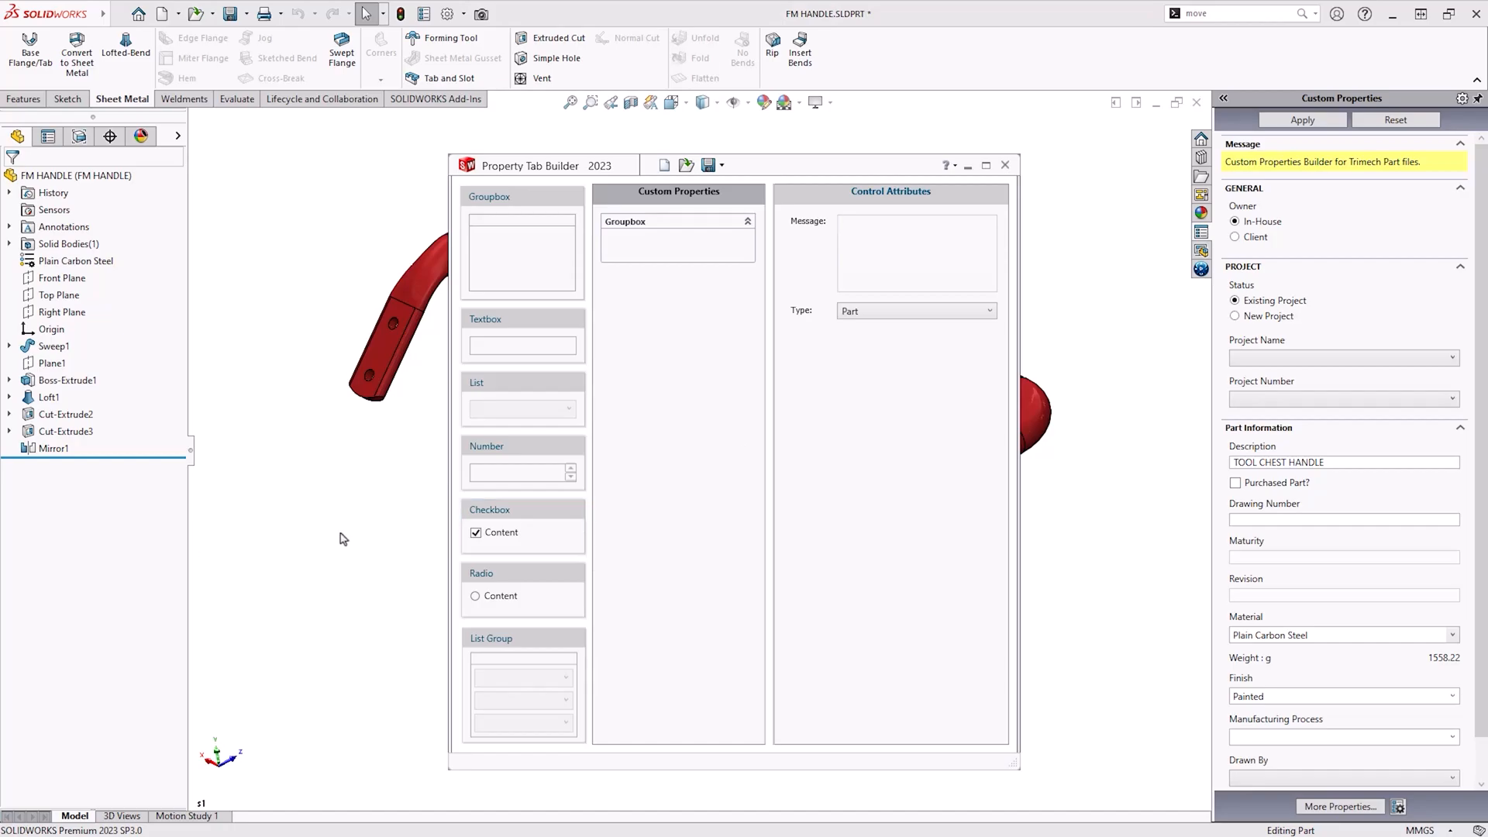
left_click(521, 461)
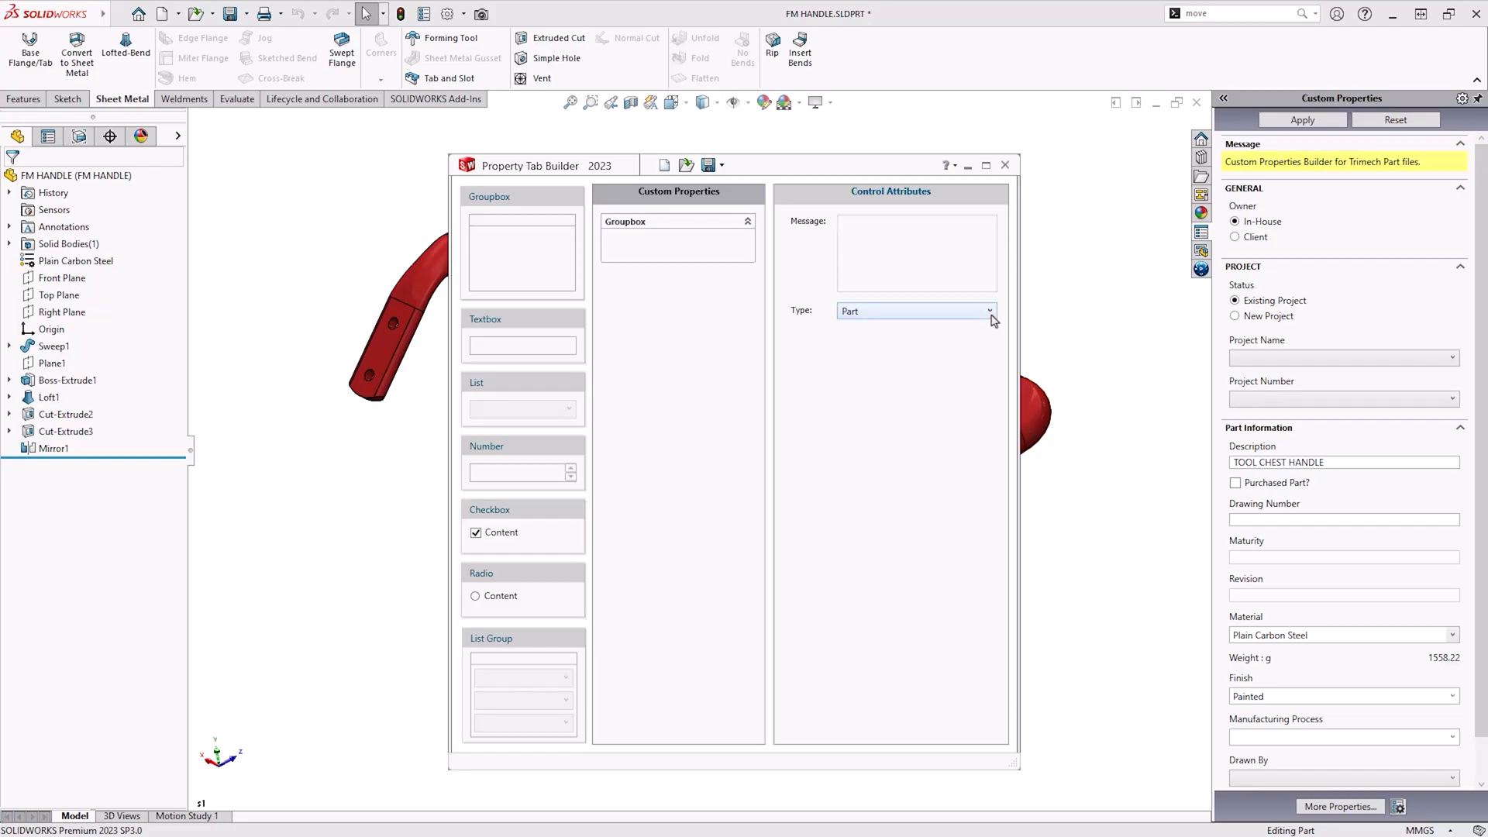
Add a group box to the tab layout and caption it TRIMECH.
left_click(991, 311)
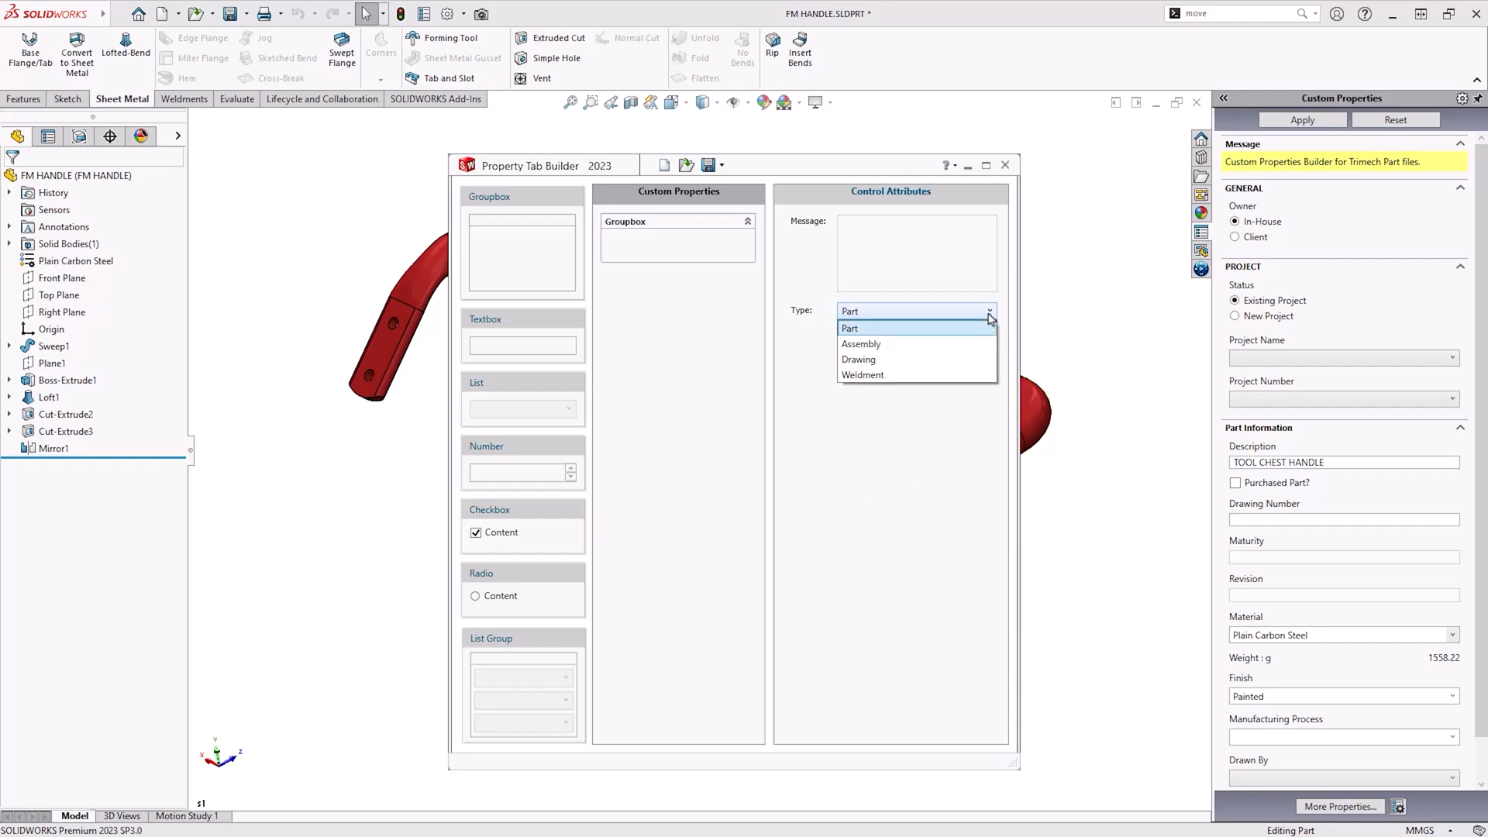
mouse_move(890, 344)
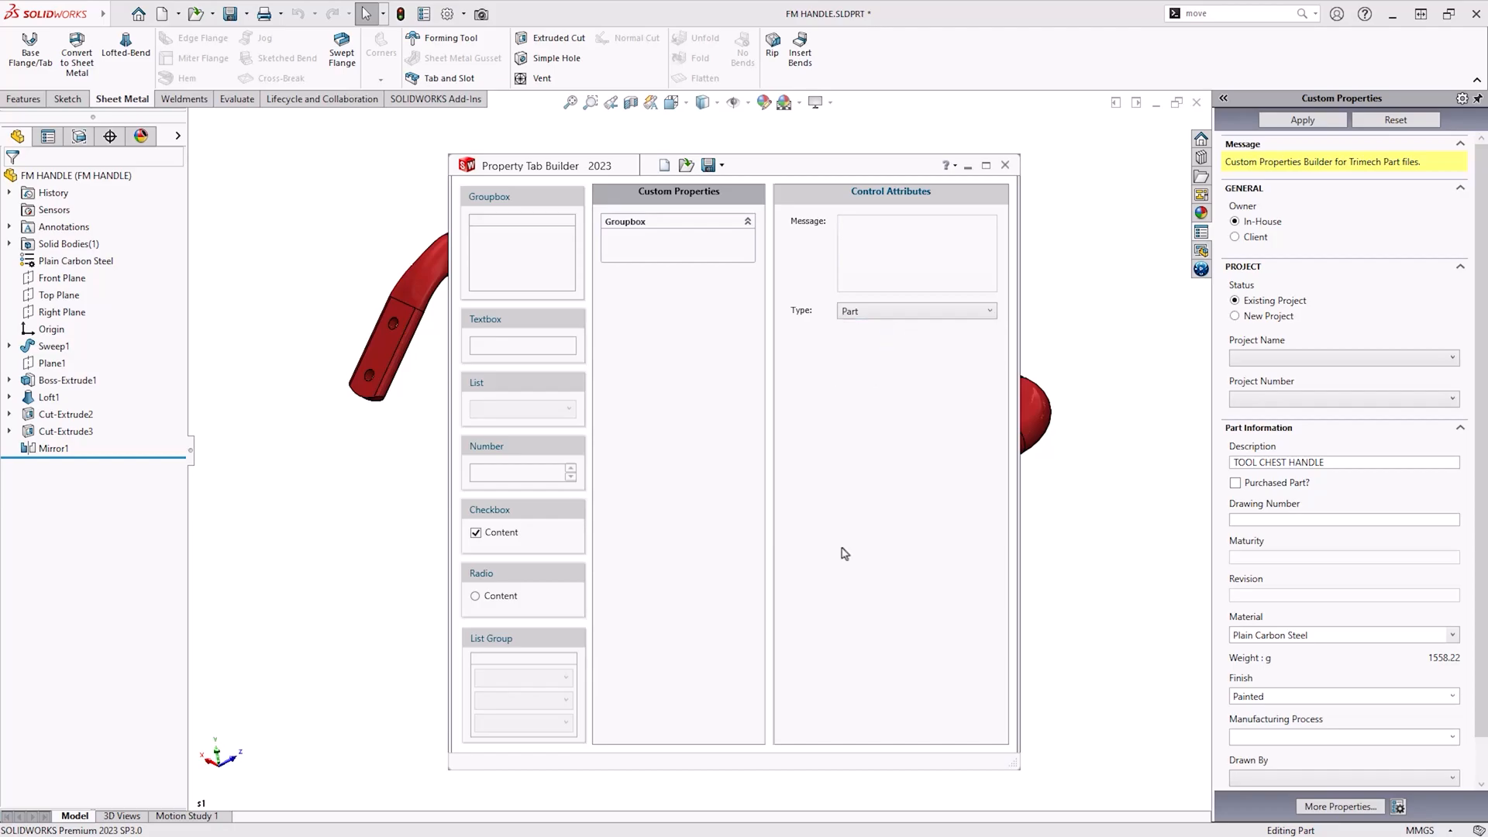
mouse_move(809, 678)
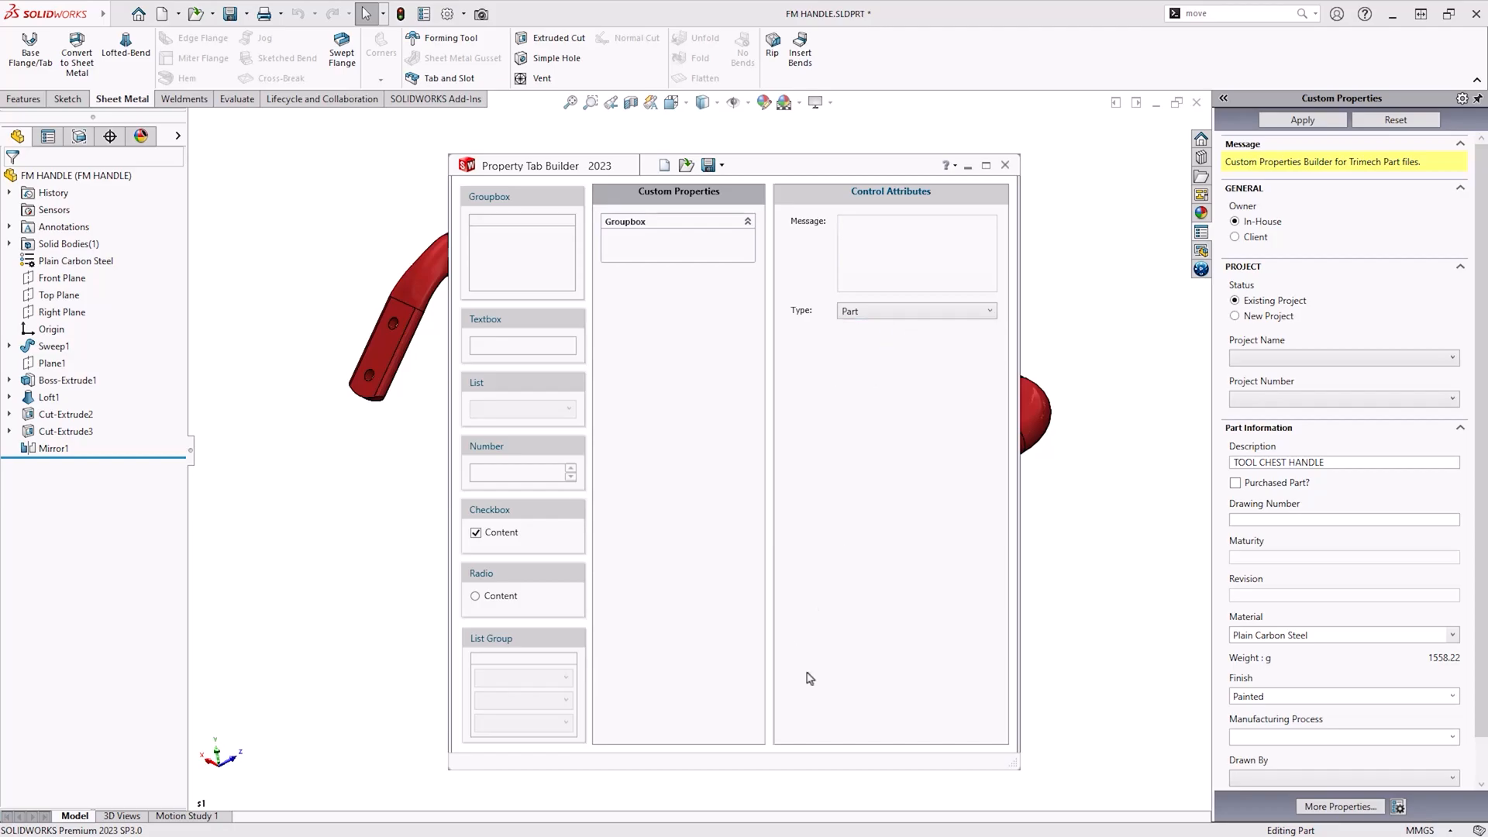
left_click(677, 239)
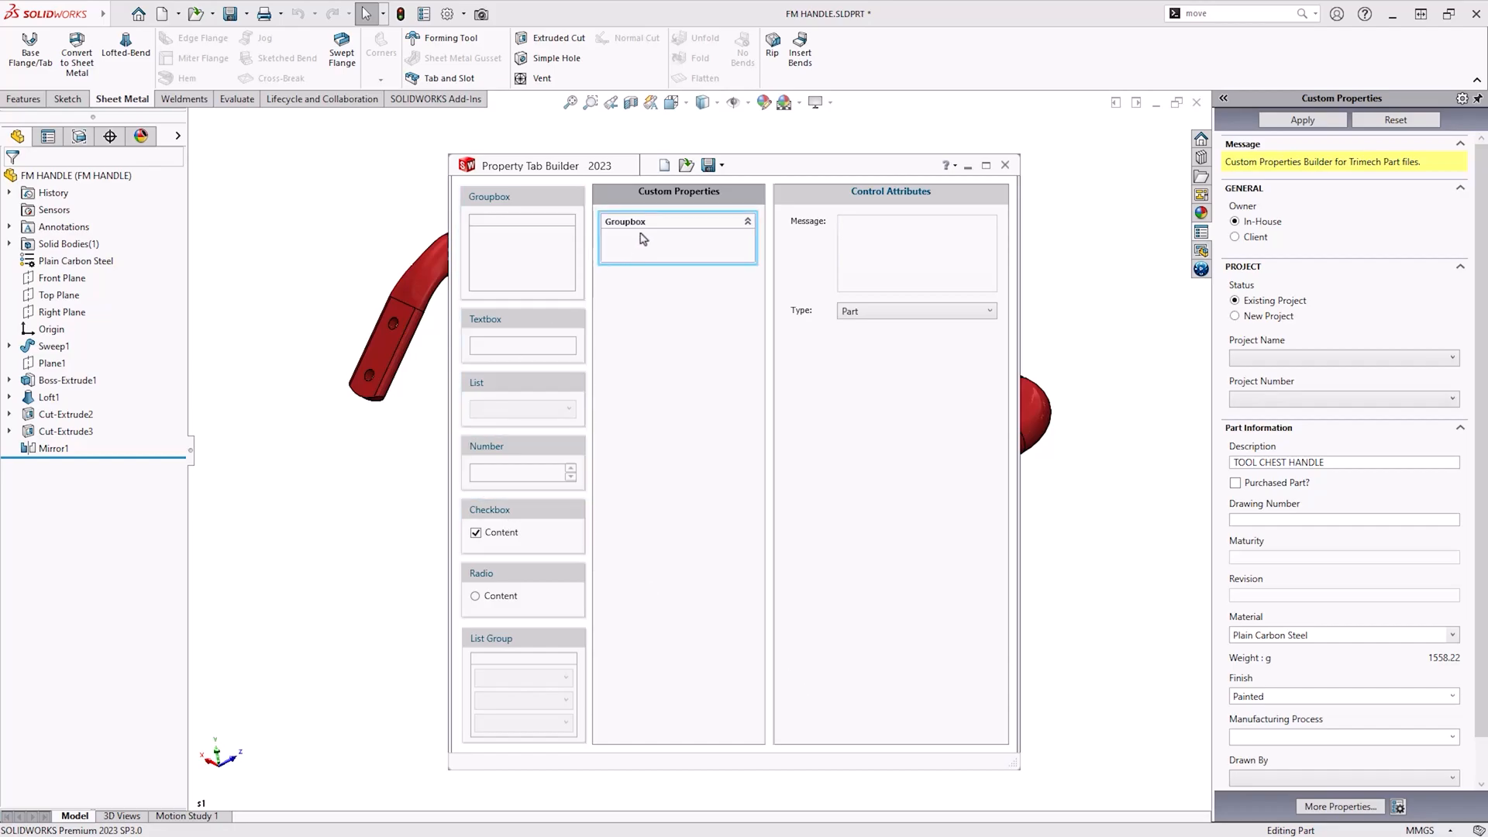
left_click(676, 239)
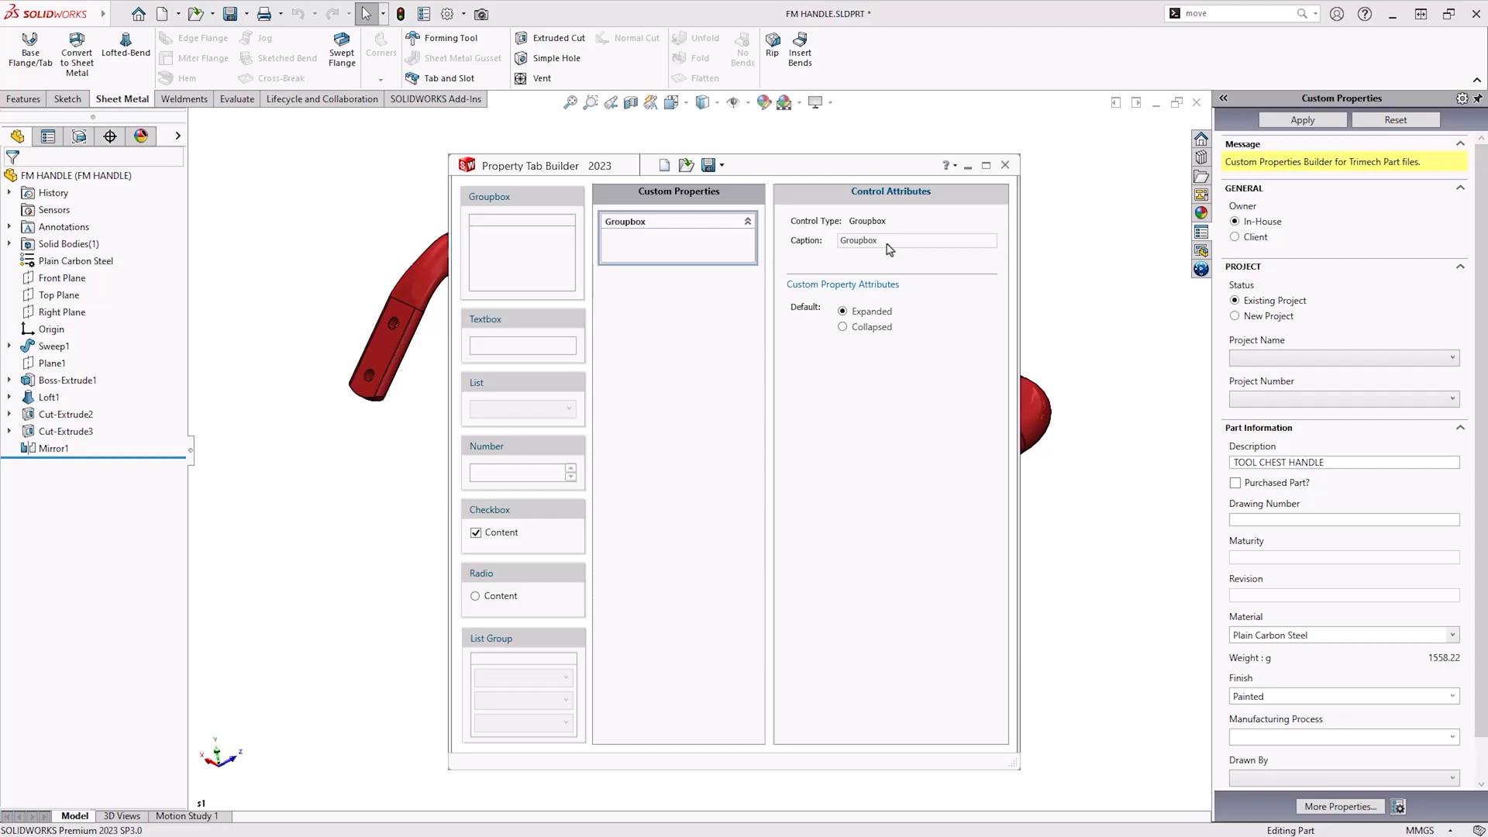
triple_click(857, 239)
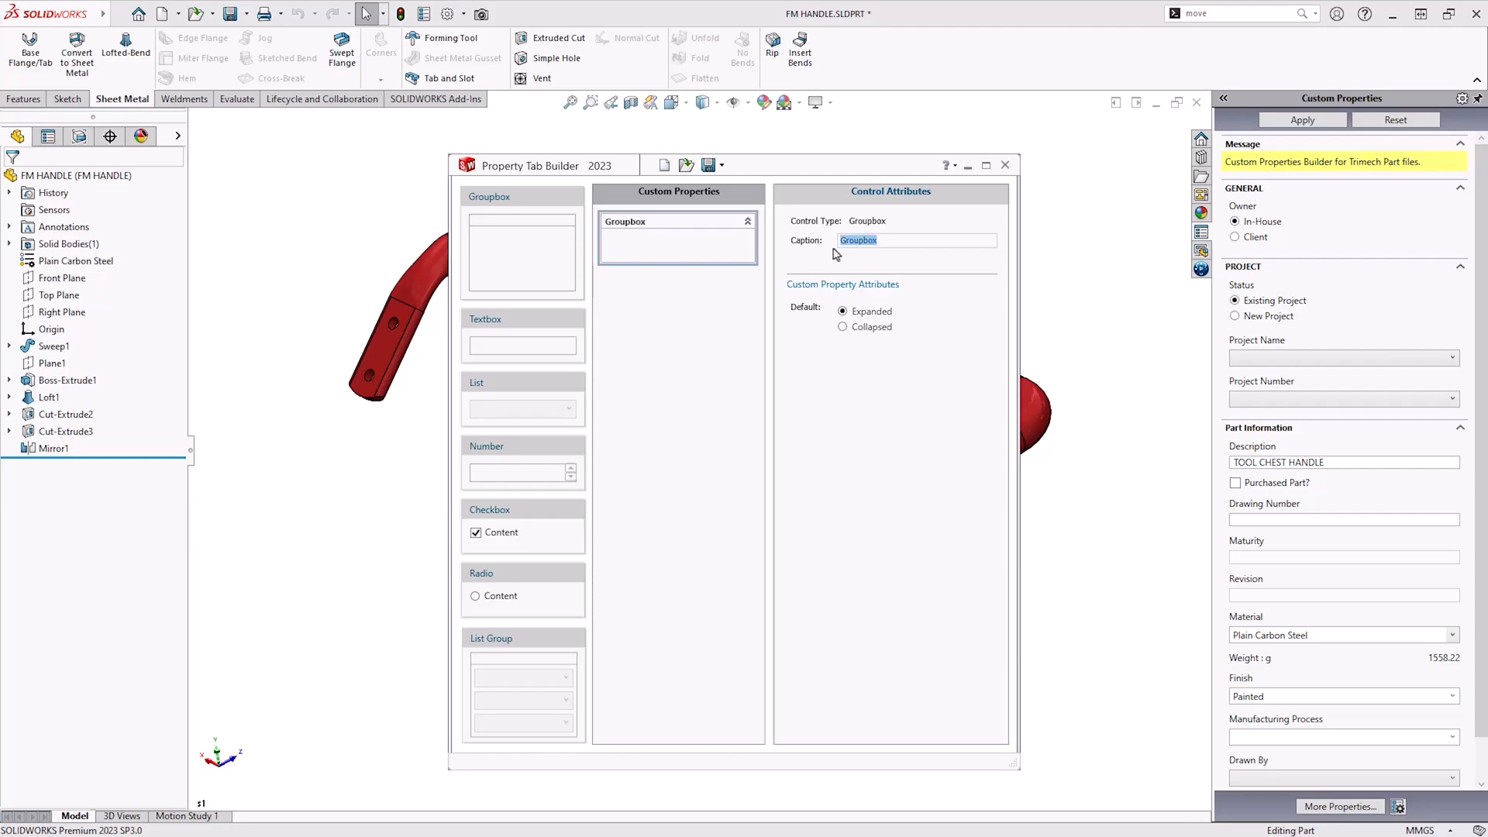
type("TRIMECH")
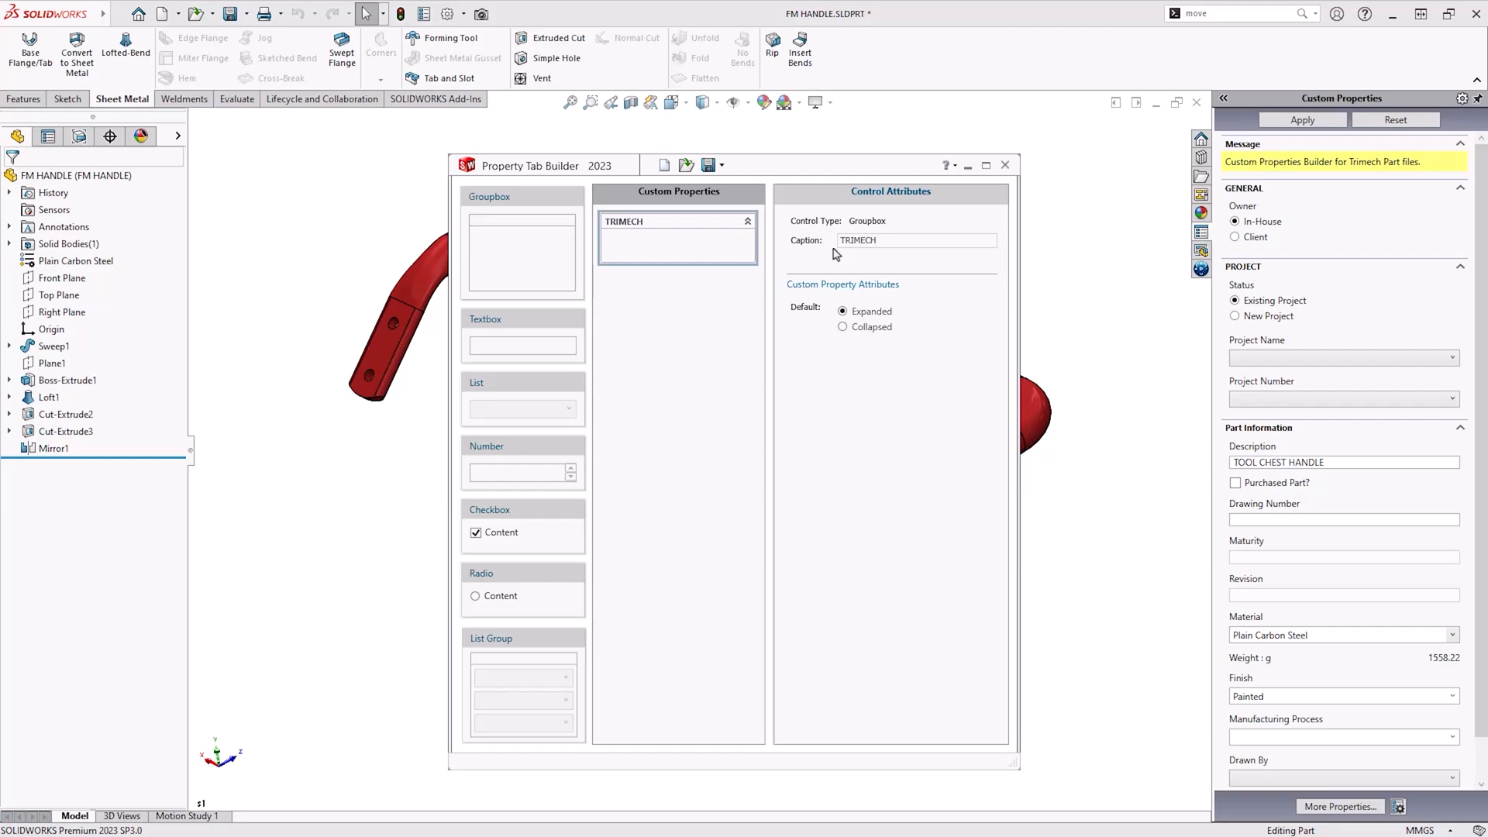
mouse_move(836, 253)
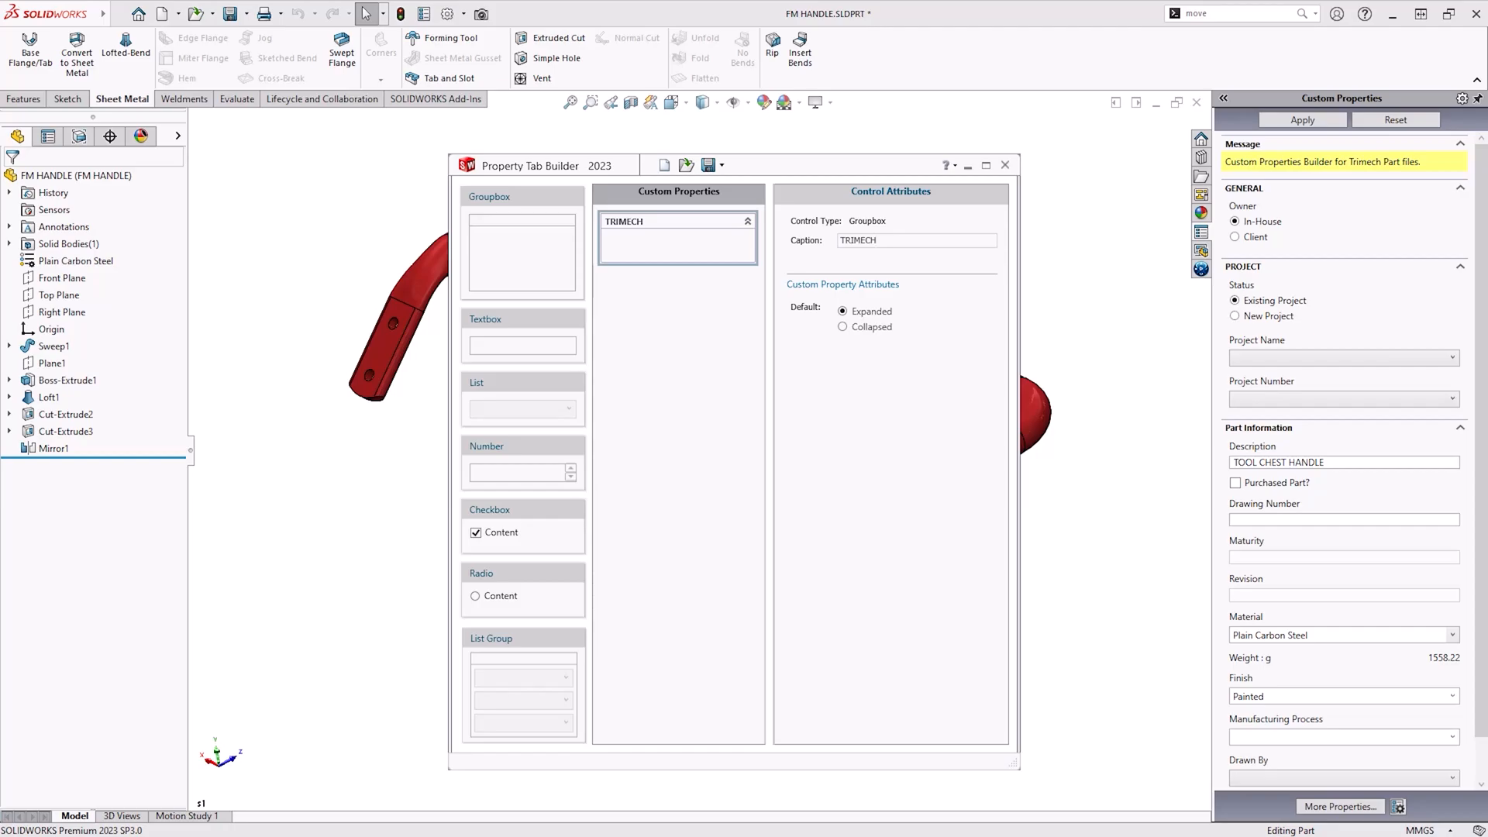
Add a DESCRIPTION textbox to the TRIMECH group tied to the Description property.
left_click(523, 463)
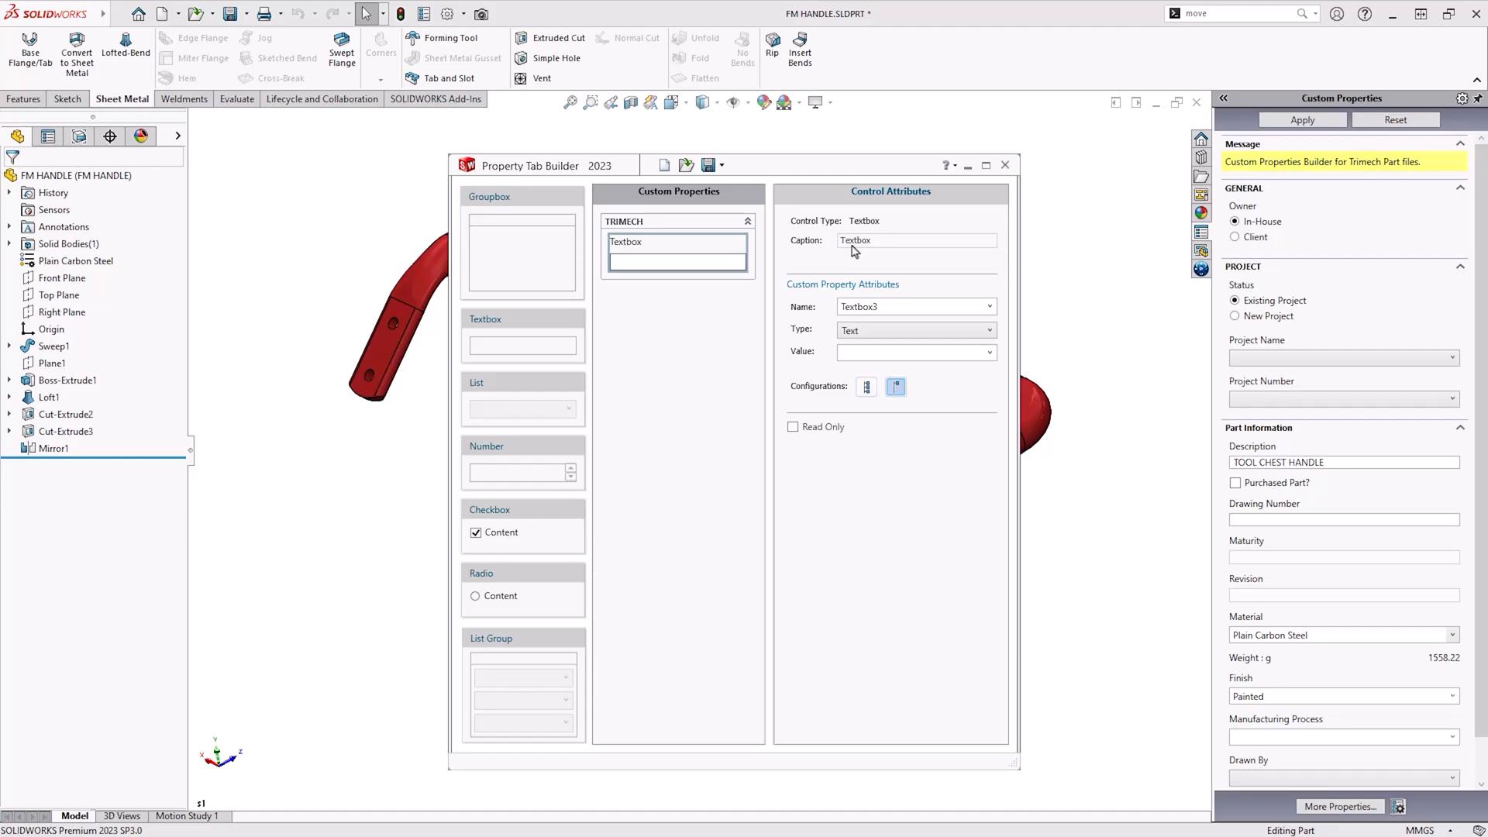
mouse_move(899, 248)
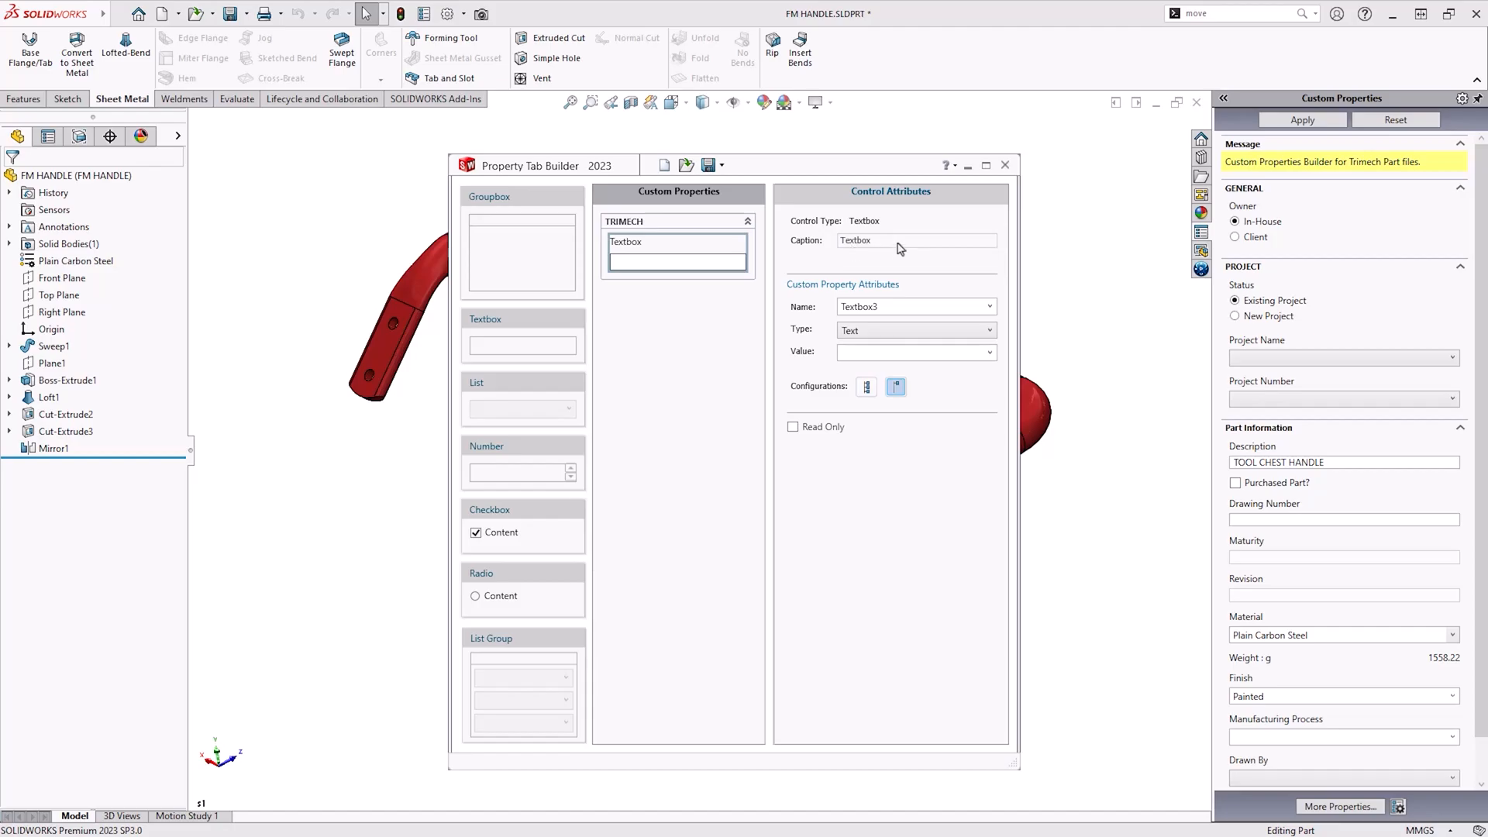
type("DE")
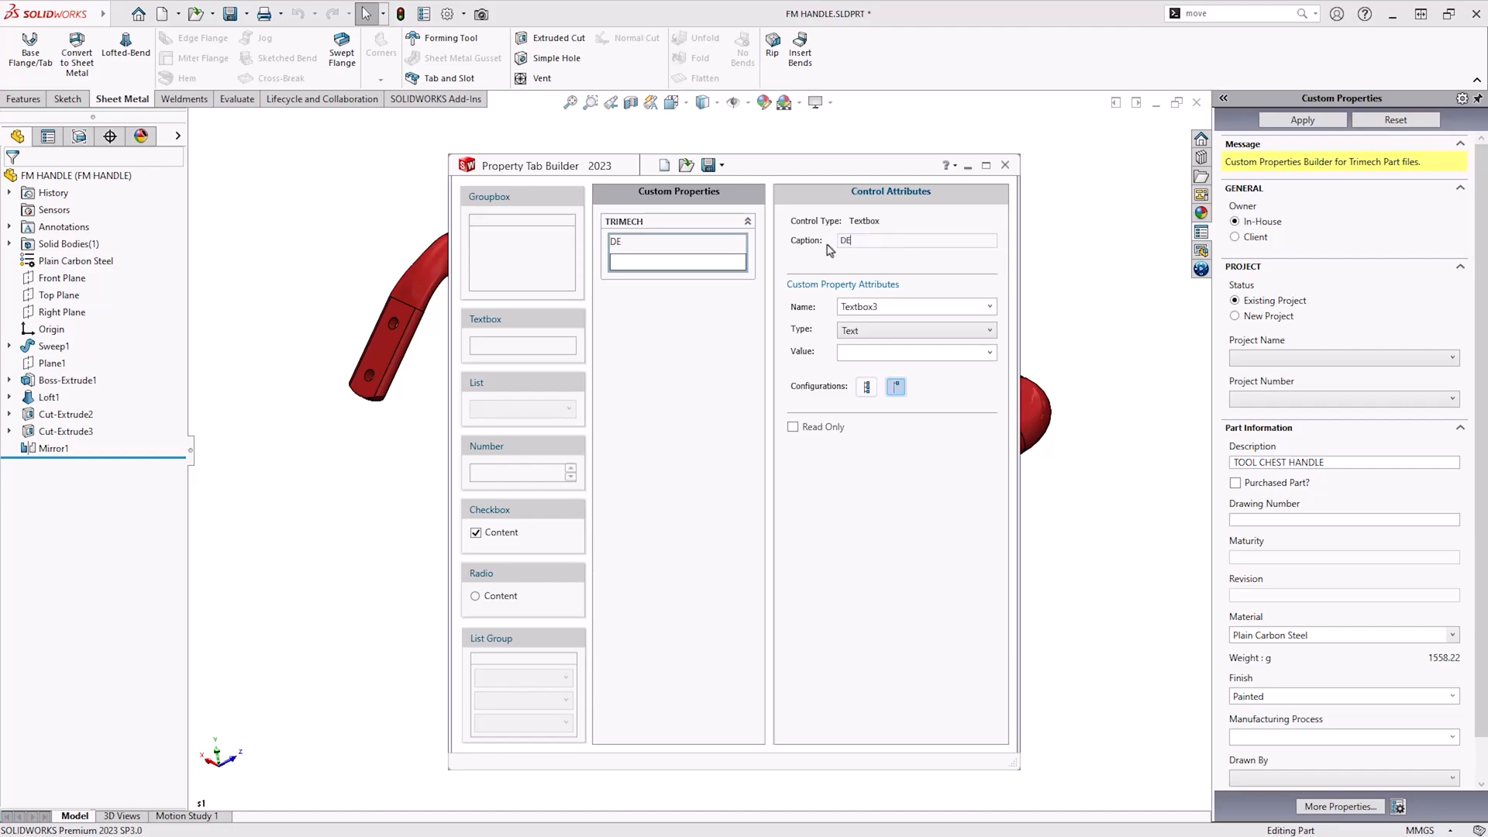
type("SCRI")
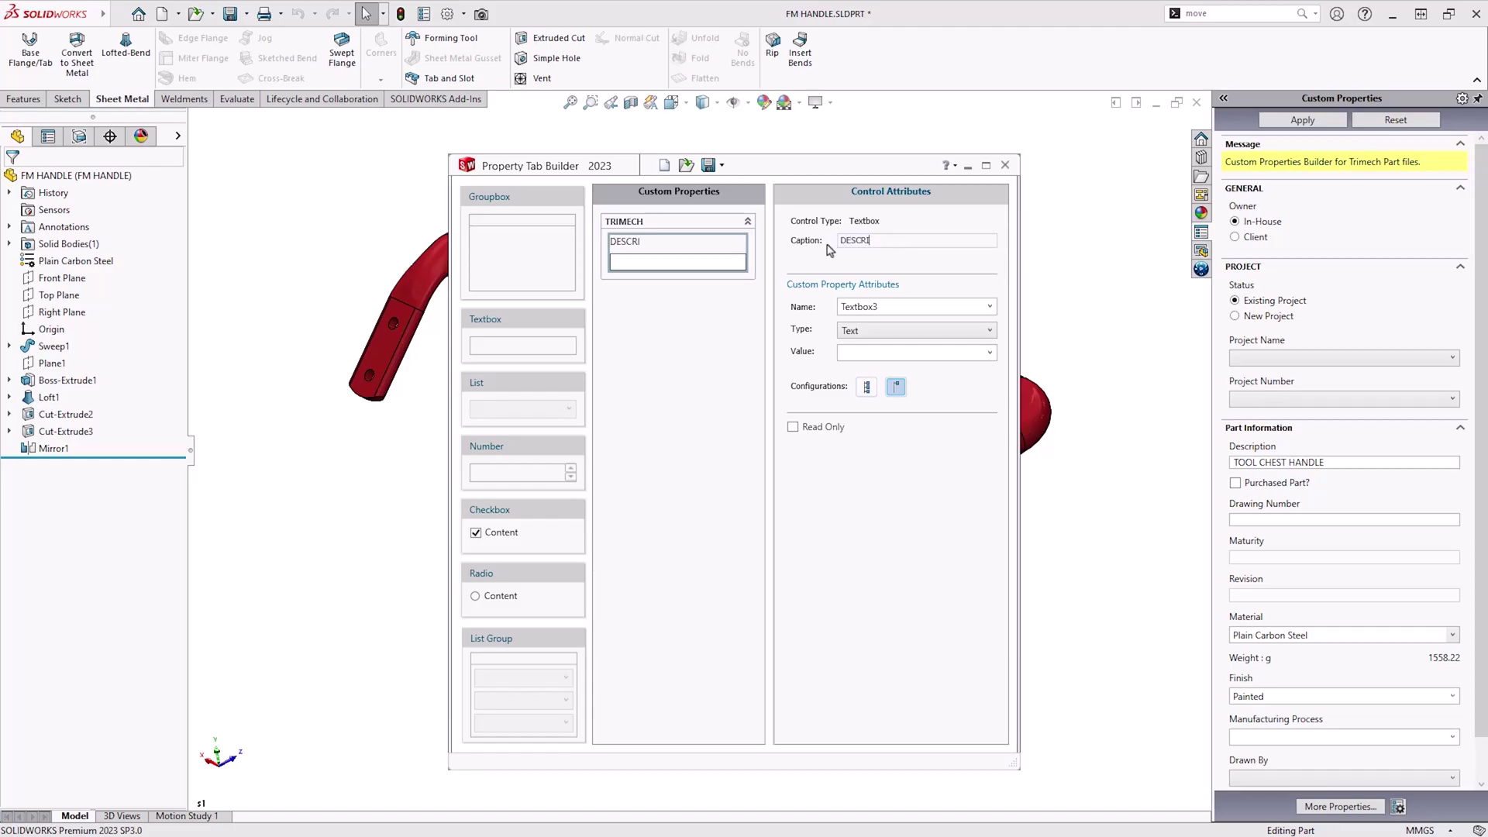
type("PTION")
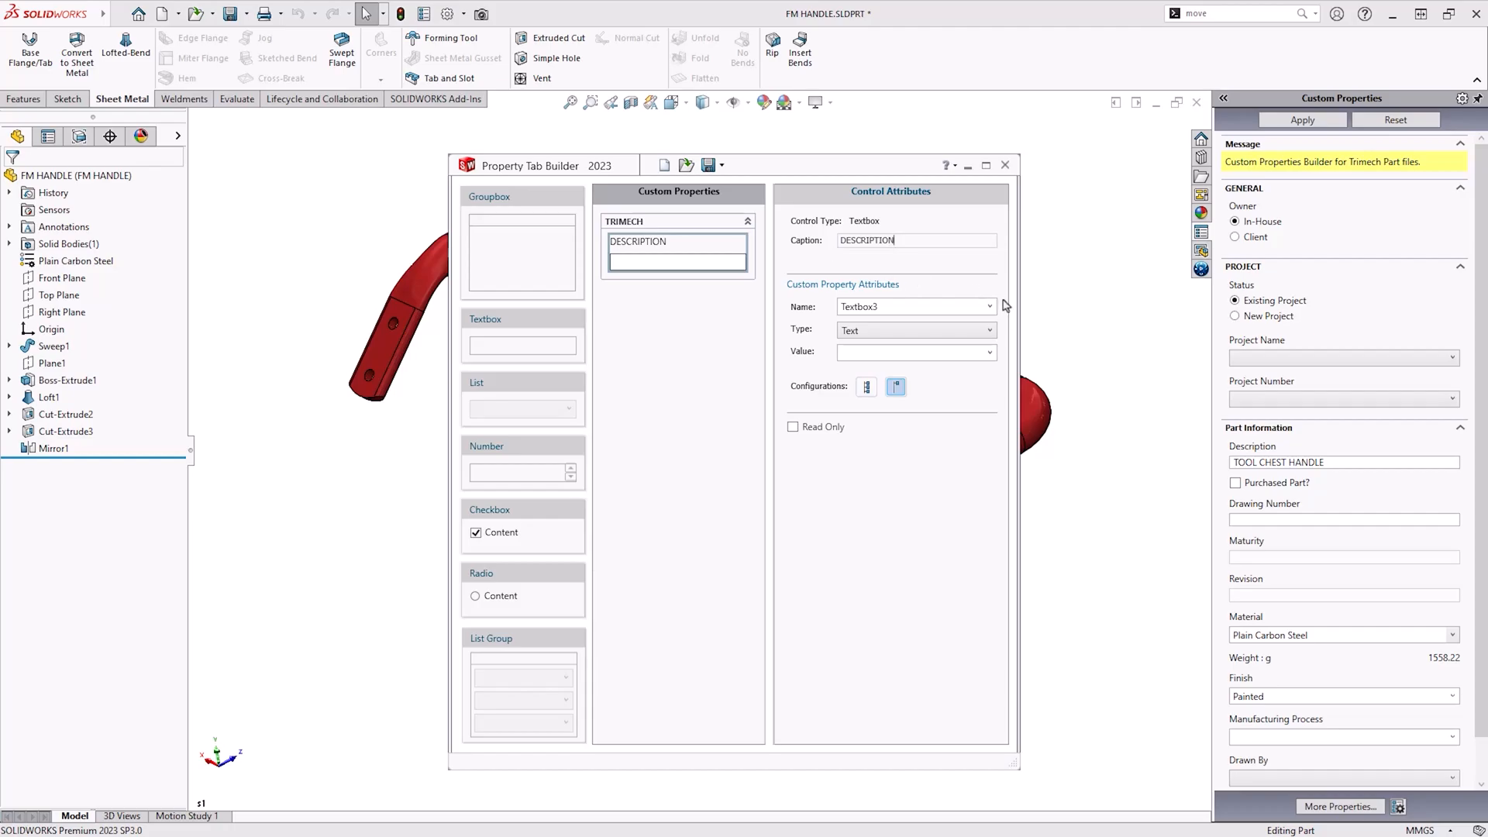
left_click(991, 305)
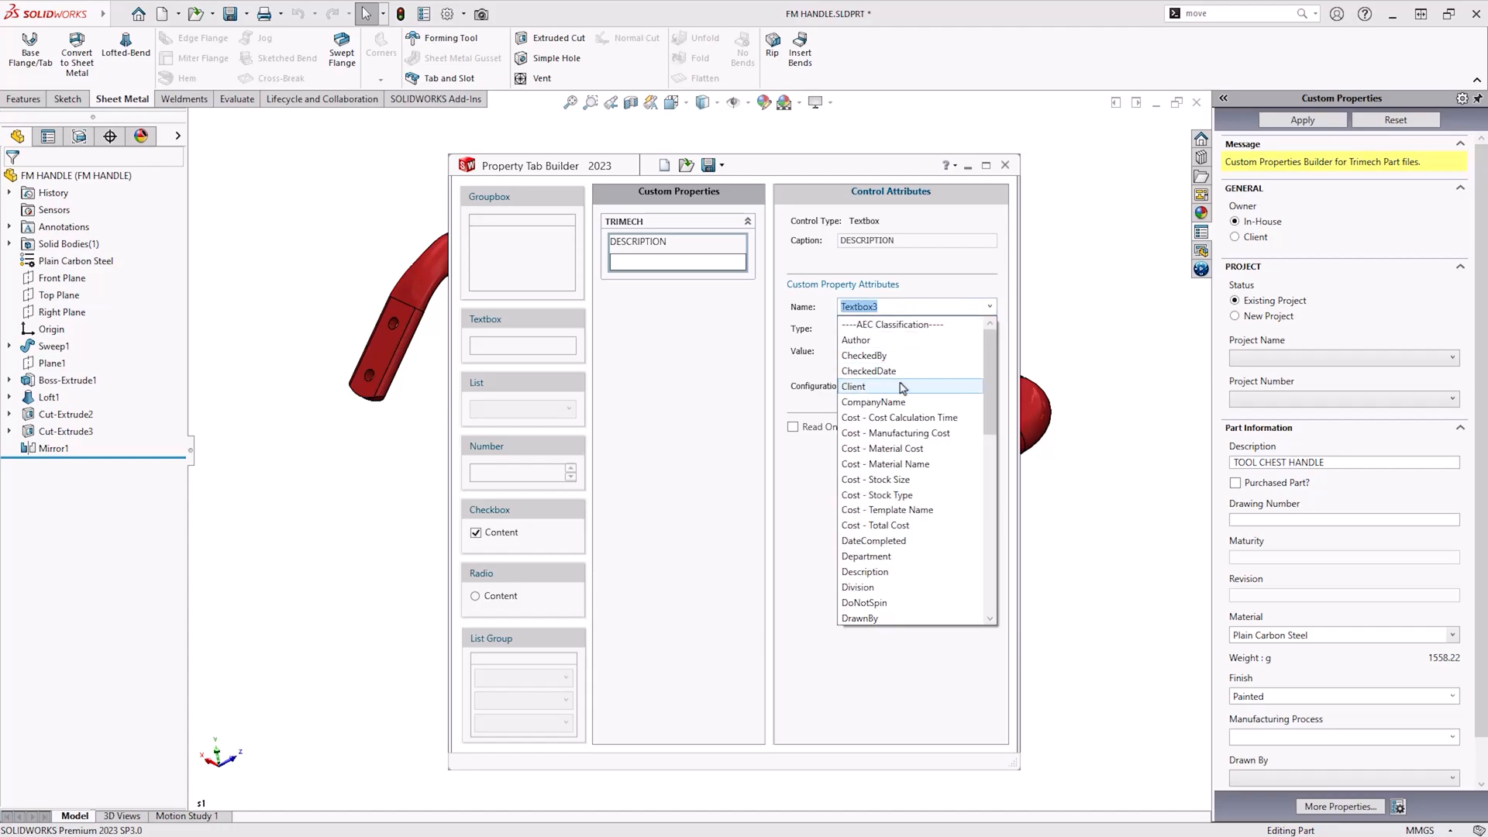
left_click(865, 572)
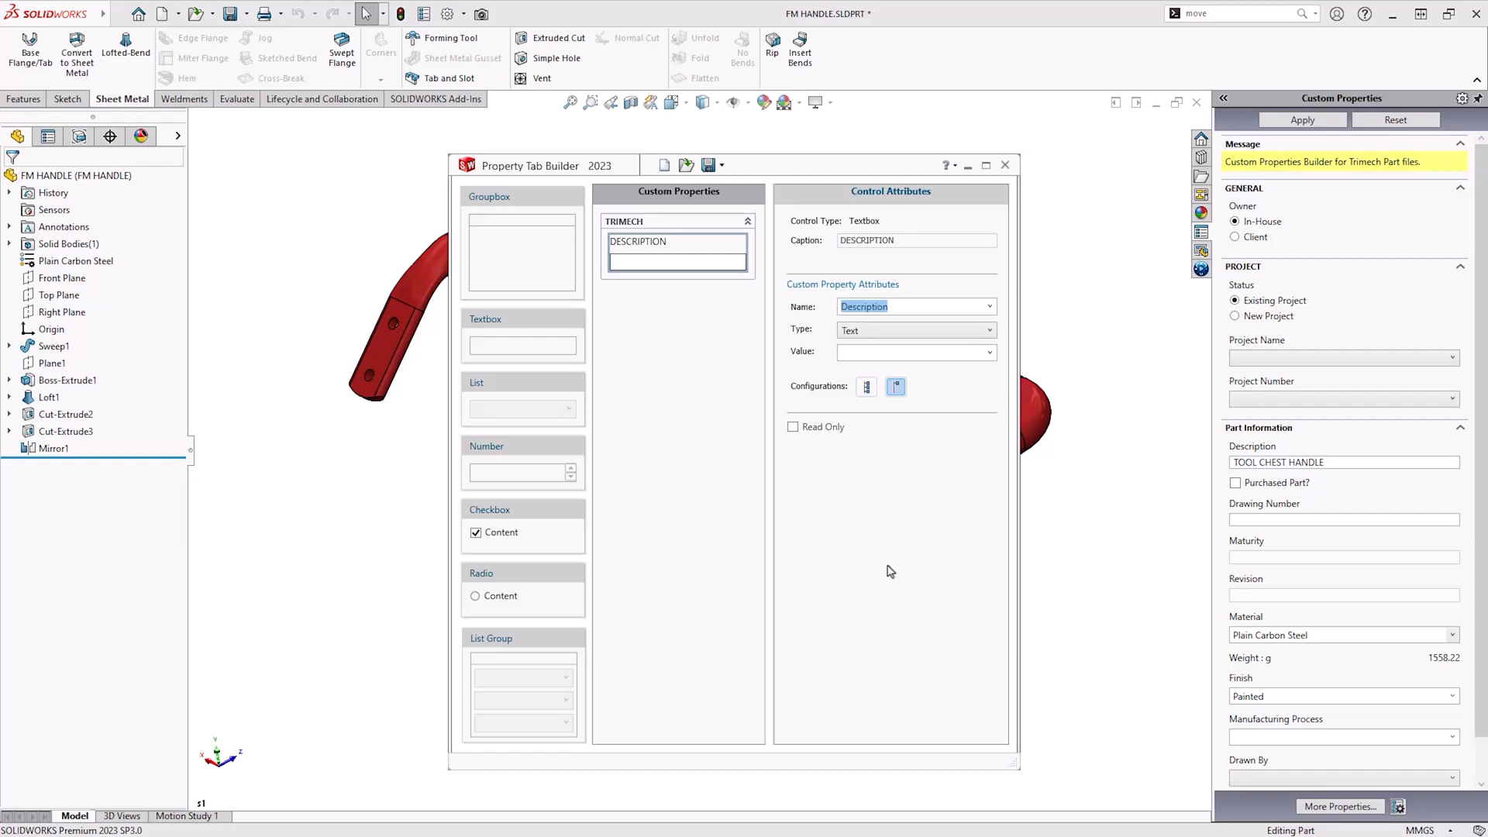
mouse_move(880, 560)
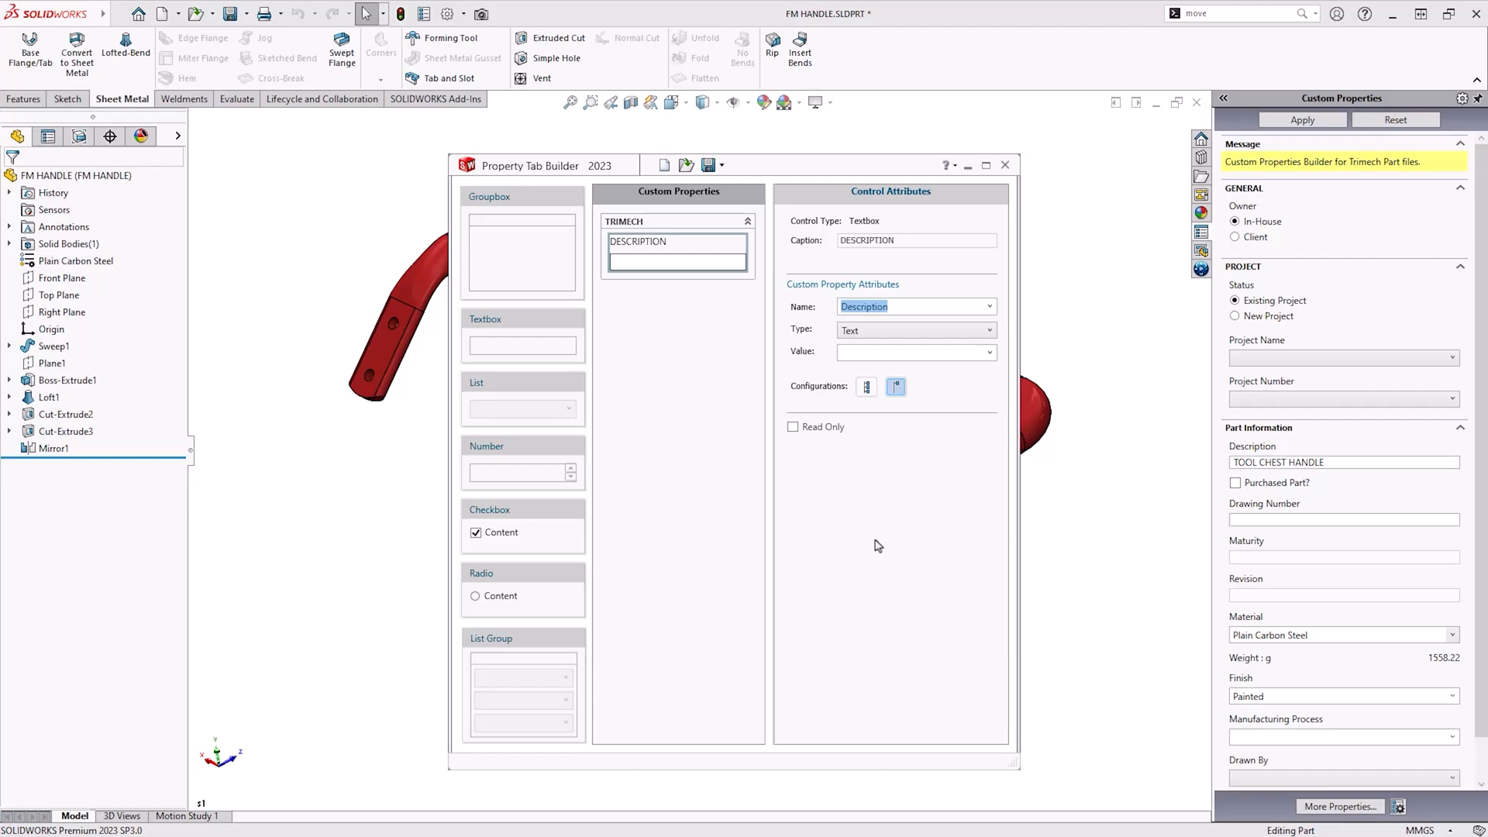
mouse_move(693, 391)
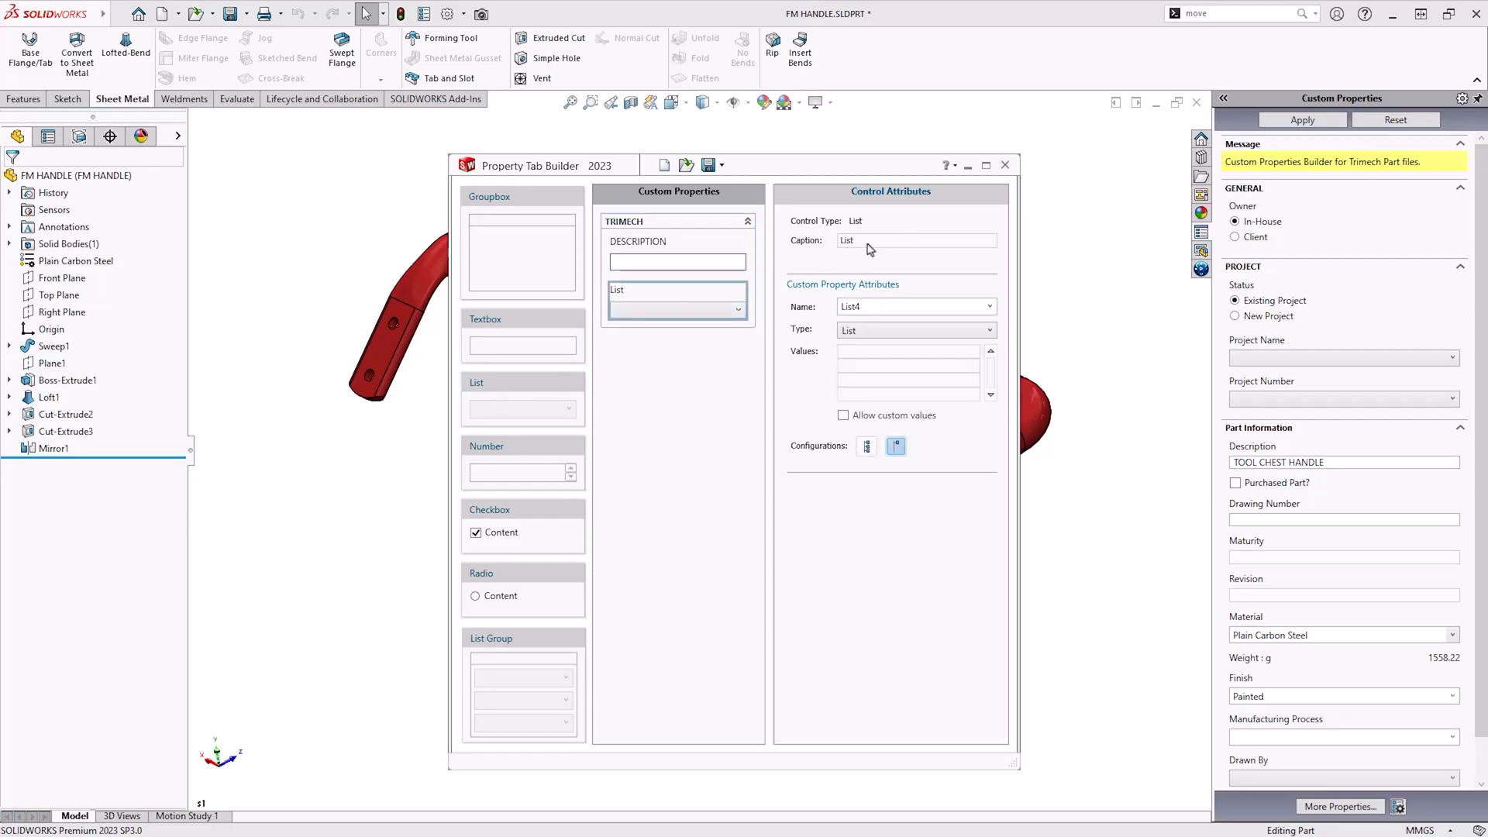
Add a DRAWN BY list tied to DrawnBy with values STU, TERRY and JAMIE.
type("DRAWN BY")
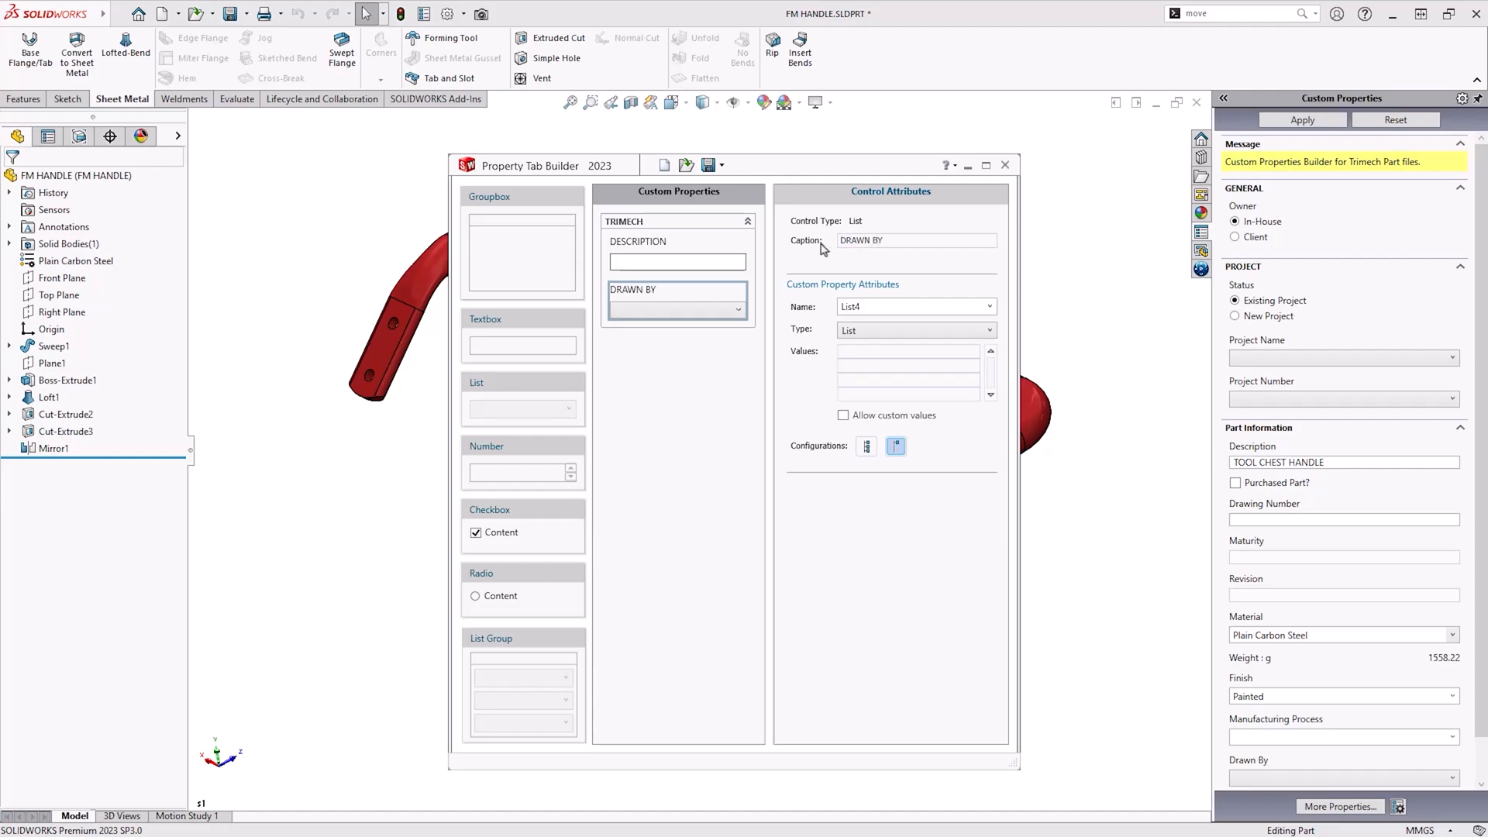
left_click(991, 306)
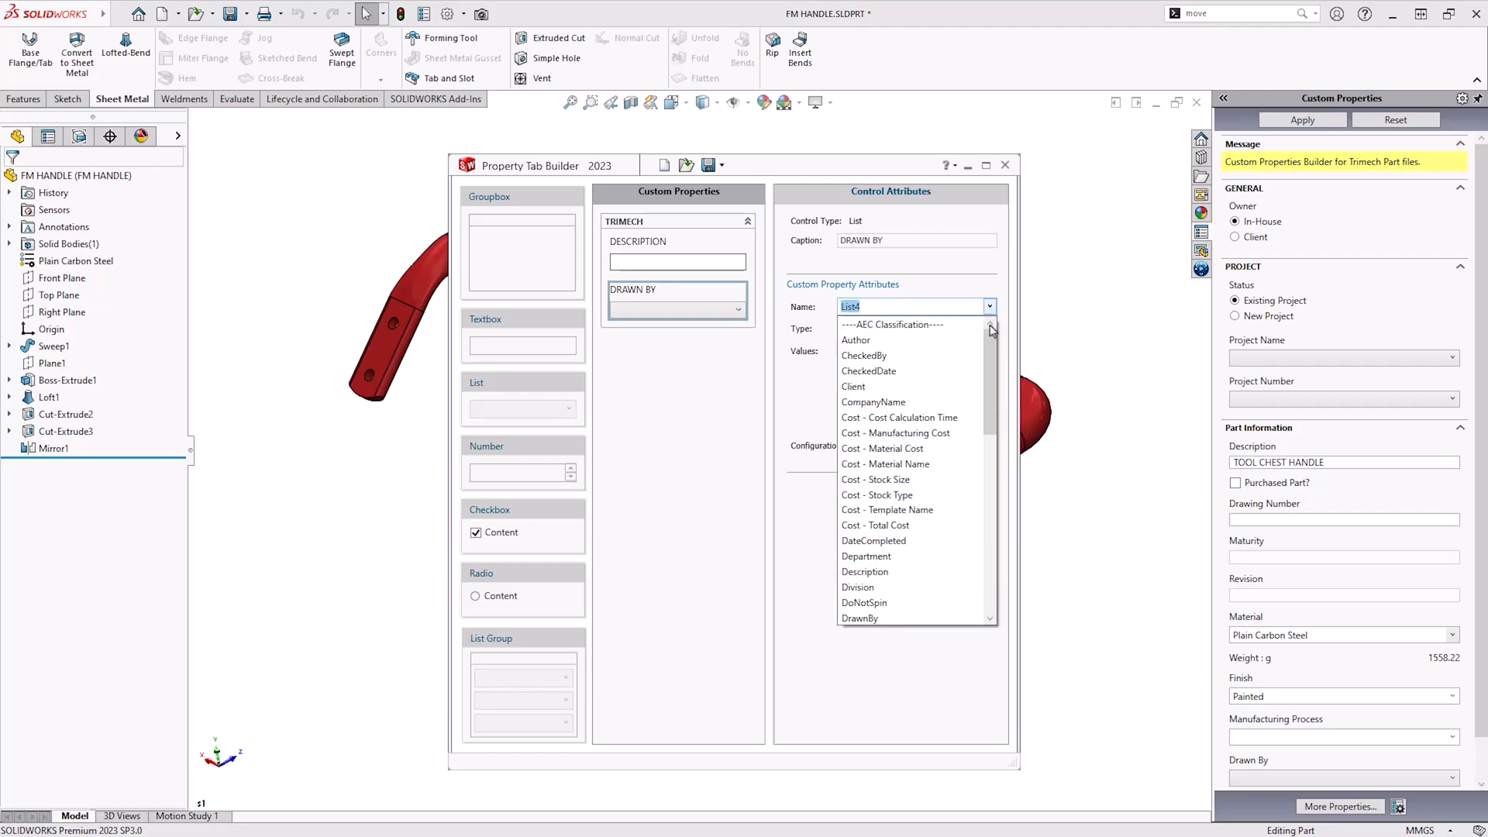
scroll("down", 3)
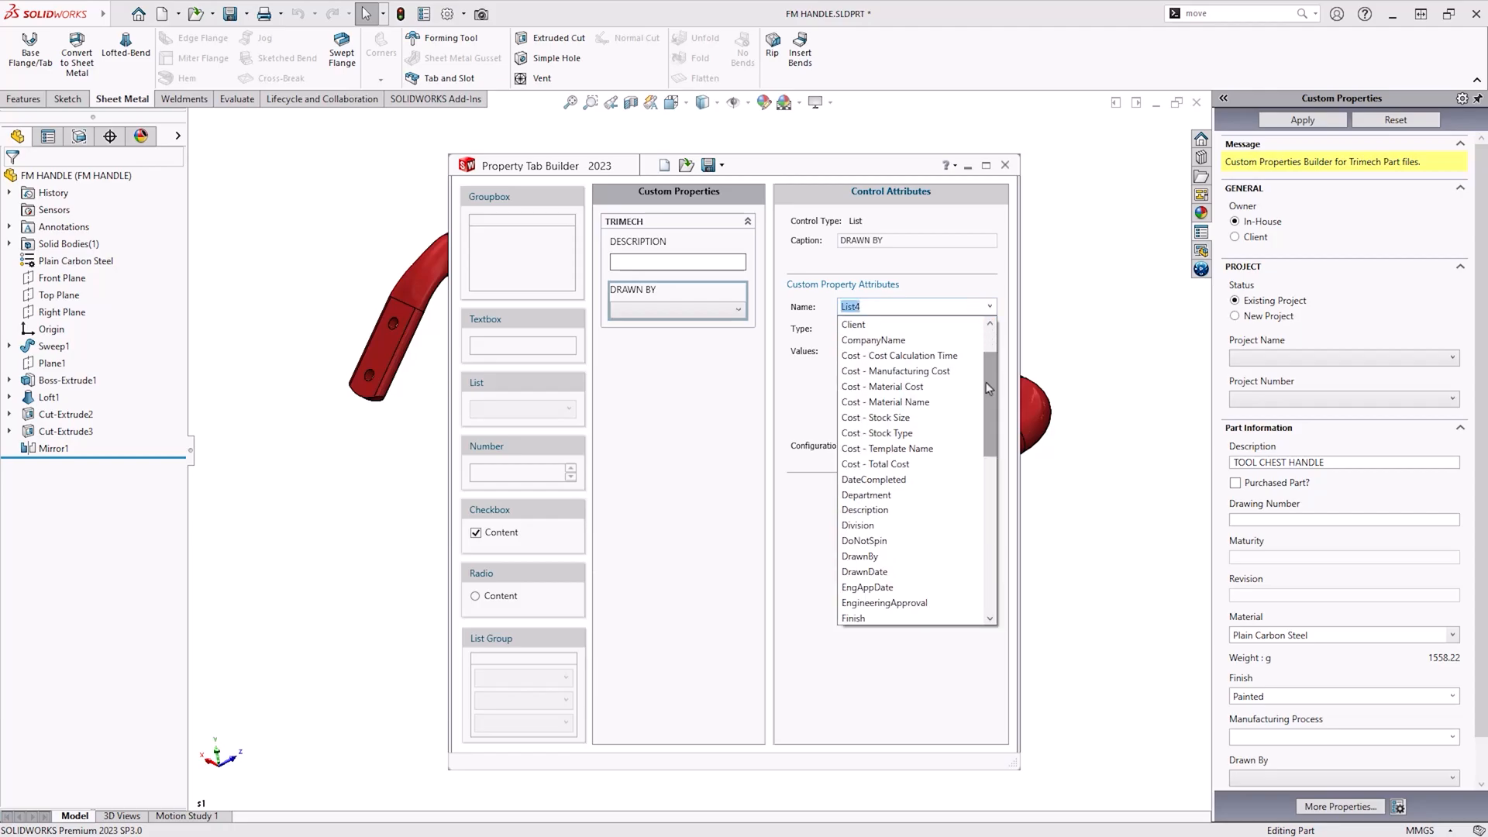
left_click(860, 555)
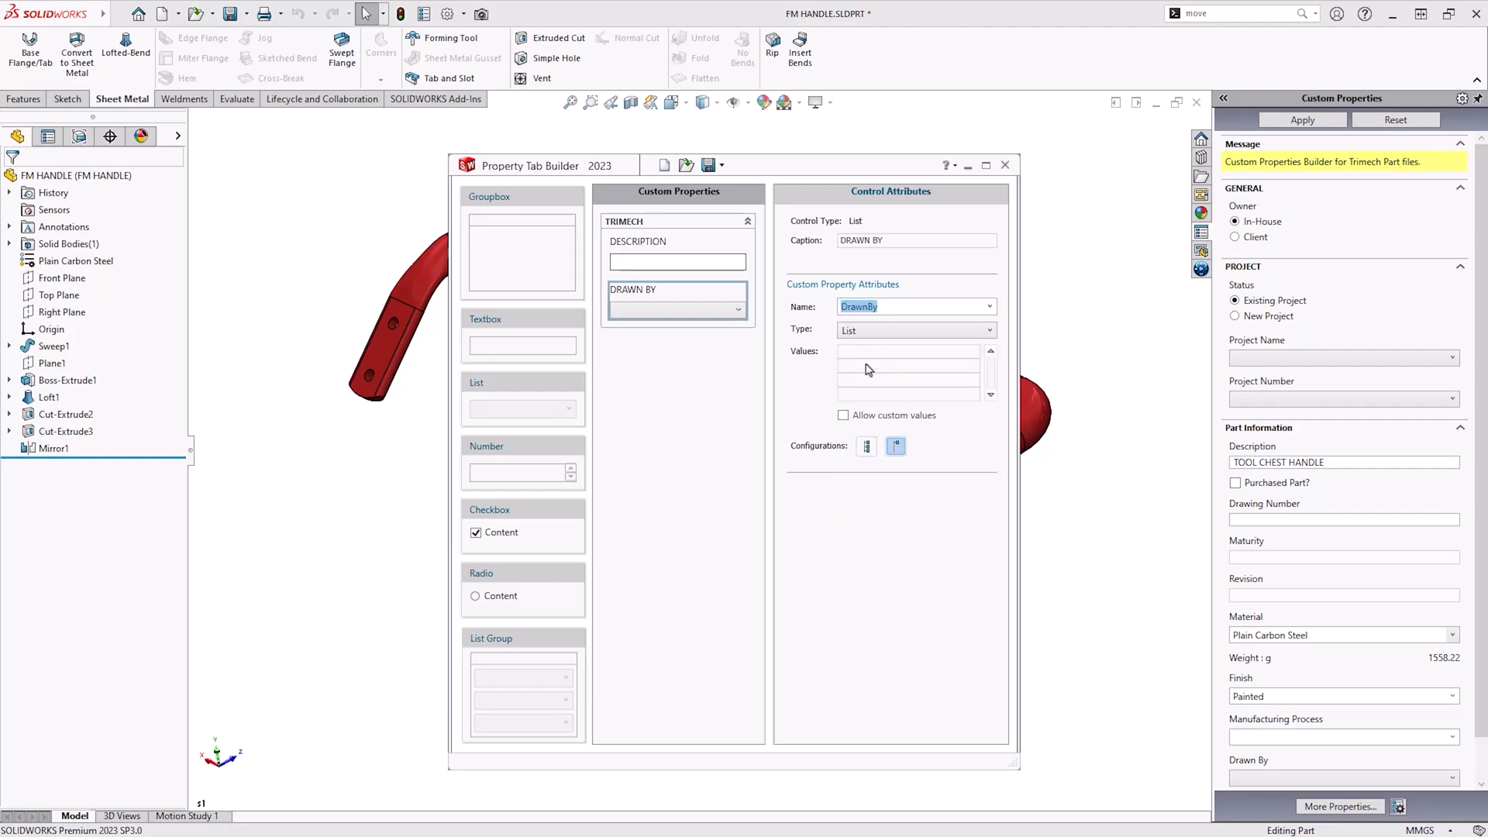
type("STU")
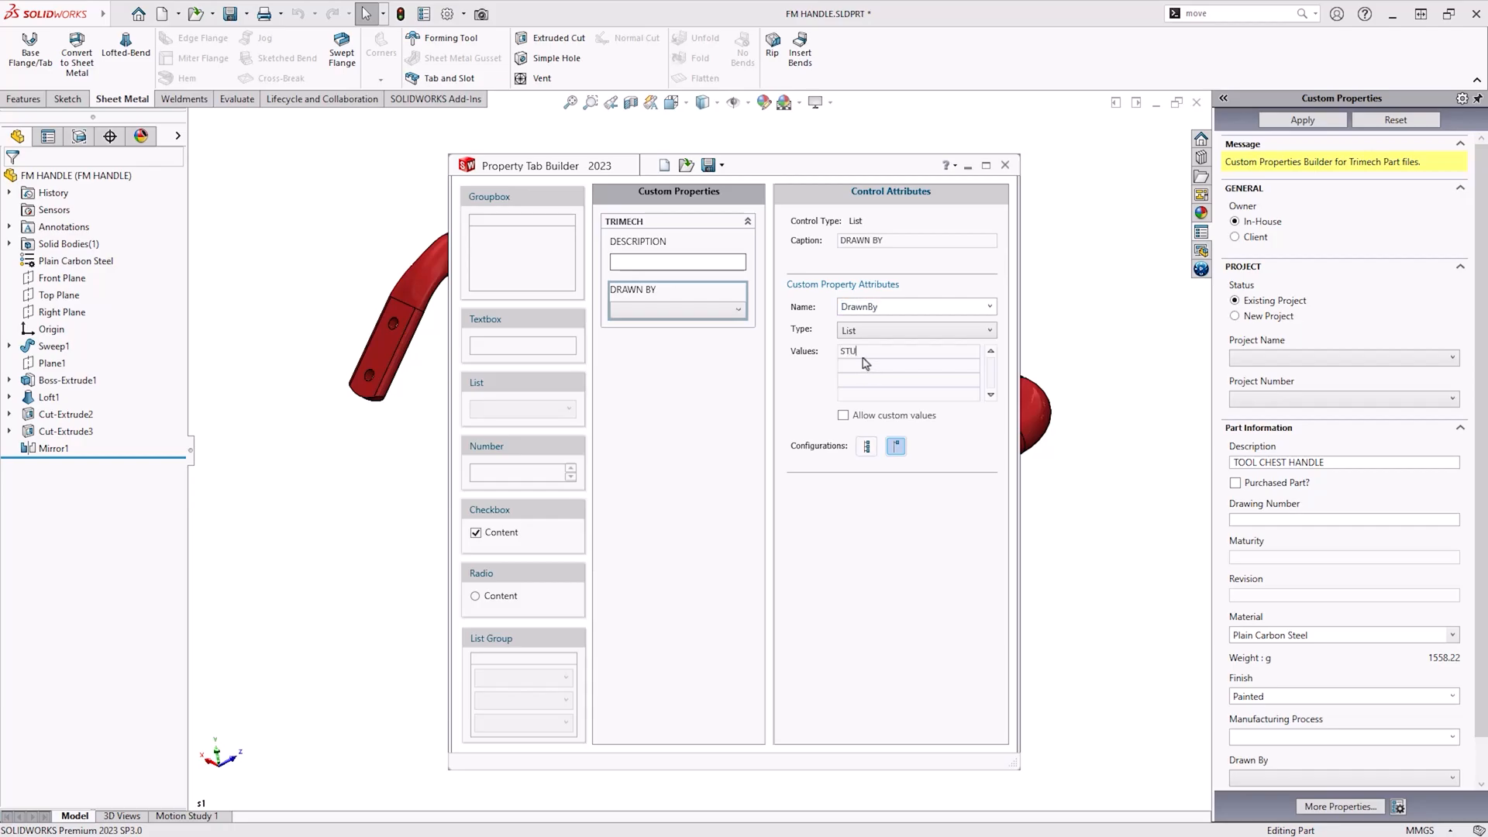
type("TERR")
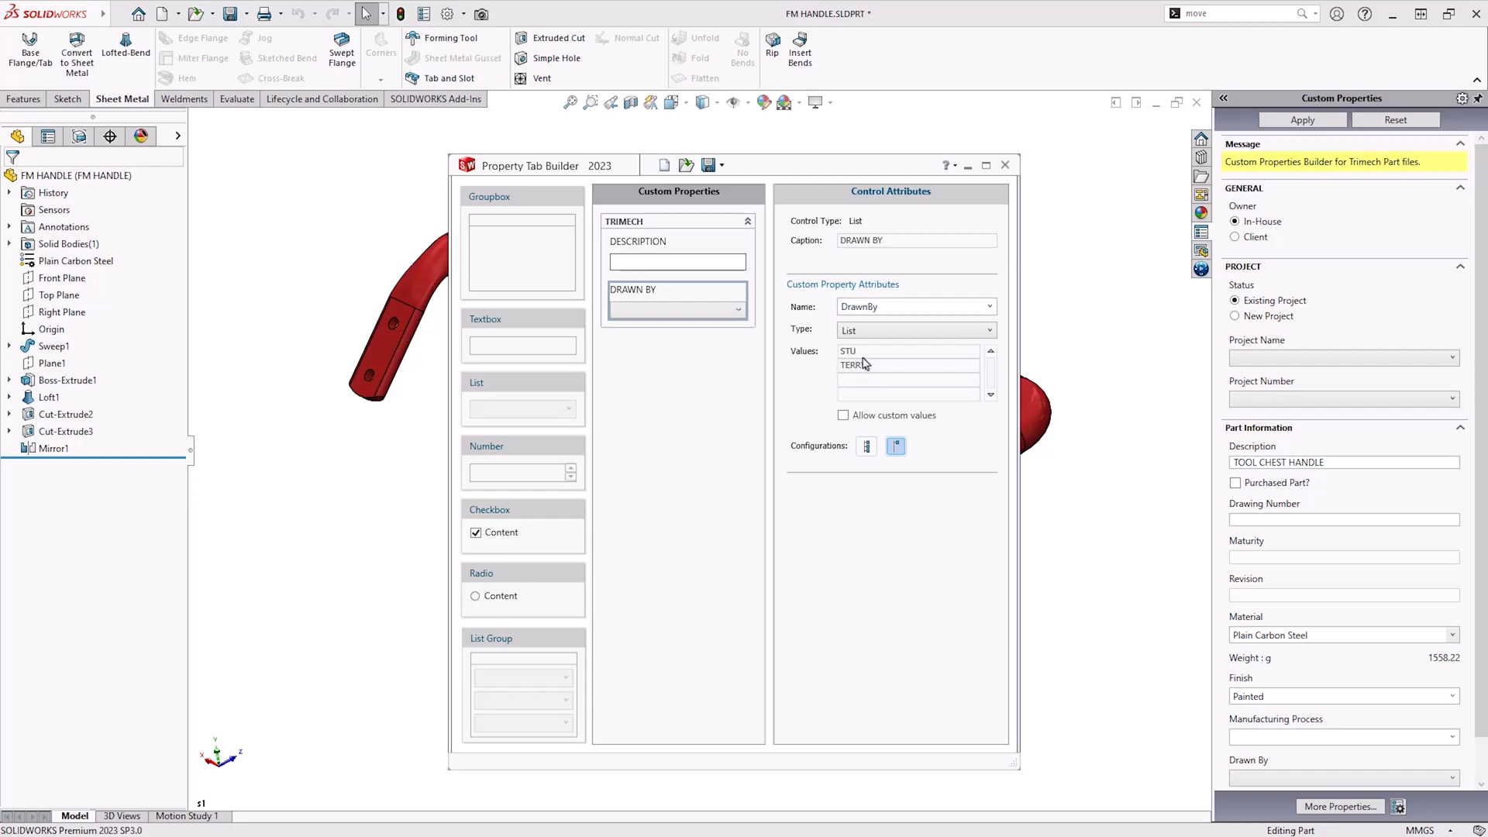
type("JAMIE")
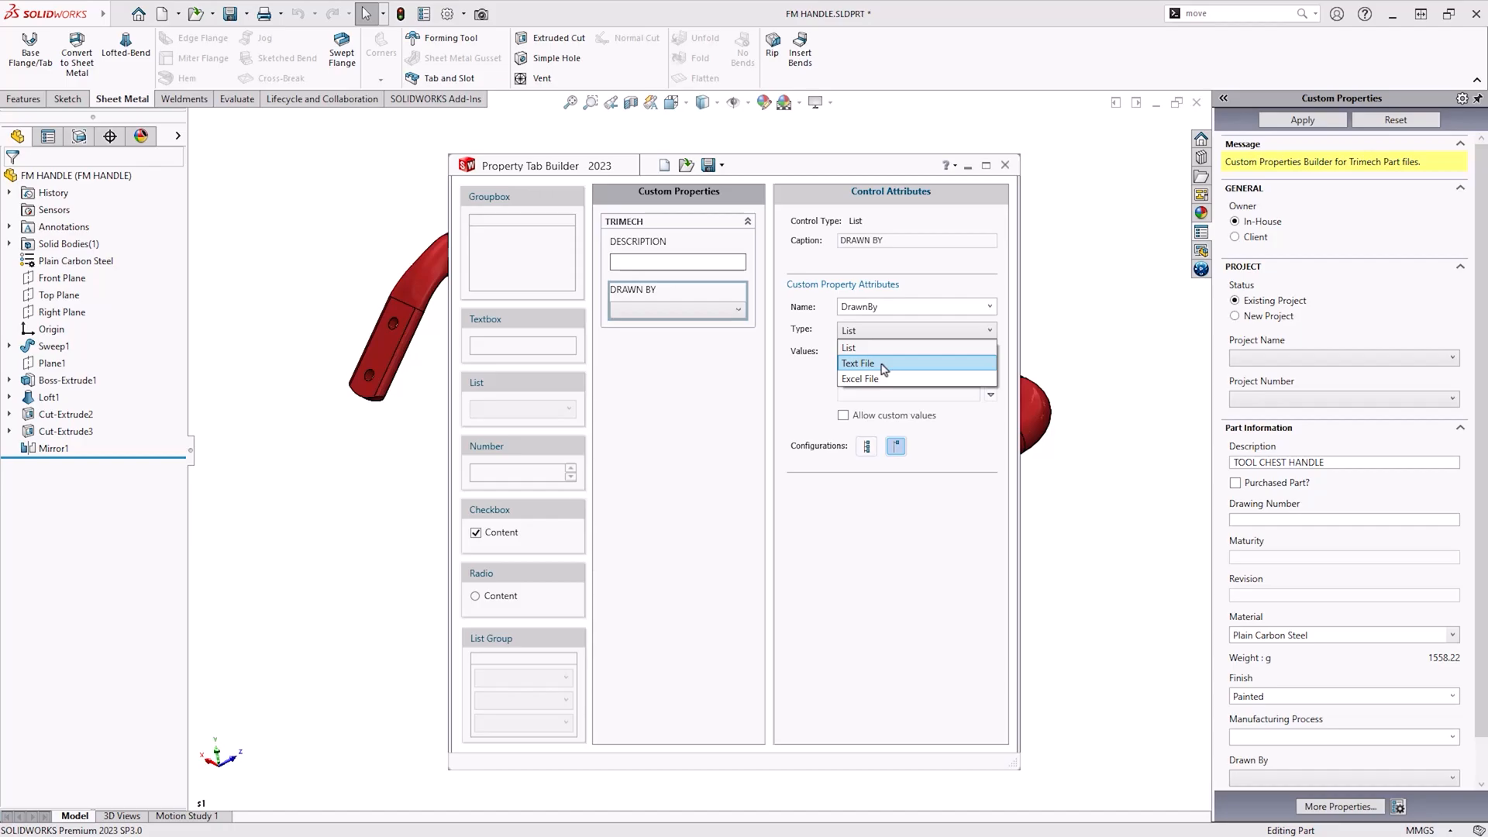
Set the DRAWN BY list to Text File type, reading names from DESIGN ENGINEERS.
left_click(858, 363)
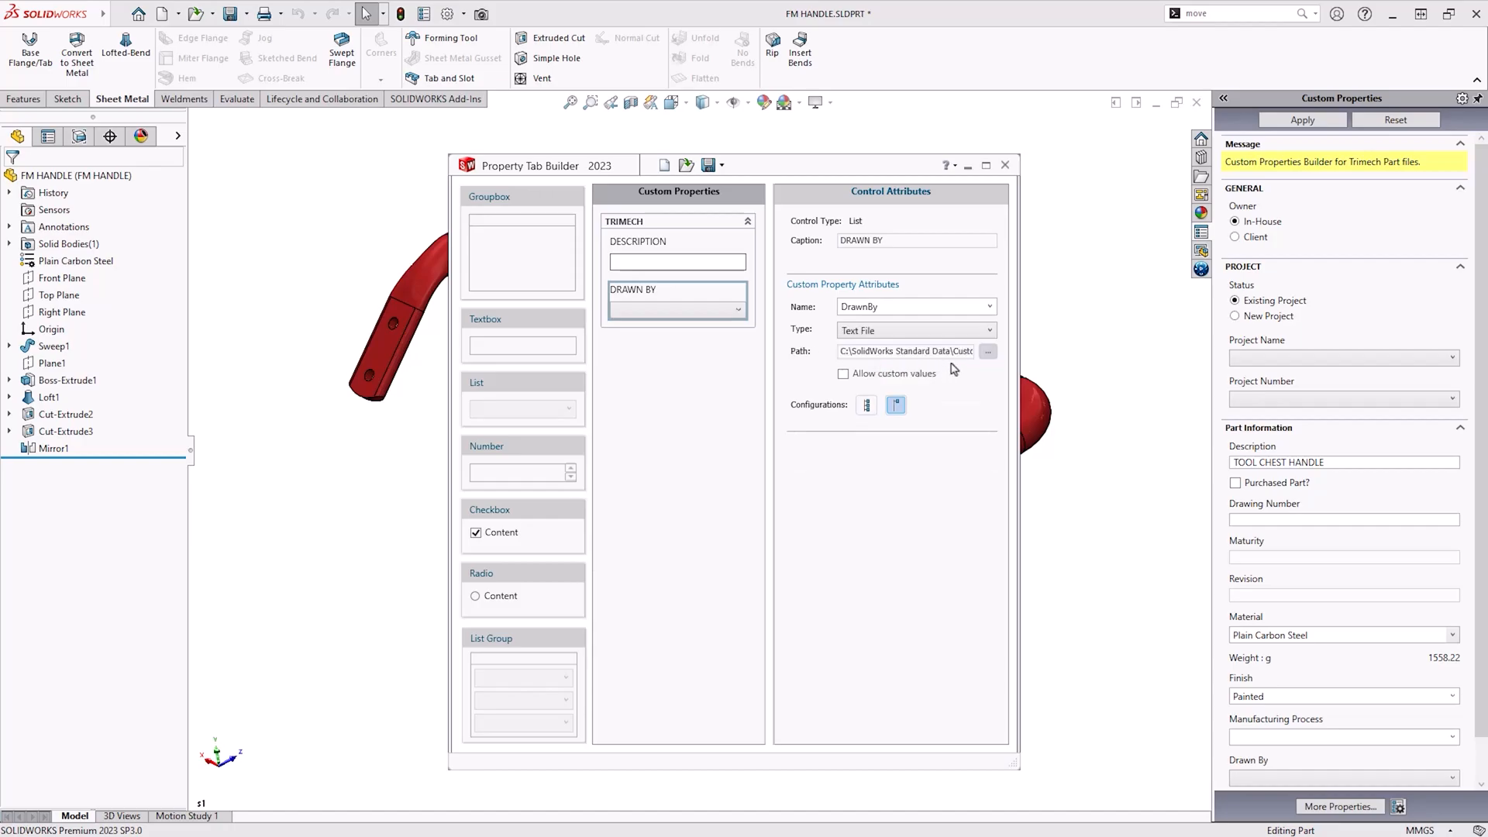
left_click(987, 352)
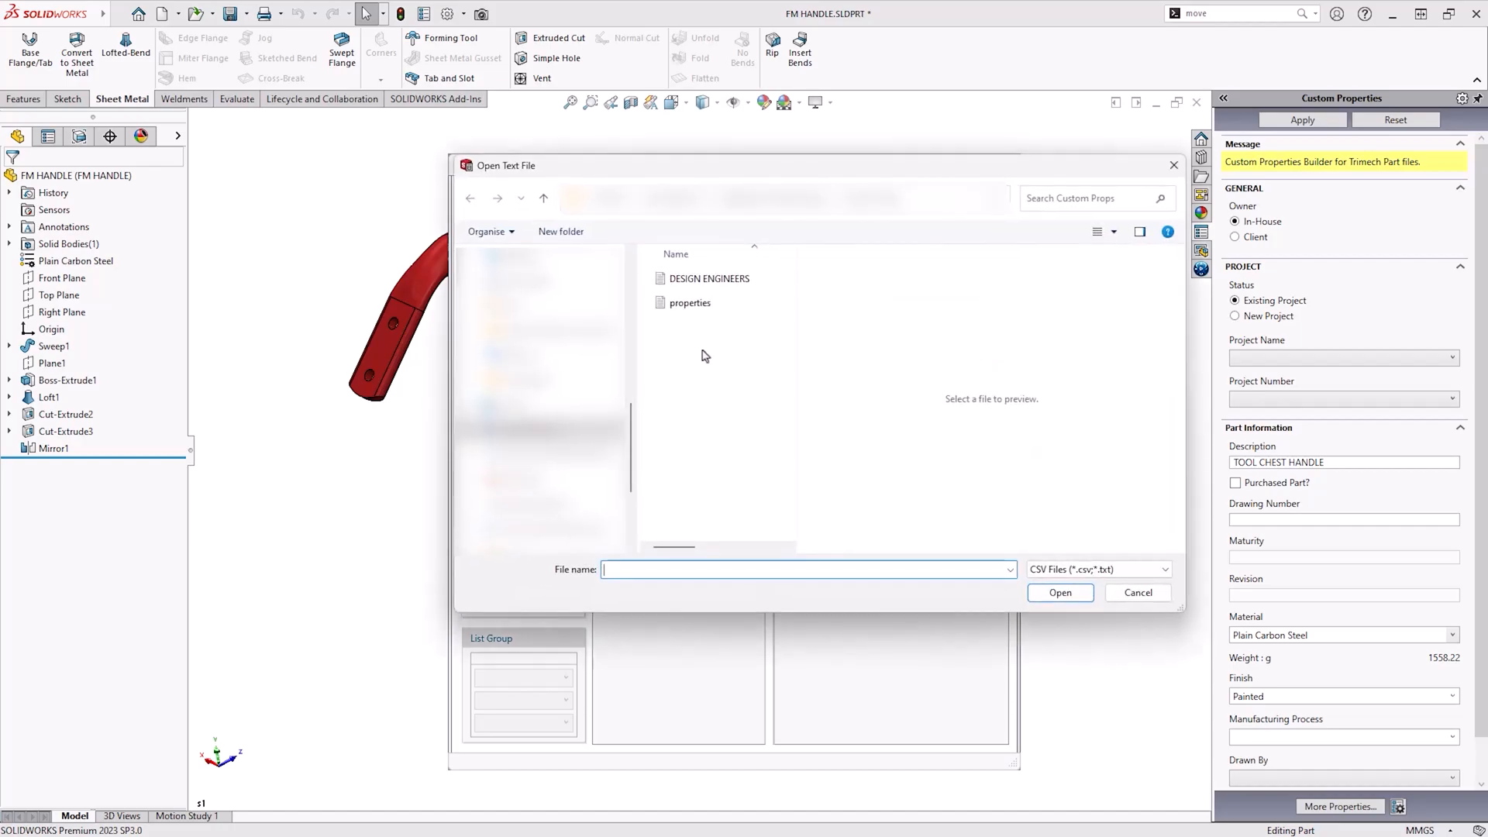
left_click(709, 277)
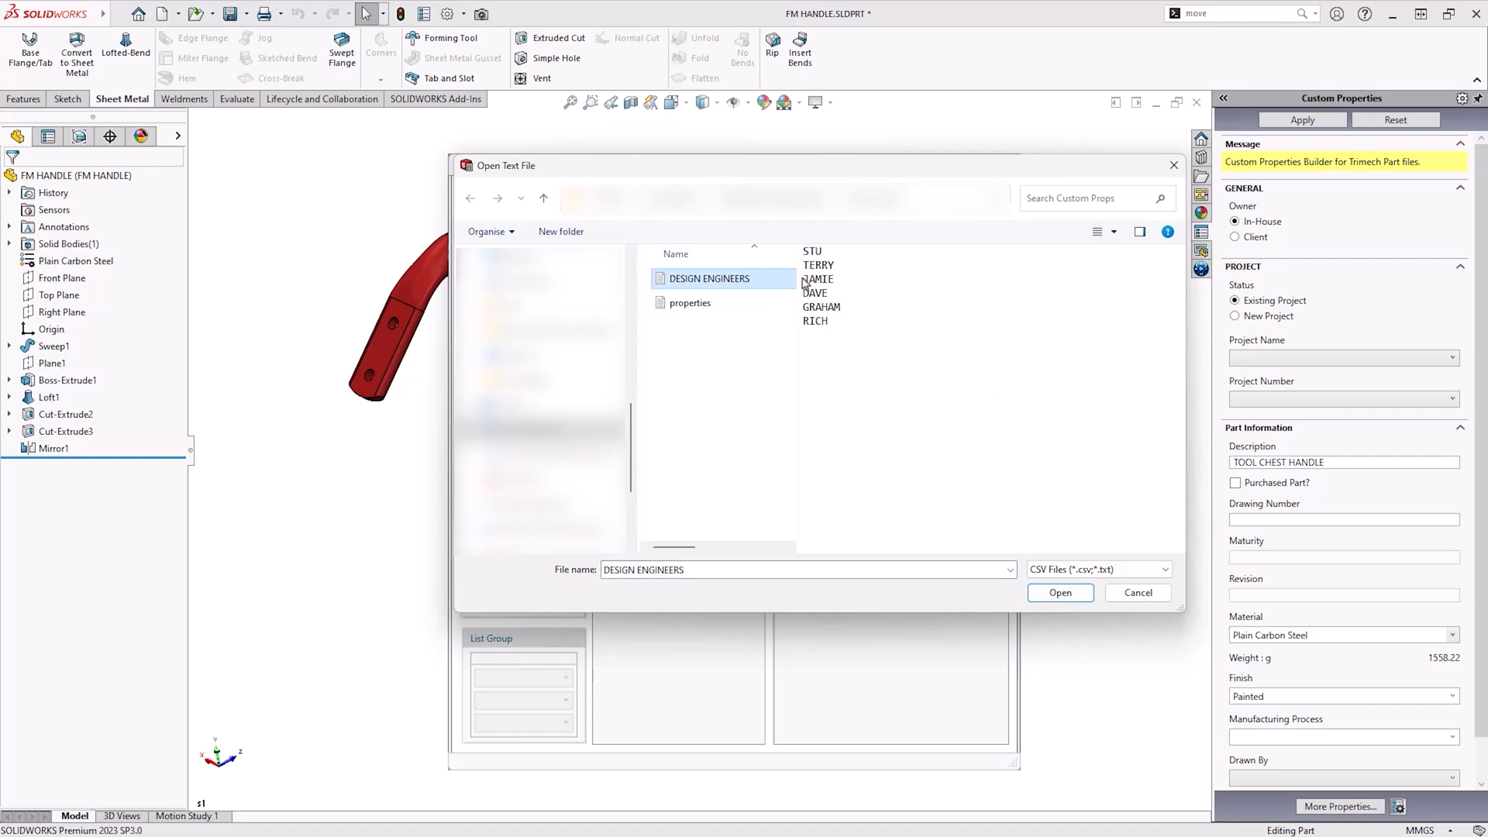
left_click(1059, 592)
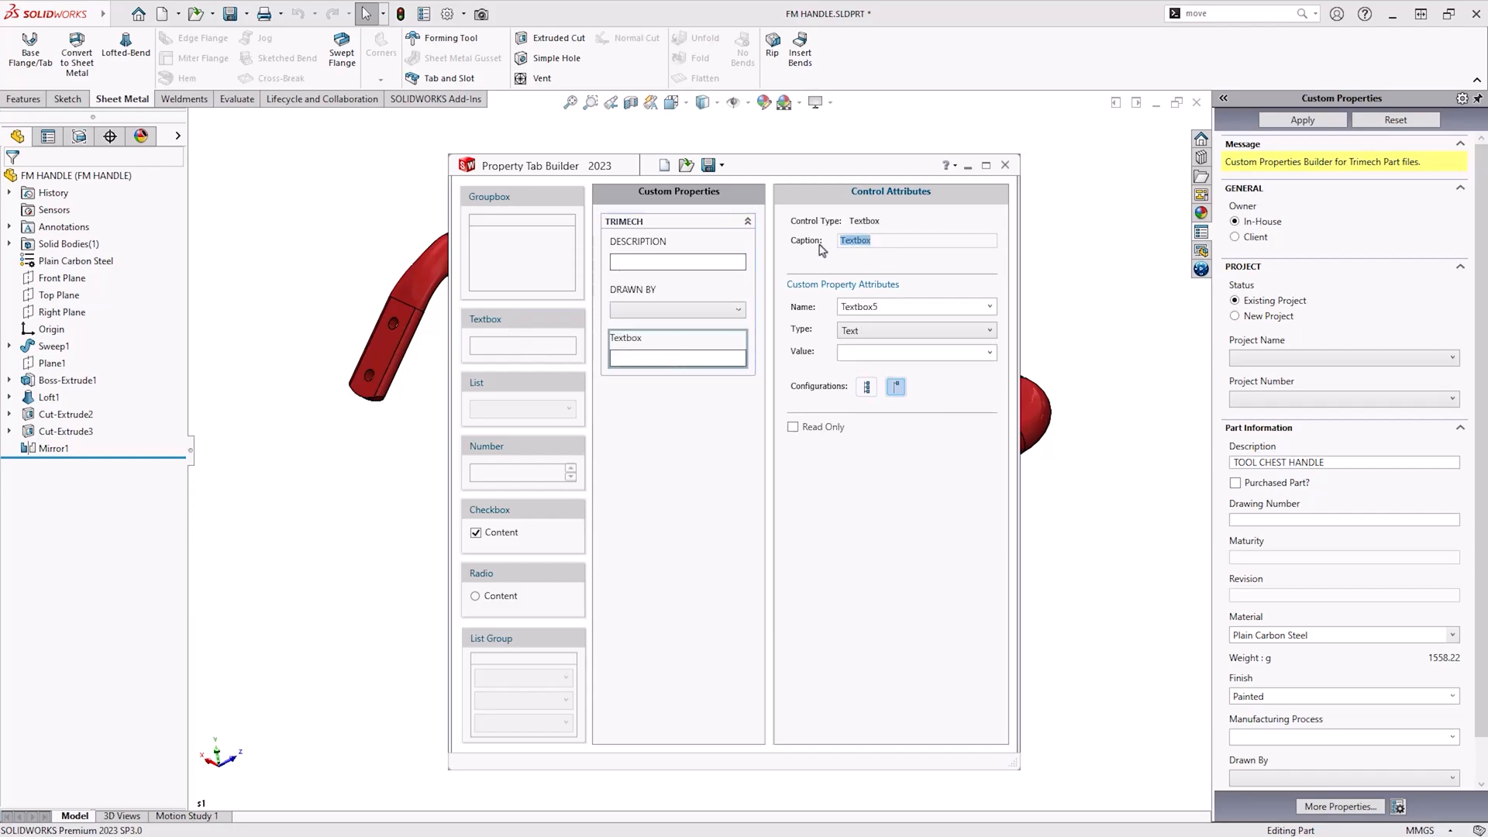
Add a DRAWN DATE field tied to DrawnDate with Date value type.
type("DRAWN")
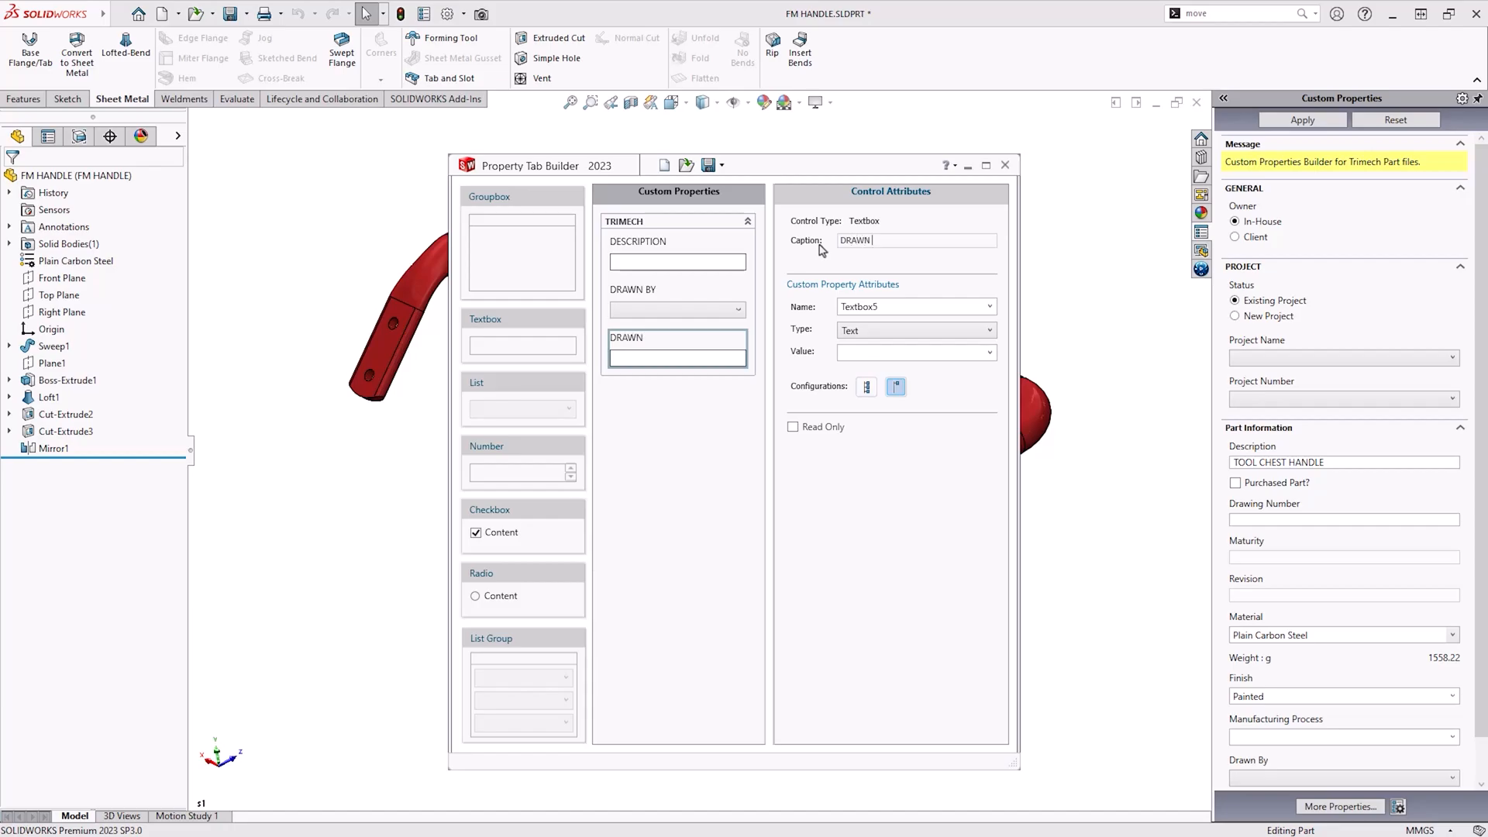
type("DATE")
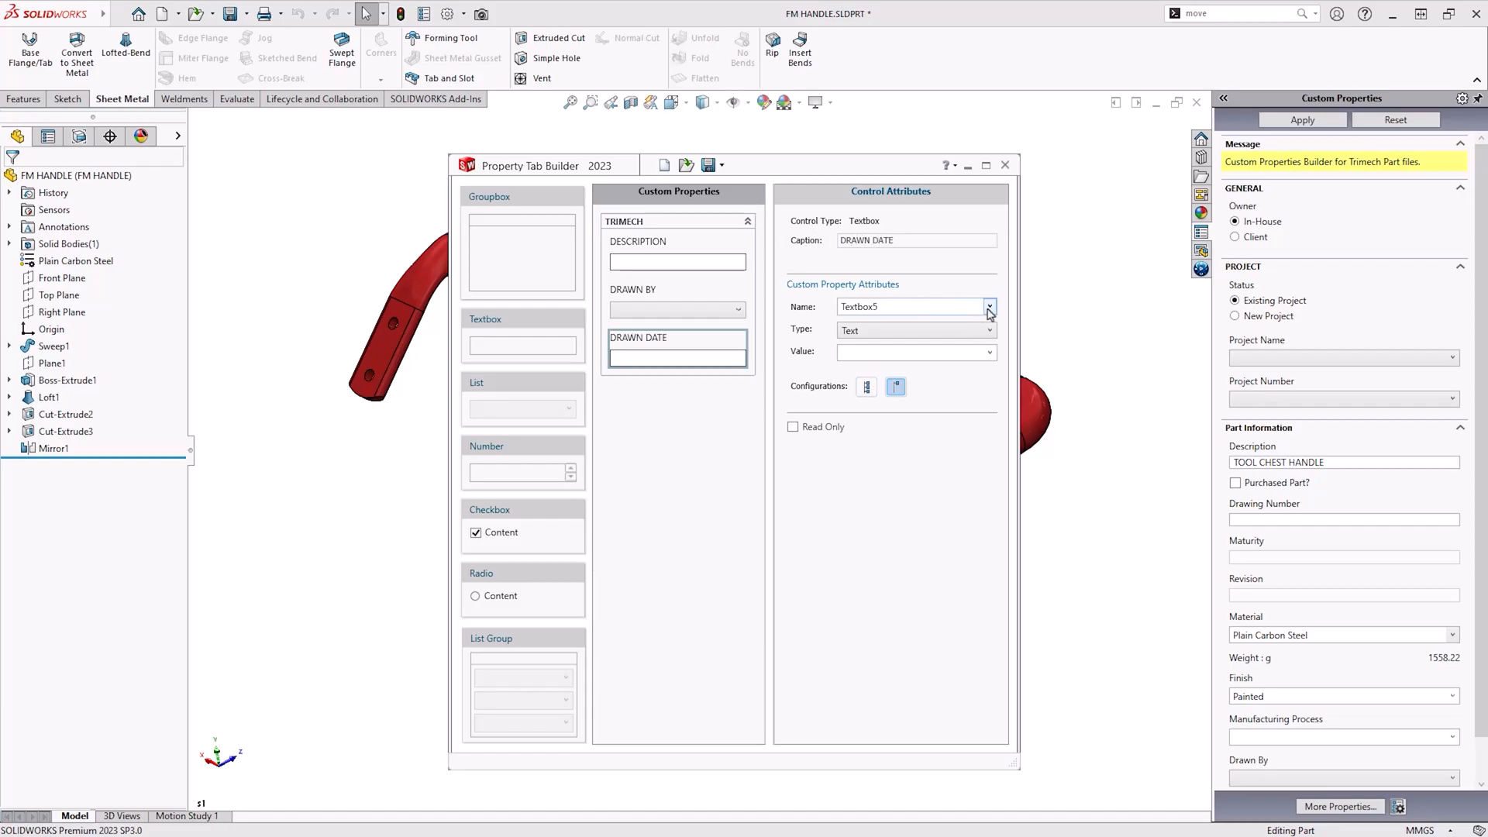
left_click(990, 307)
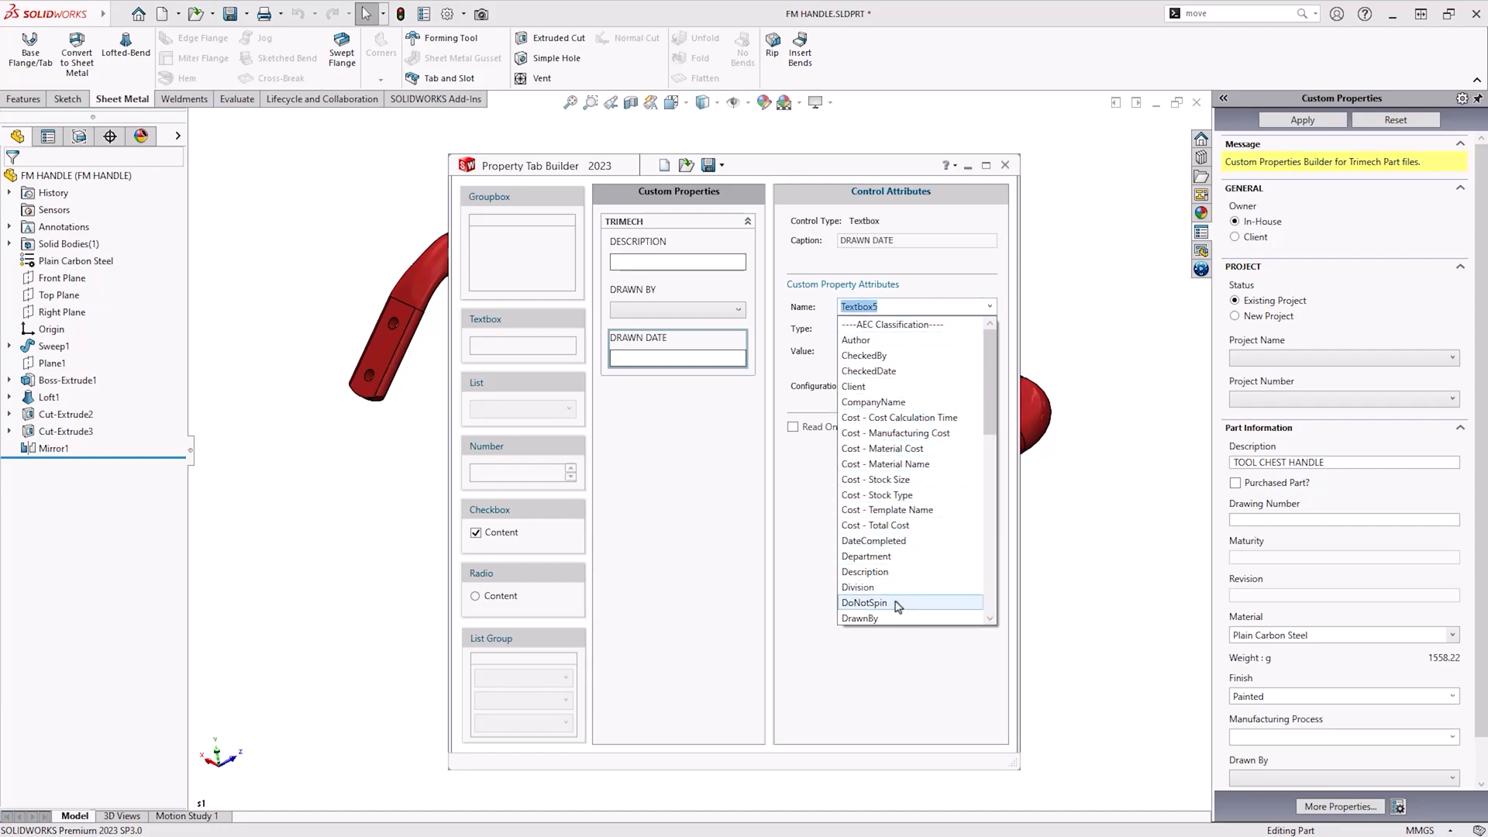
left_click(861, 618)
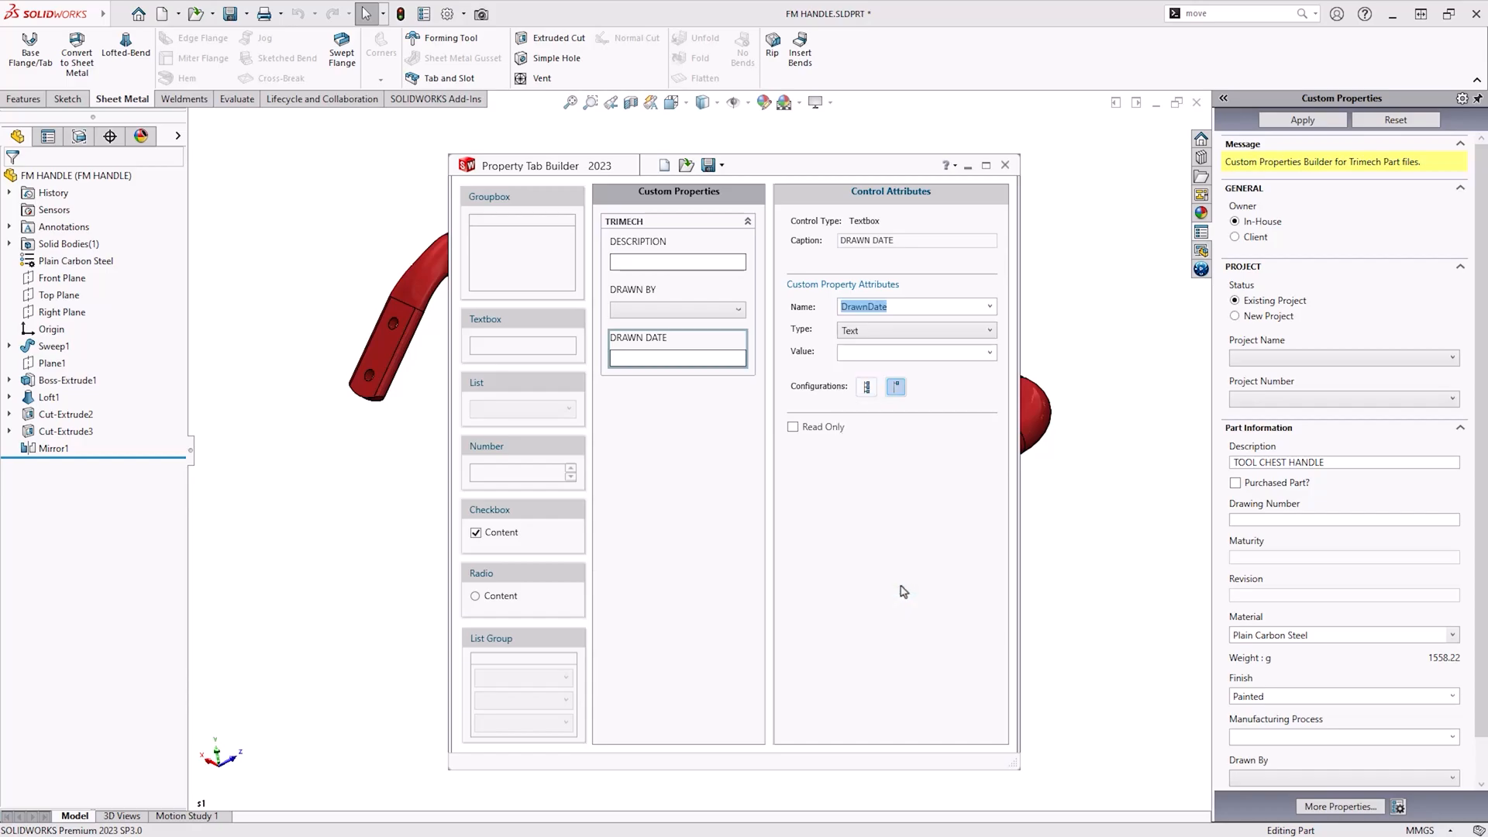
left_click(991, 328)
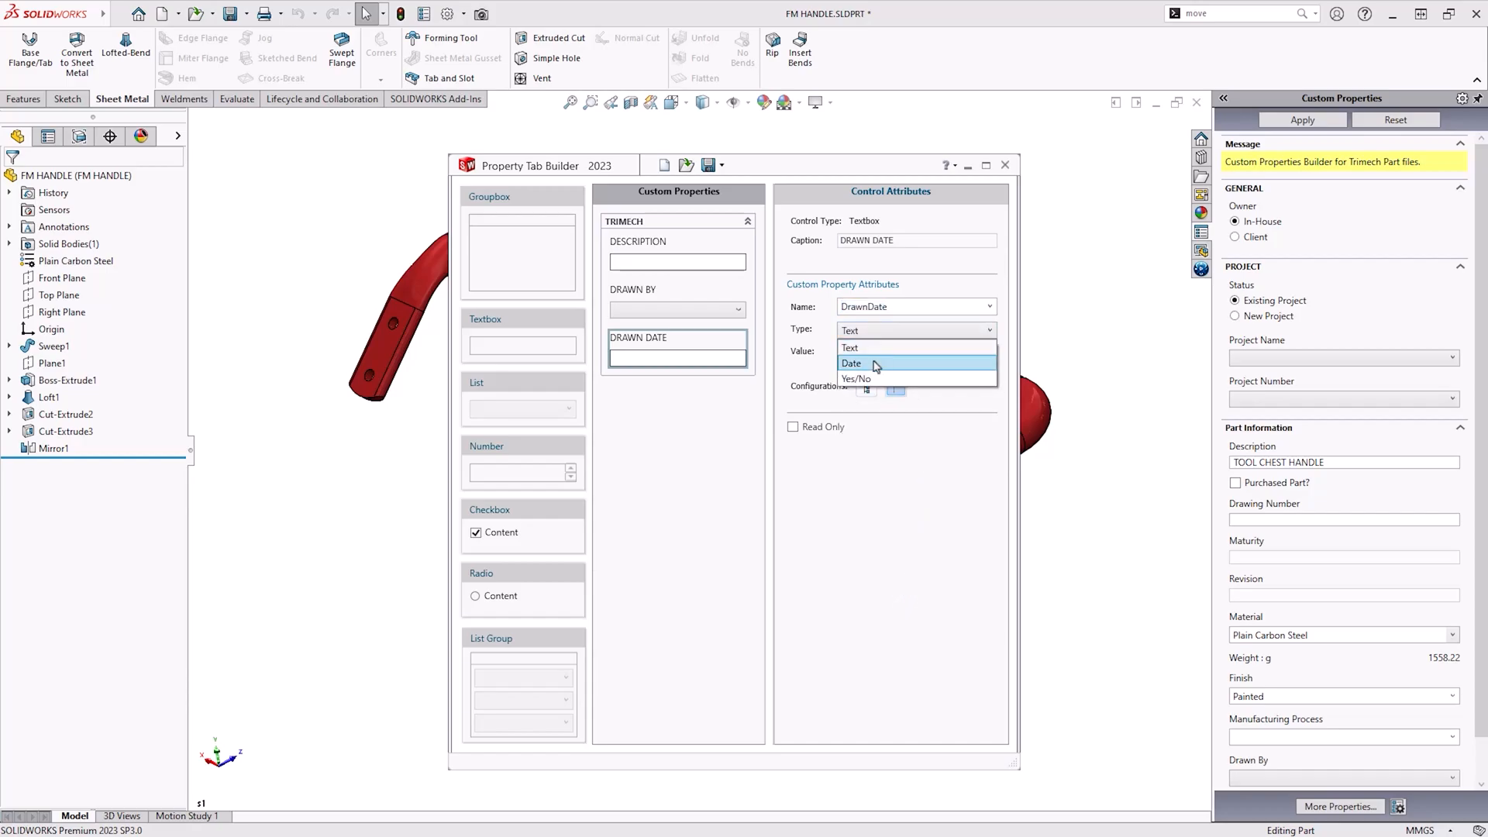
left_click(852, 363)
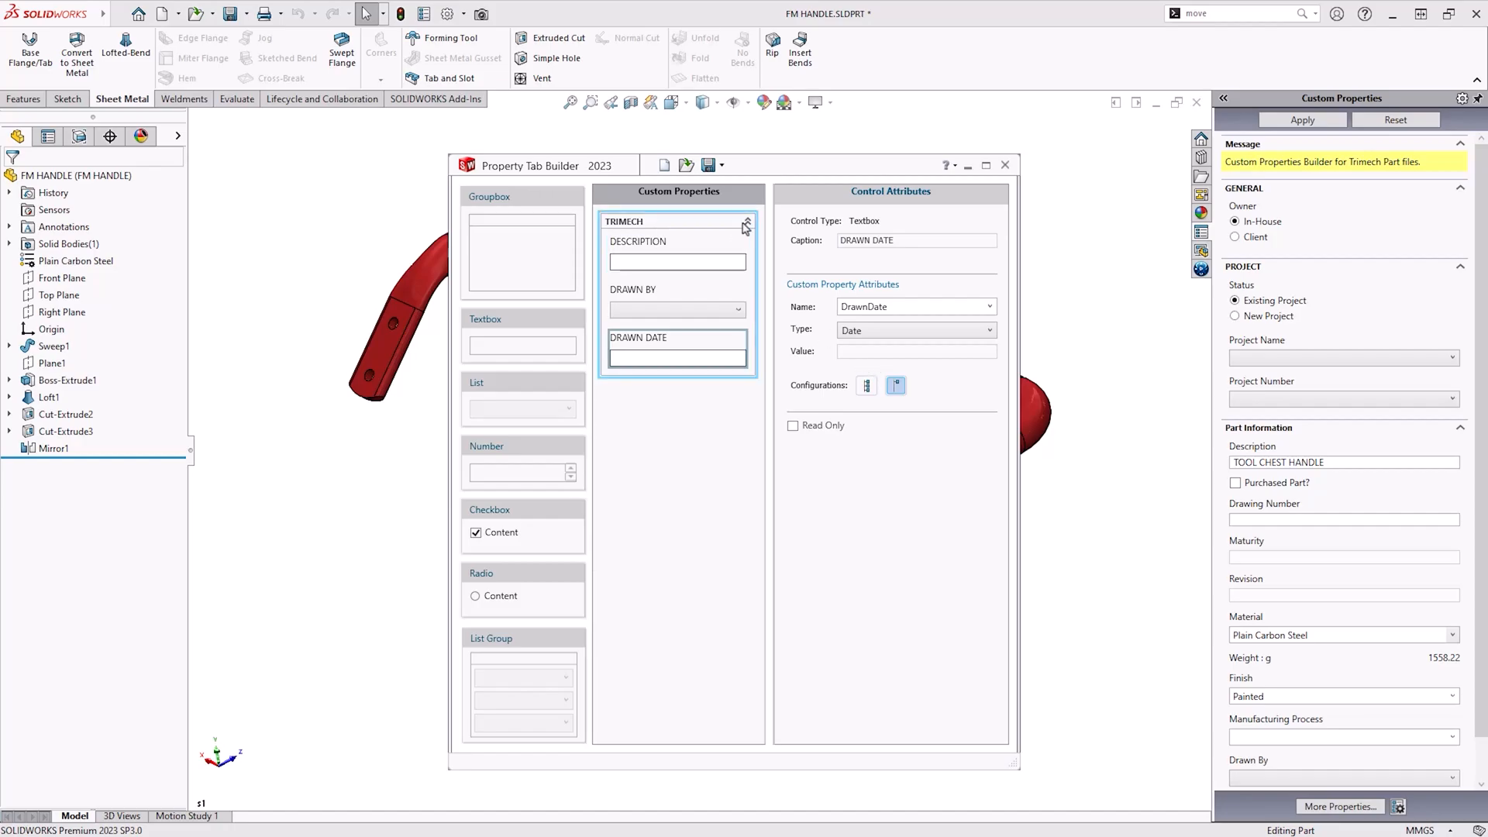
Save the tab template over the existing test props.prtprp file and confirm.
left_click(707, 166)
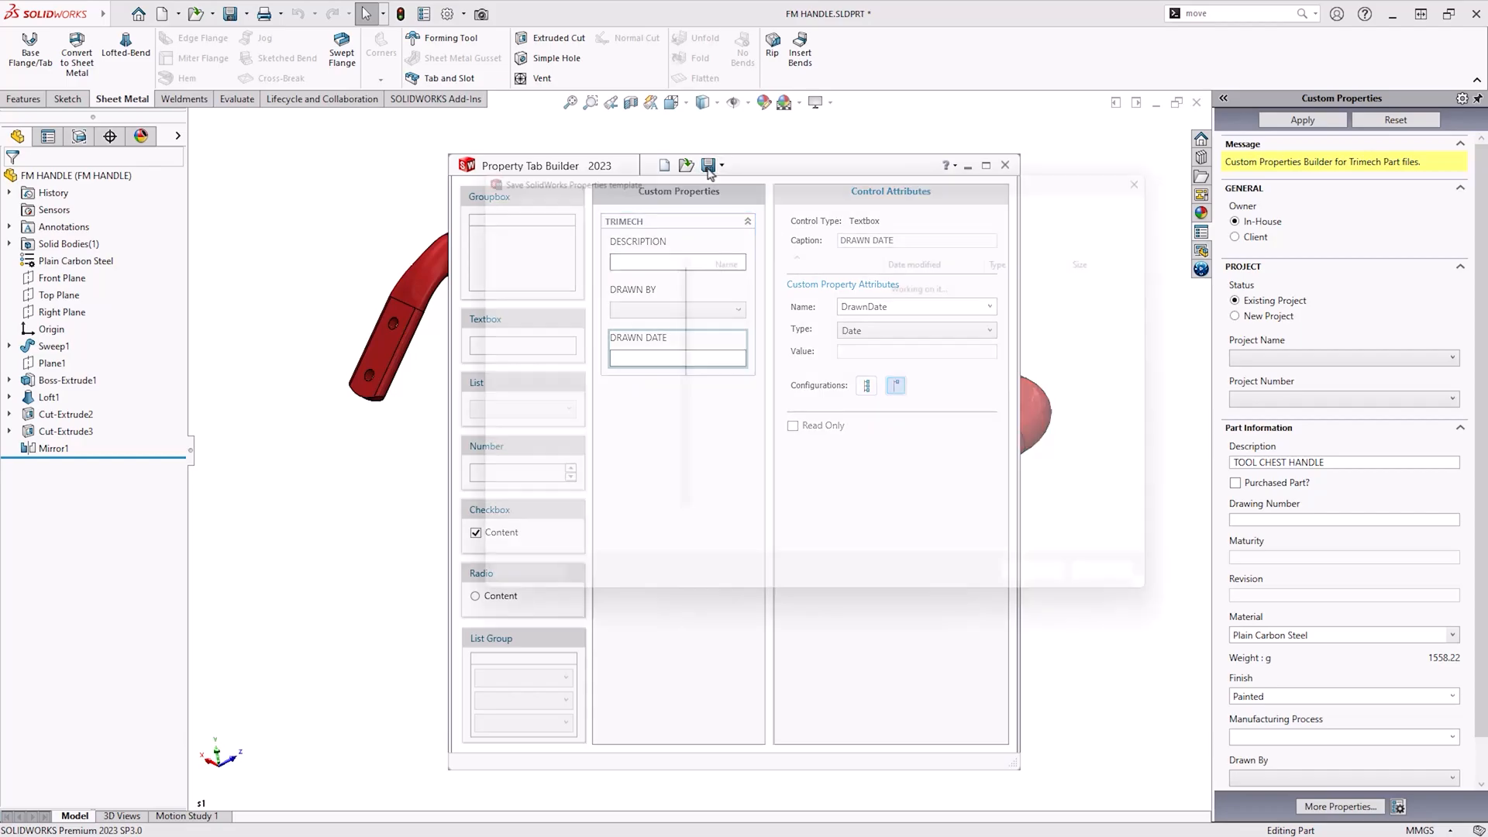
left_click(707, 166)
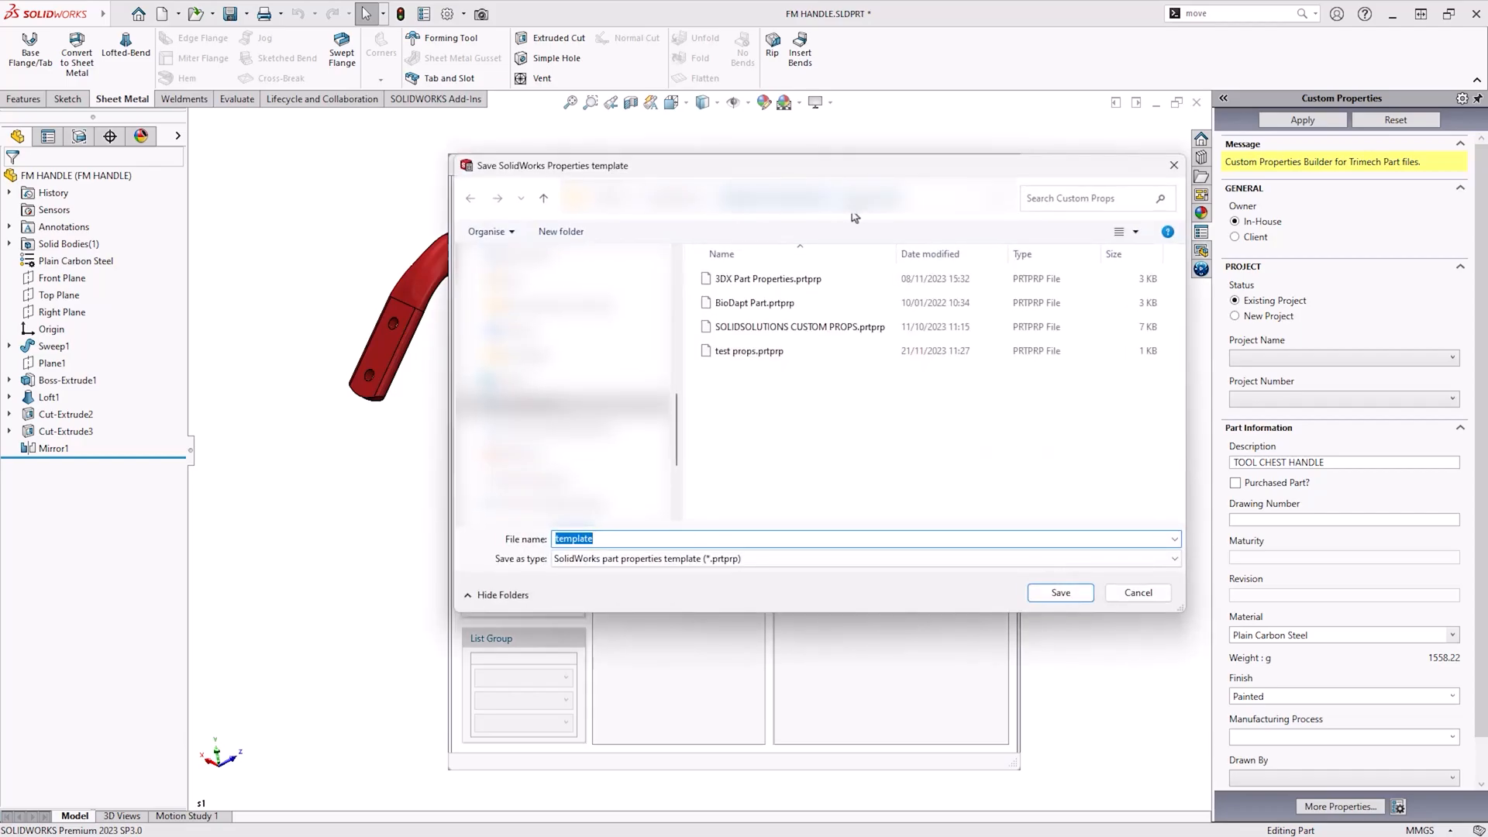
left_click(749, 350)
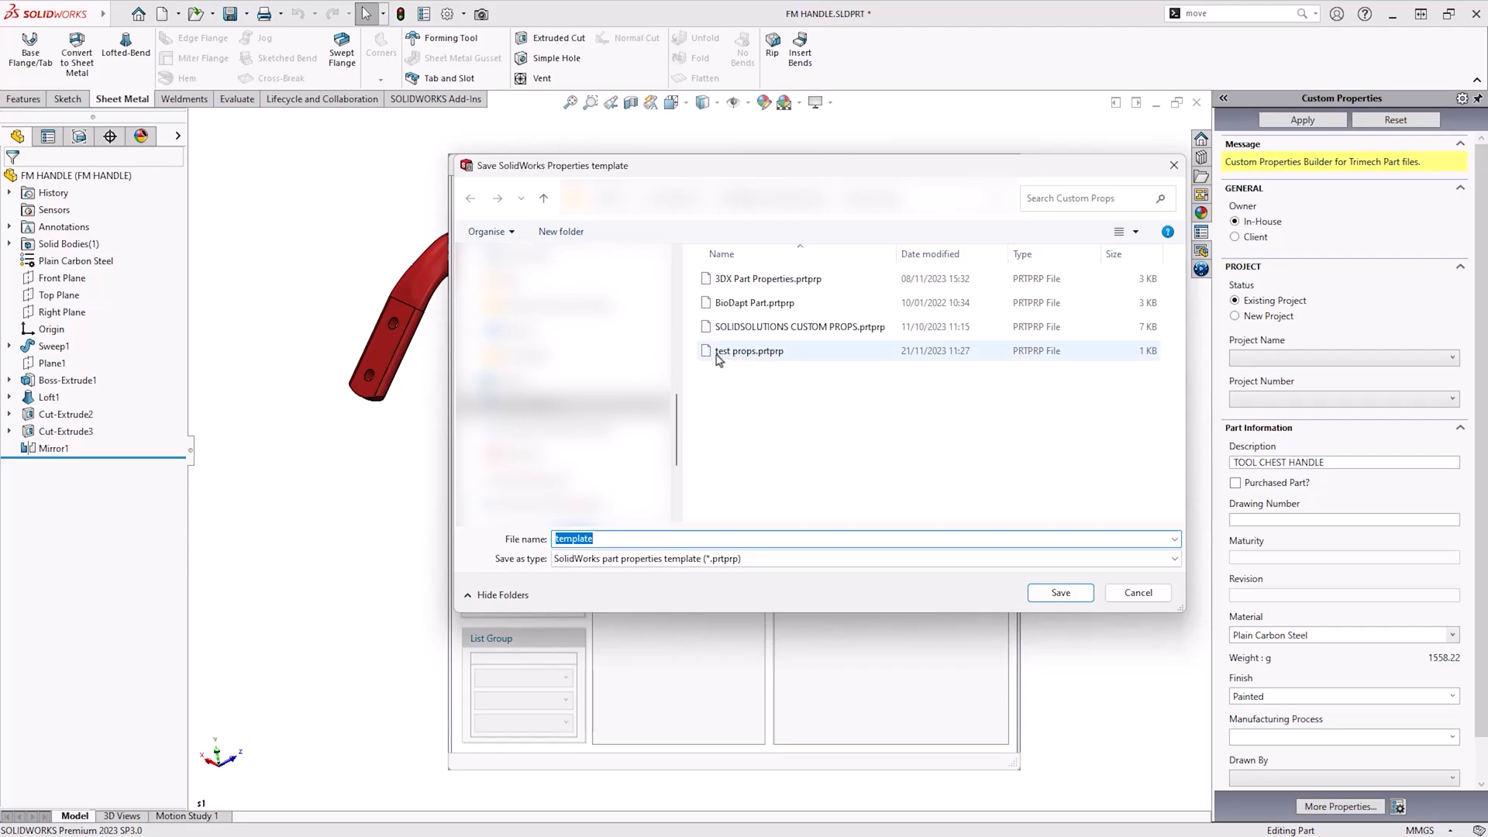
left_click(749, 350)
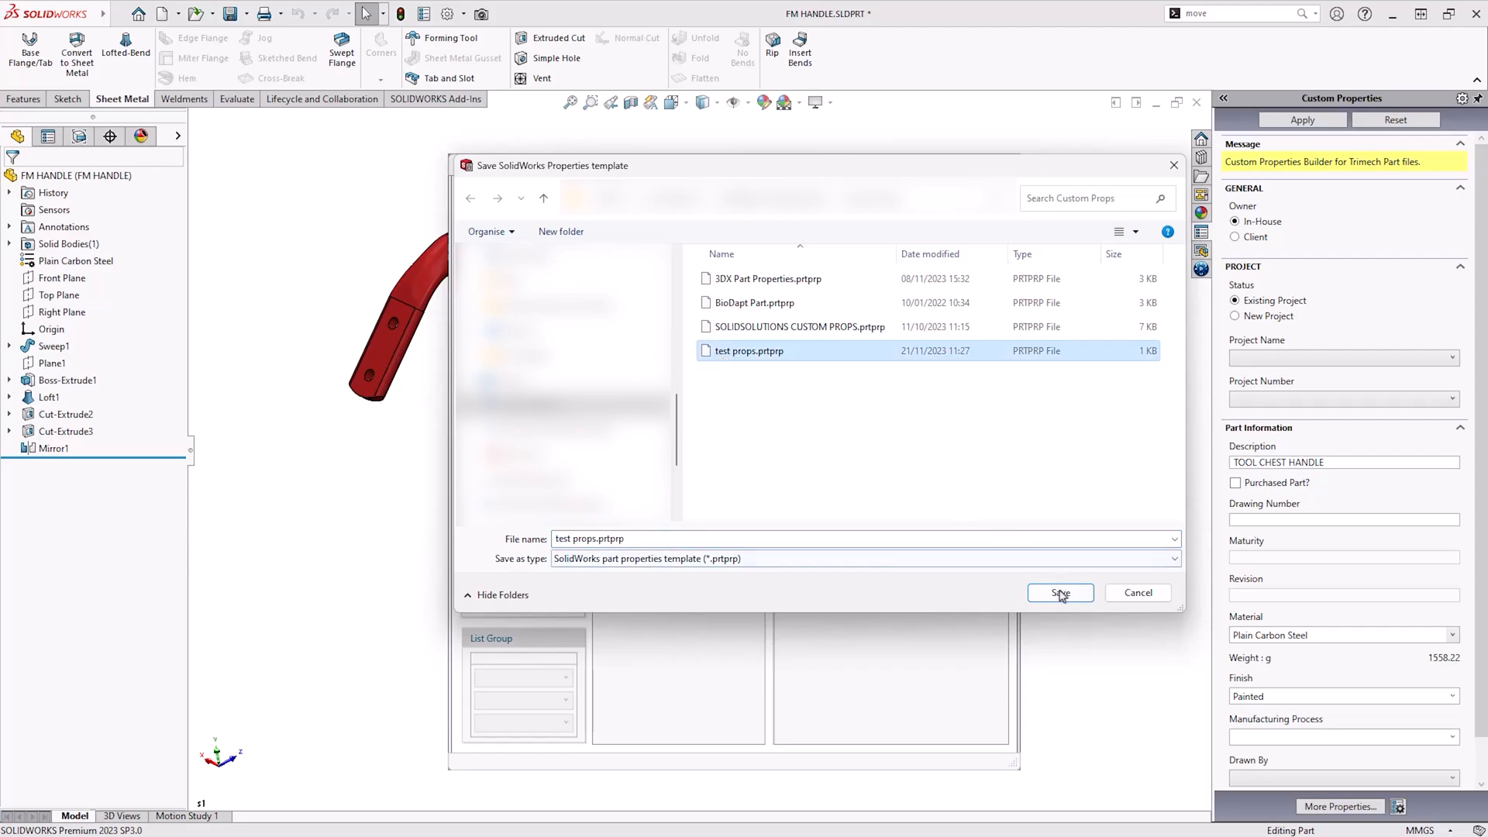
mouse_move(878, 460)
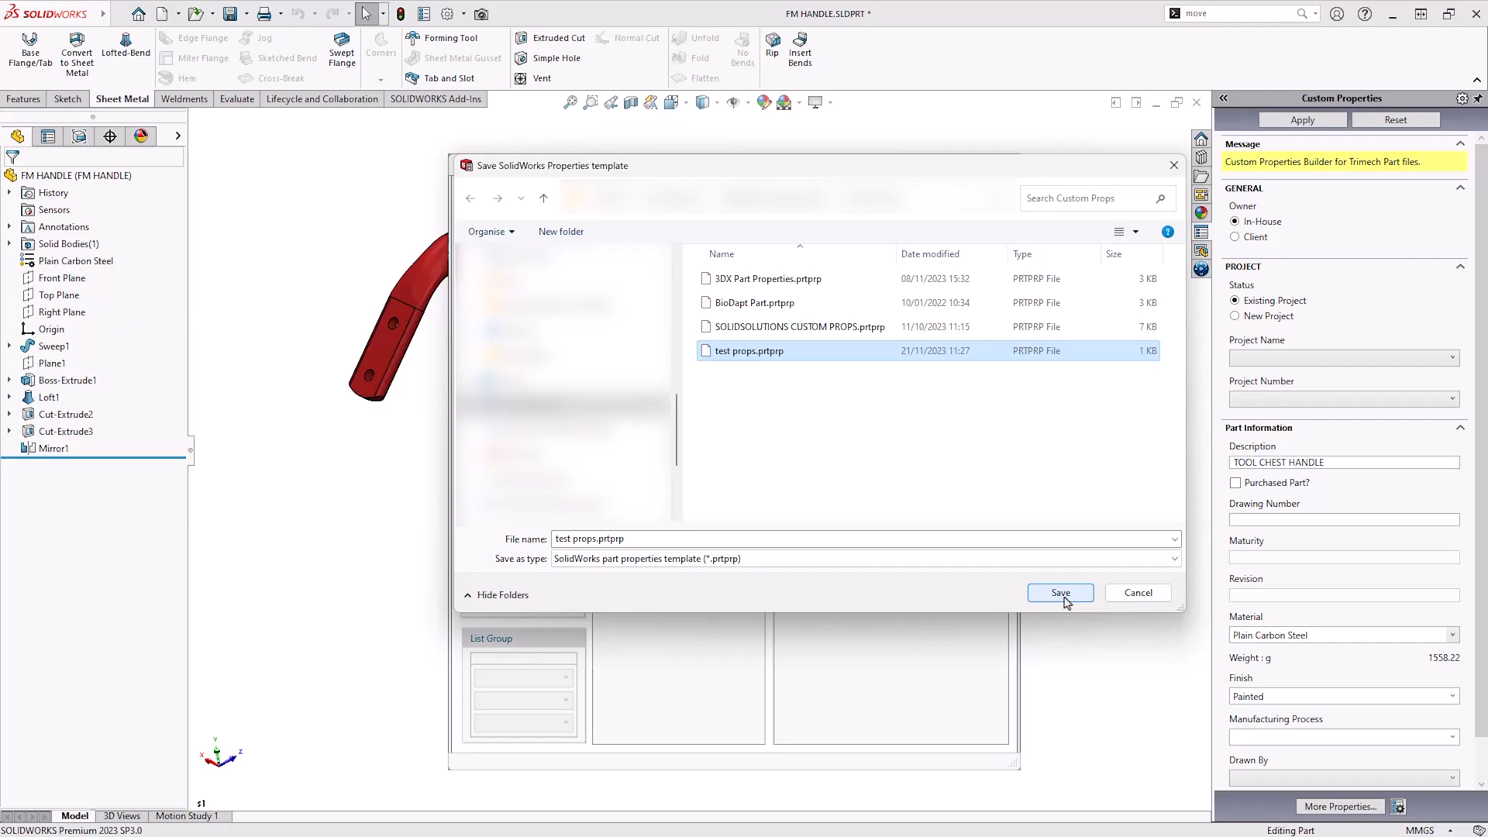
left_click(1059, 593)
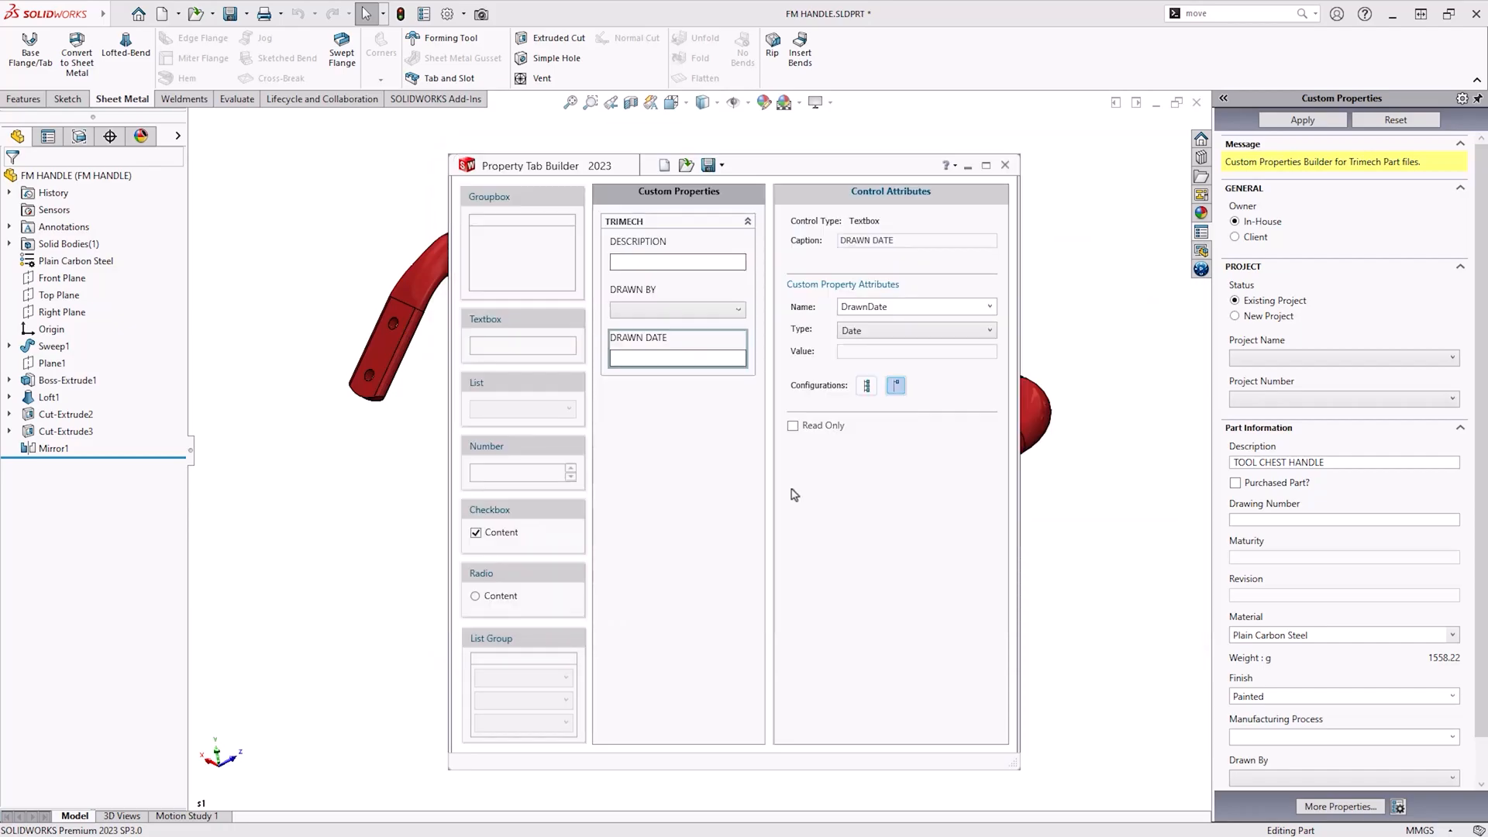
mouse_move(660, 523)
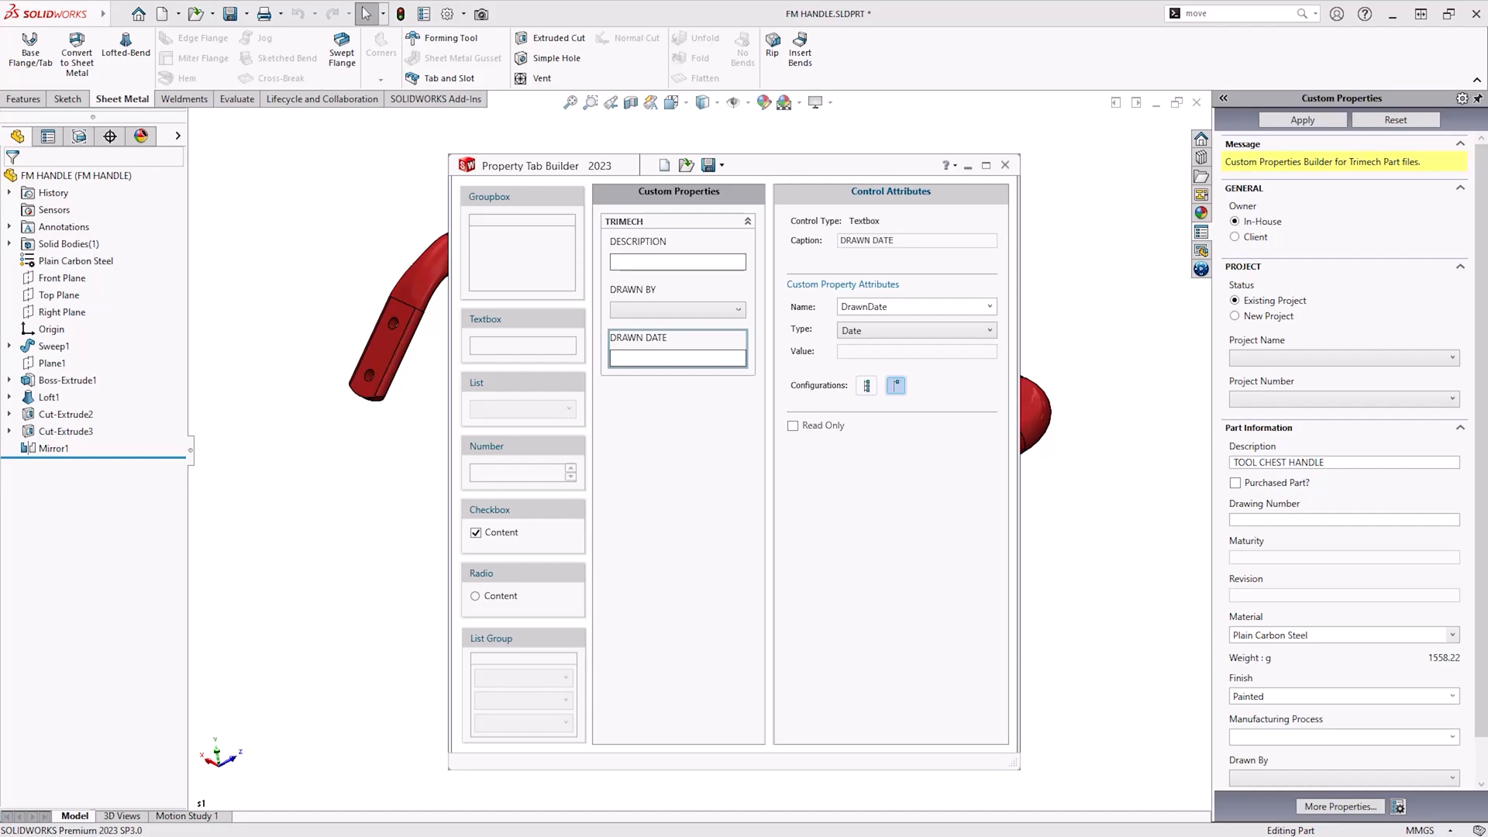
Close the builder and confirm Custom Property Files point to the Custom Props folder in File Locations.
left_click(1005, 164)
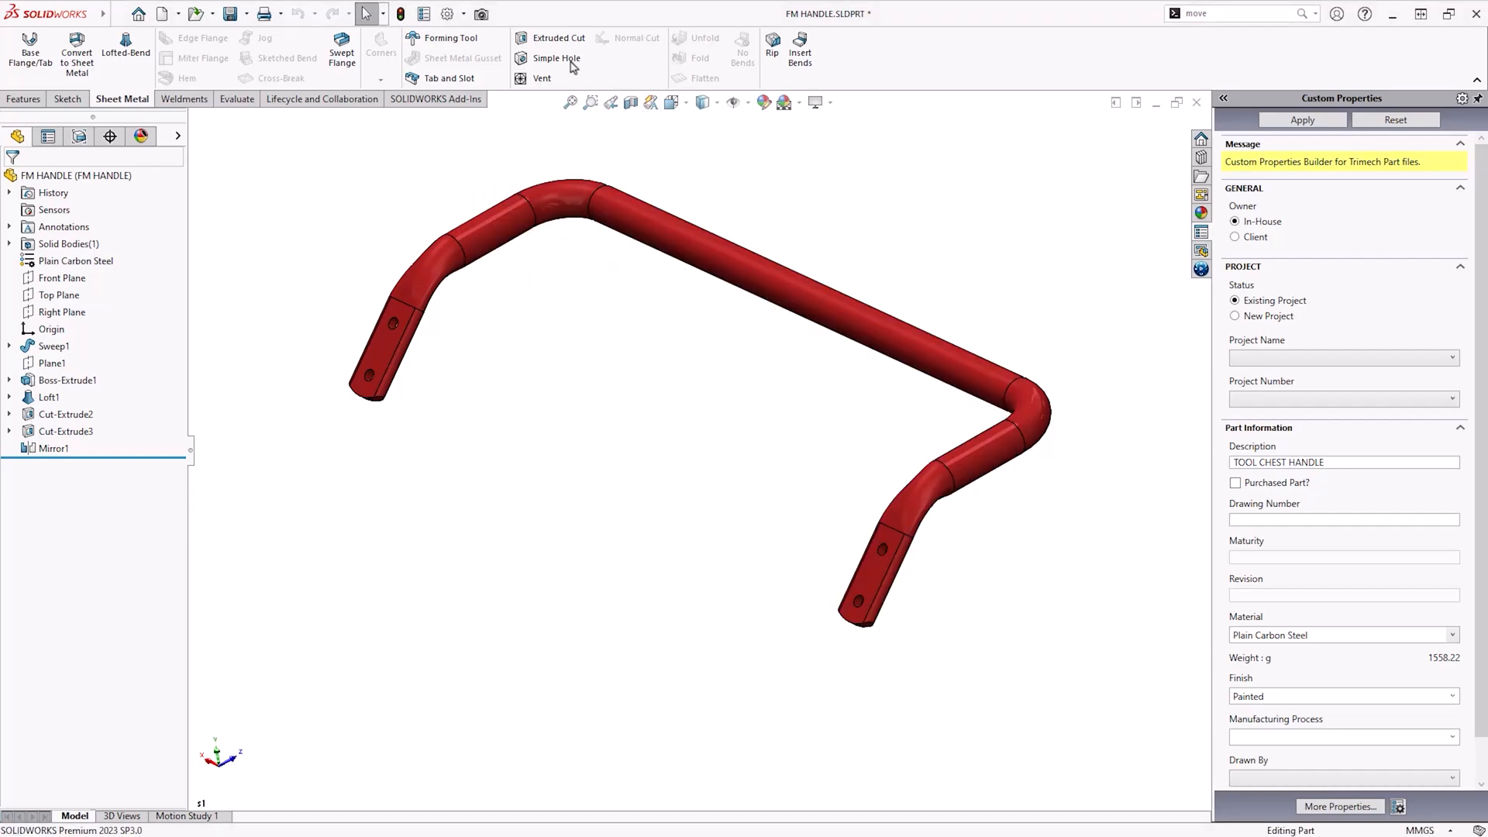
left_click(446, 14)
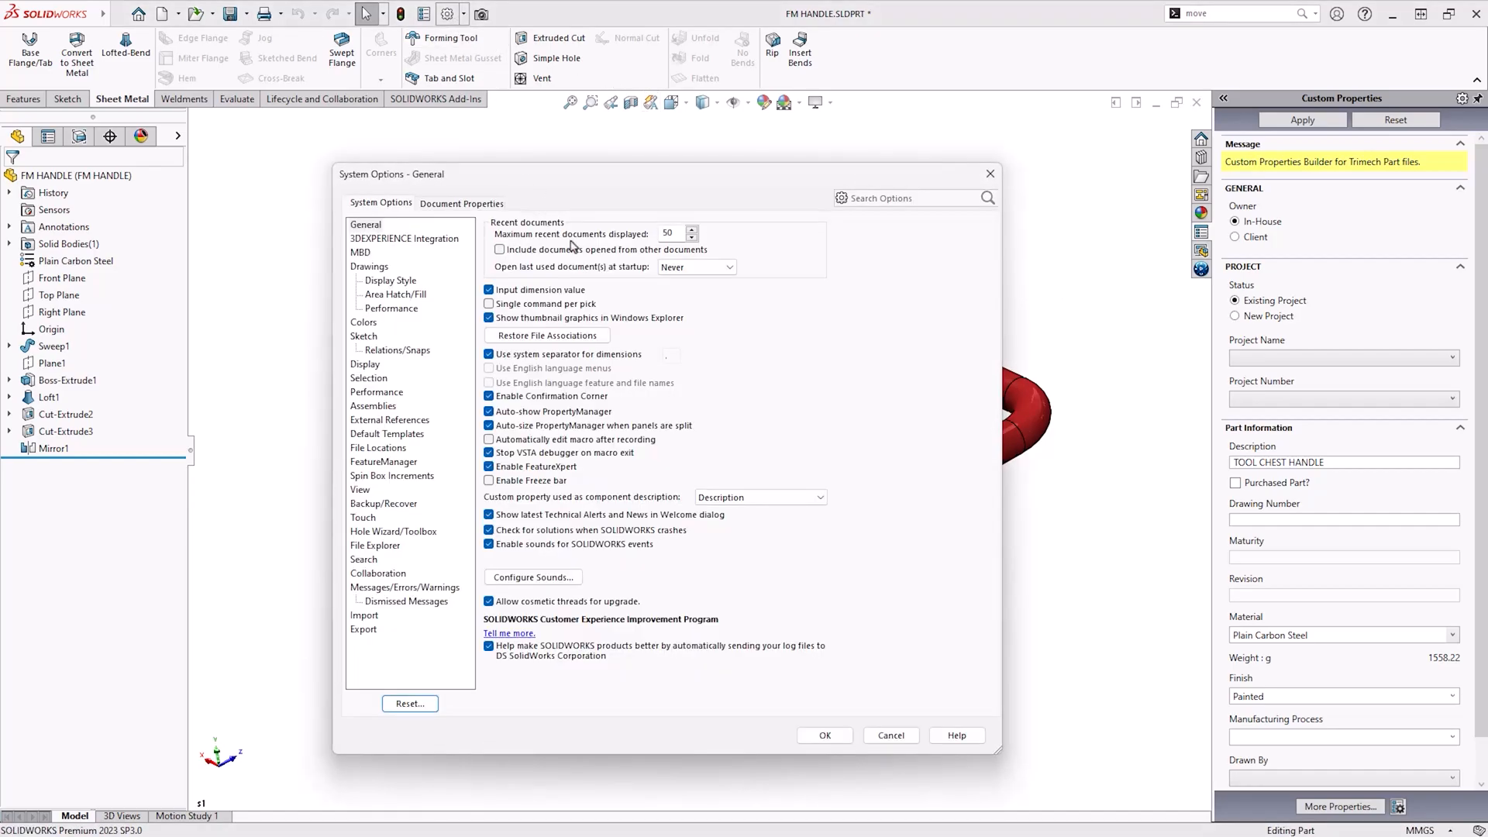
left_click(378, 446)
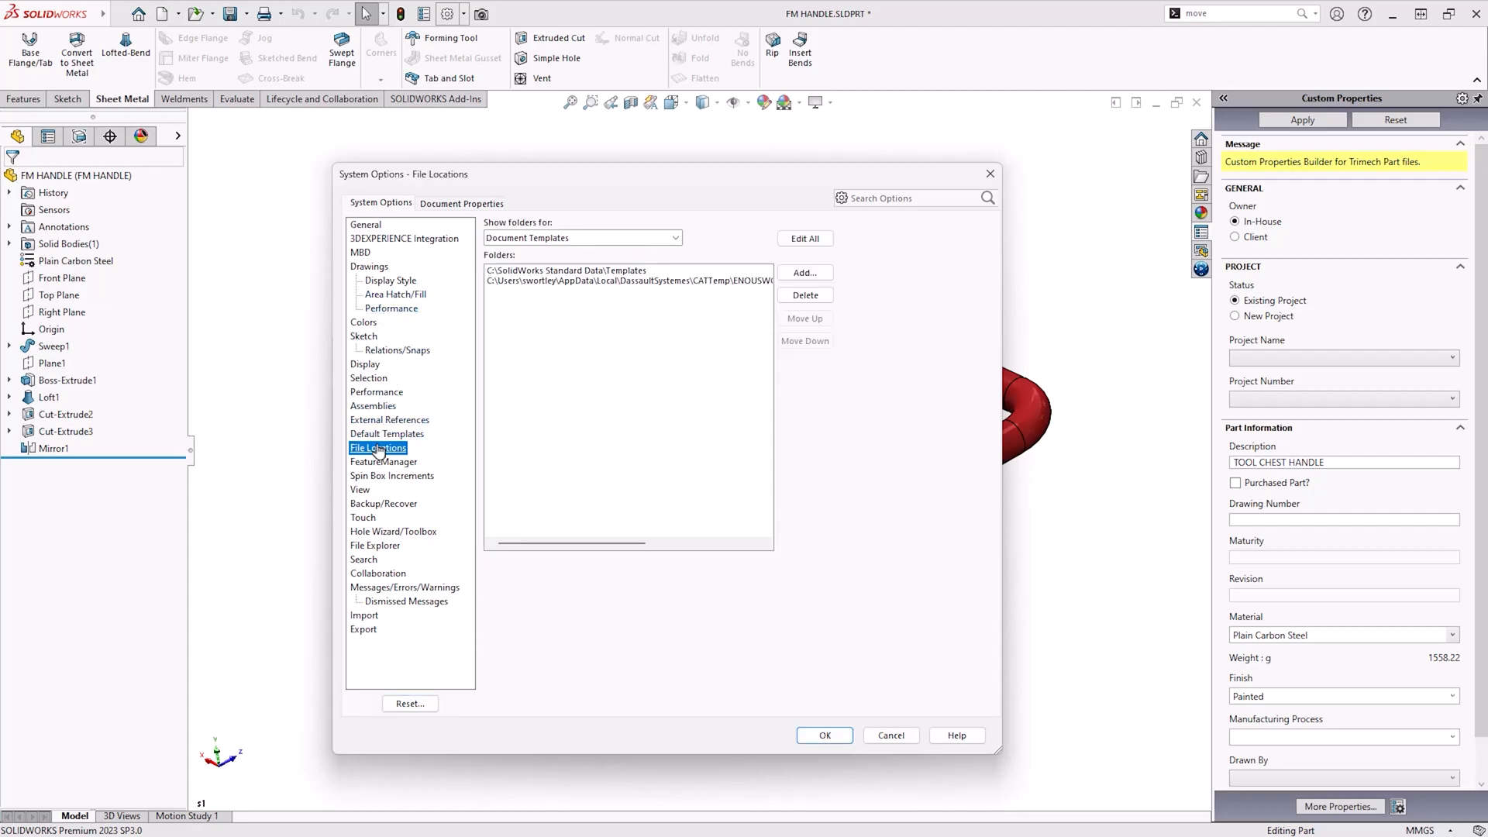
left_click(674, 239)
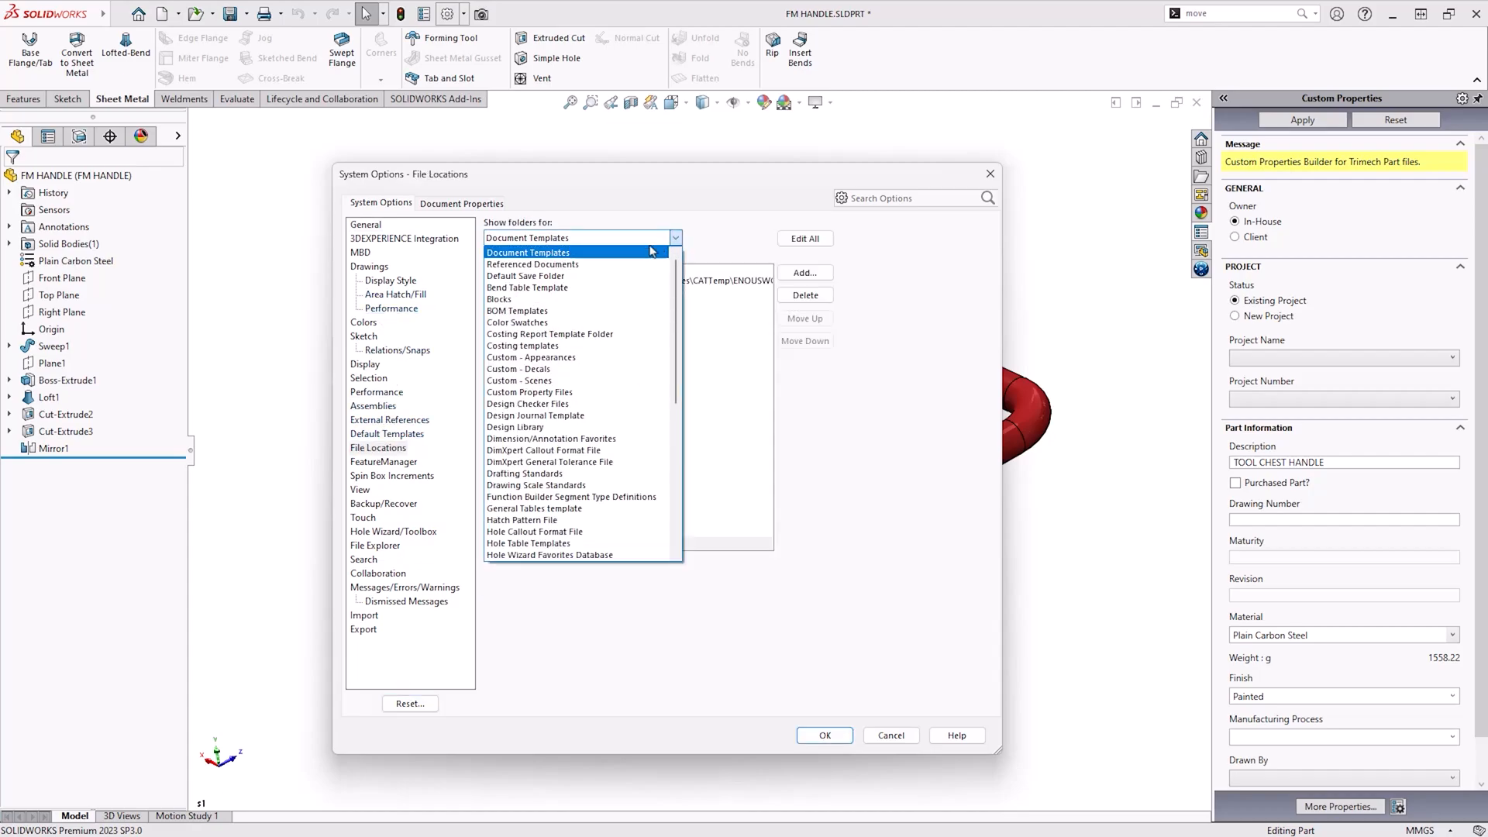
left_click(549, 462)
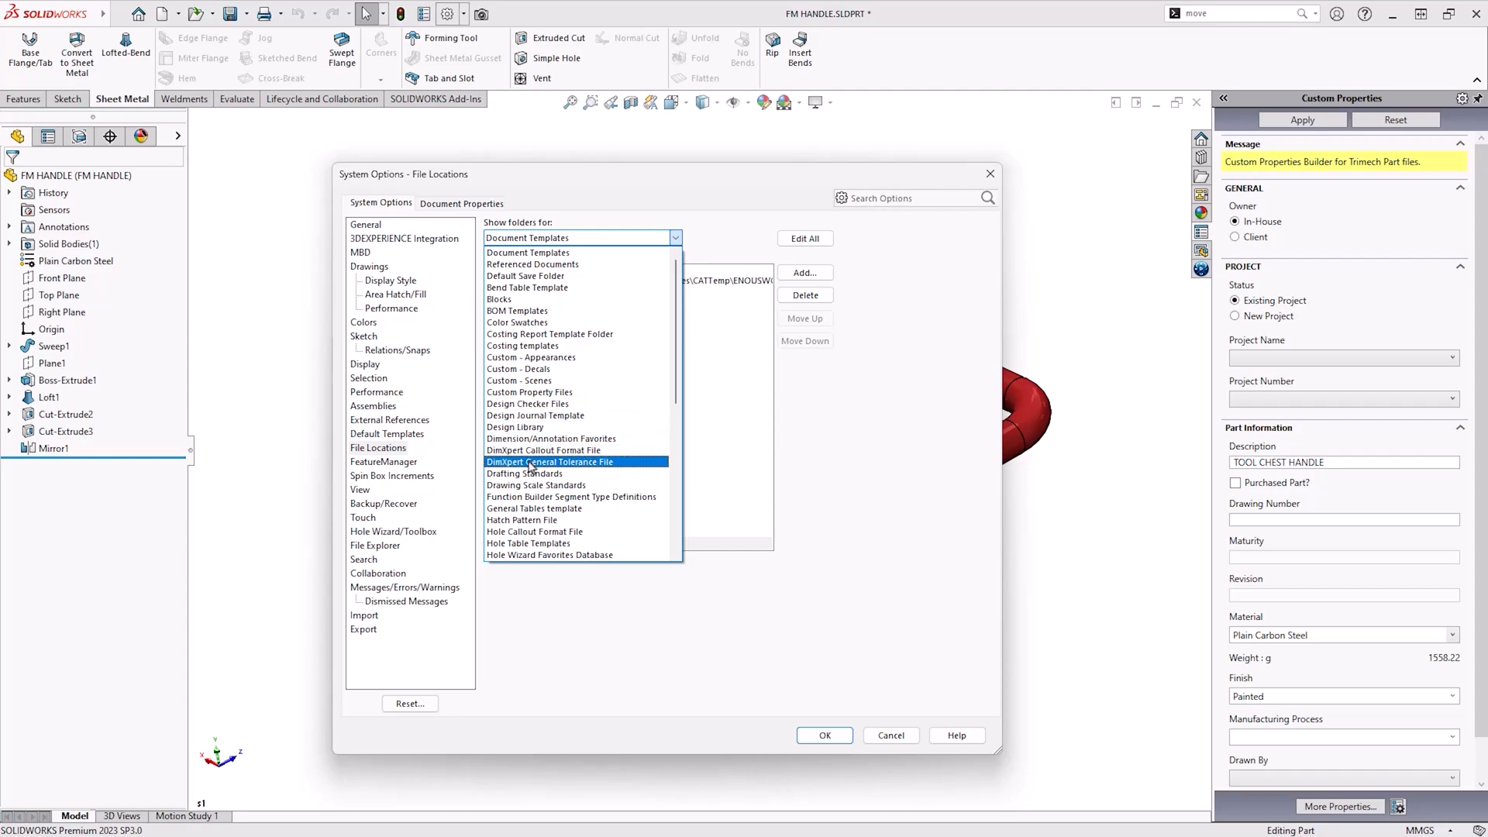
left_click(530, 392)
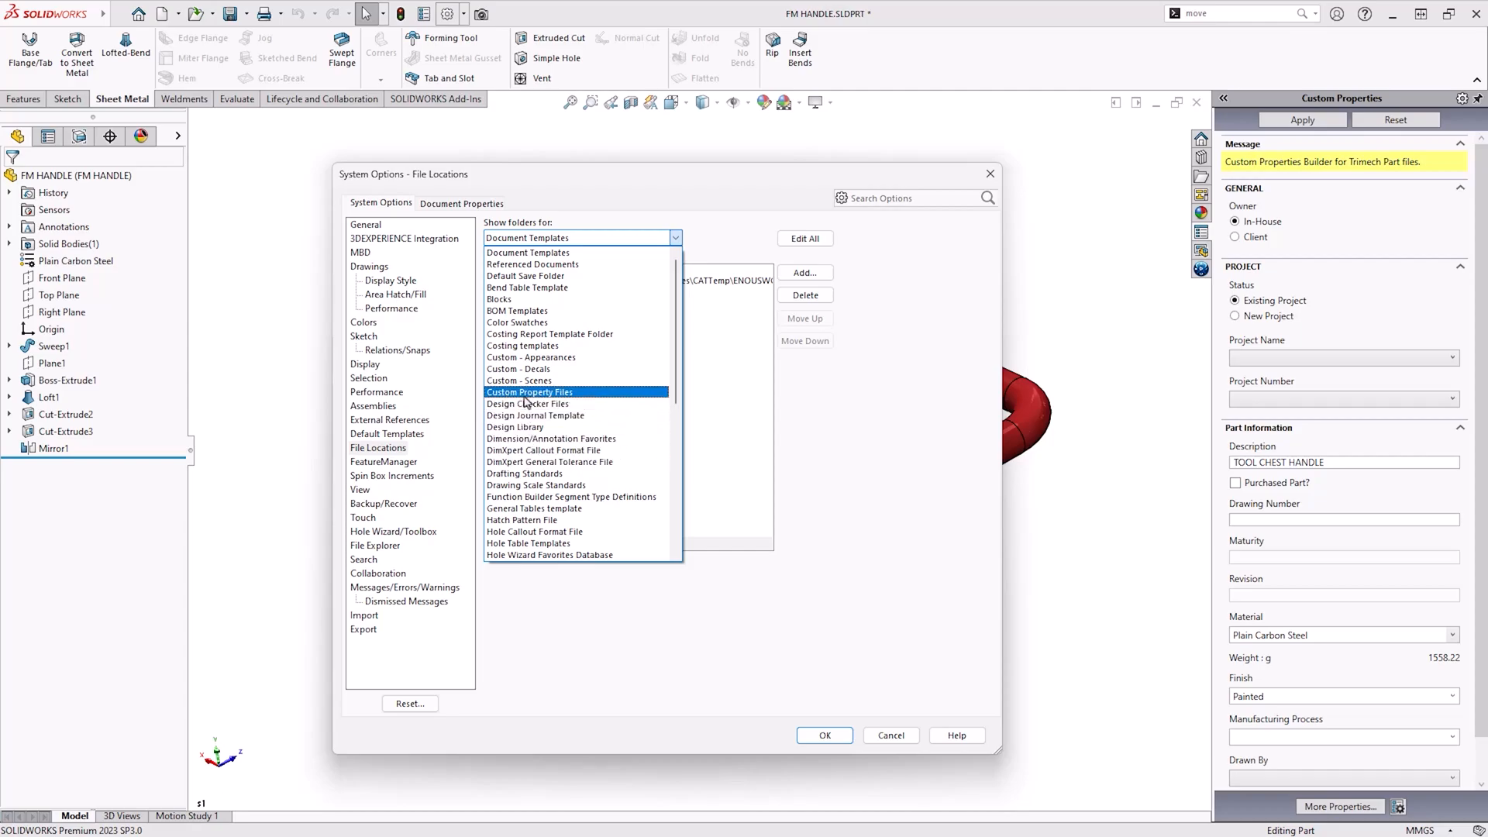
left_click(529, 392)
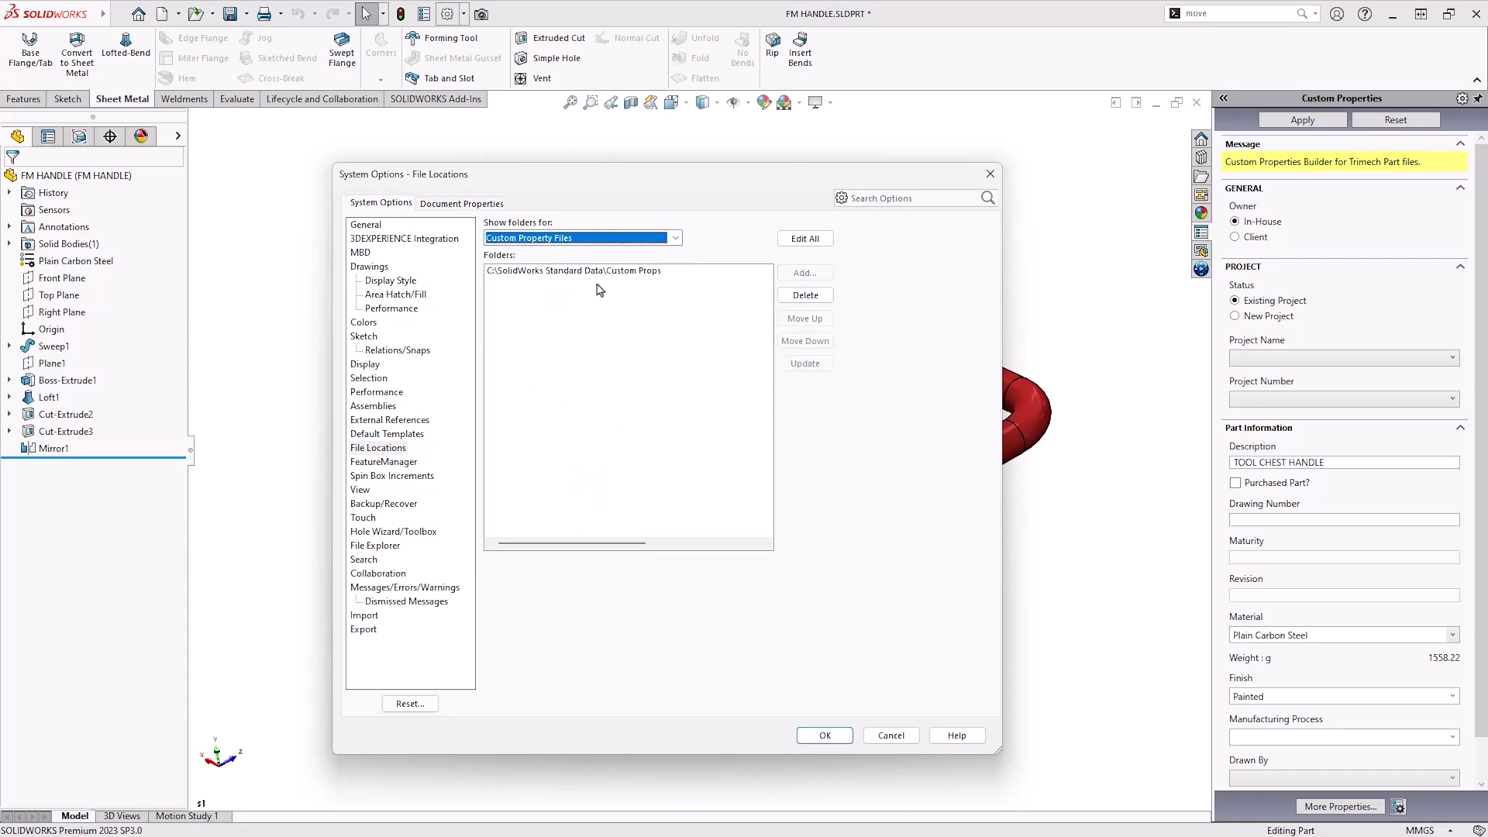
left_click(824, 735)
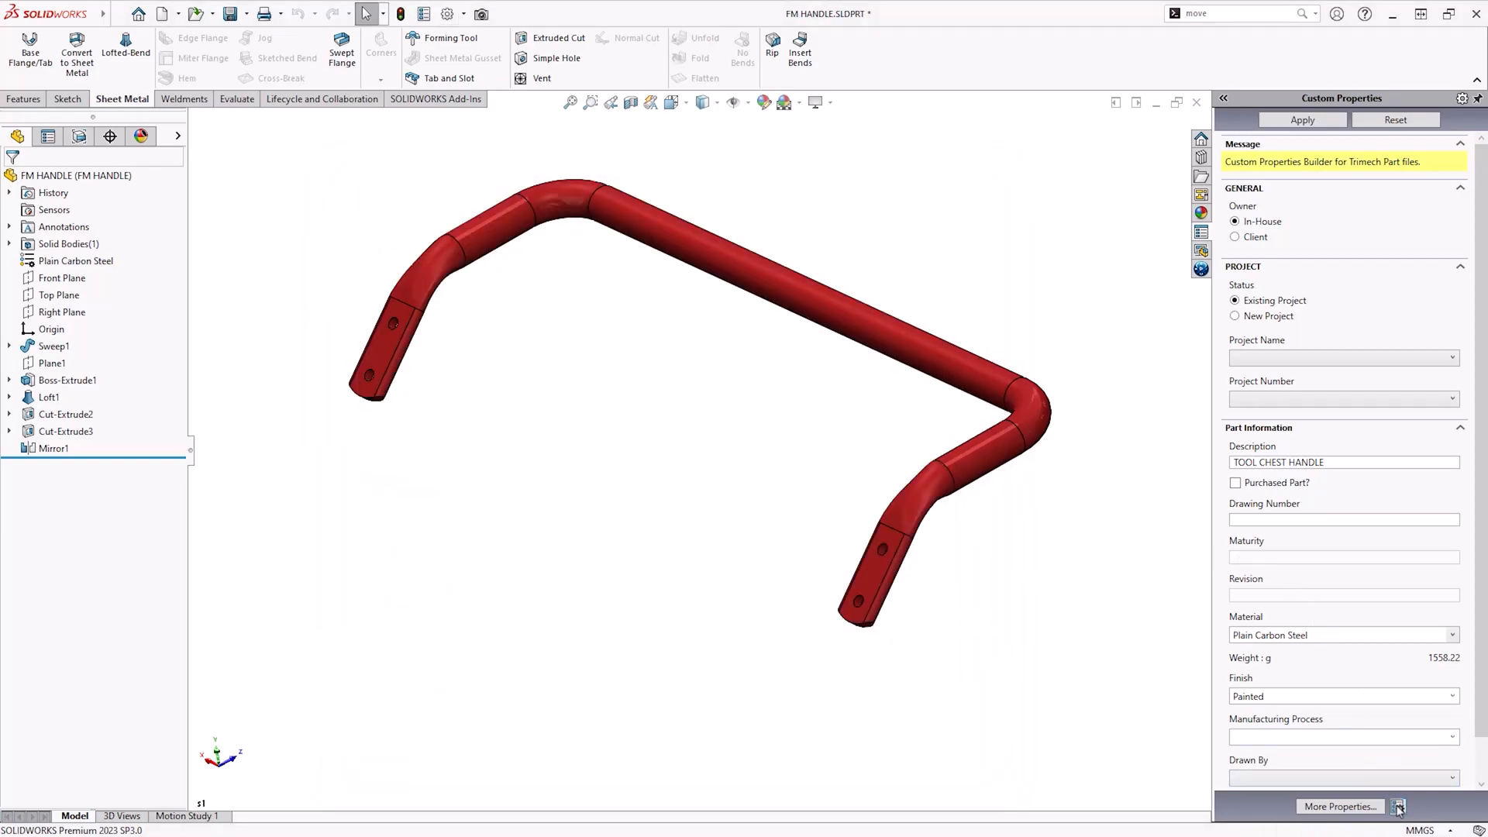
Switch the handle's properties tab to the test props.prtprp template.
left_click(1397, 806)
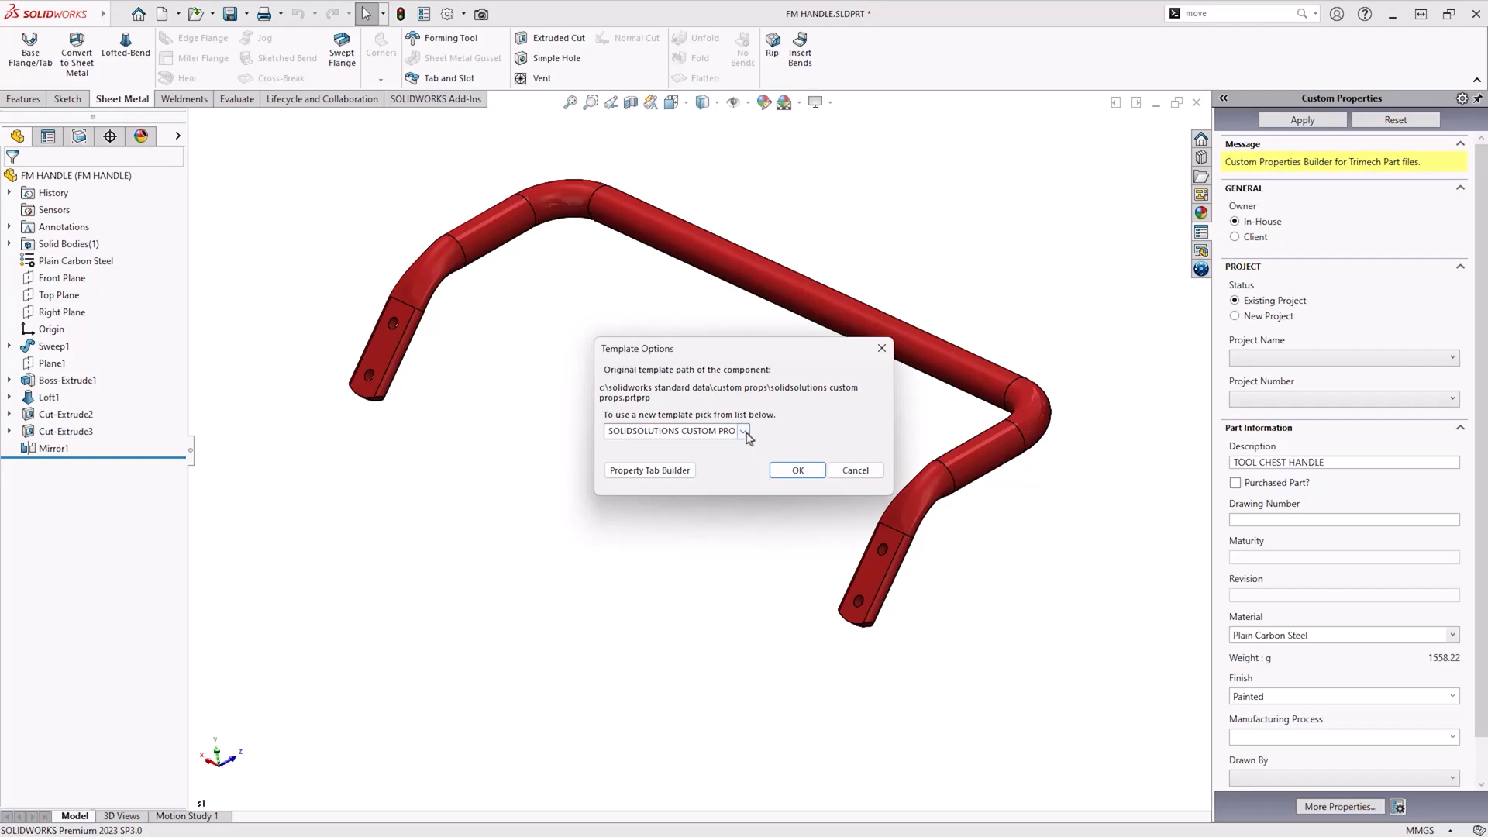
left_click(746, 429)
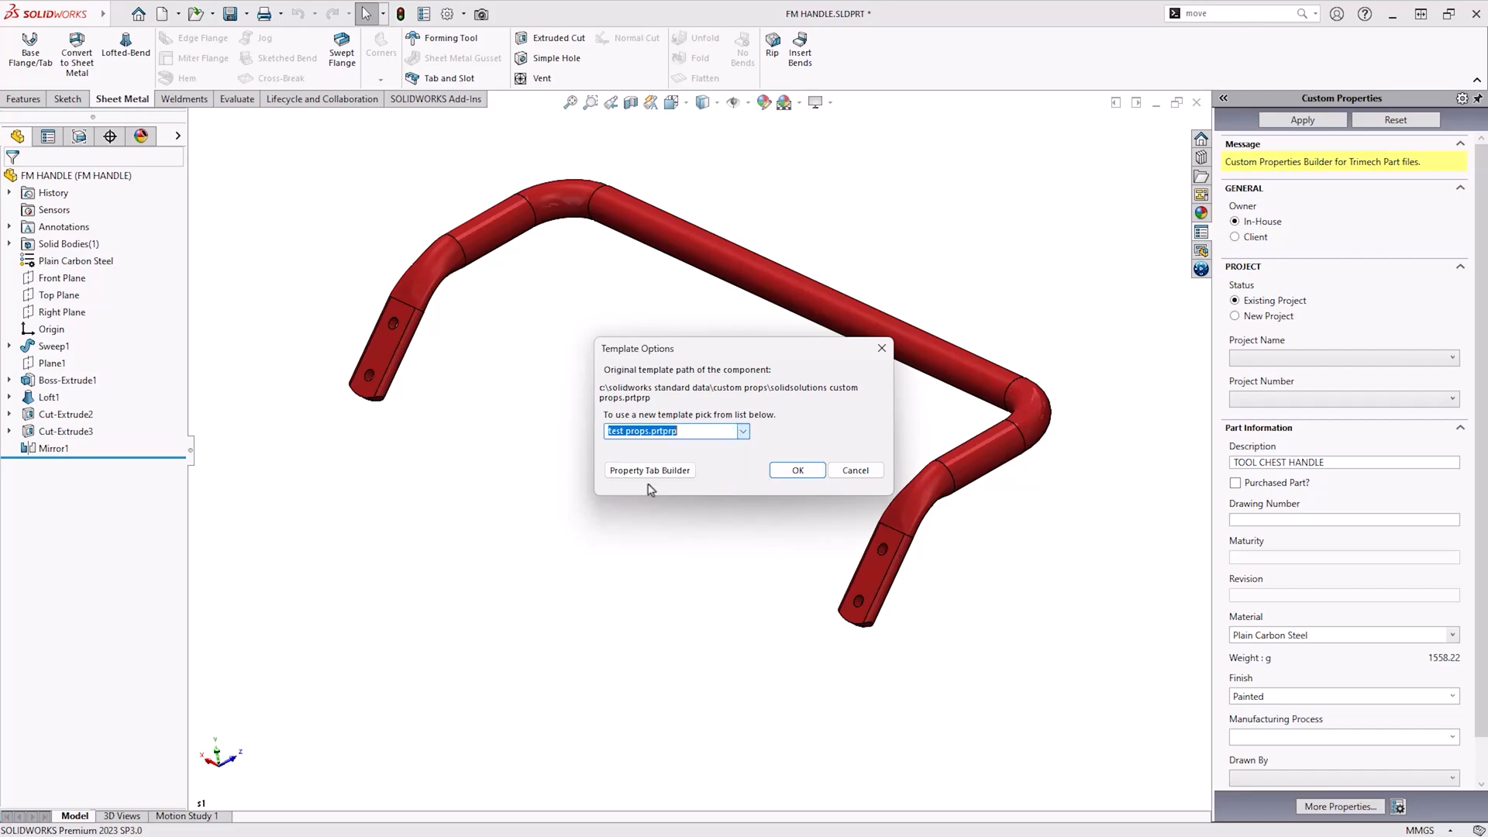
left_click(797, 470)
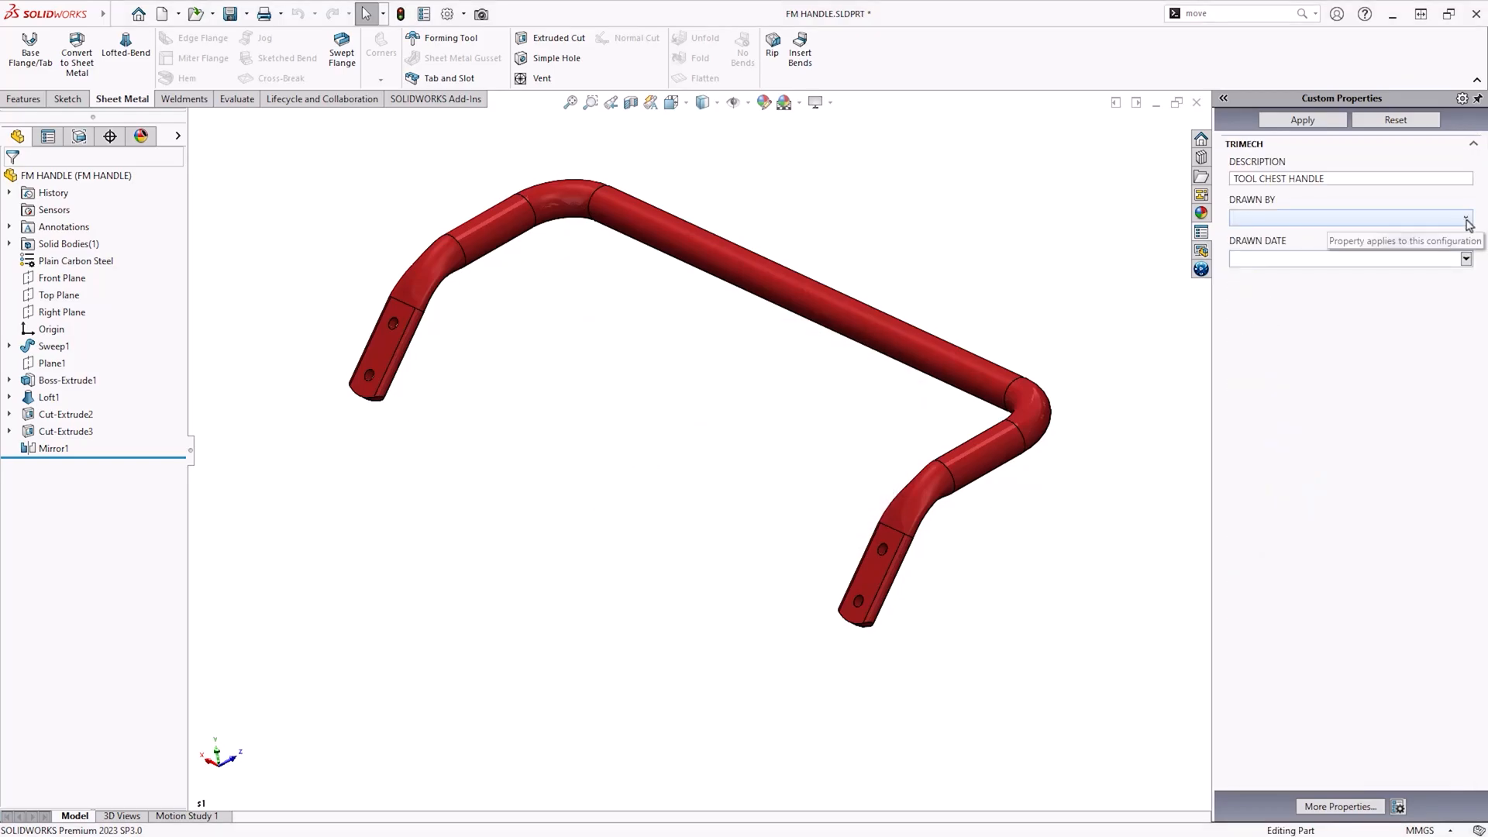
Set Drawn By to STU and Drawn Date to 21/11/2023.
left_click(1466, 219)
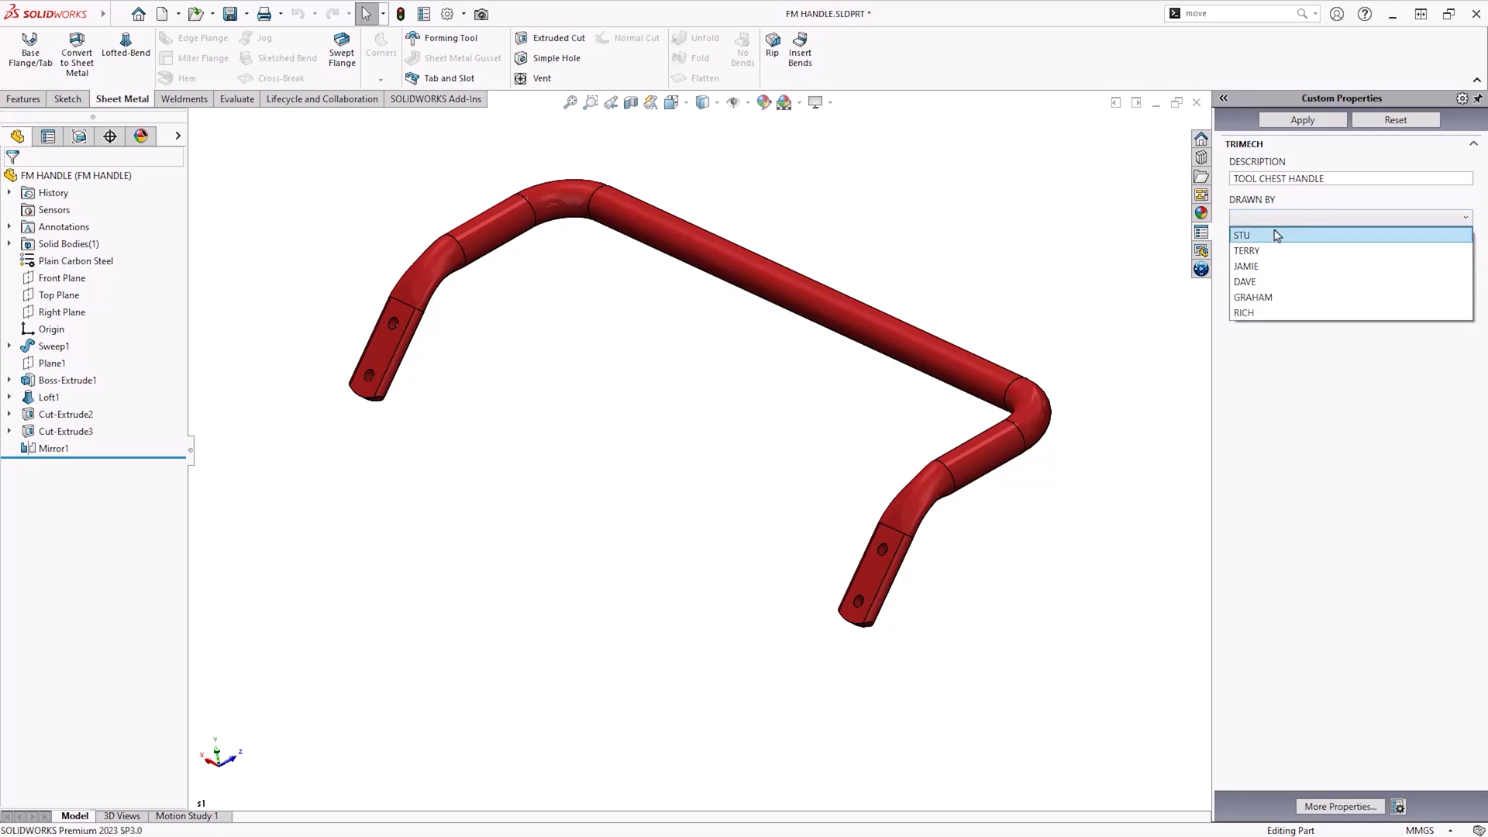
left_click(1242, 234)
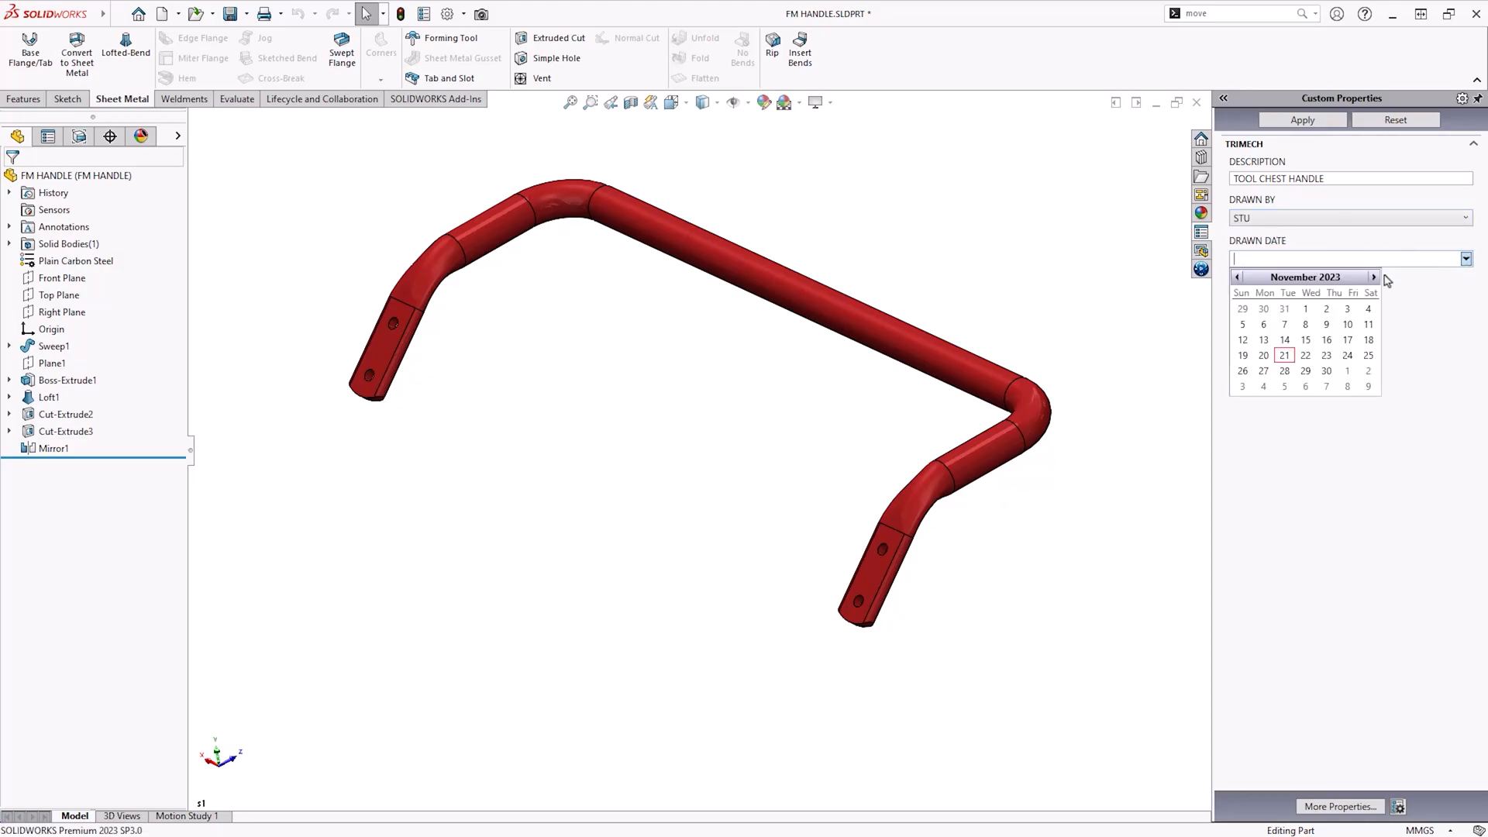
left_click(1284, 355)
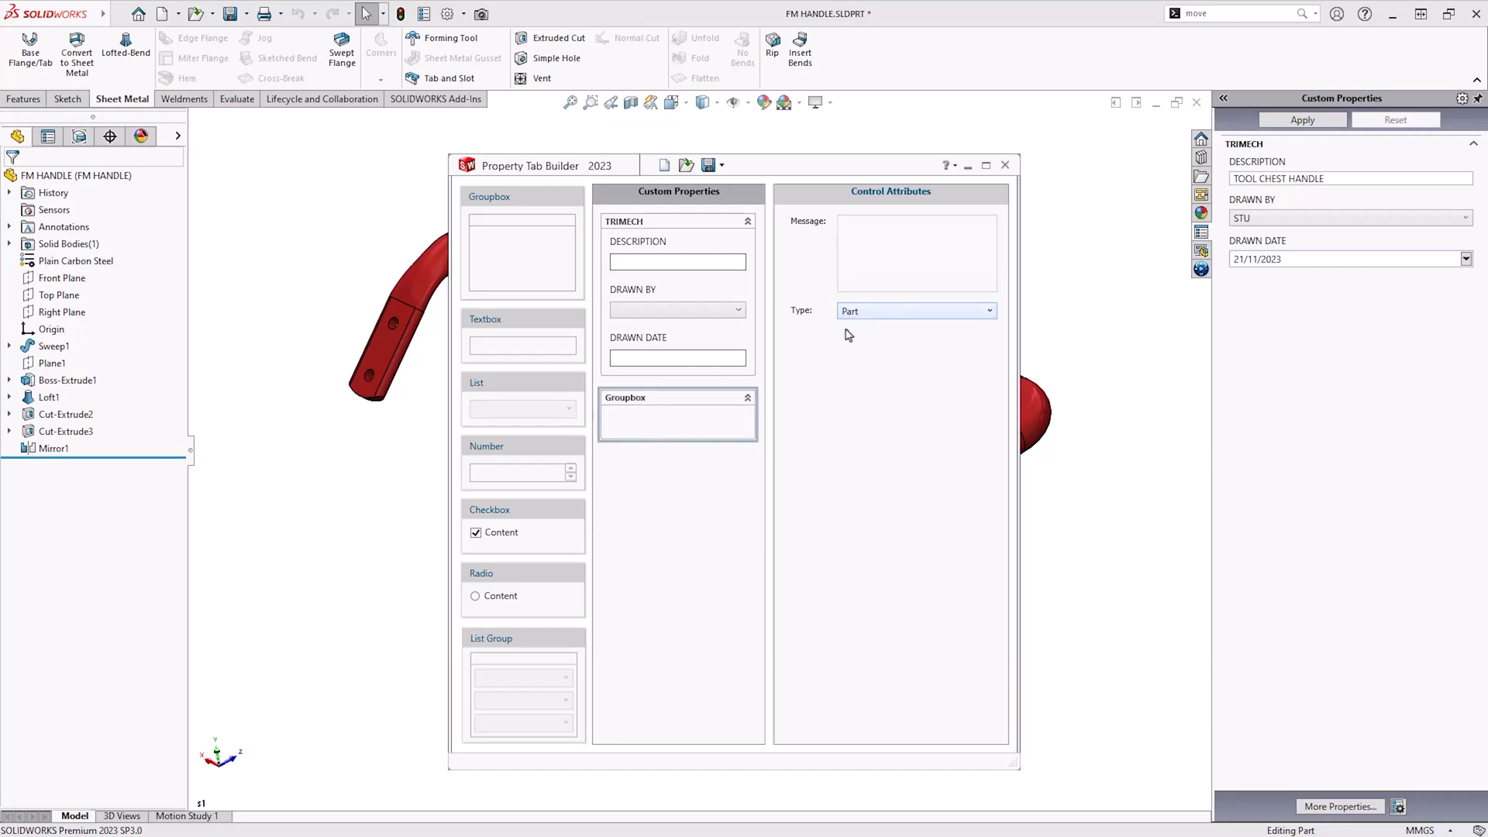
Rename the new group's caption to MAKE.
left_click(678, 416)
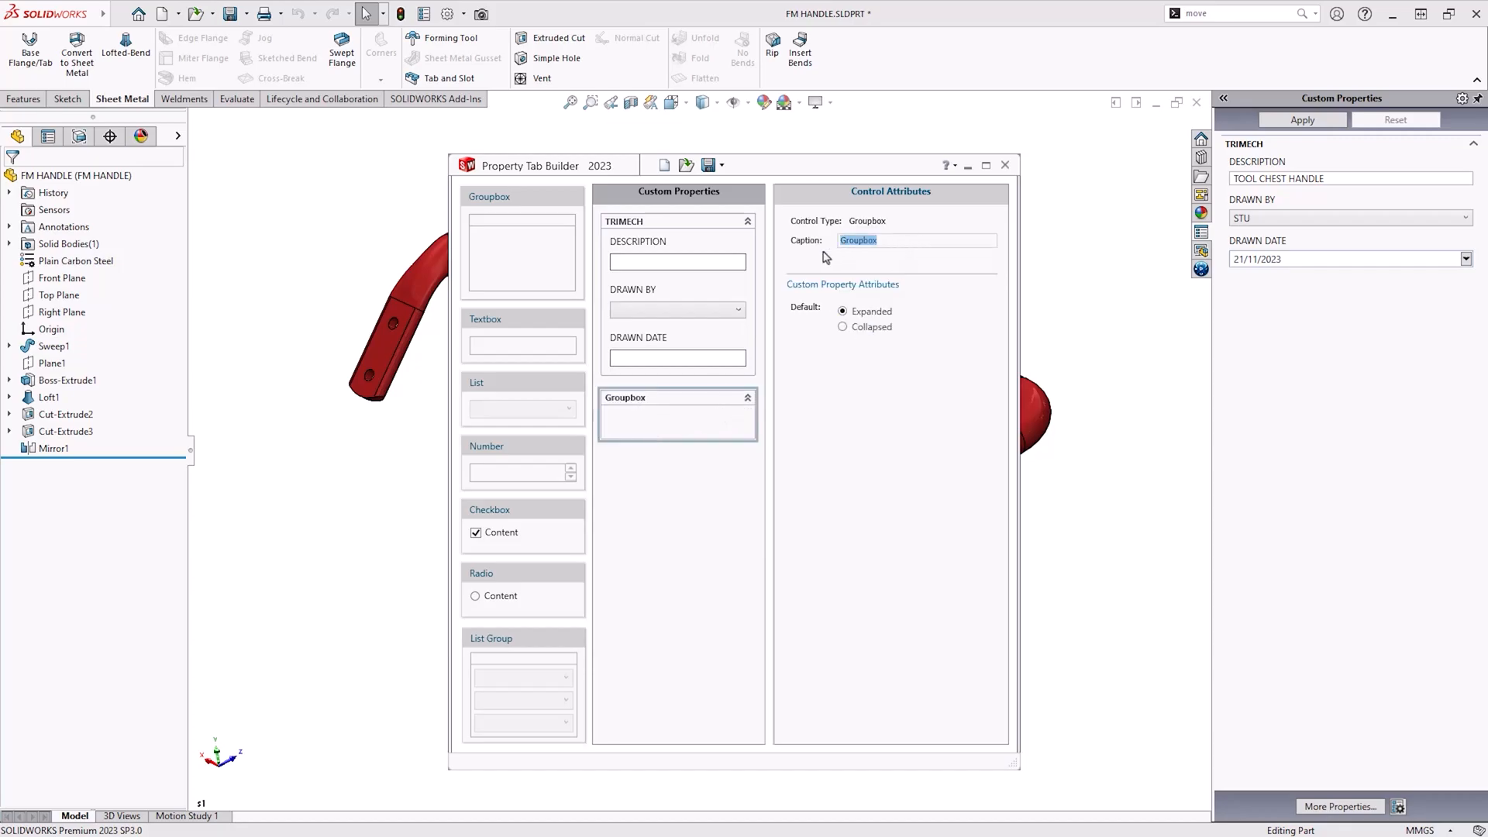
type("MA")
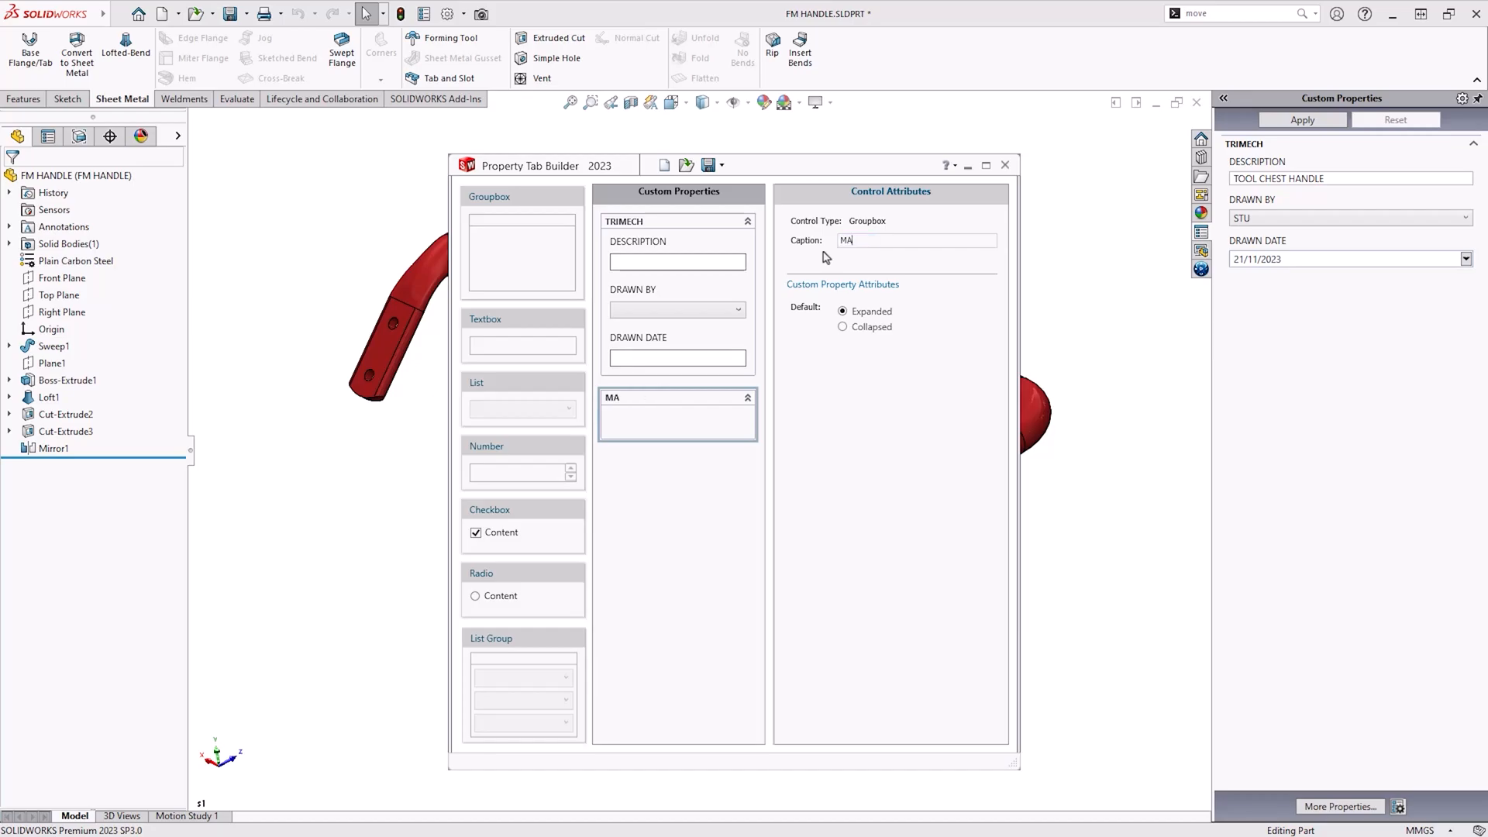
type("KE")
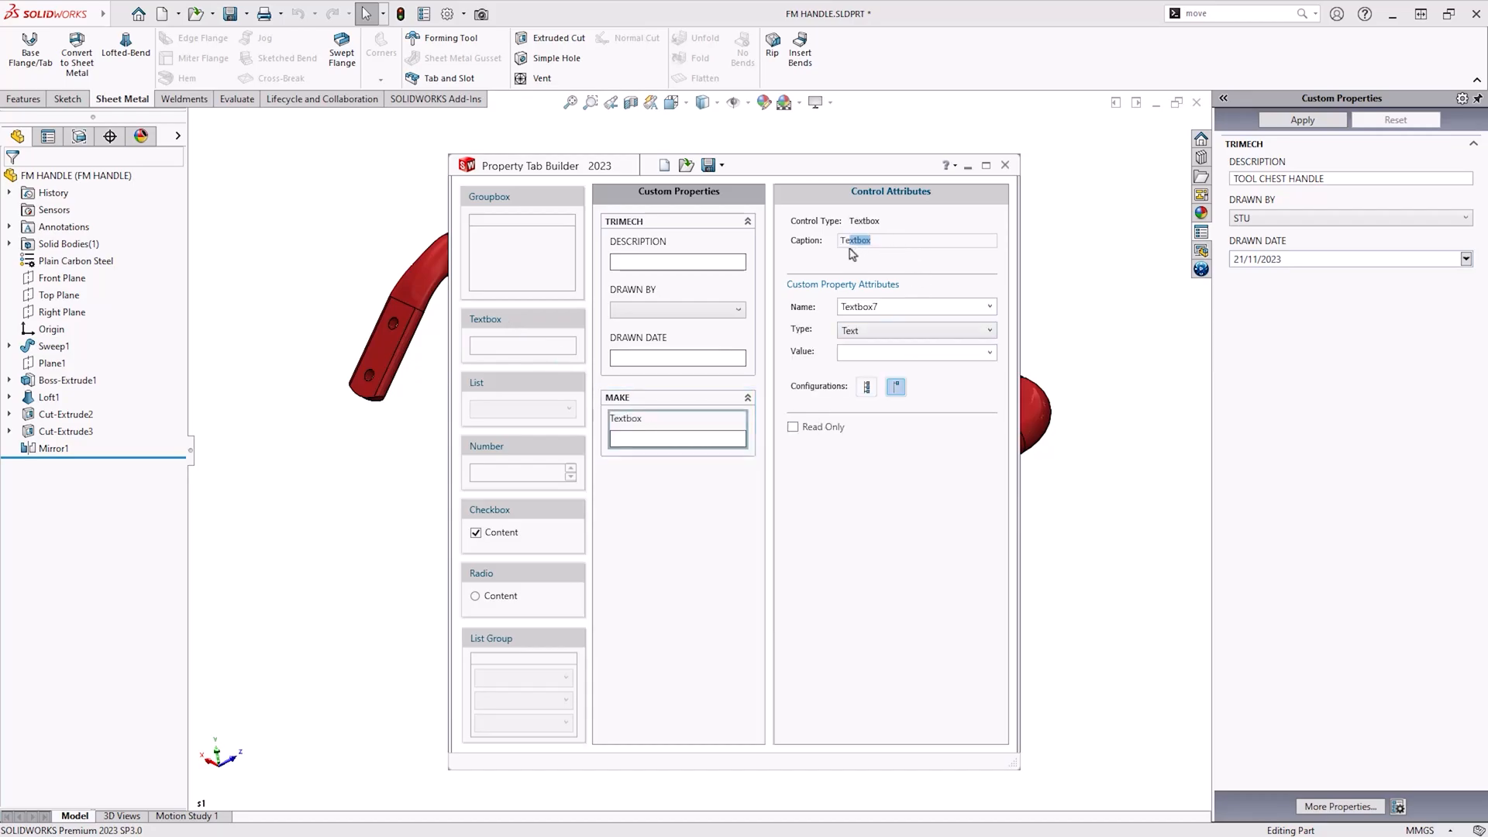
Add a MATERIAL text field named Material with value [SW-Material].
type("MATE")
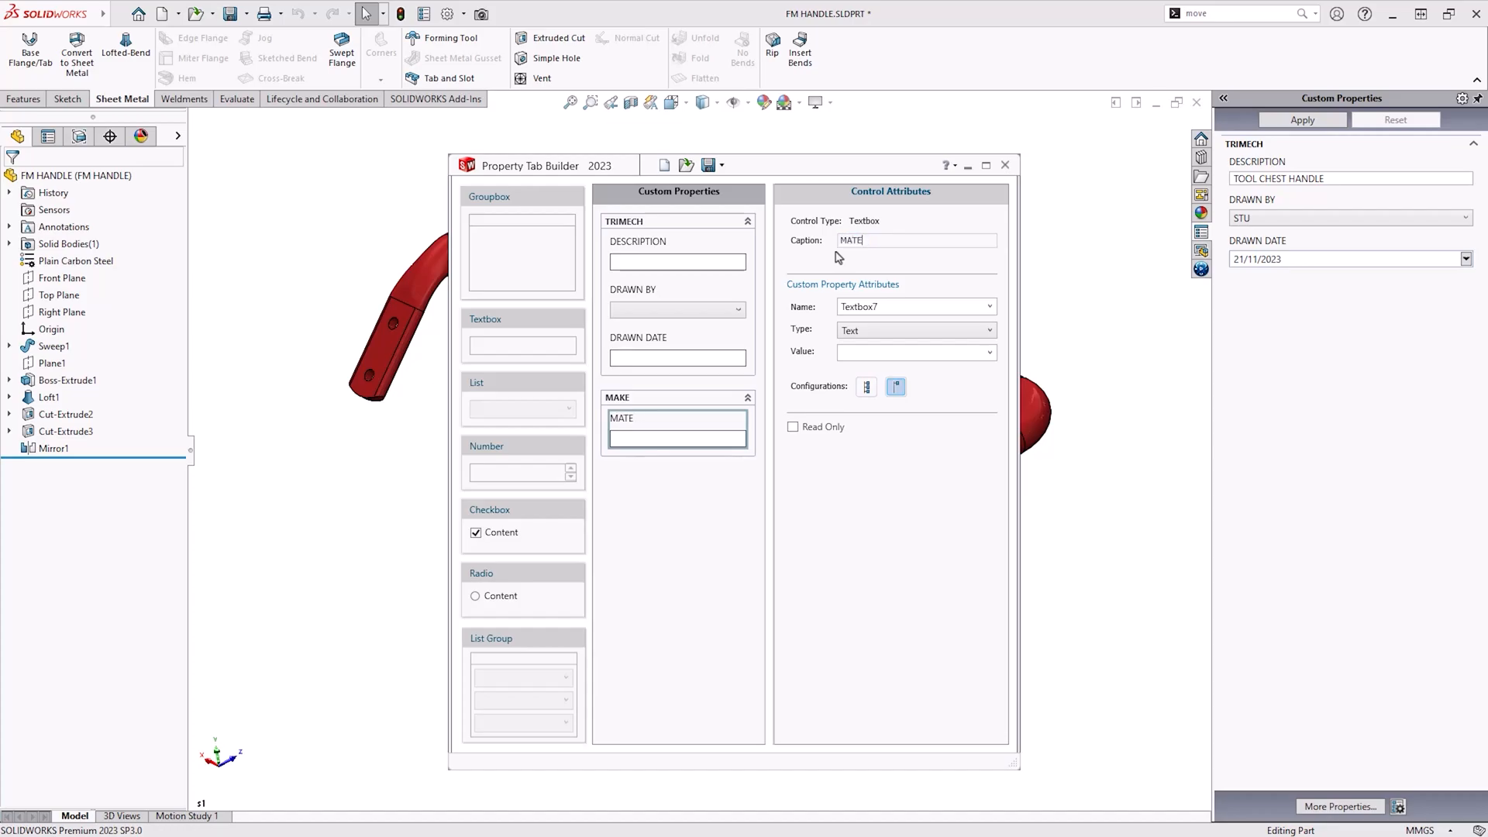
type("RIAL")
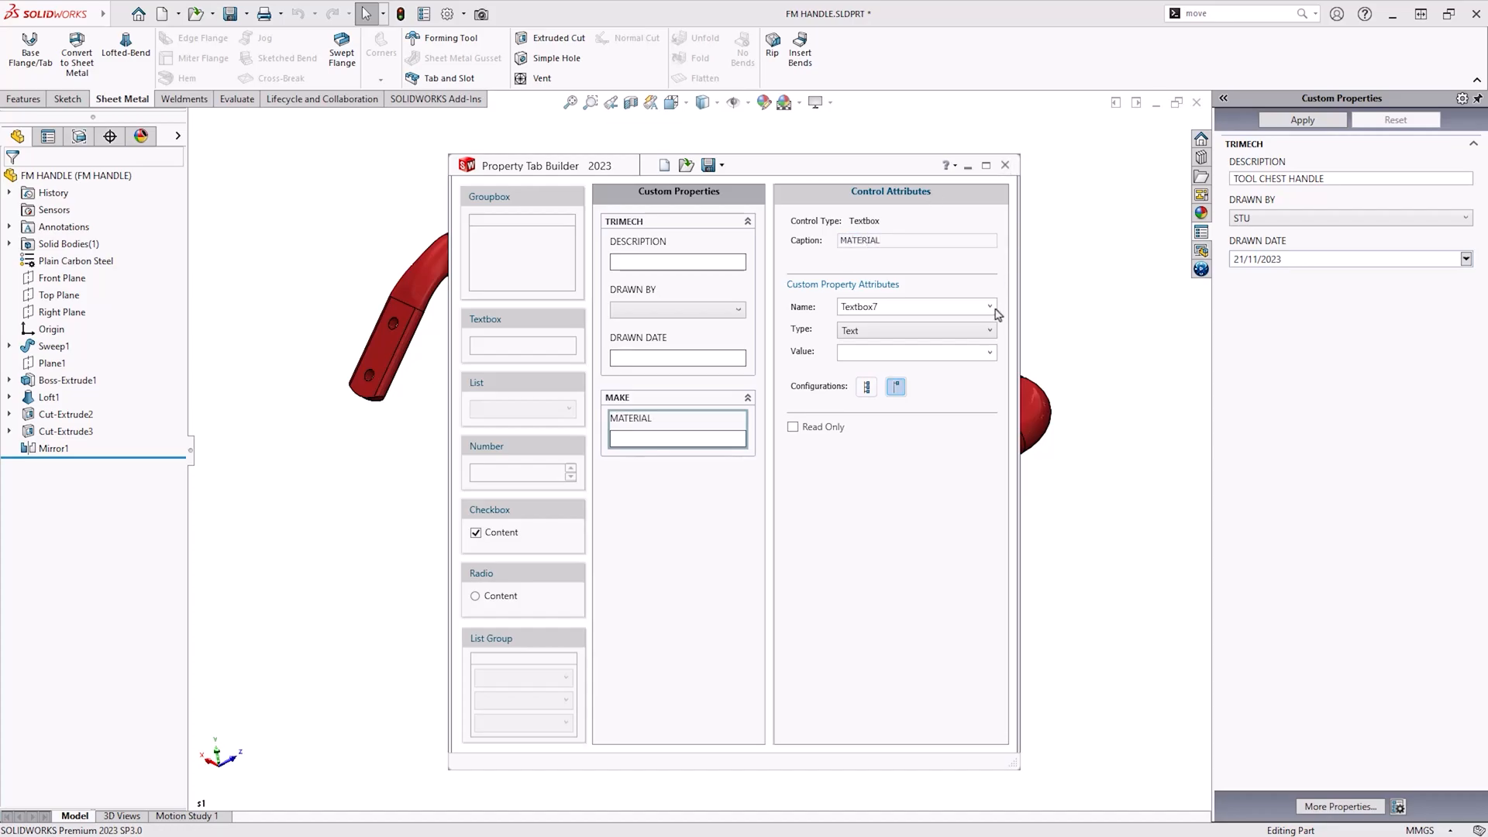
left_click(990, 305)
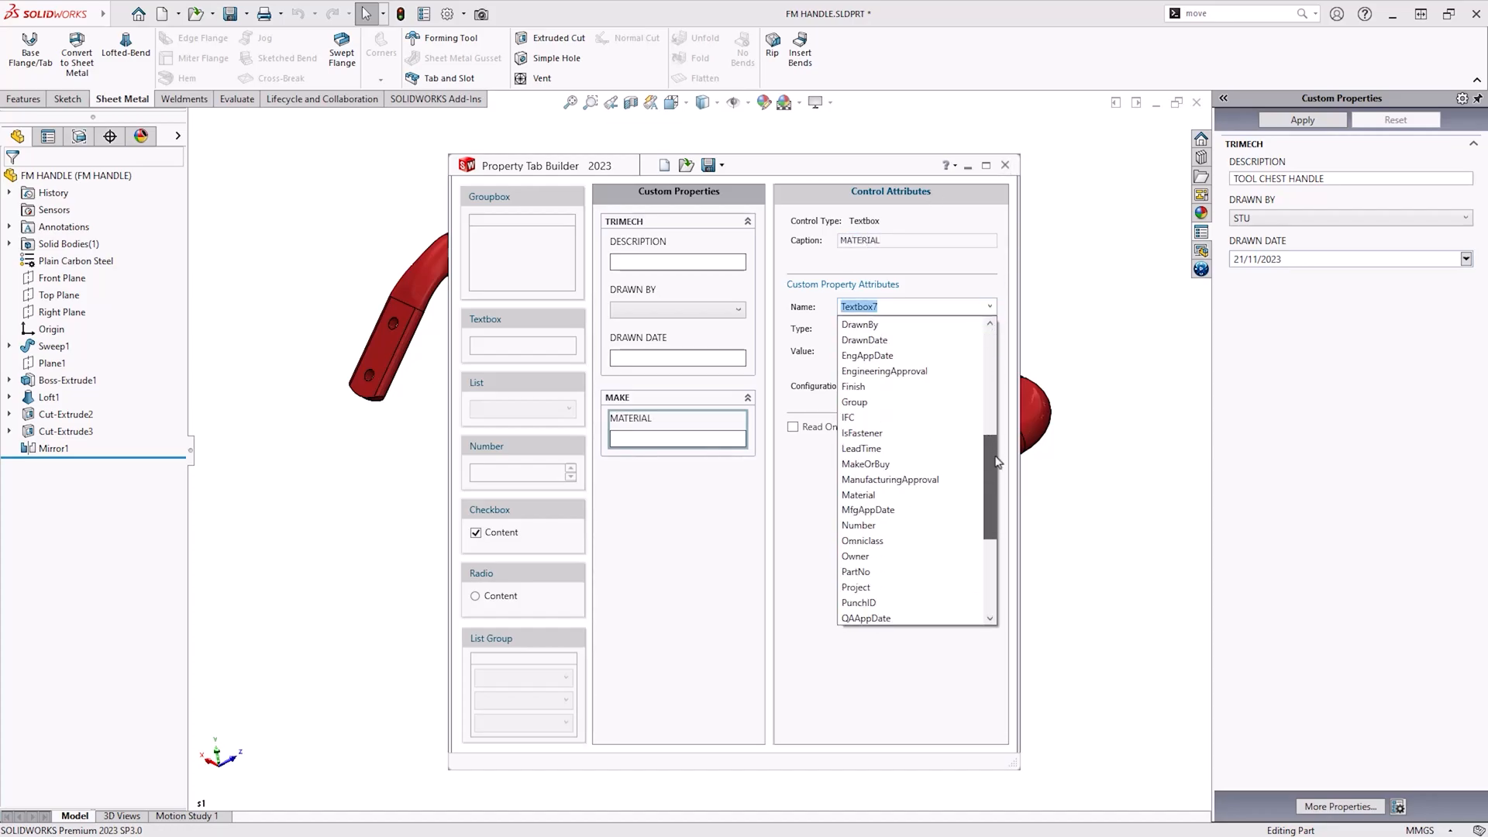
left_click(857, 495)
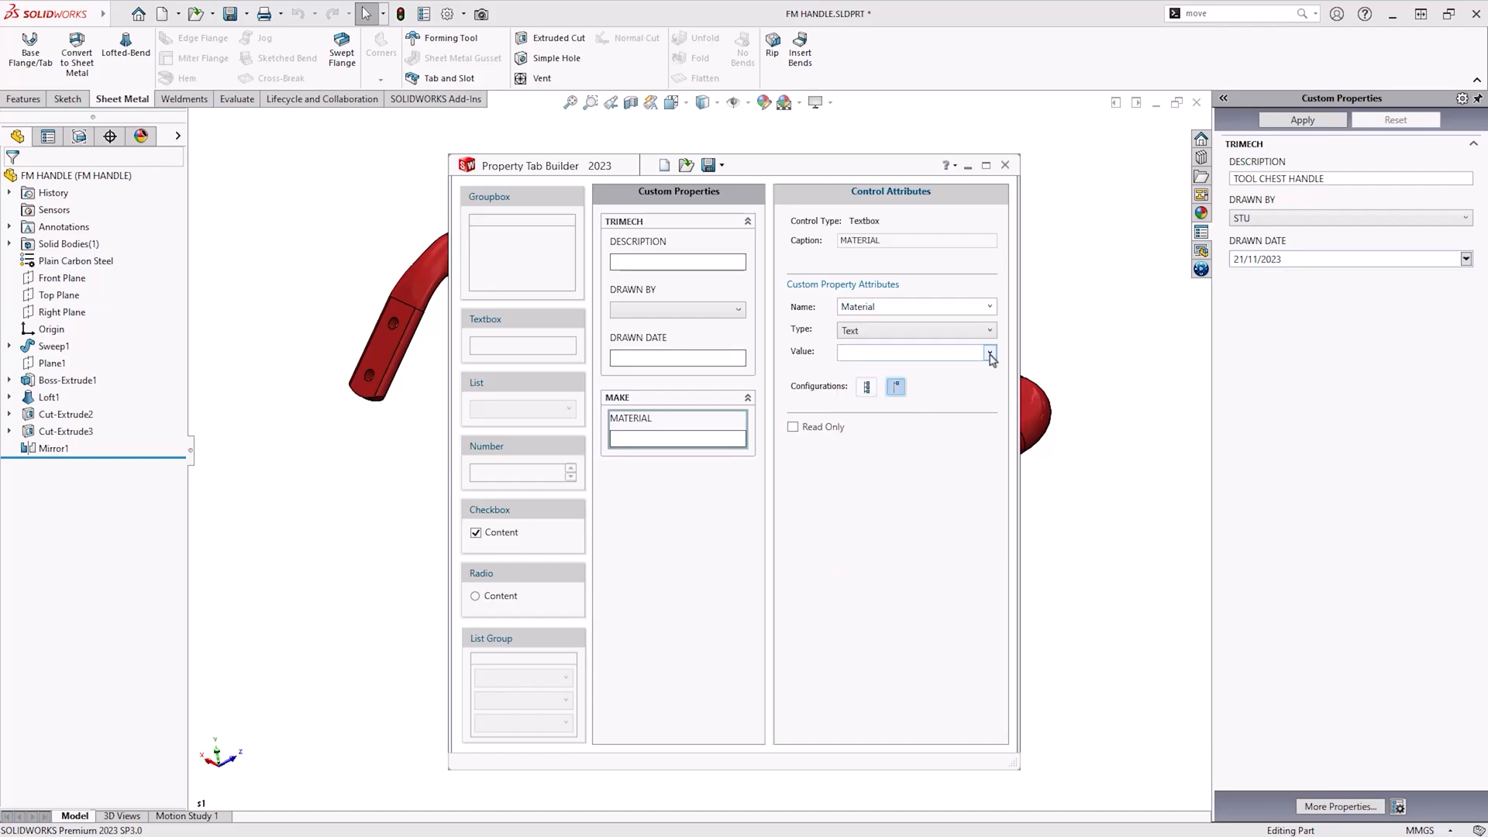
left_click(991, 352)
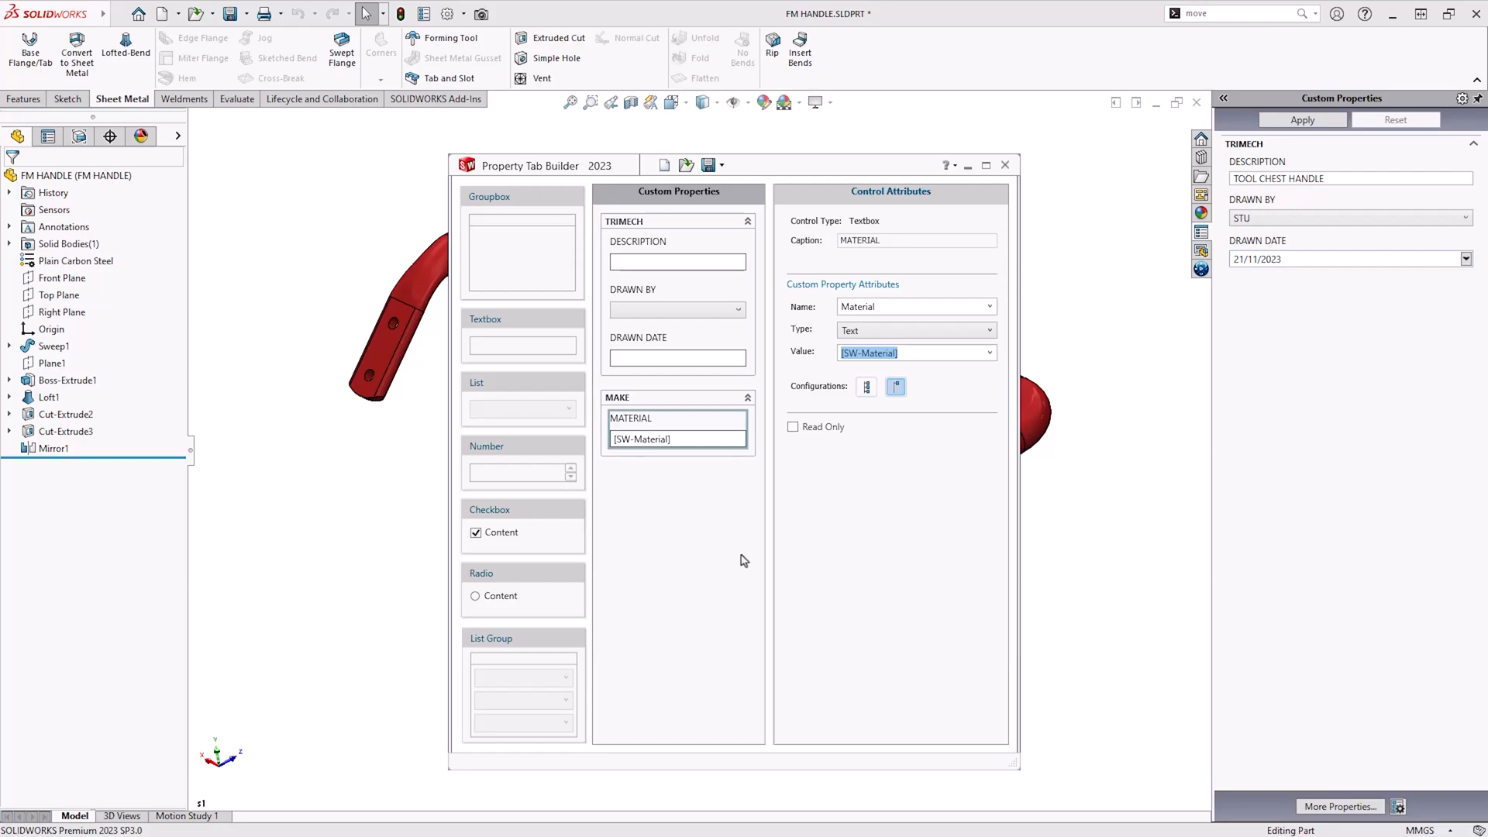
mouse_move(518, 392)
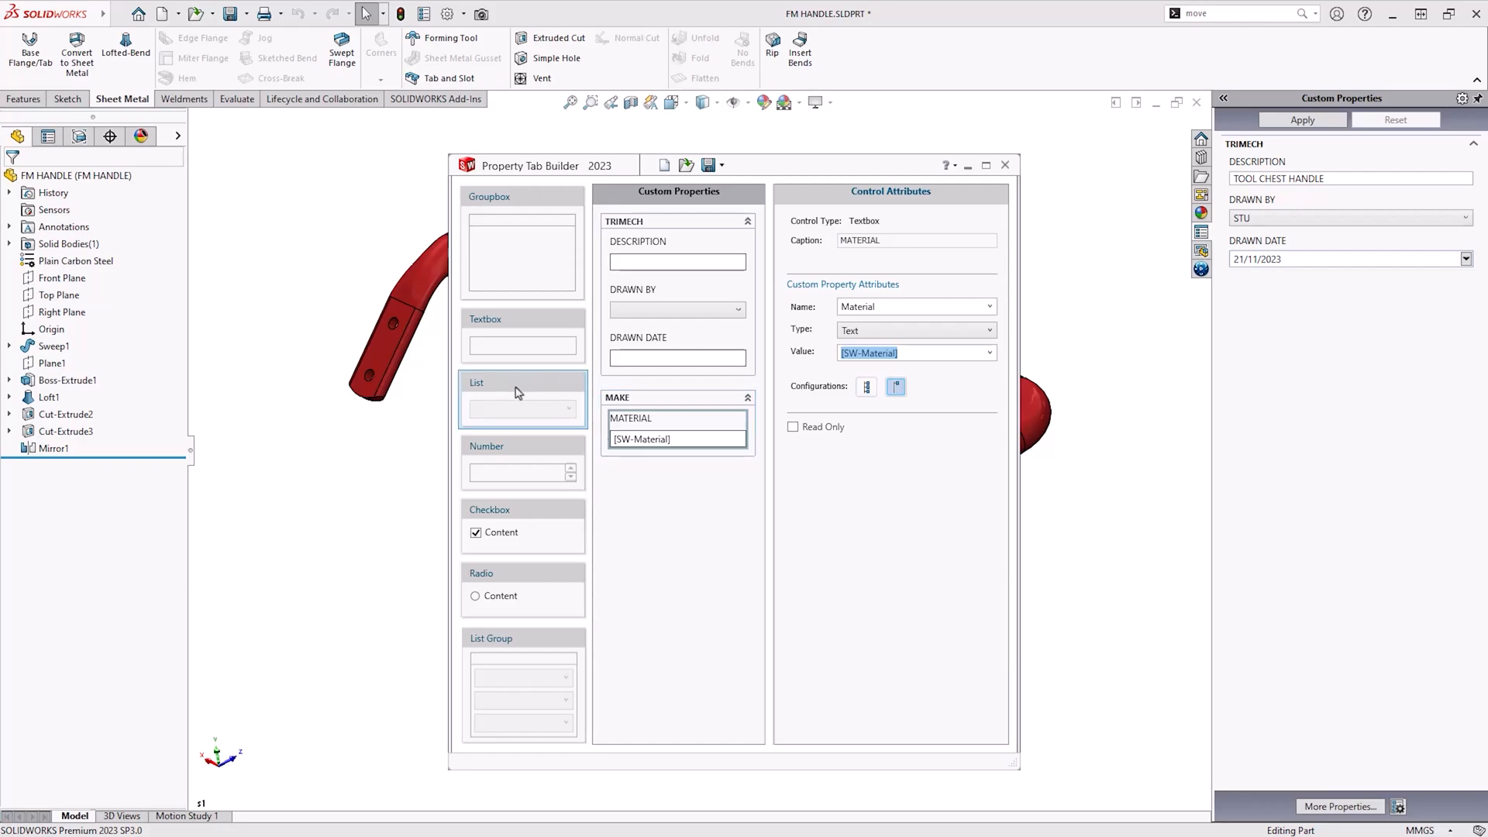
Add a FINISH list to the MAKE group tied to the Finish property.
left_click(522, 399)
type("F")
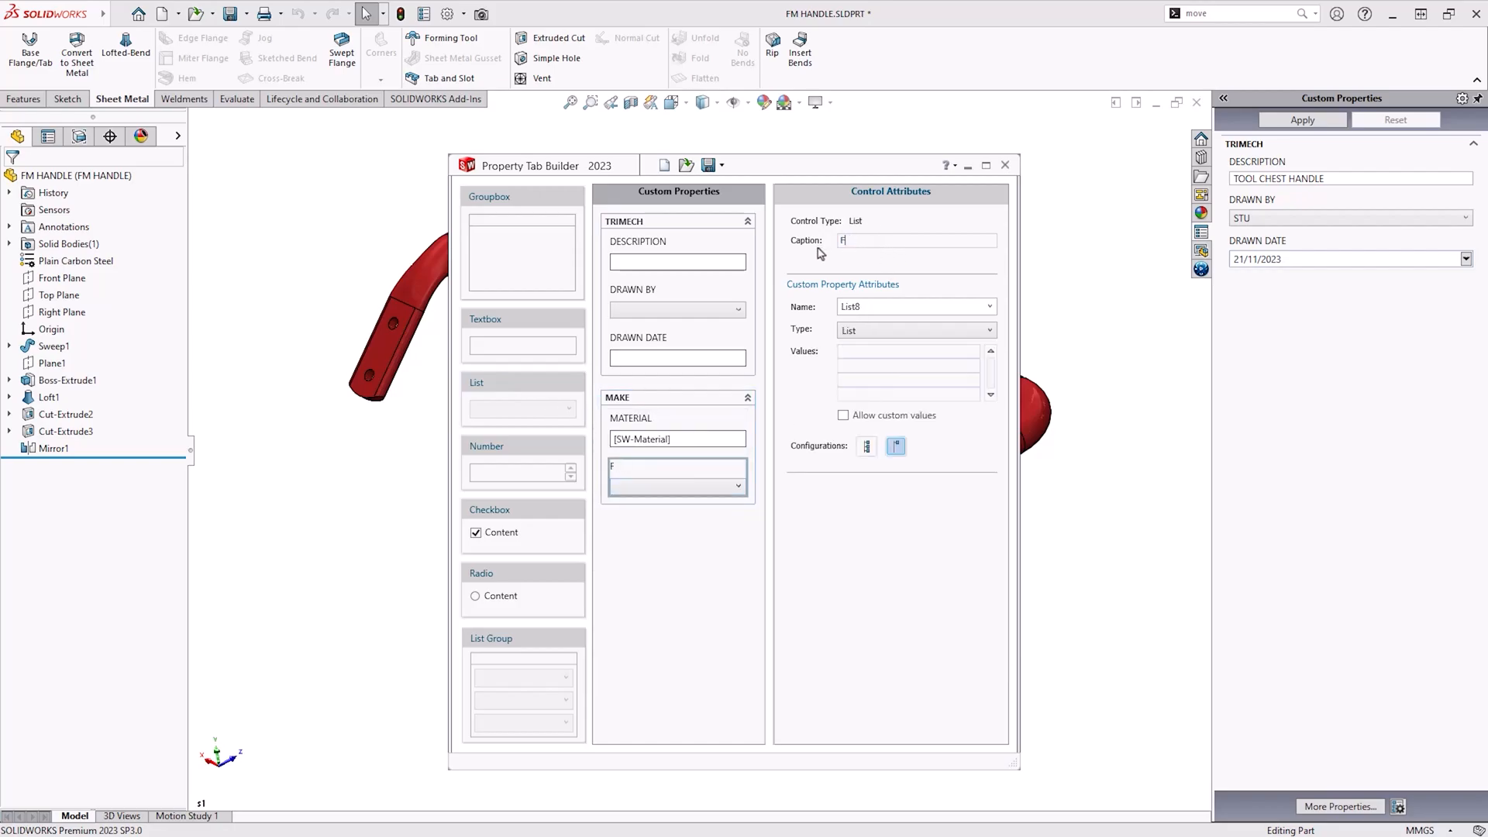
type("INISH")
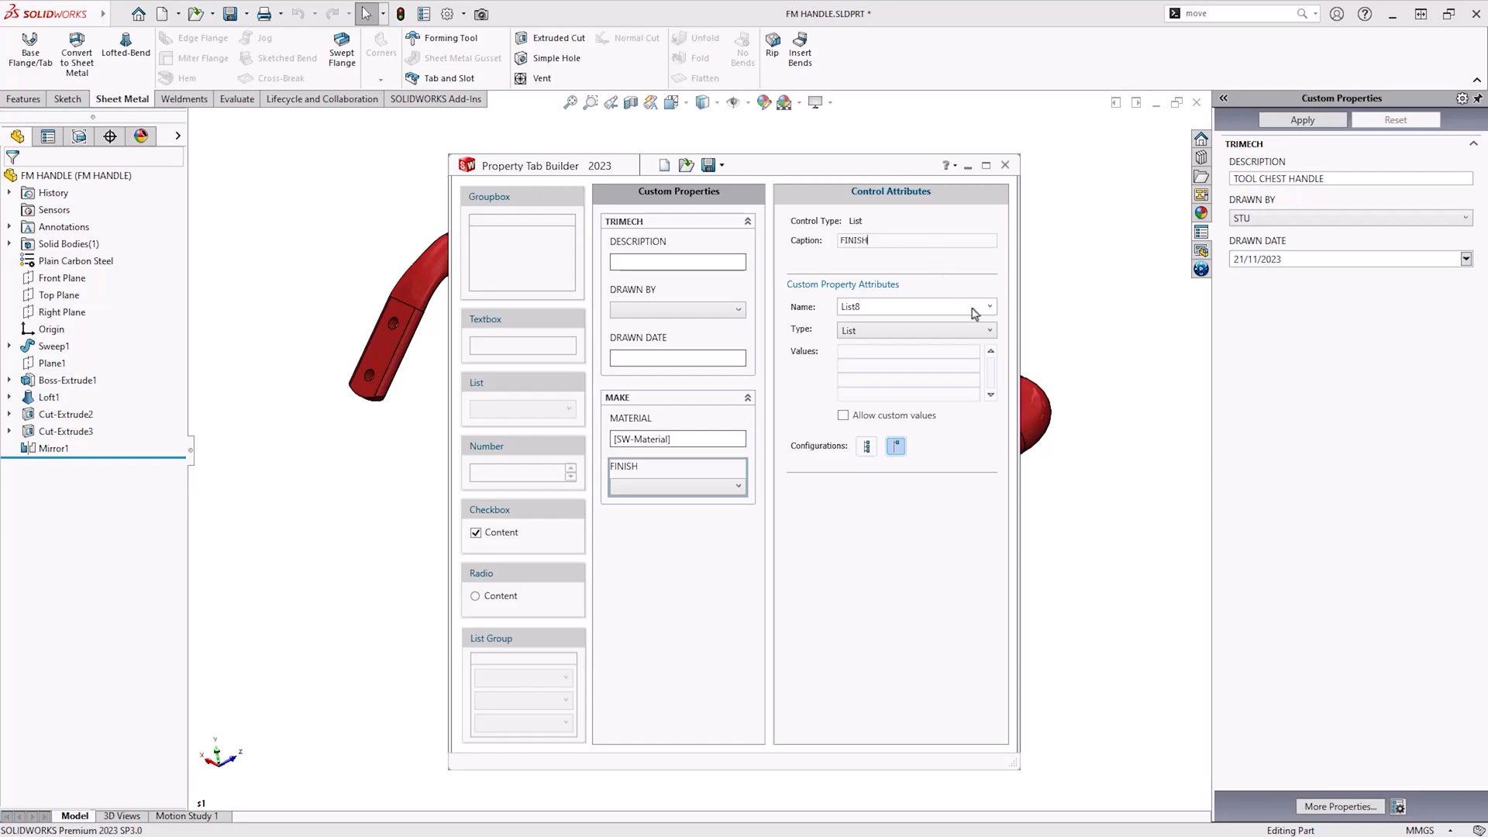
left_click(990, 306)
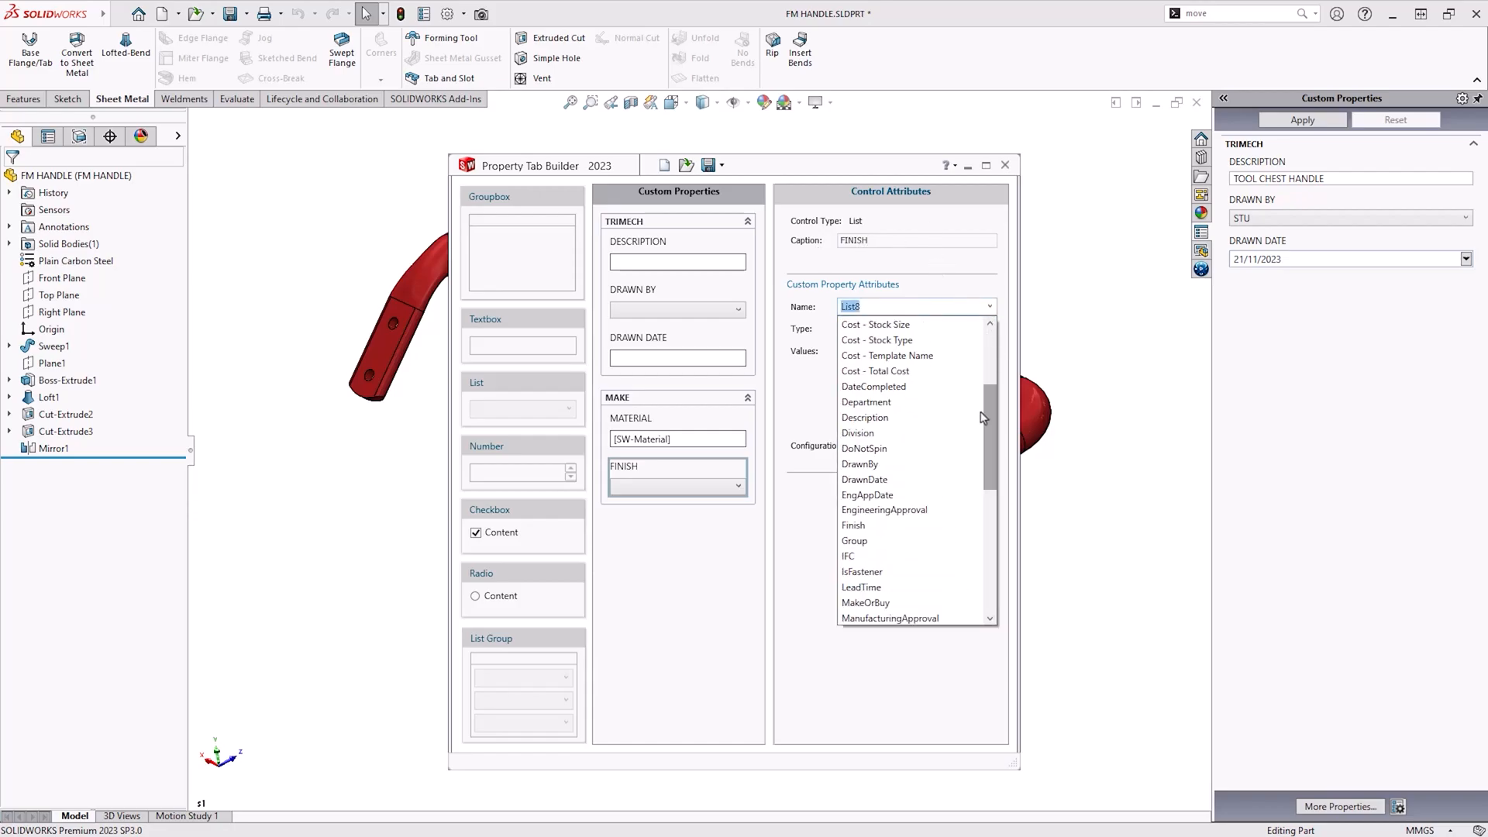
left_click(853, 525)
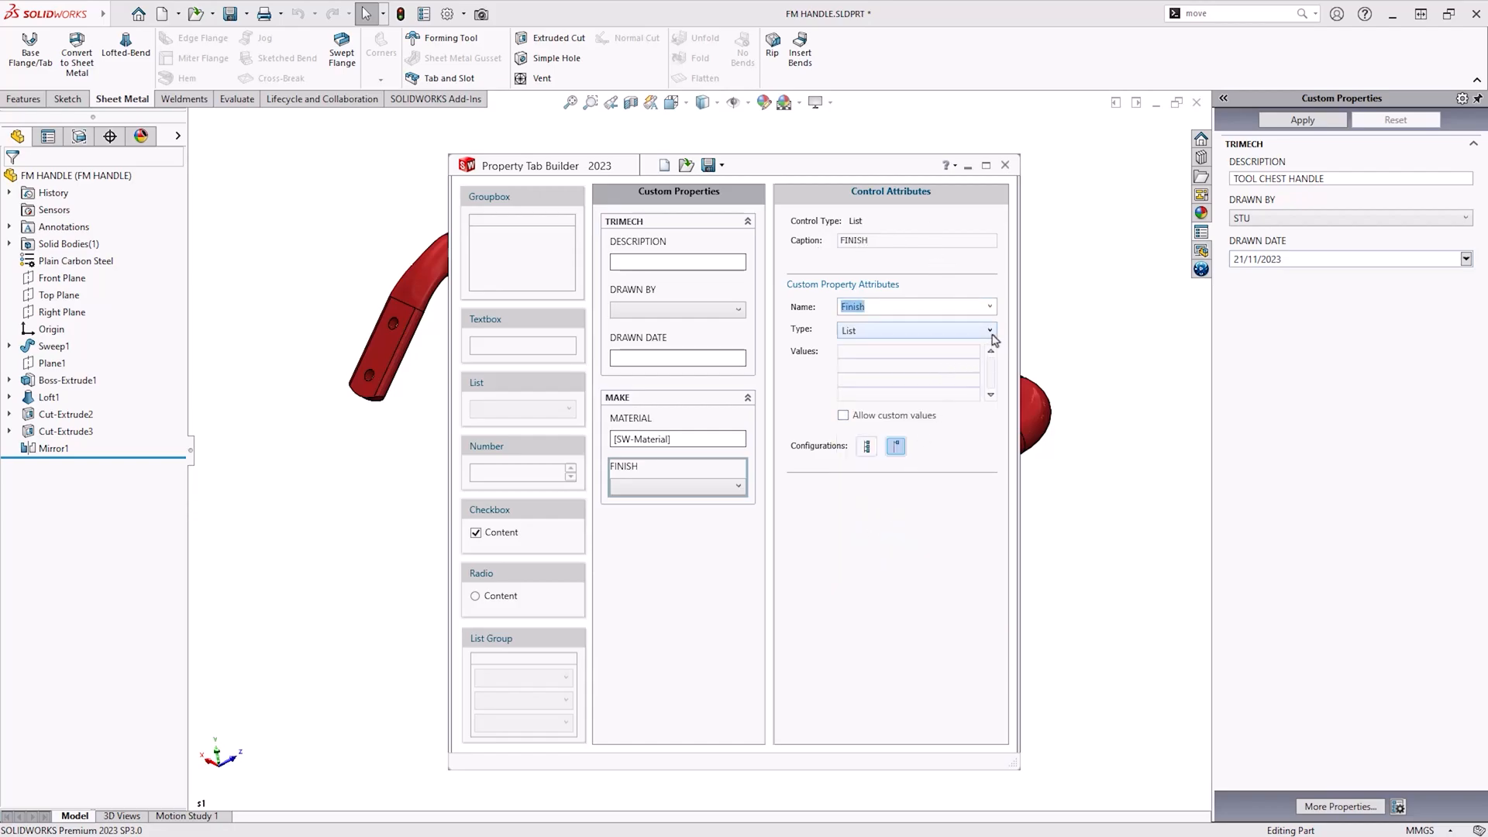
Source the FINISH choices from the MATERIAL FINISHES text file.
left_click(990, 328)
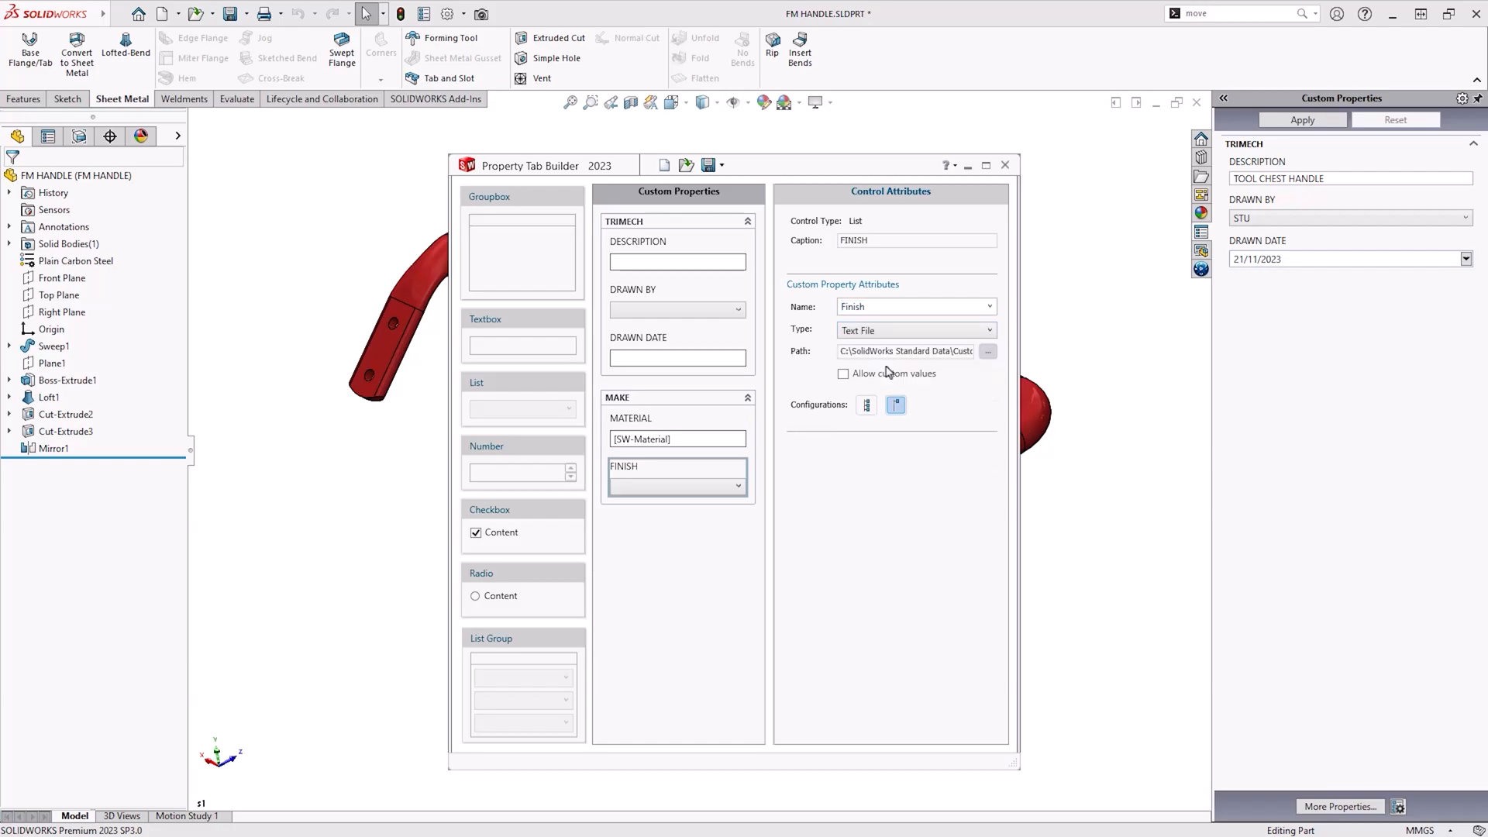
left_click(988, 352)
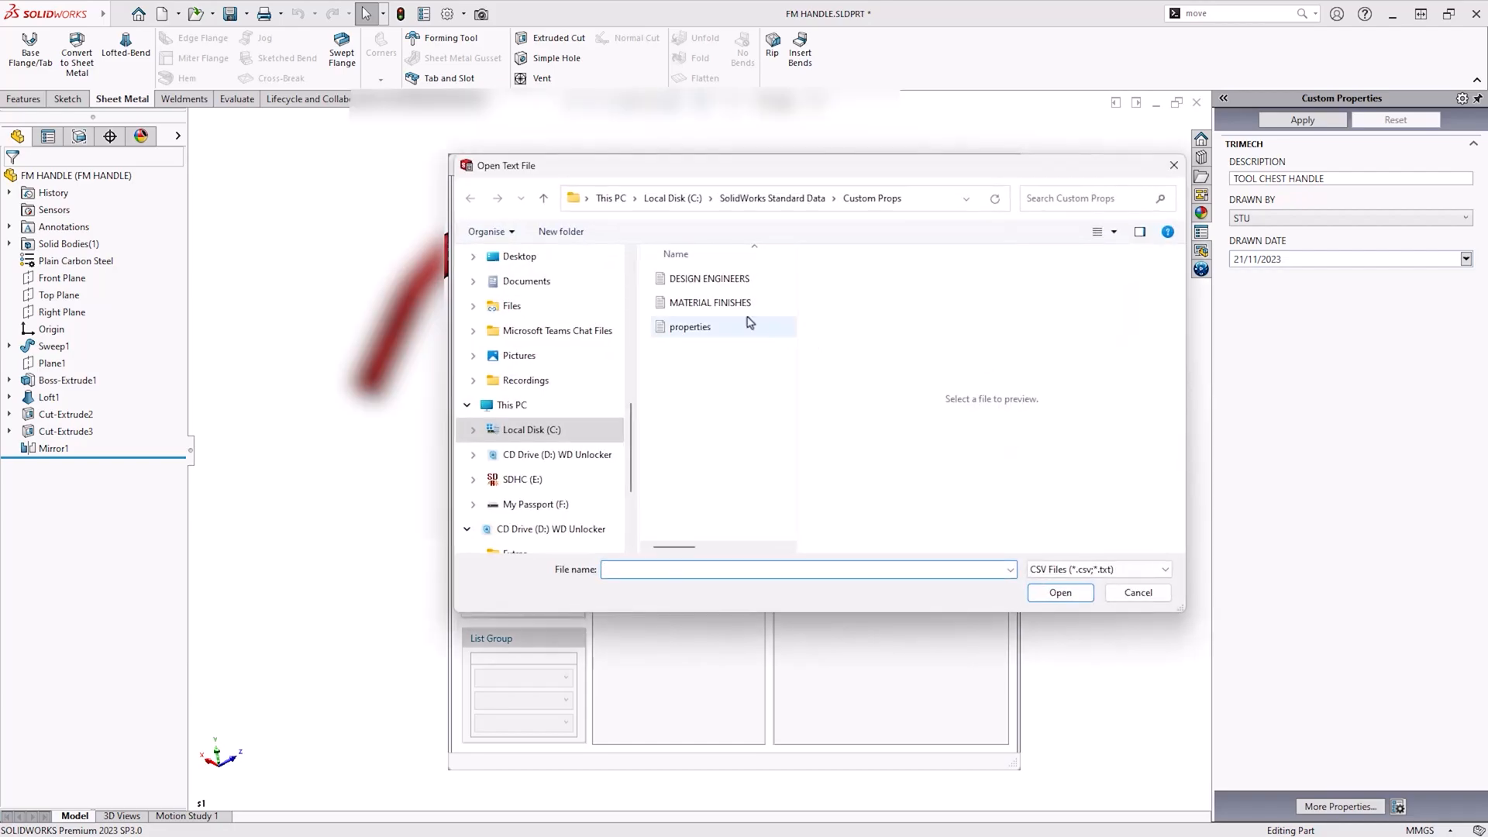
left_click(709, 302)
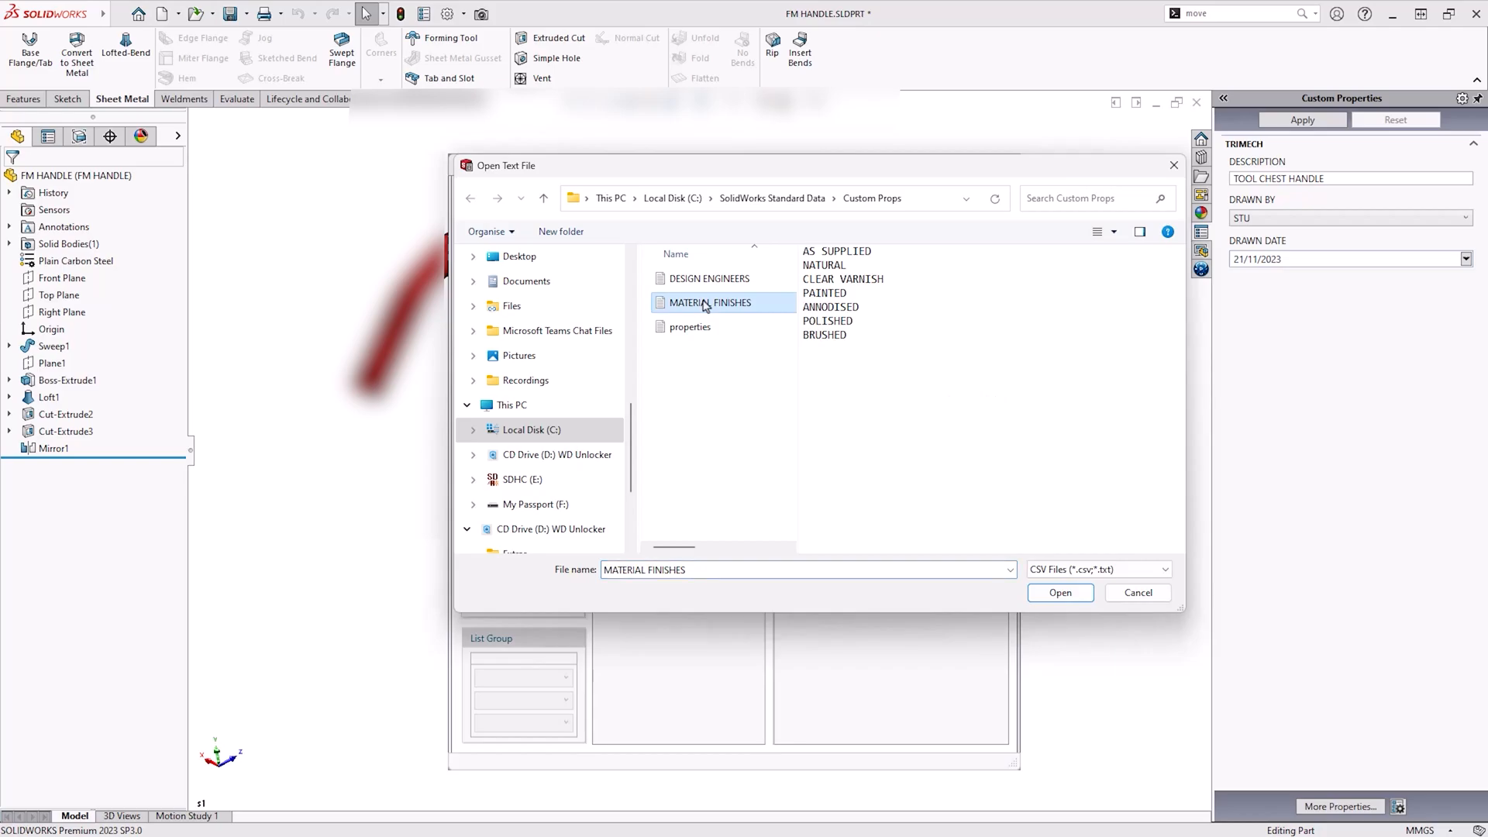
left_click(1059, 592)
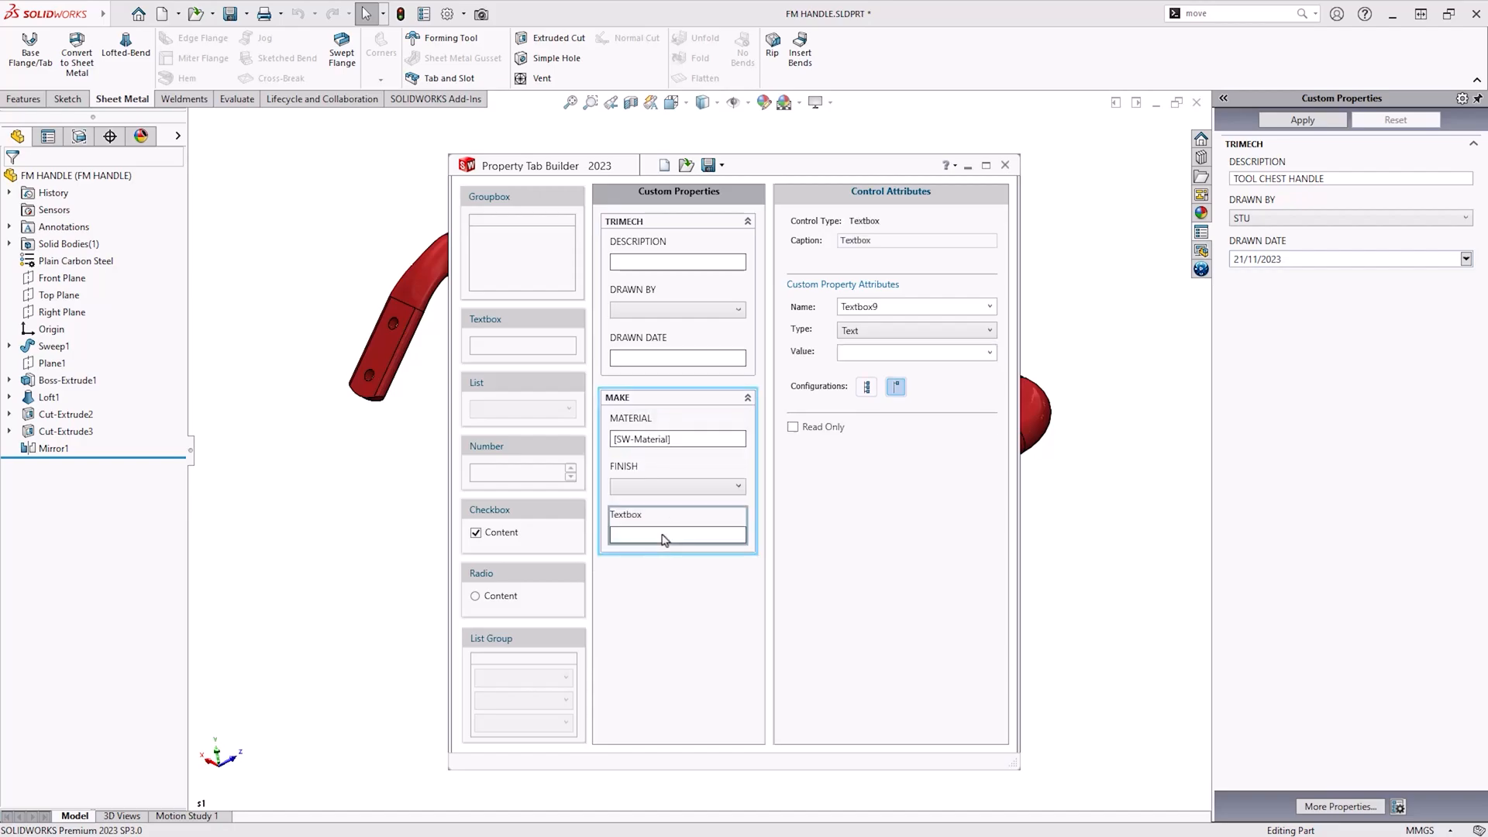
Caption the new MAKE field WEIGHT and give it the value [SW-Mass].
triple_click(911, 240)
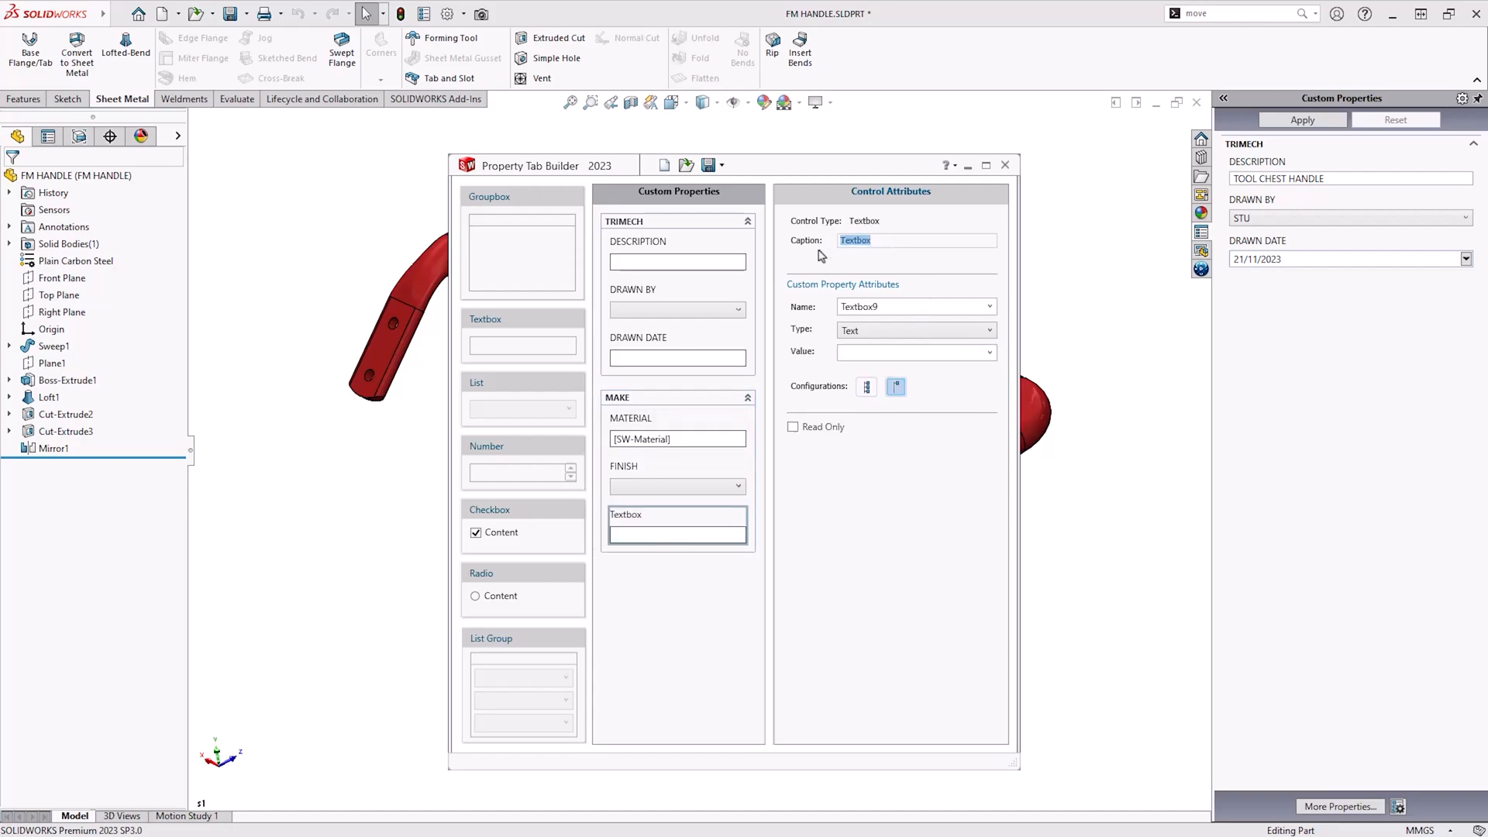
type("WEIGHT")
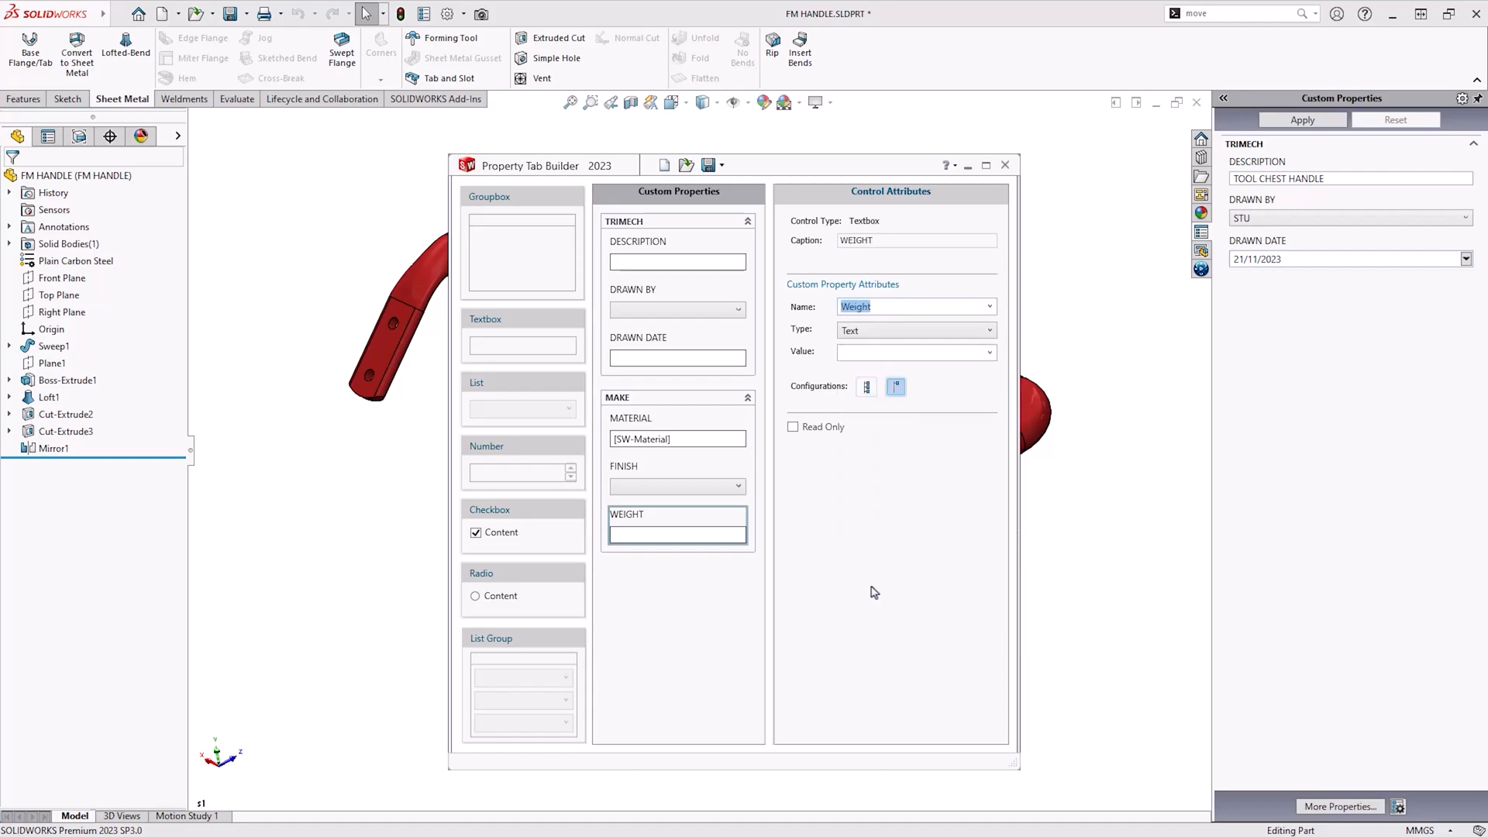
left_click(991, 352)
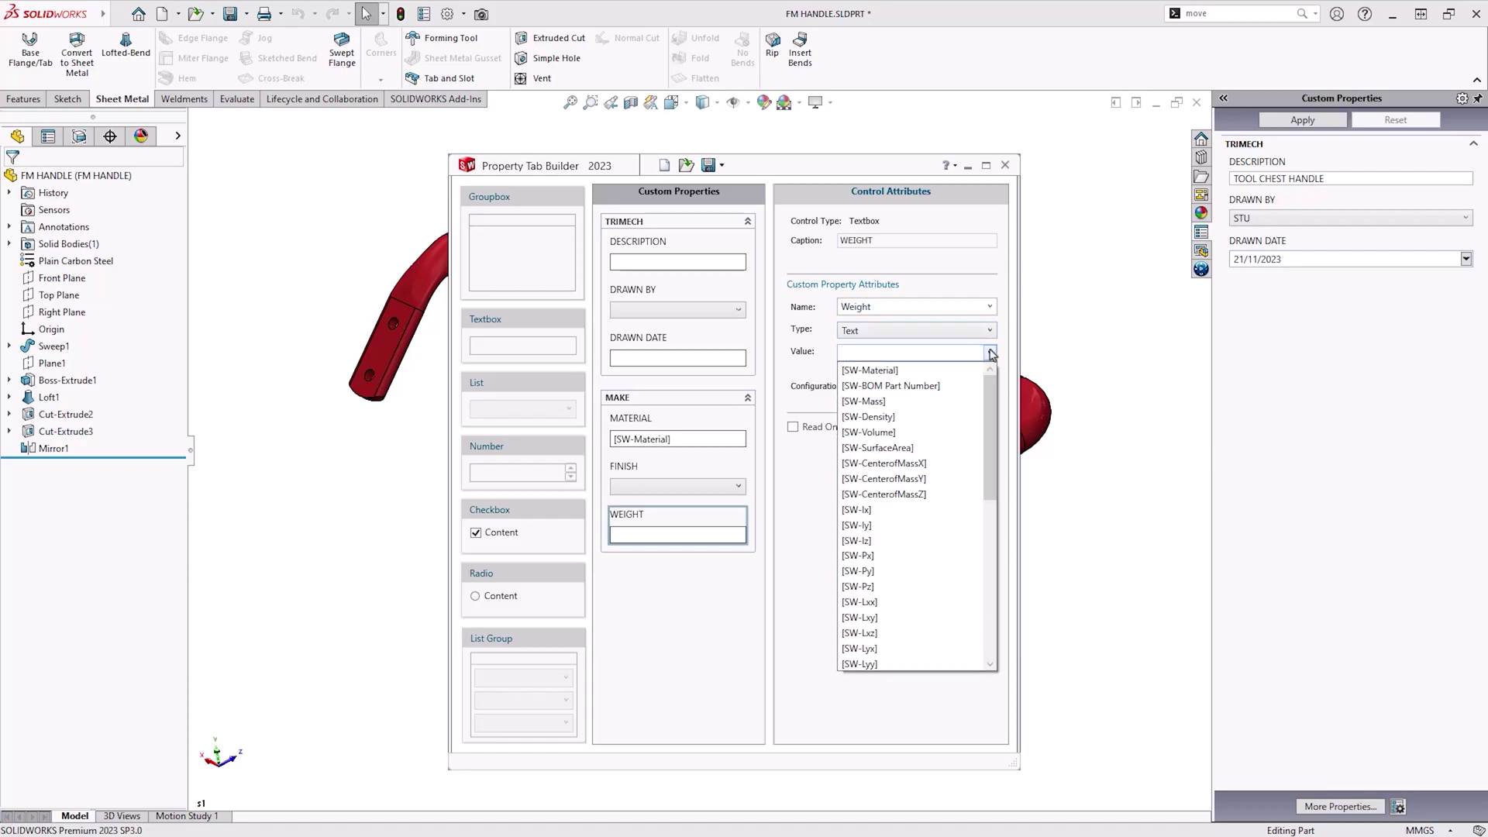
left_click(864, 400)
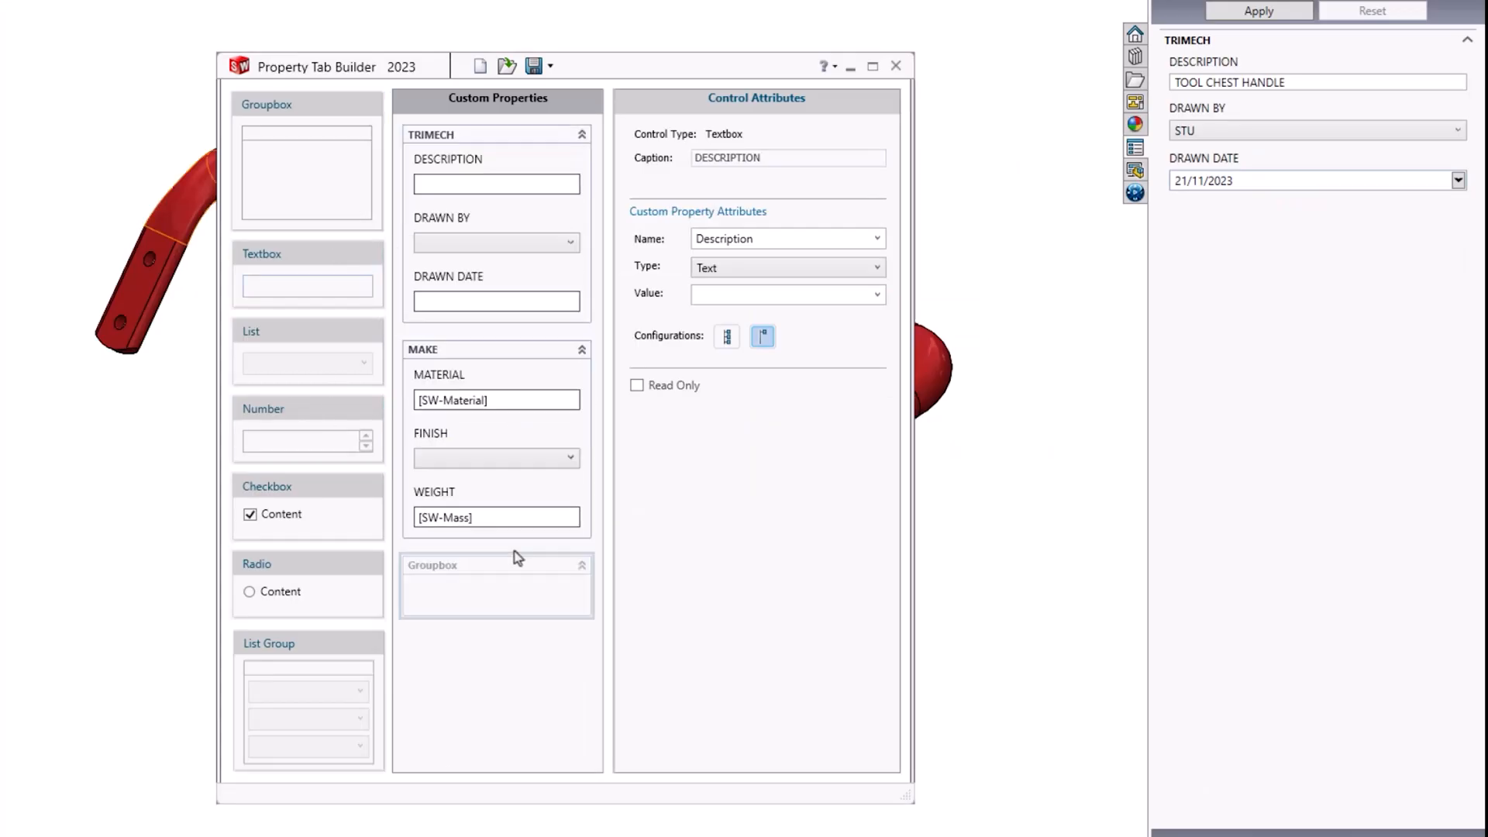
Rename the new group's caption to BUY.
left_click(496, 586)
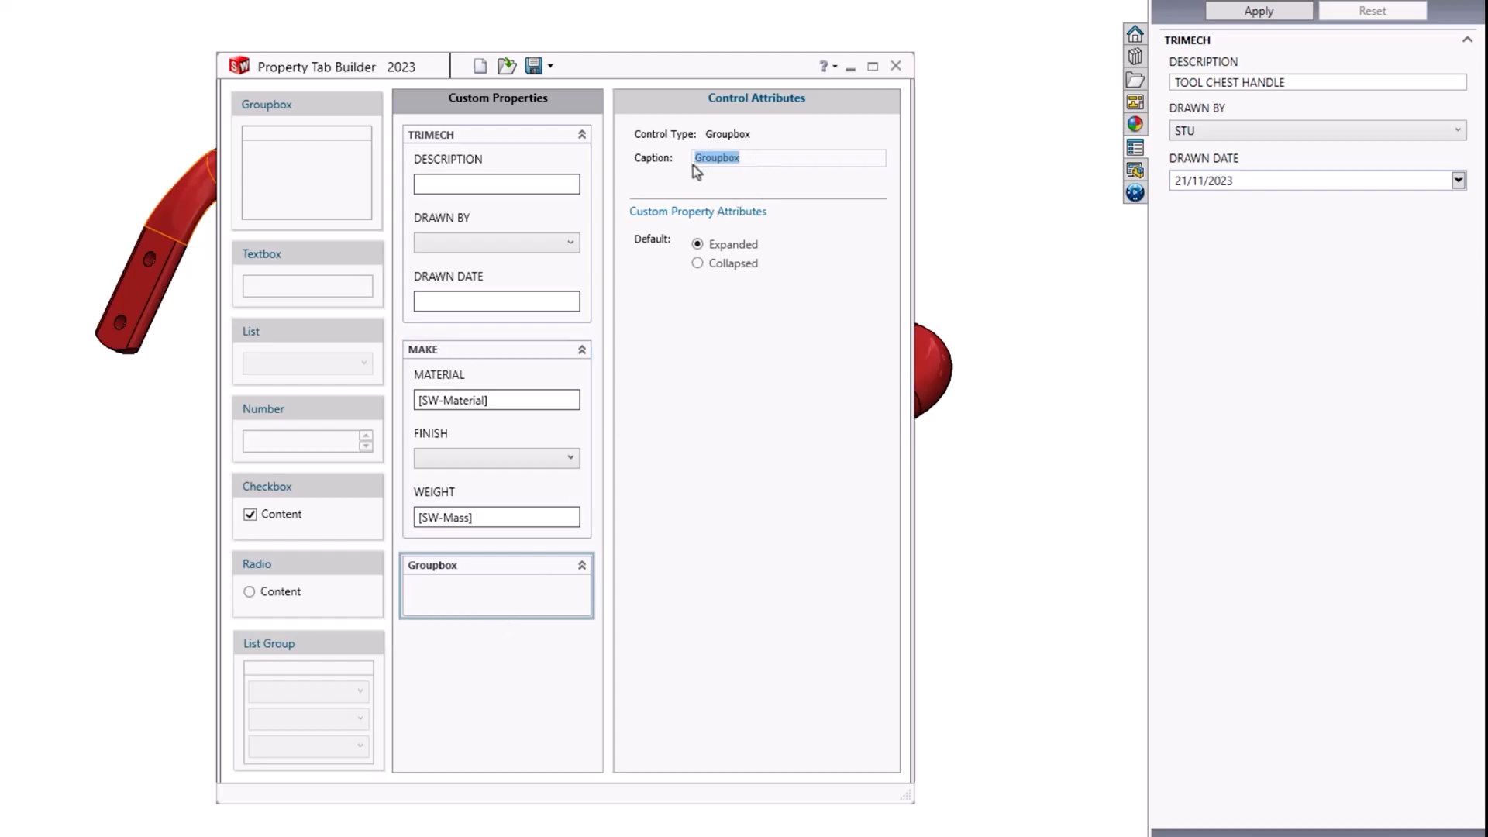
type("BUY")
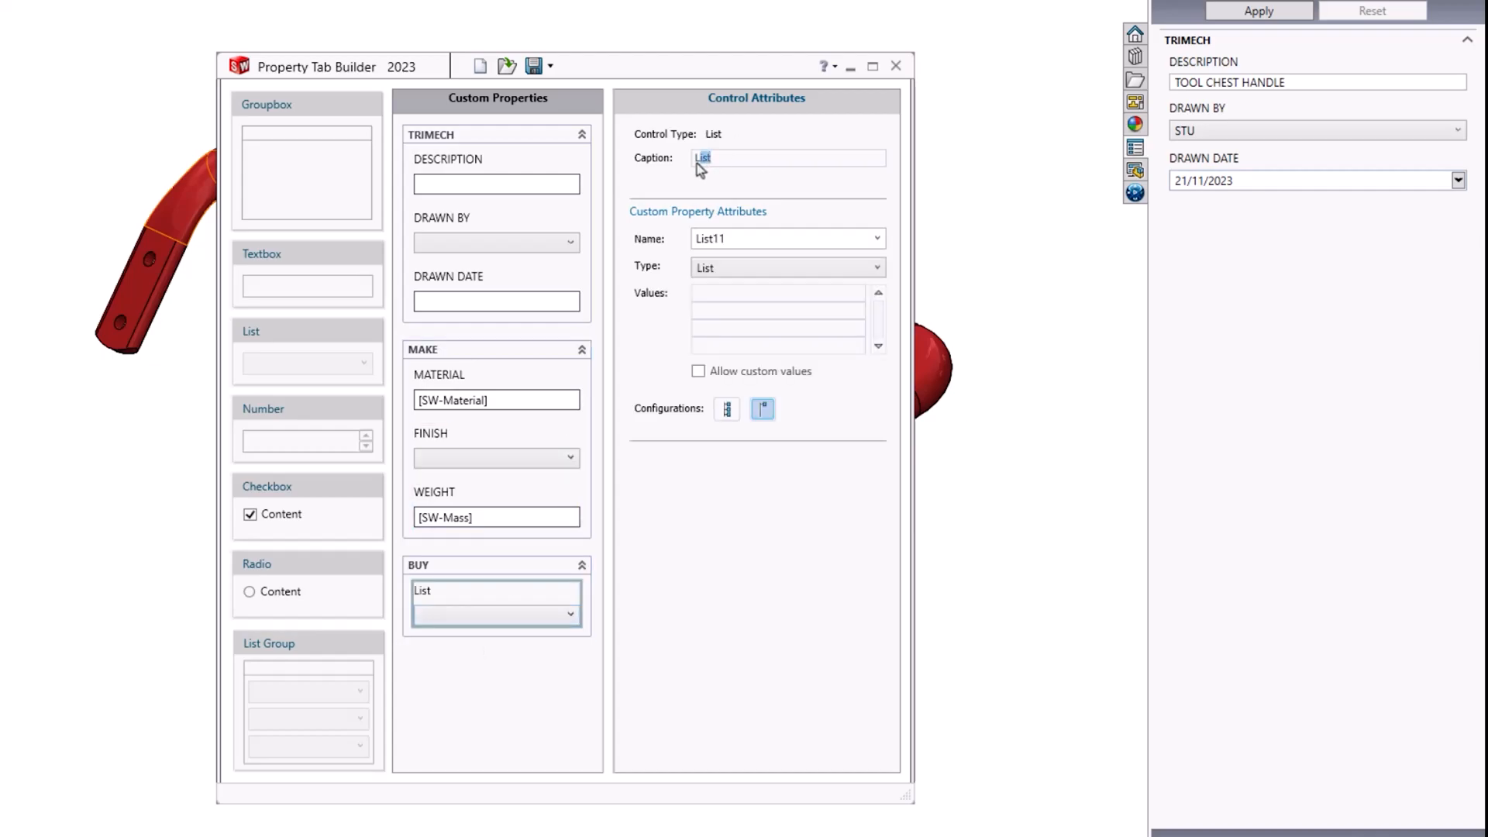
Caption the new list SUPPLIER and browse the property names for it.
type("SU")
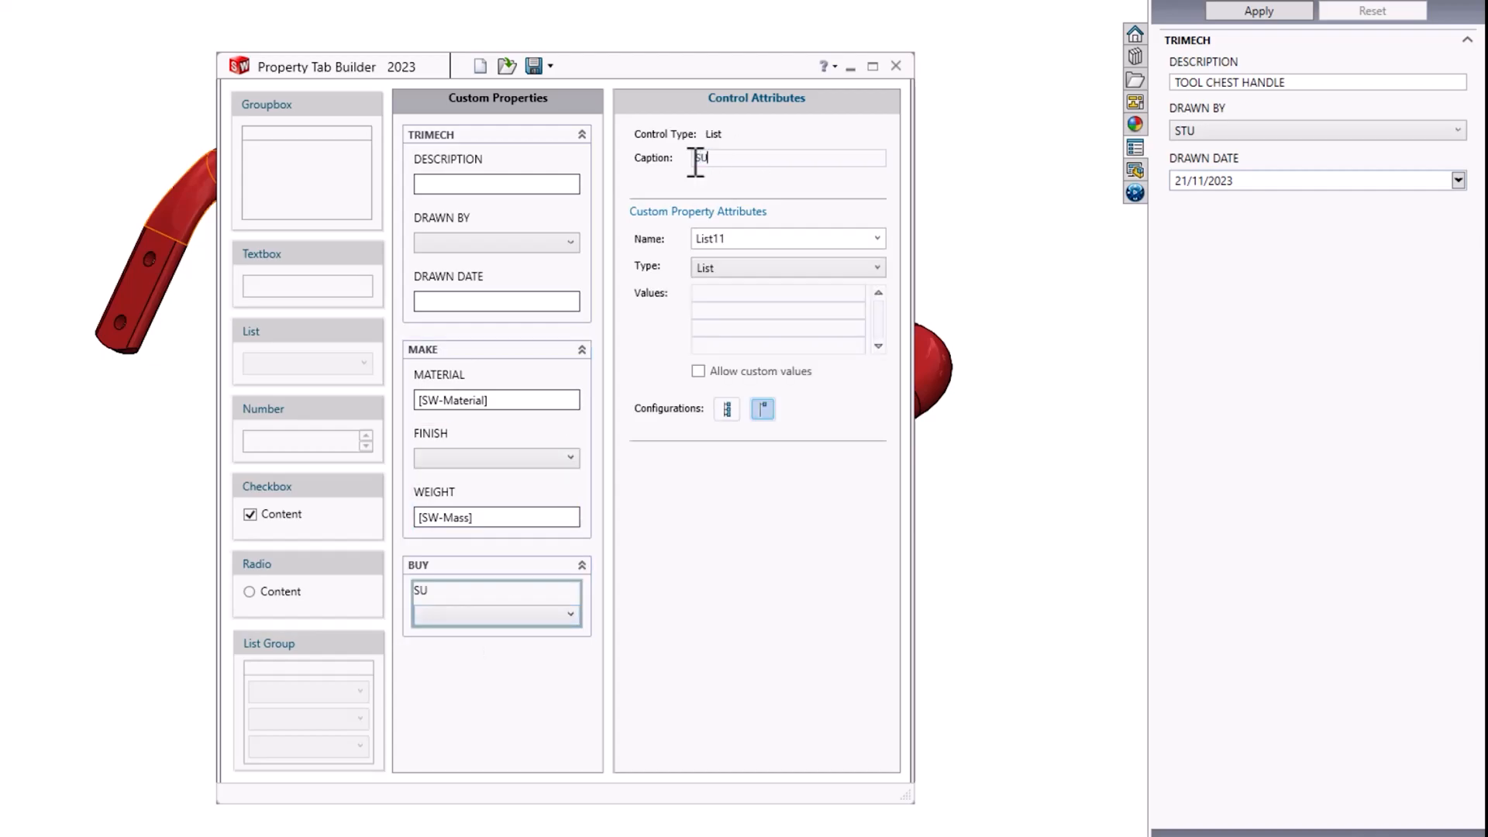
type("PPLI")
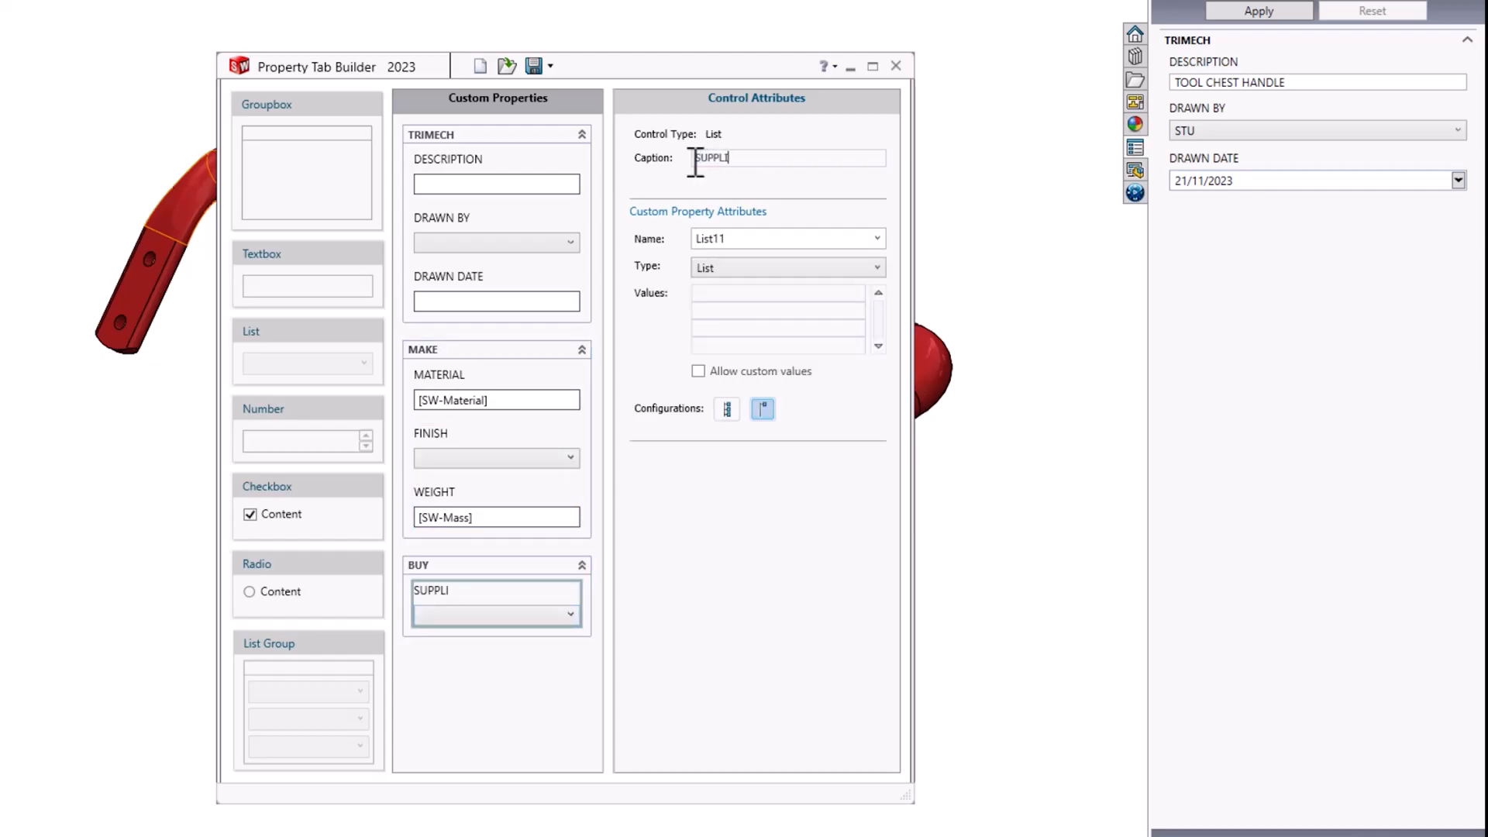
type("ER")
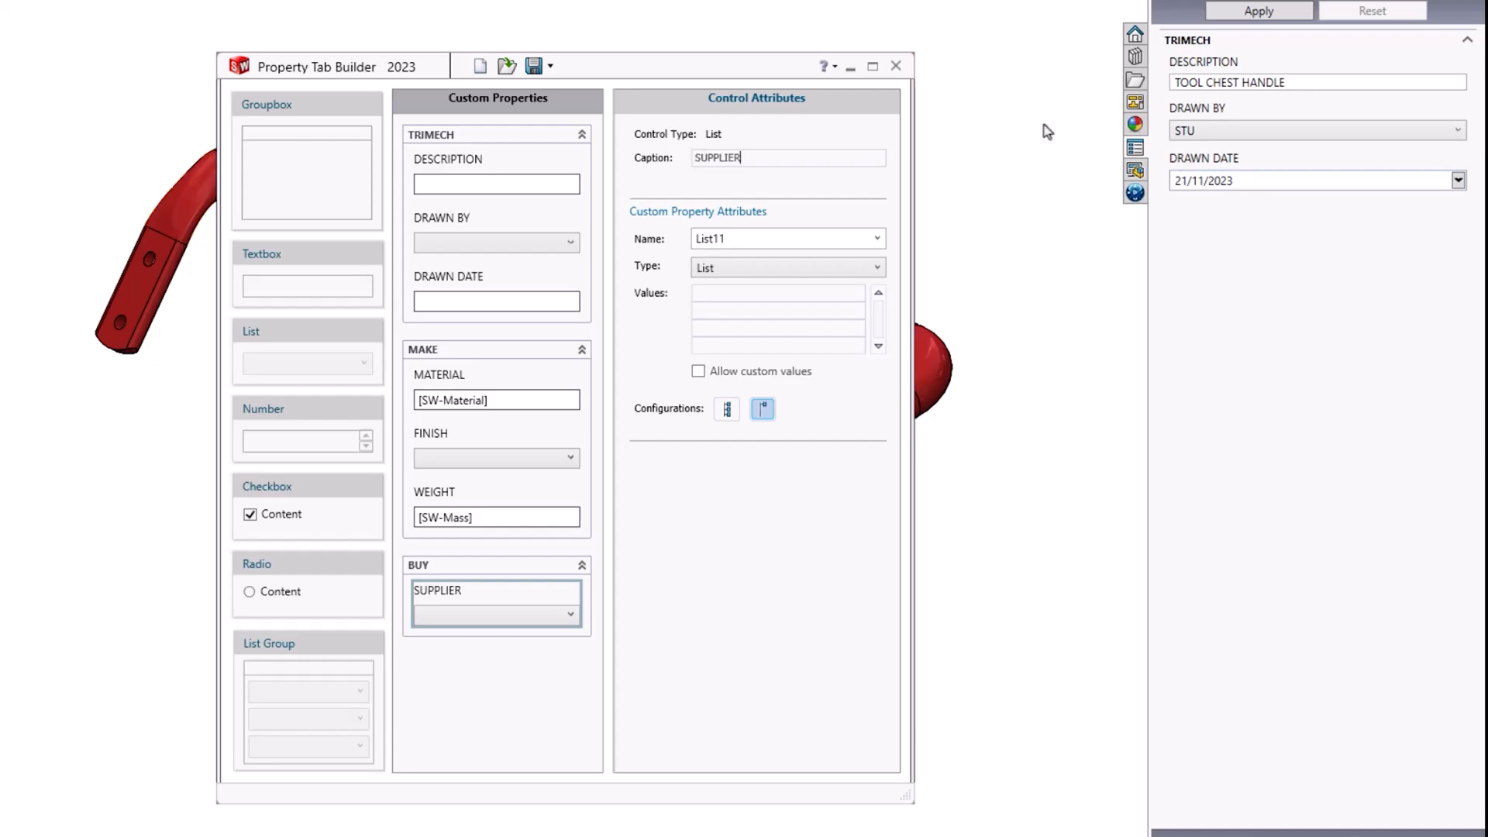
left_click(874, 238)
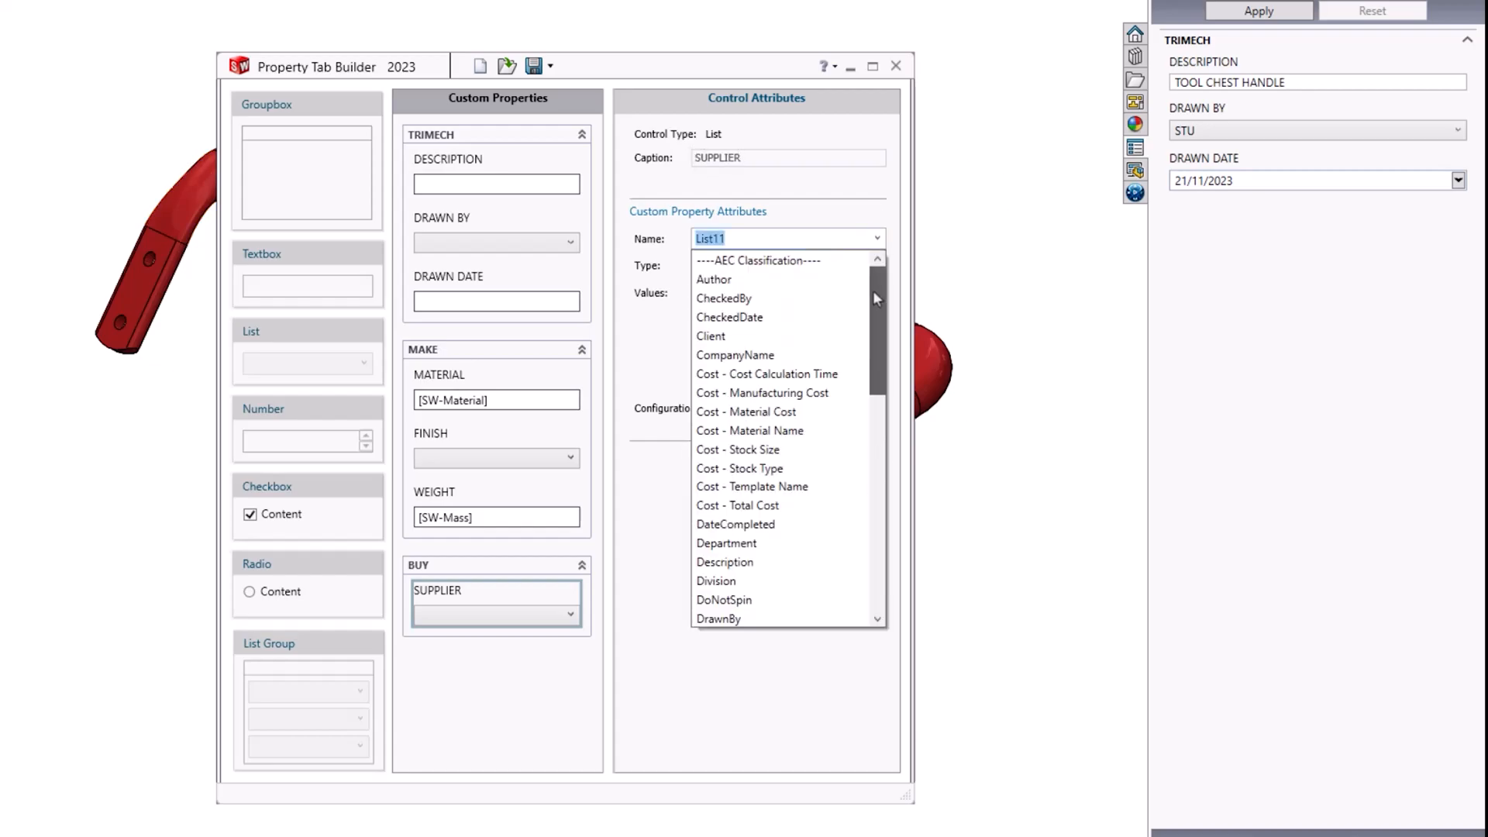
scroll("down", 3)
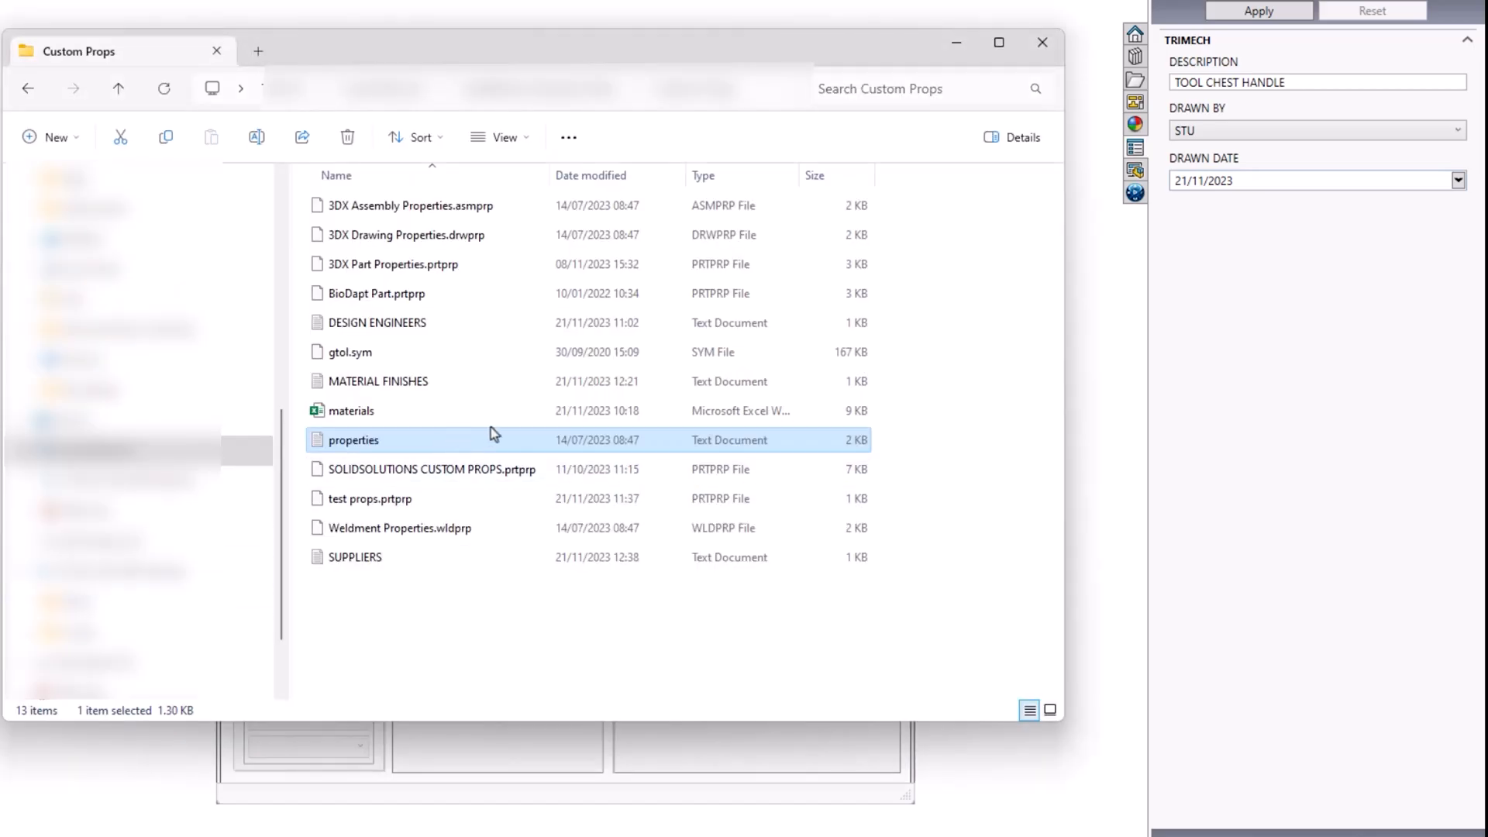
Review the properties text file in Notepad for names like Vendor.
double_click(354, 439)
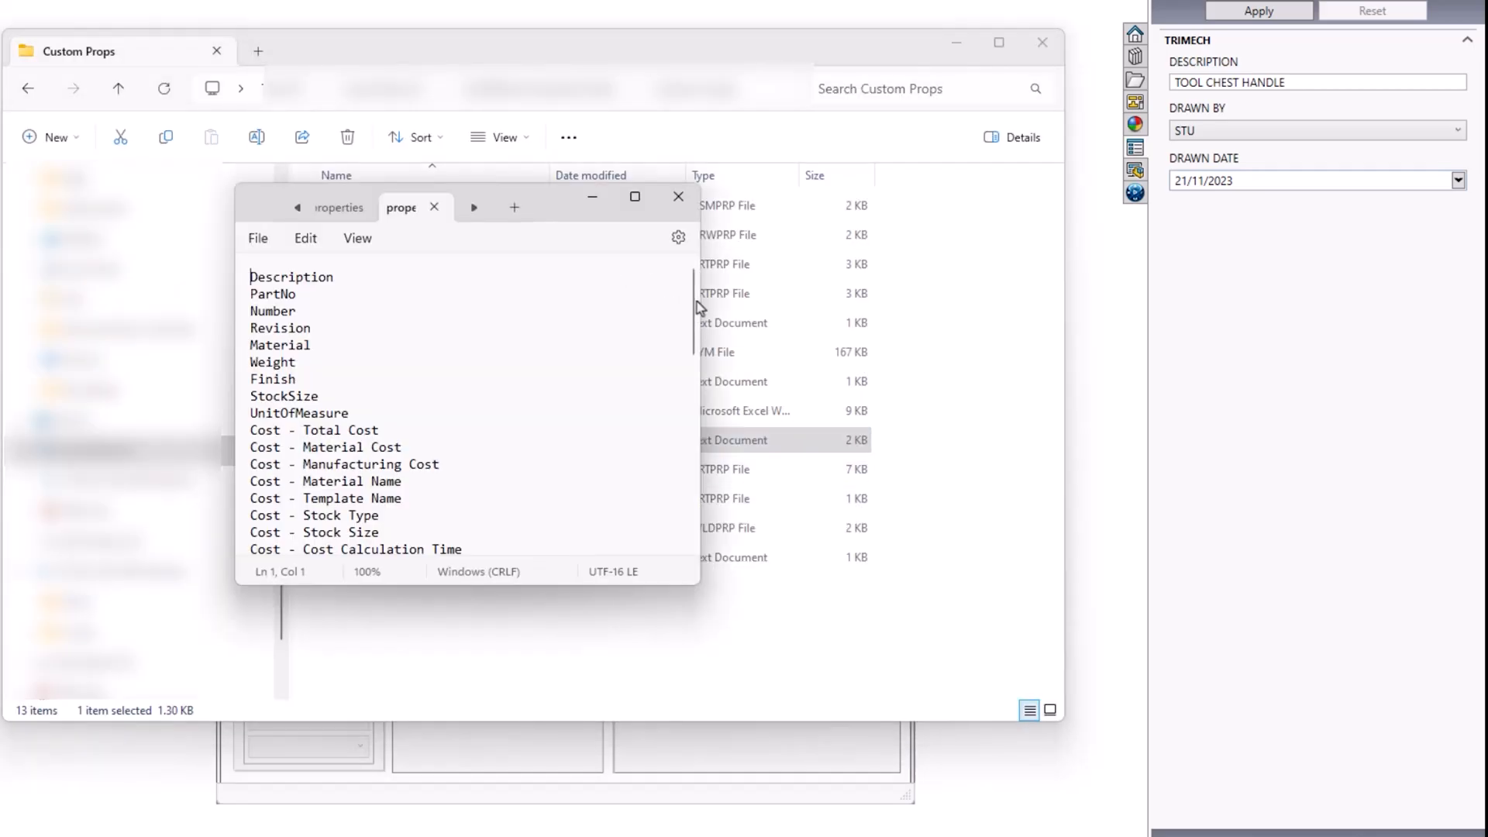
scroll("down", 3)
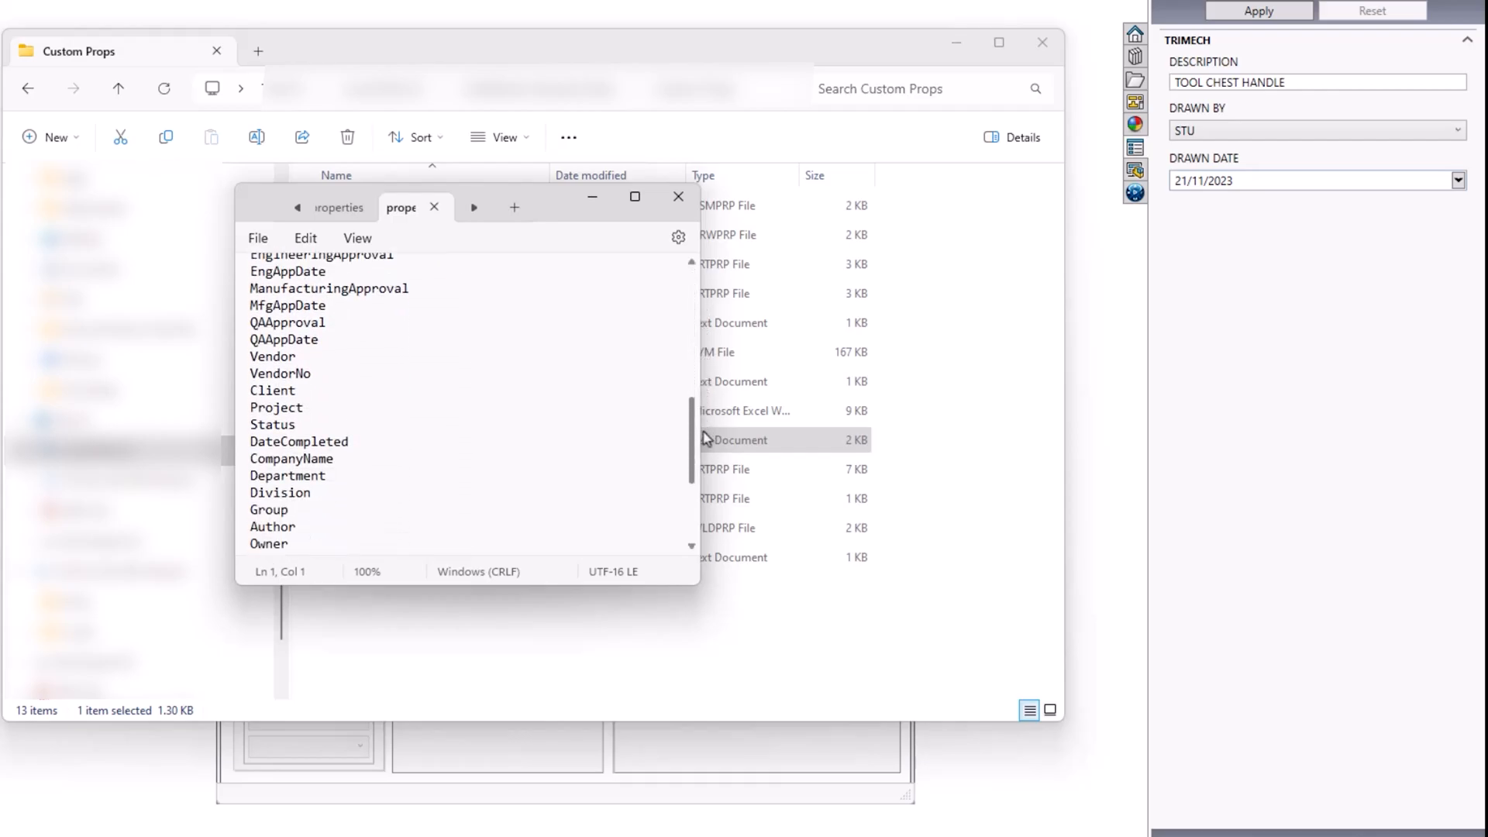
scroll("up", 3)
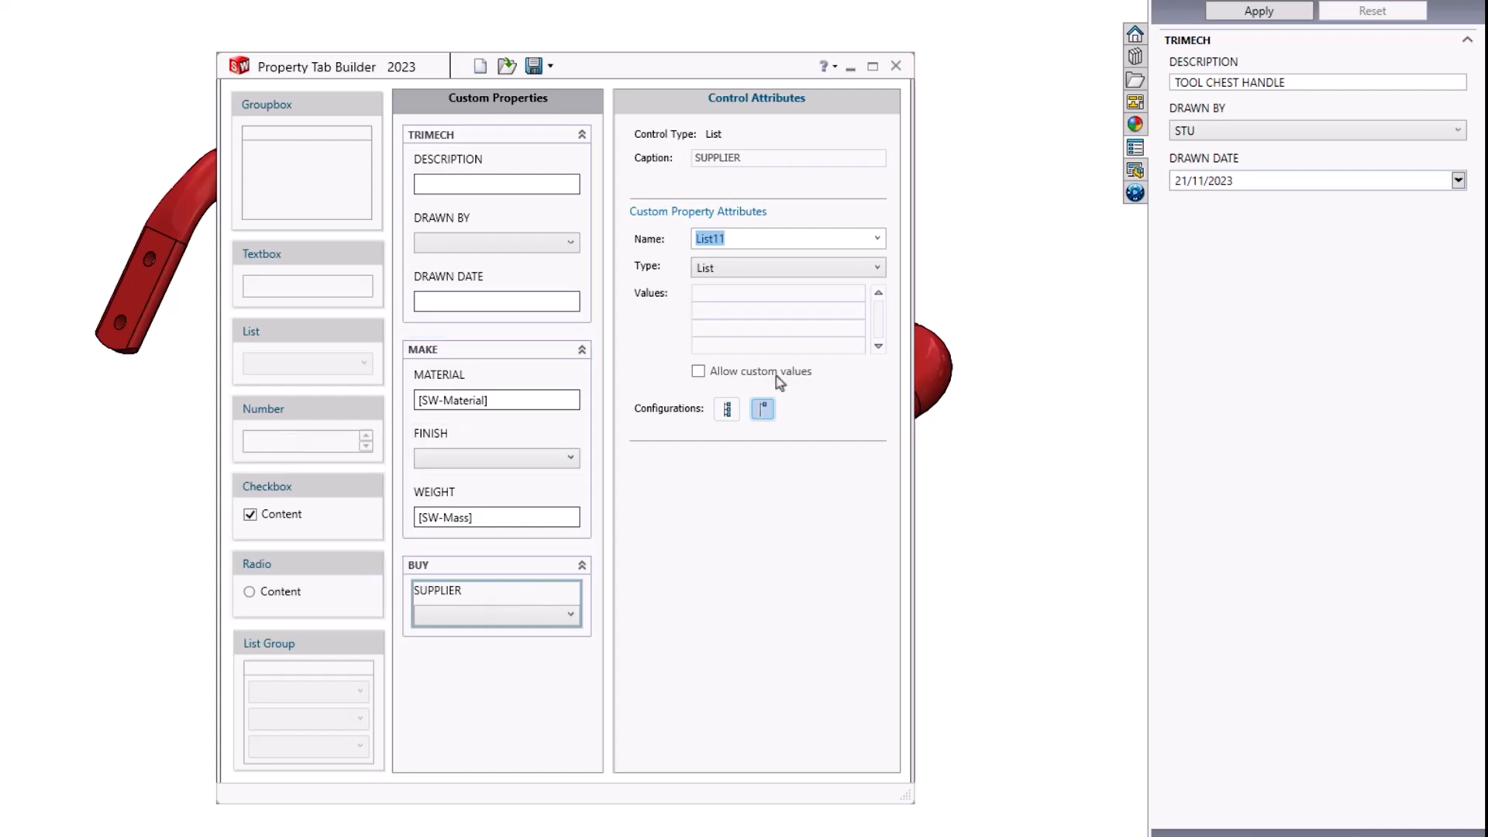
Tie SUPPLIER to the Source property with choices from the SUPPLIERS text file.
left_click(874, 237)
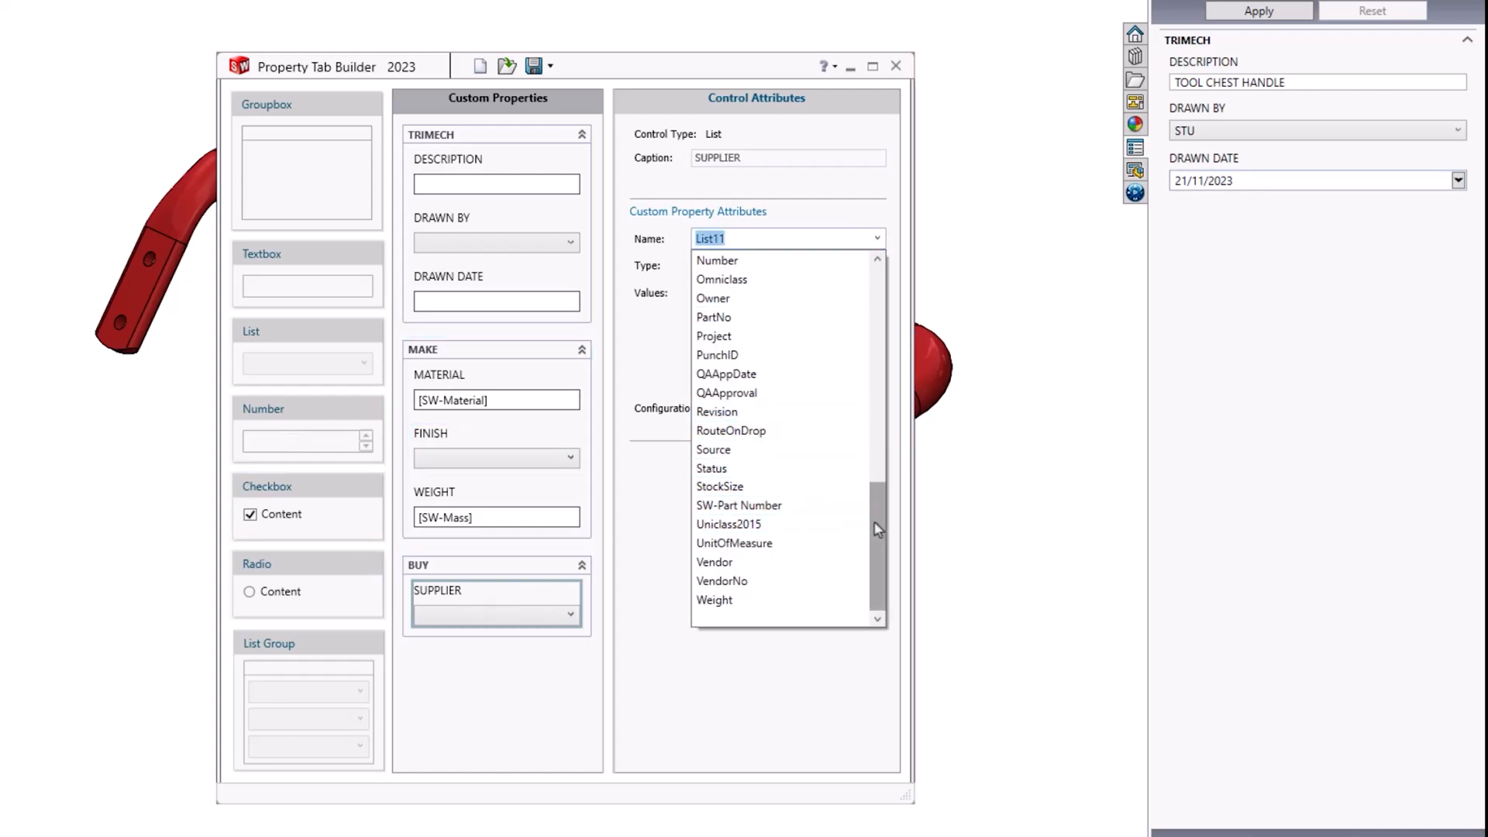
left_click(713, 449)
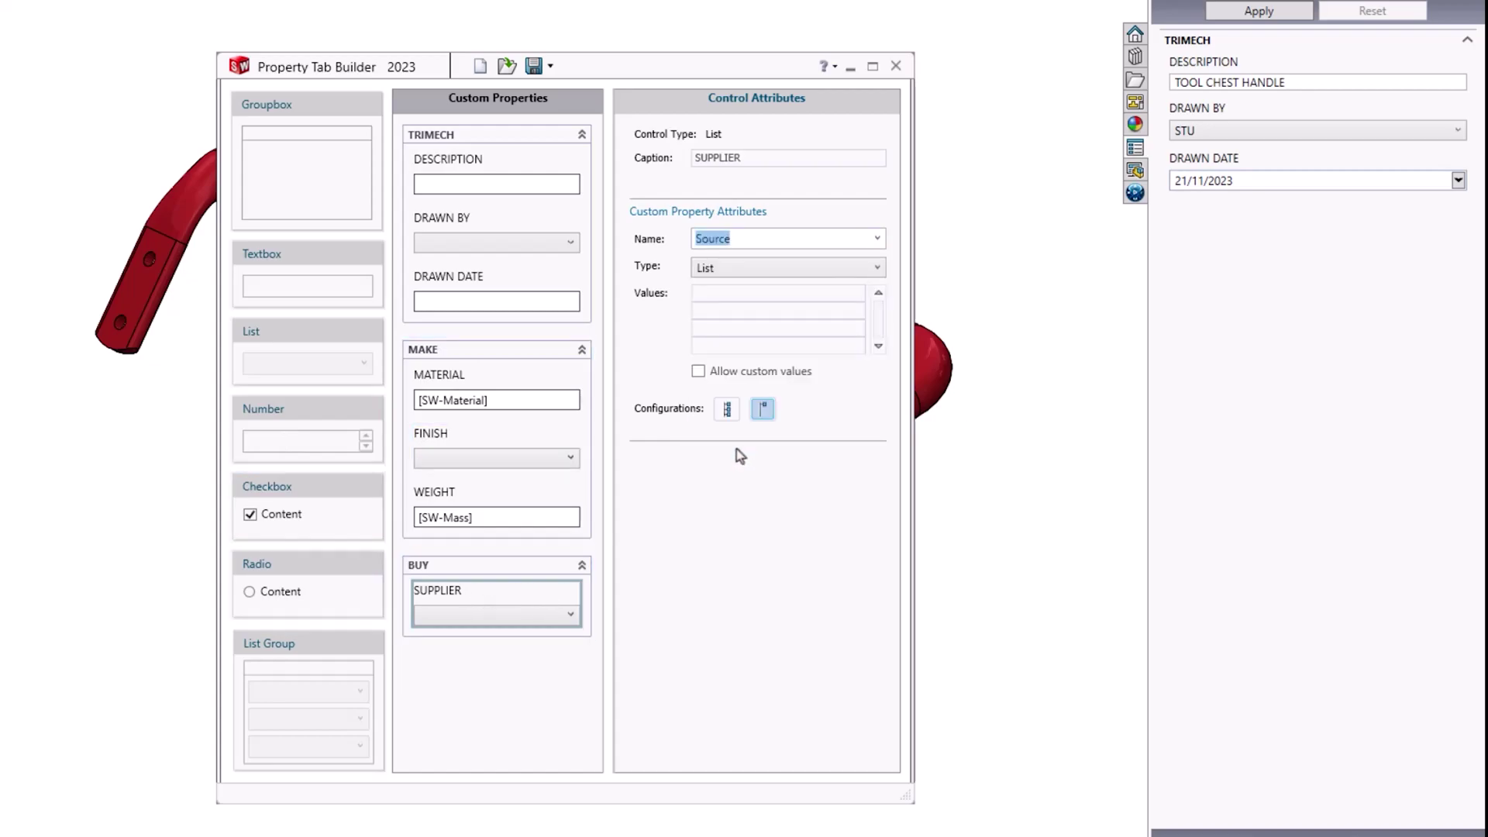
left_click(874, 267)
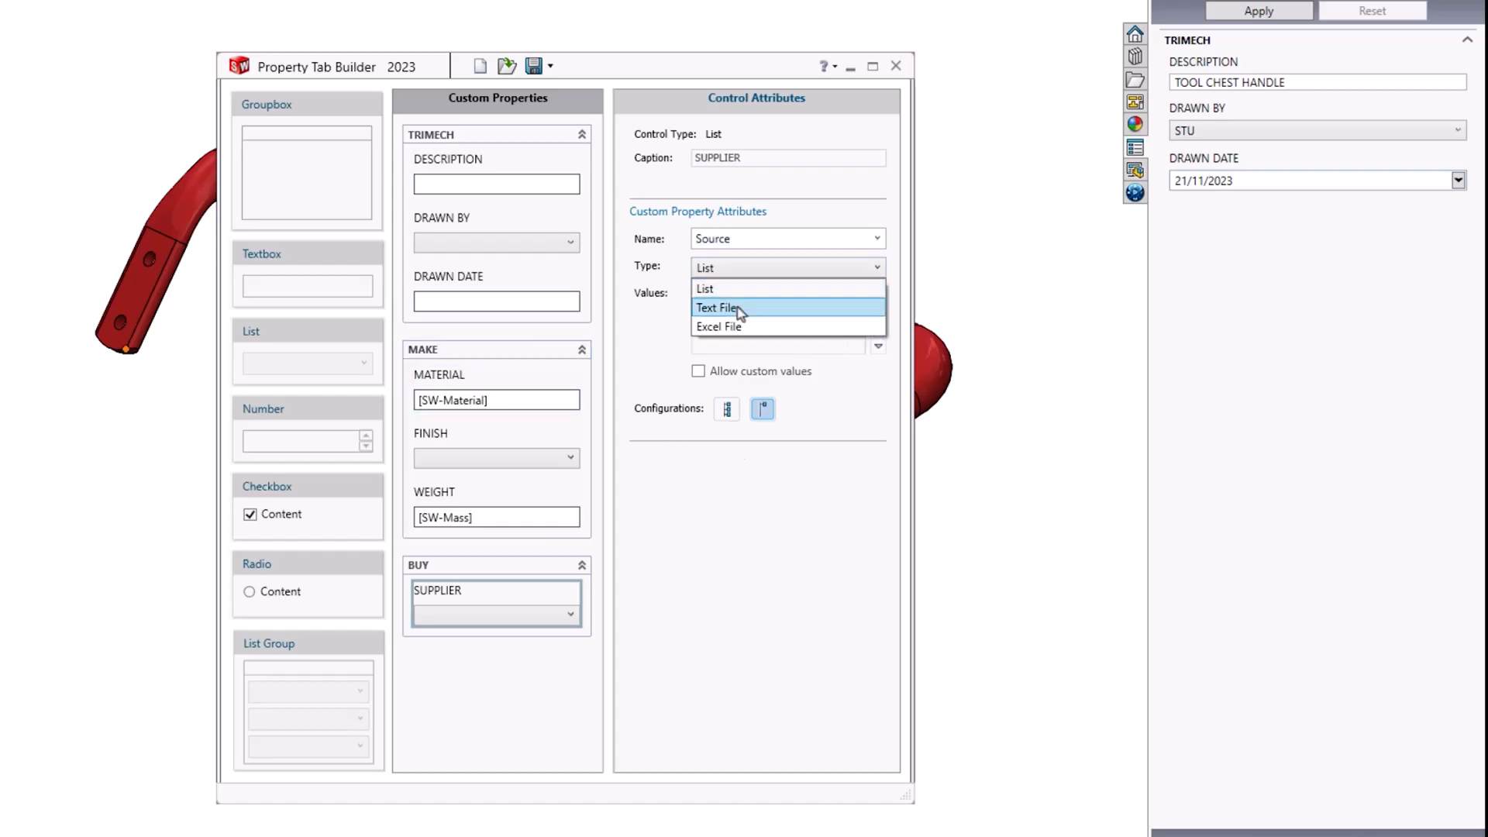
left_click(719, 307)
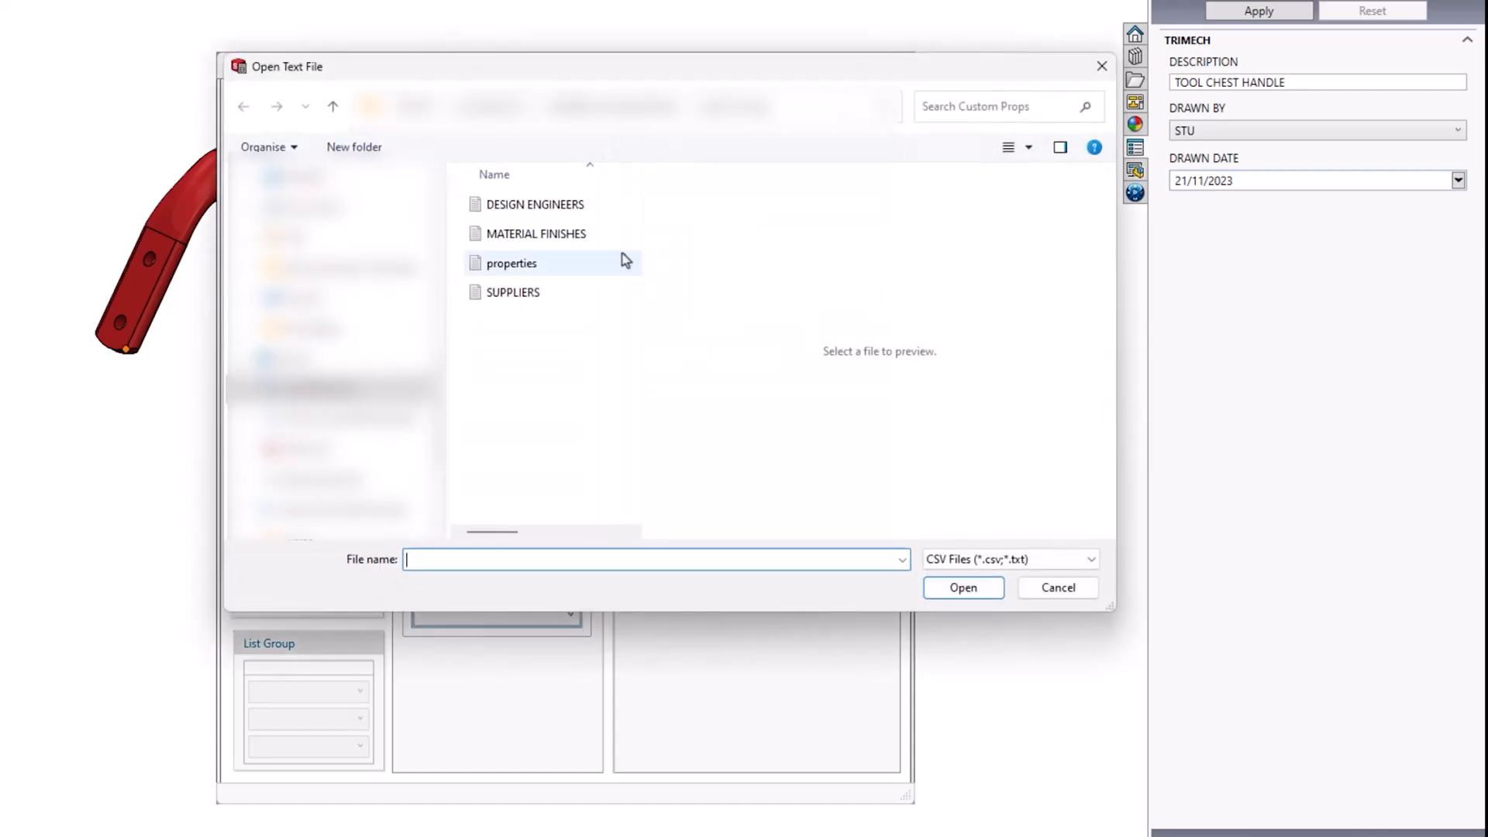
left_click(513, 291)
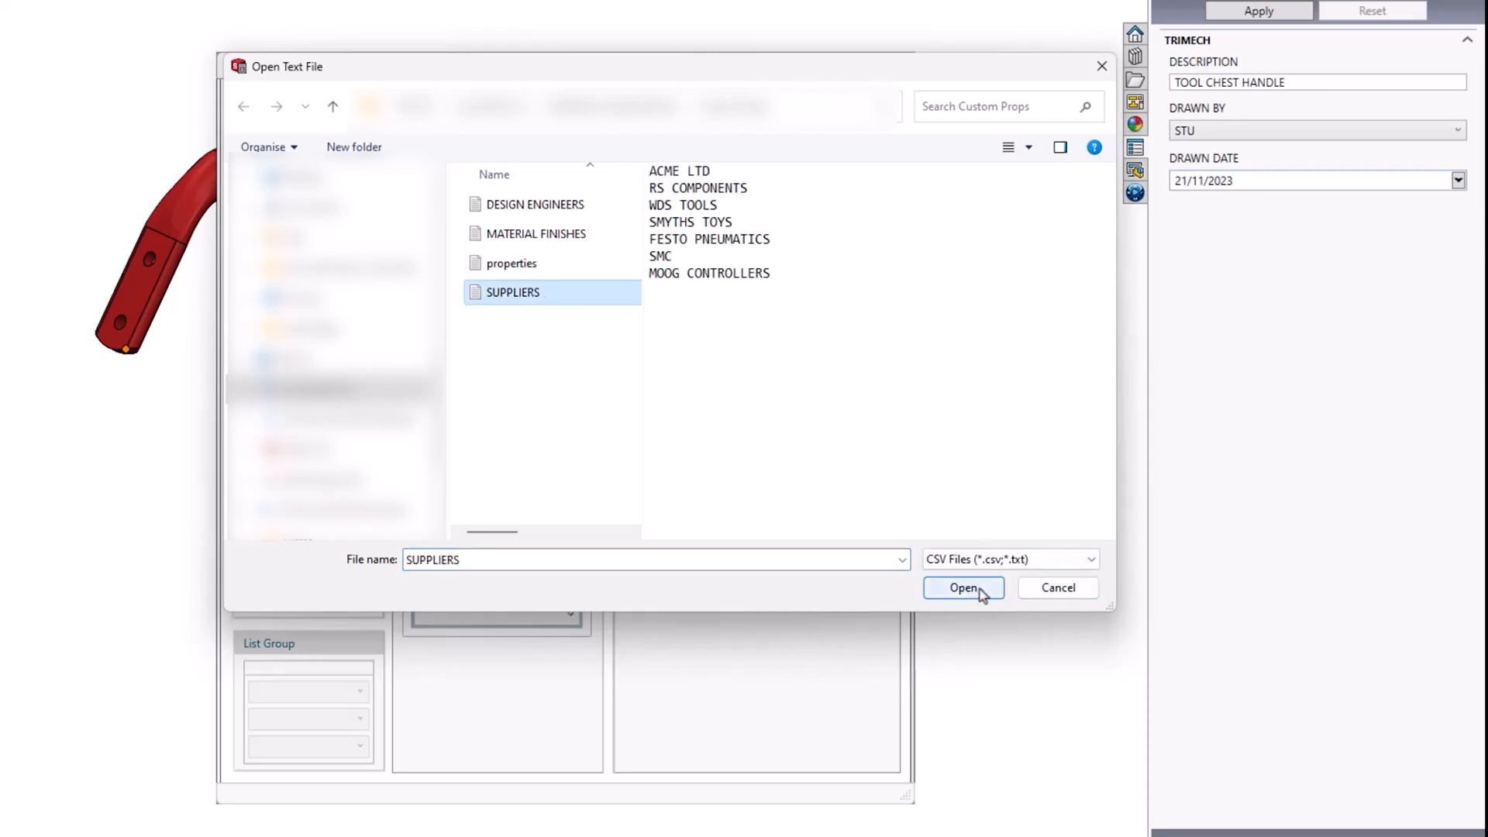
left_click(963, 587)
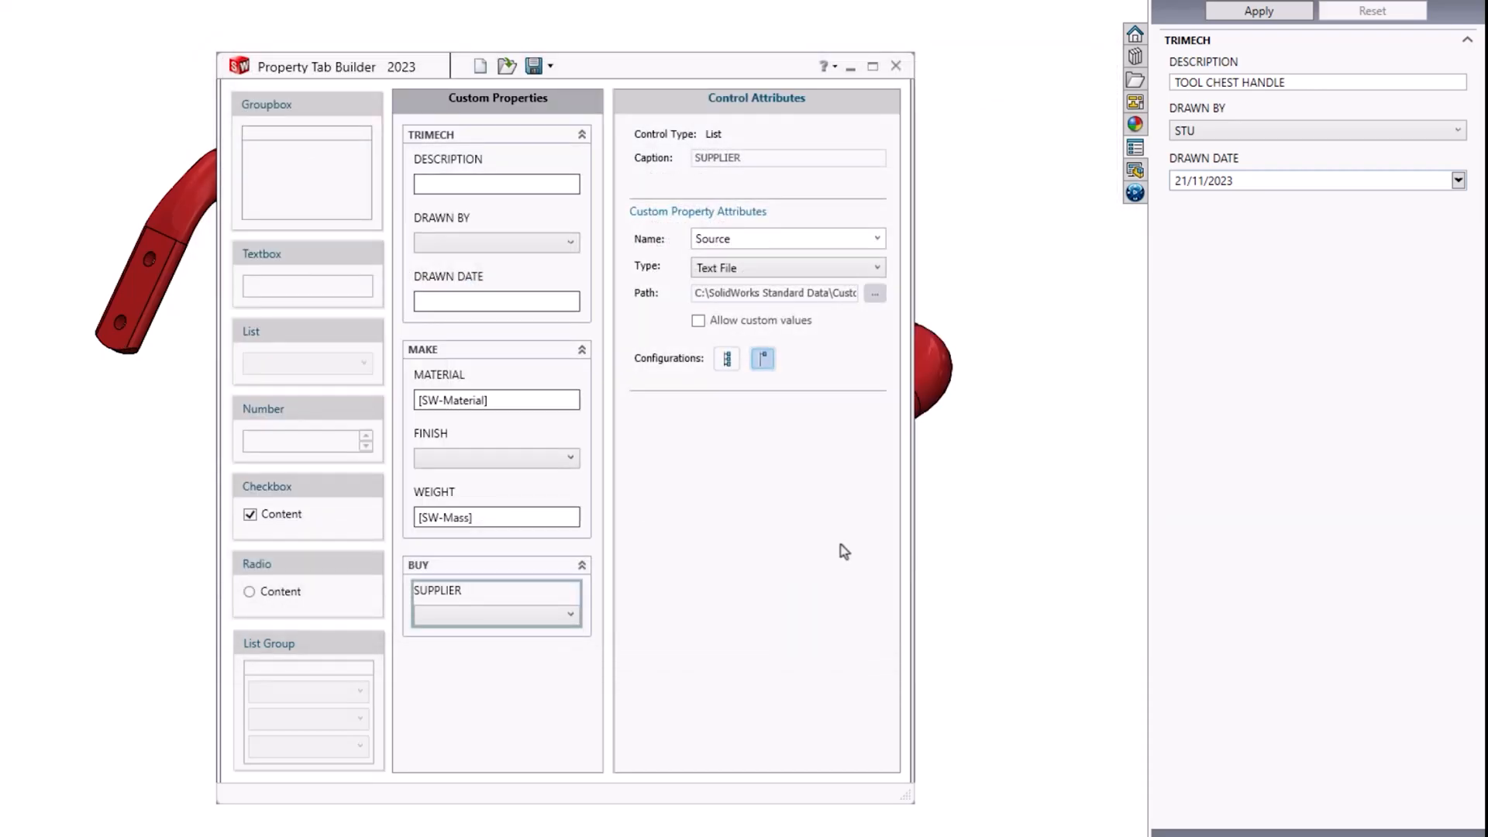
mouse_move(301, 312)
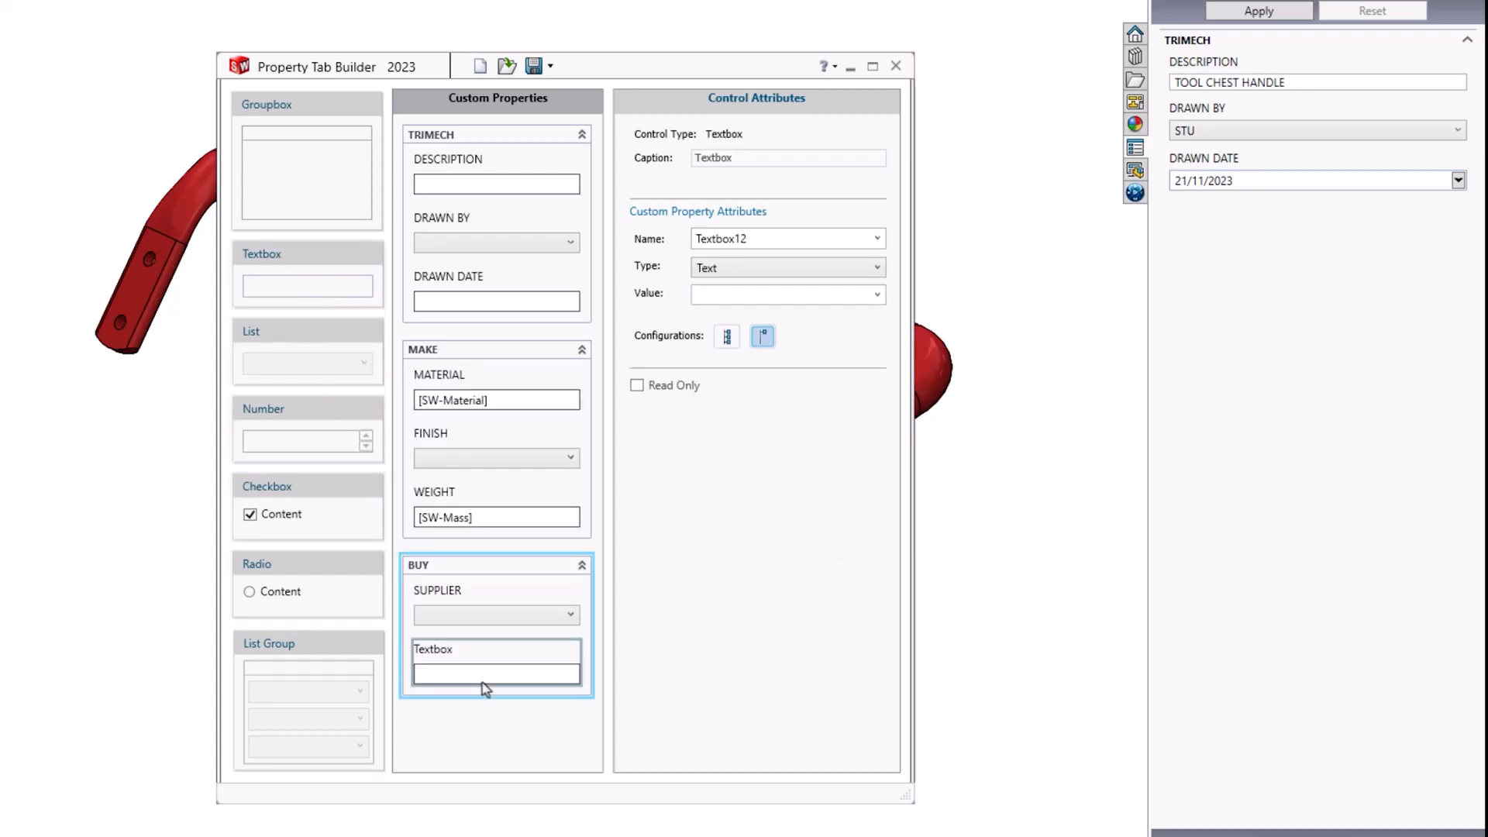
Caption the new BUY field PART NO and tie it to the PartNo property.
triple_click(788, 158)
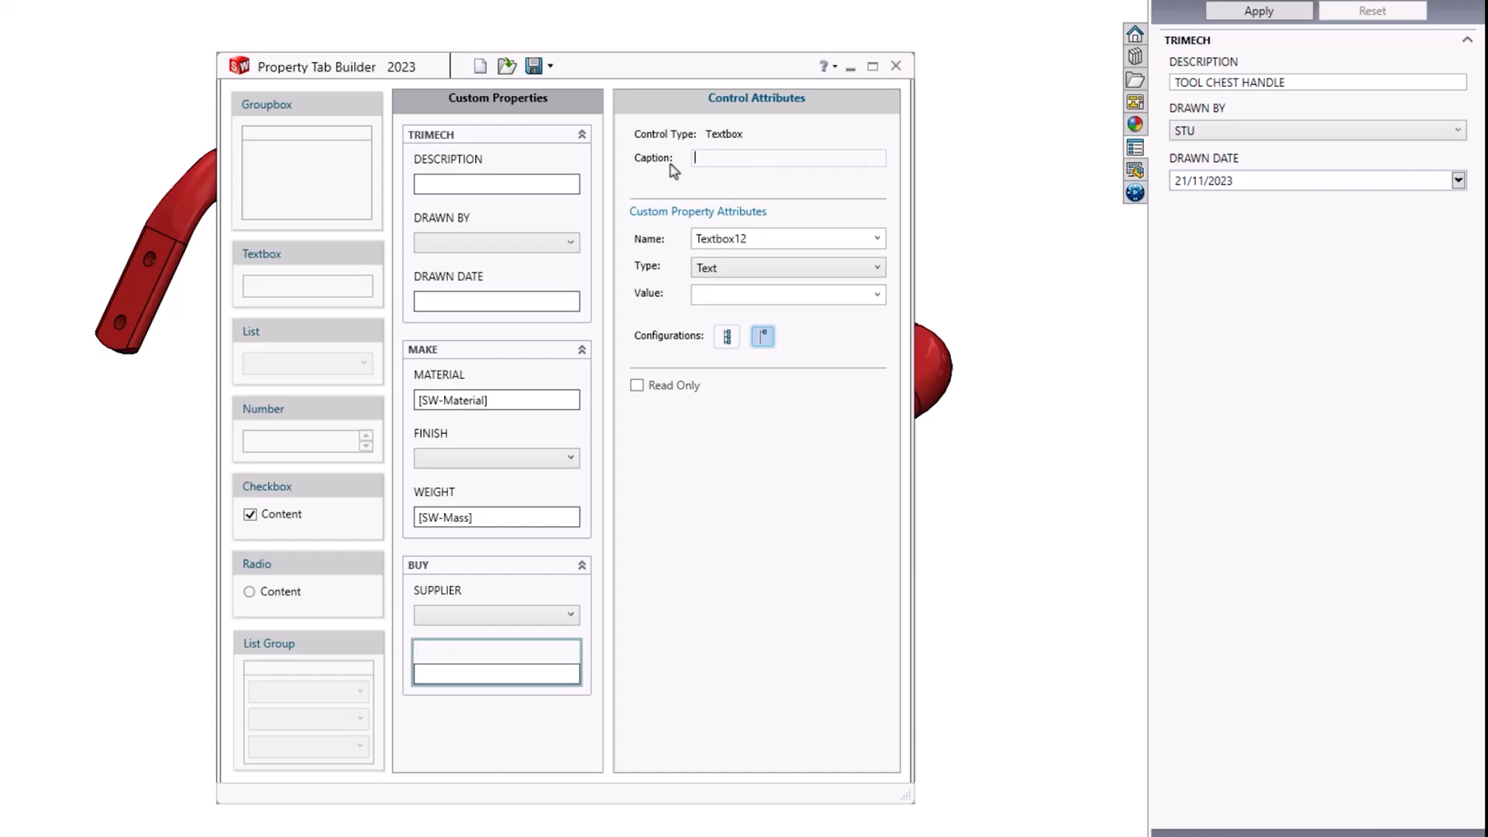
type("PART N")
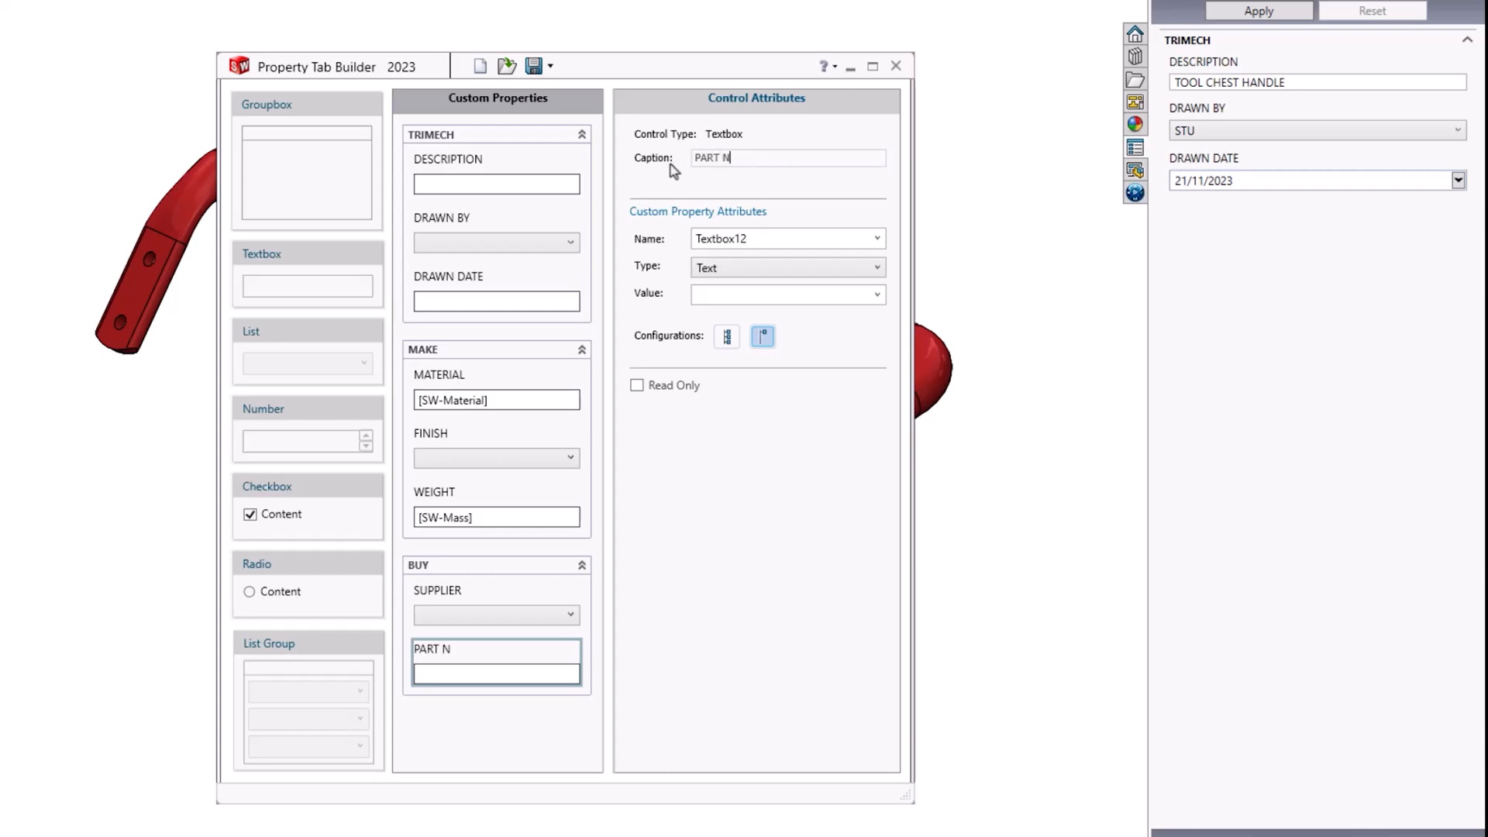
type("O")
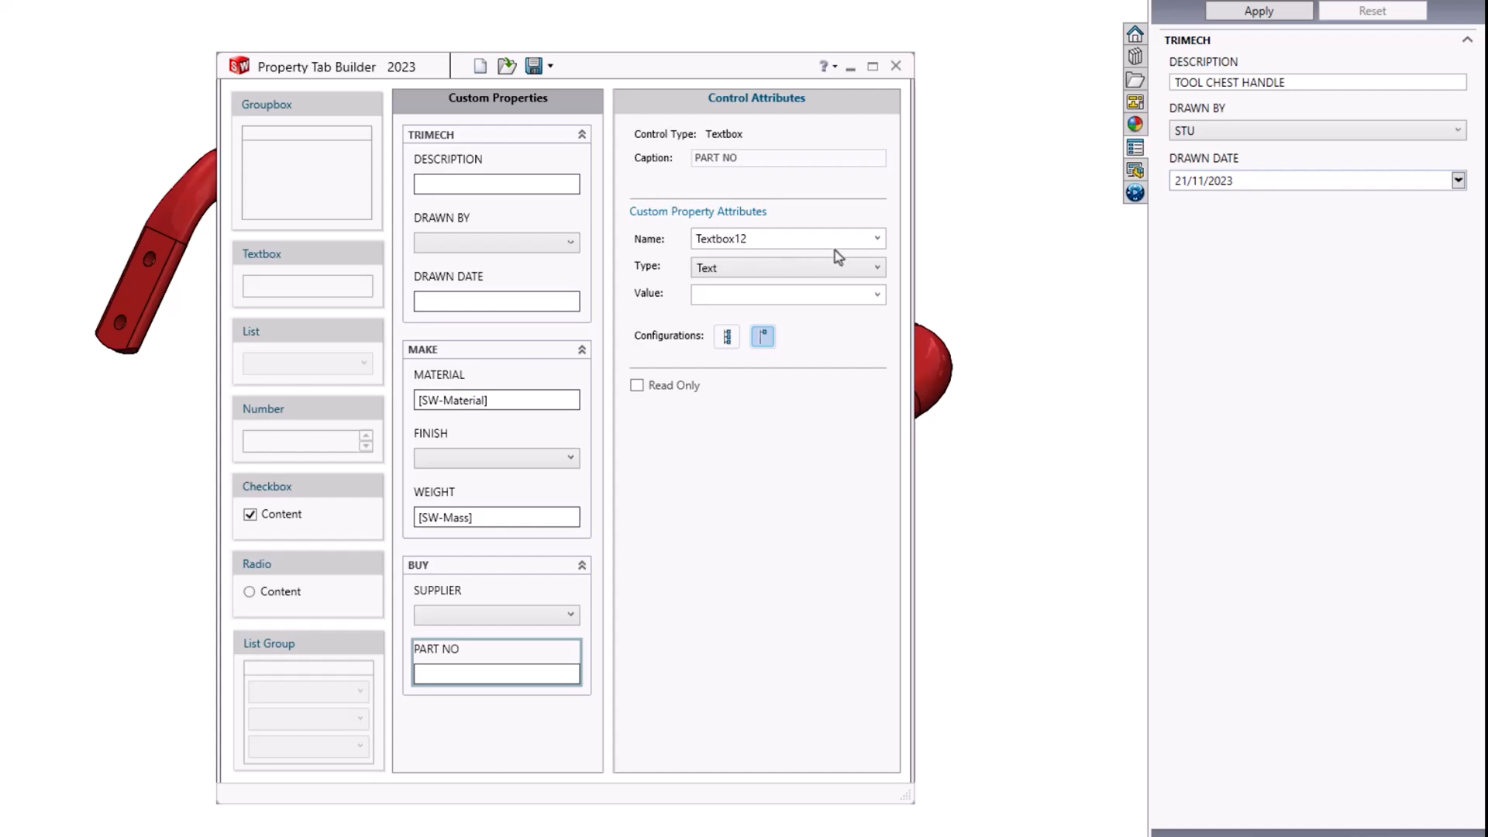
left_click(875, 238)
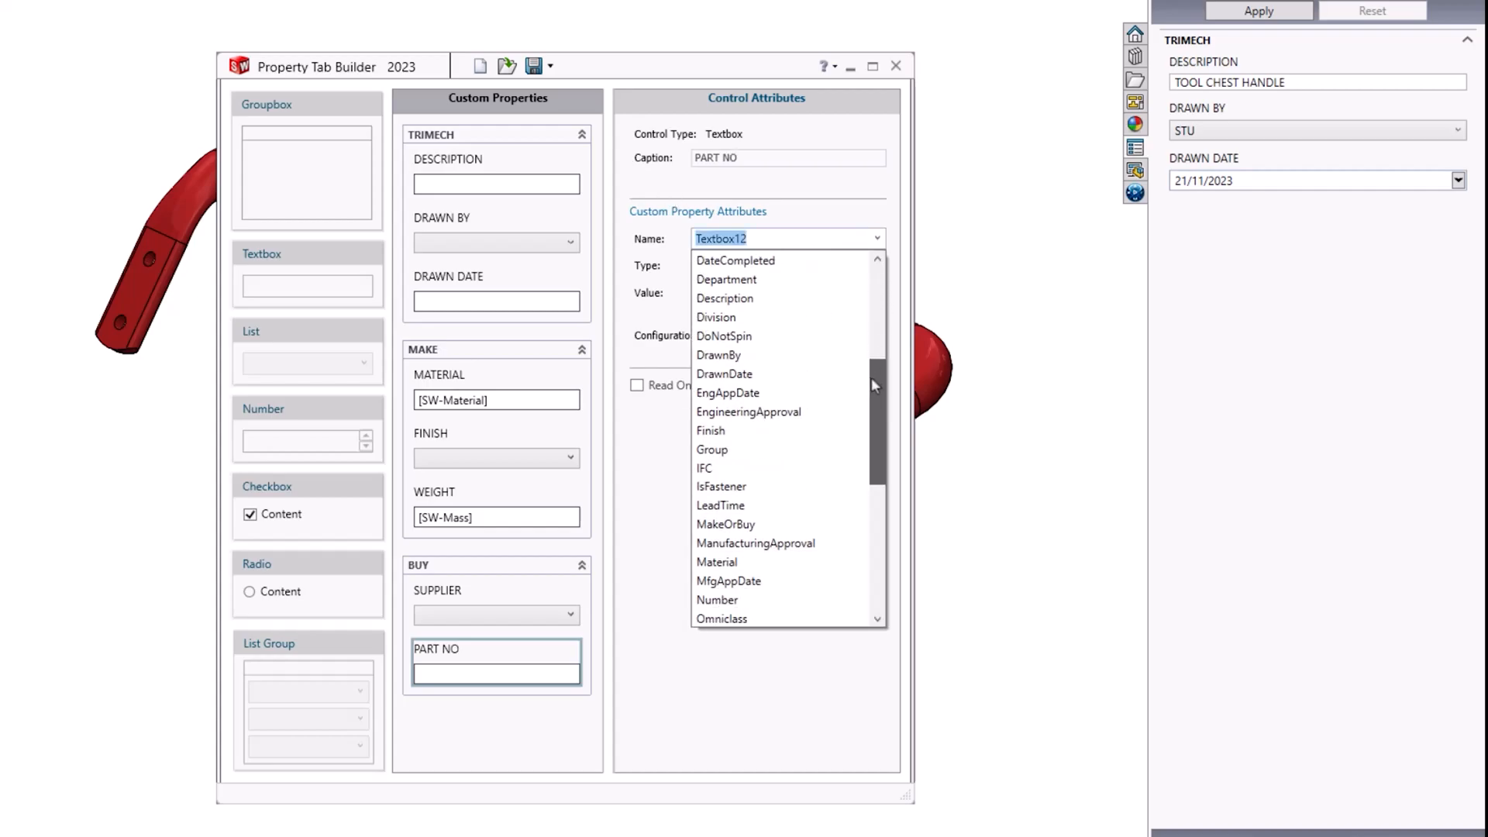
scroll("down", 3)
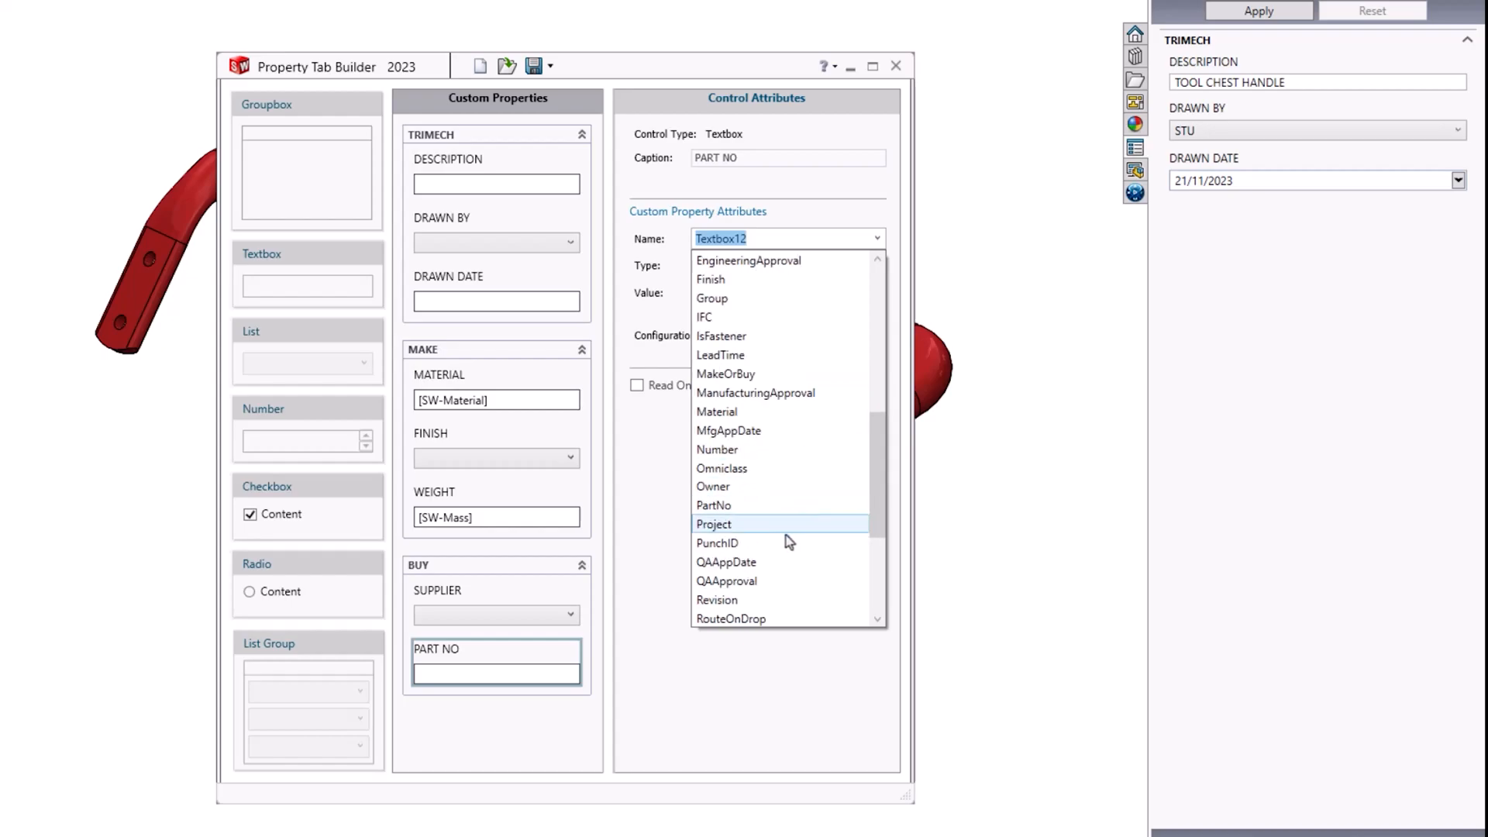
left_click(714, 505)
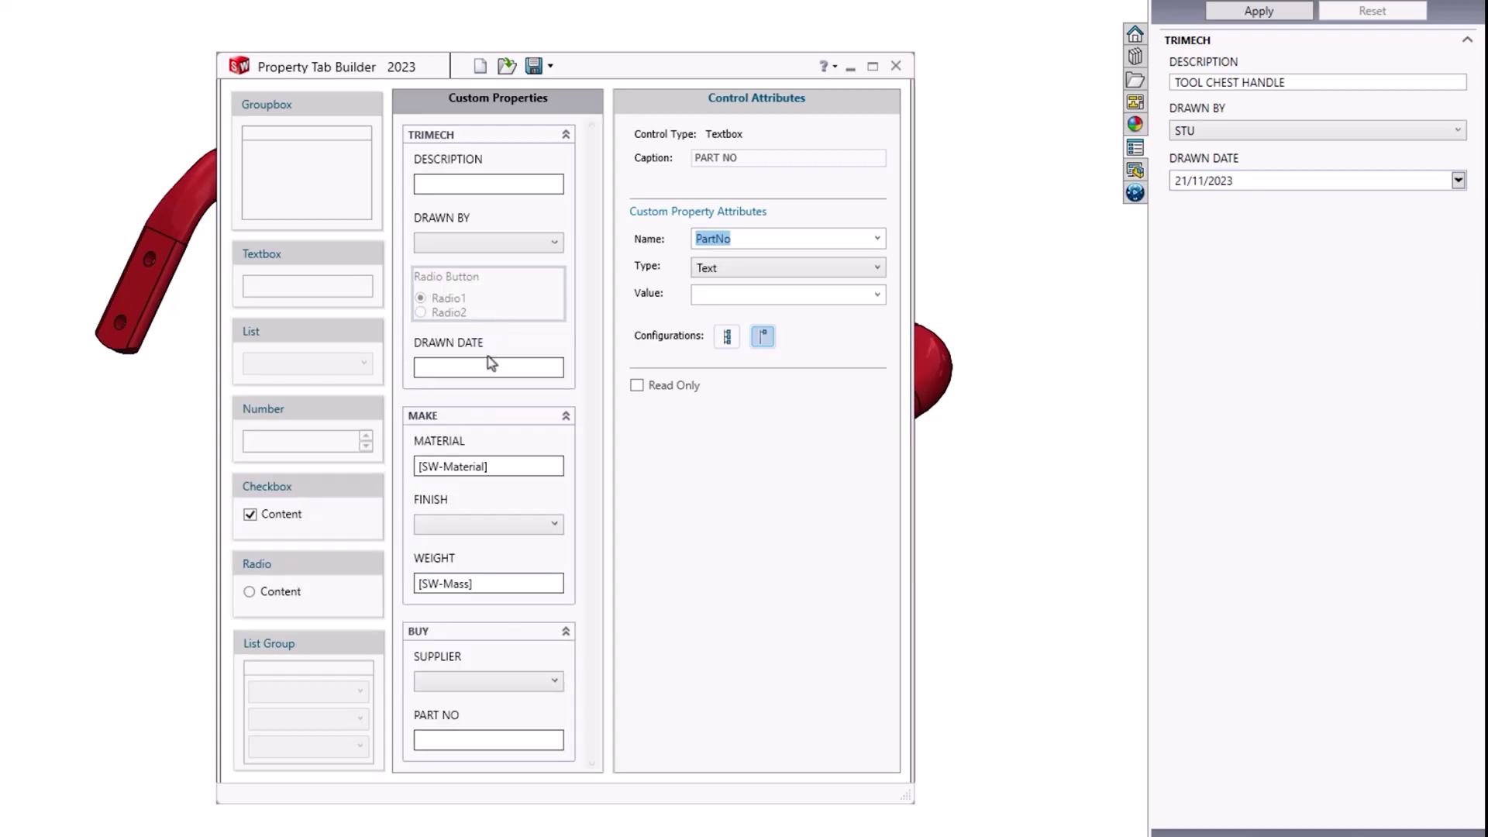
Add a radio choice to TRIMECH captioned MAKE/BUY.
left_click(487, 354)
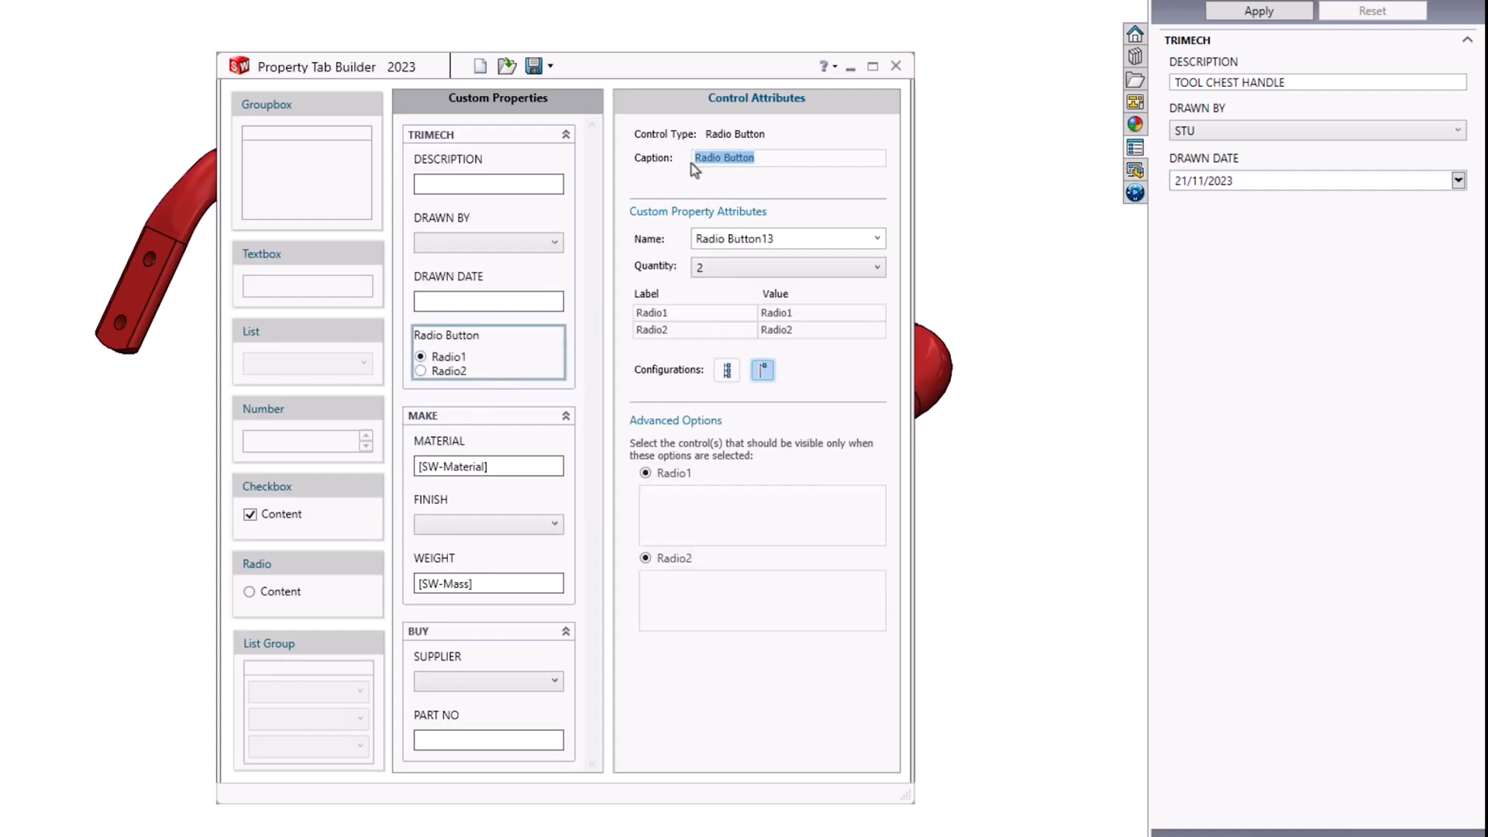
type("MAKE/")
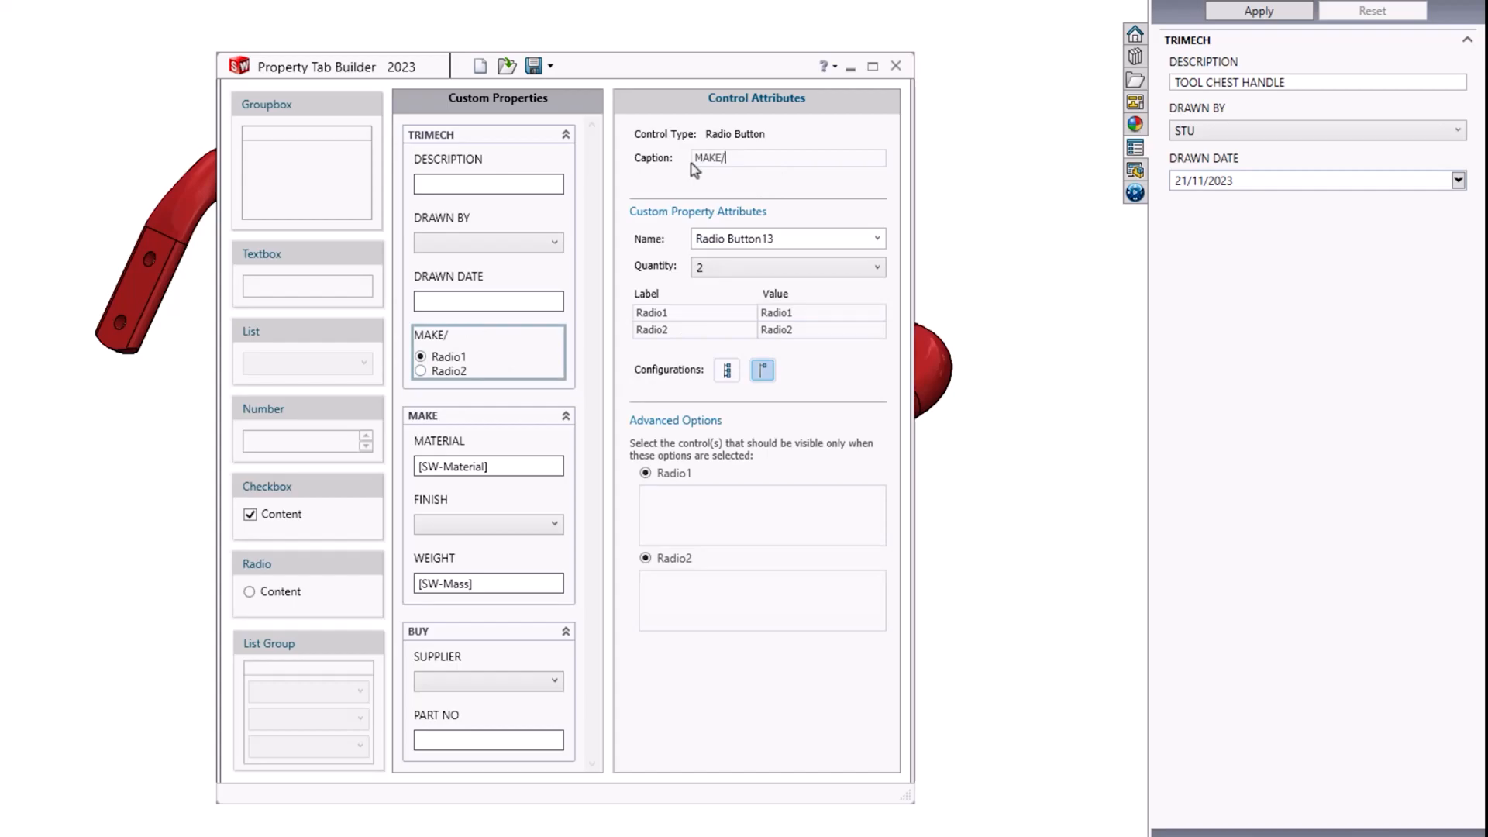
type("BUY")
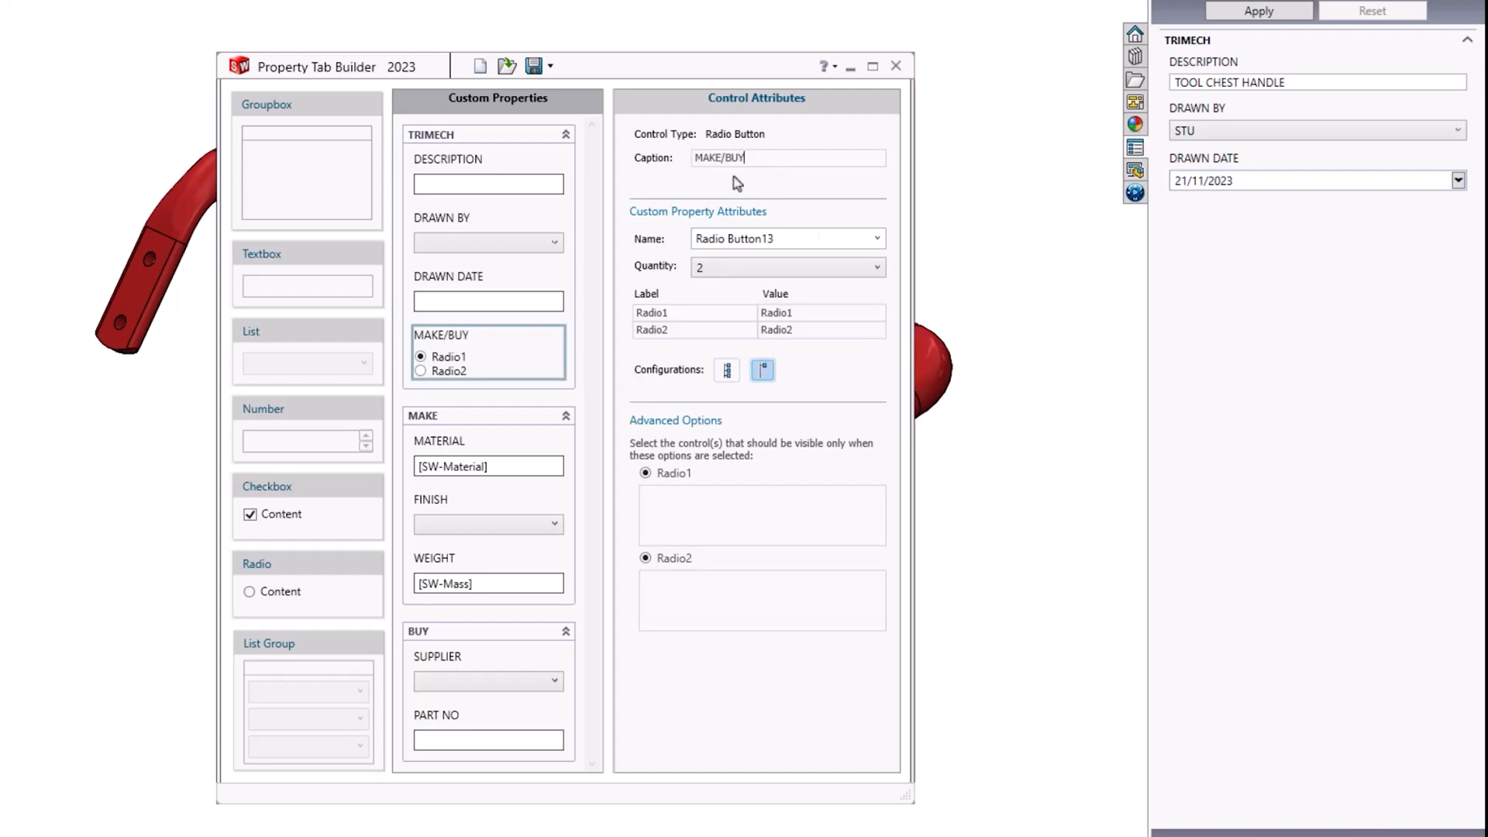
Tie the choice to MakeOrBuy and begin relabelling its first option.
left_click(878, 239)
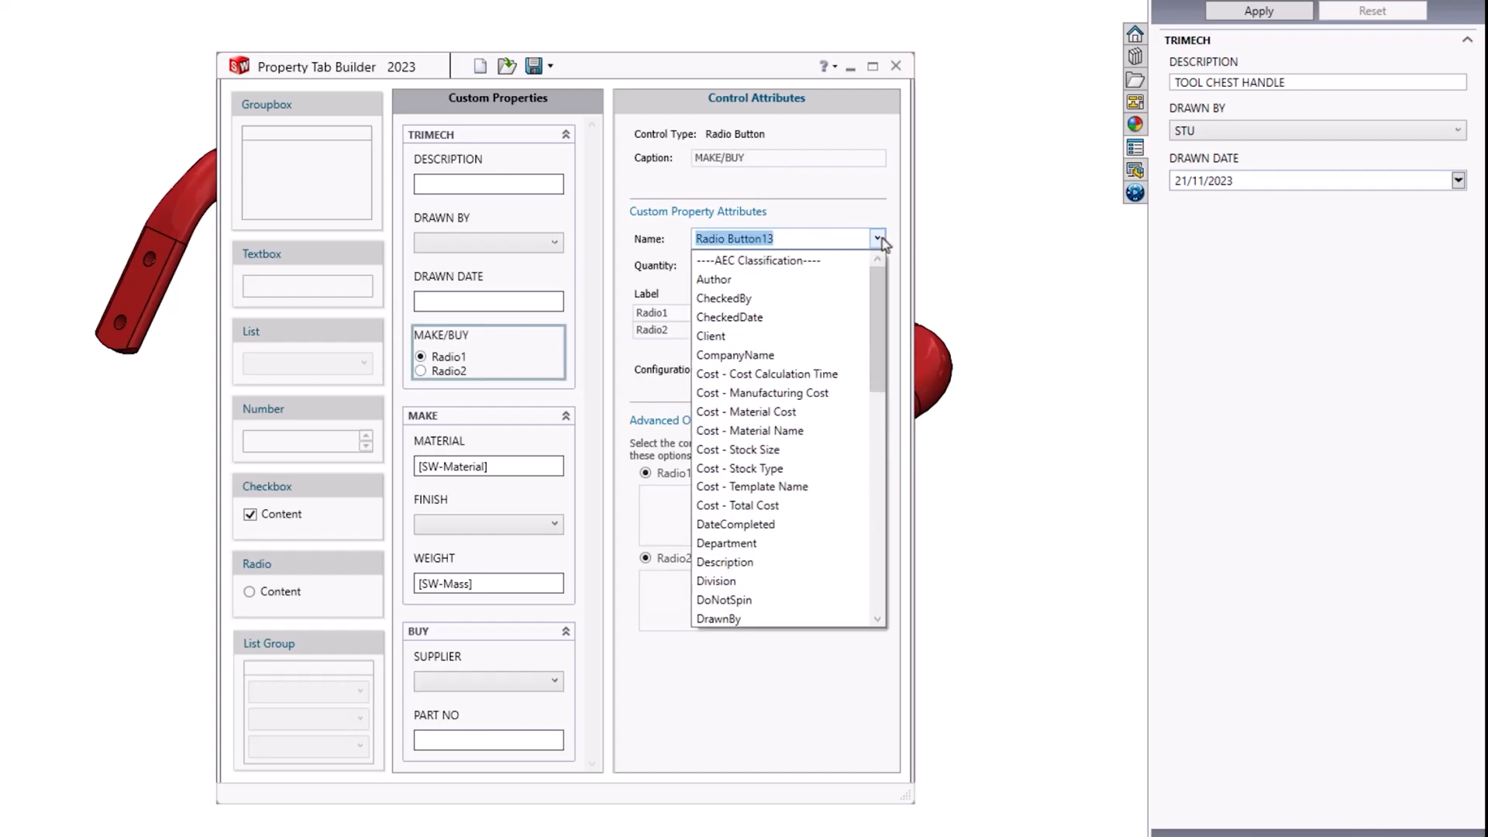
scroll("down", 3)
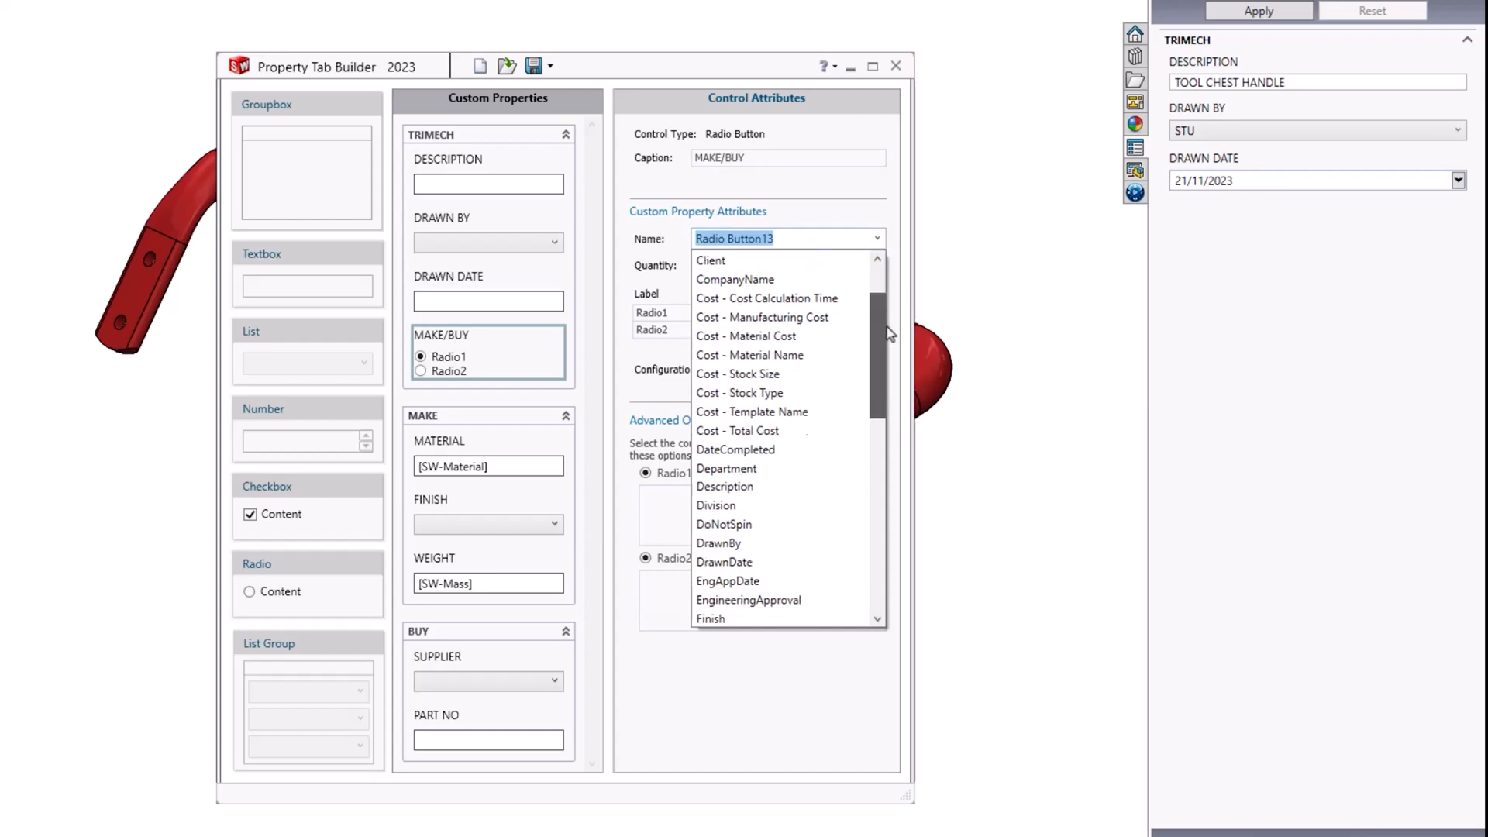
scroll("down", 3)
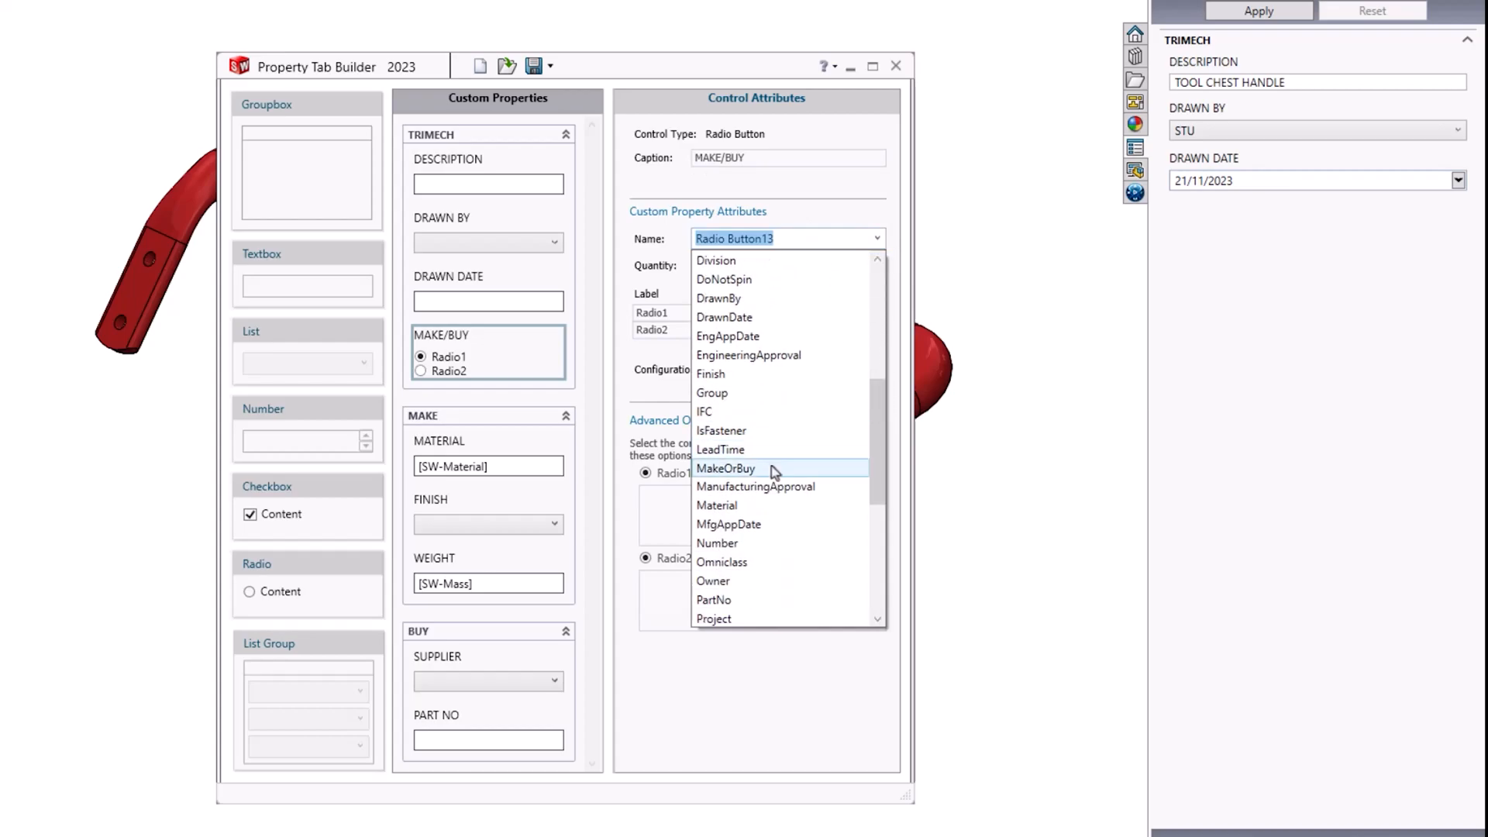
left_click(726, 468)
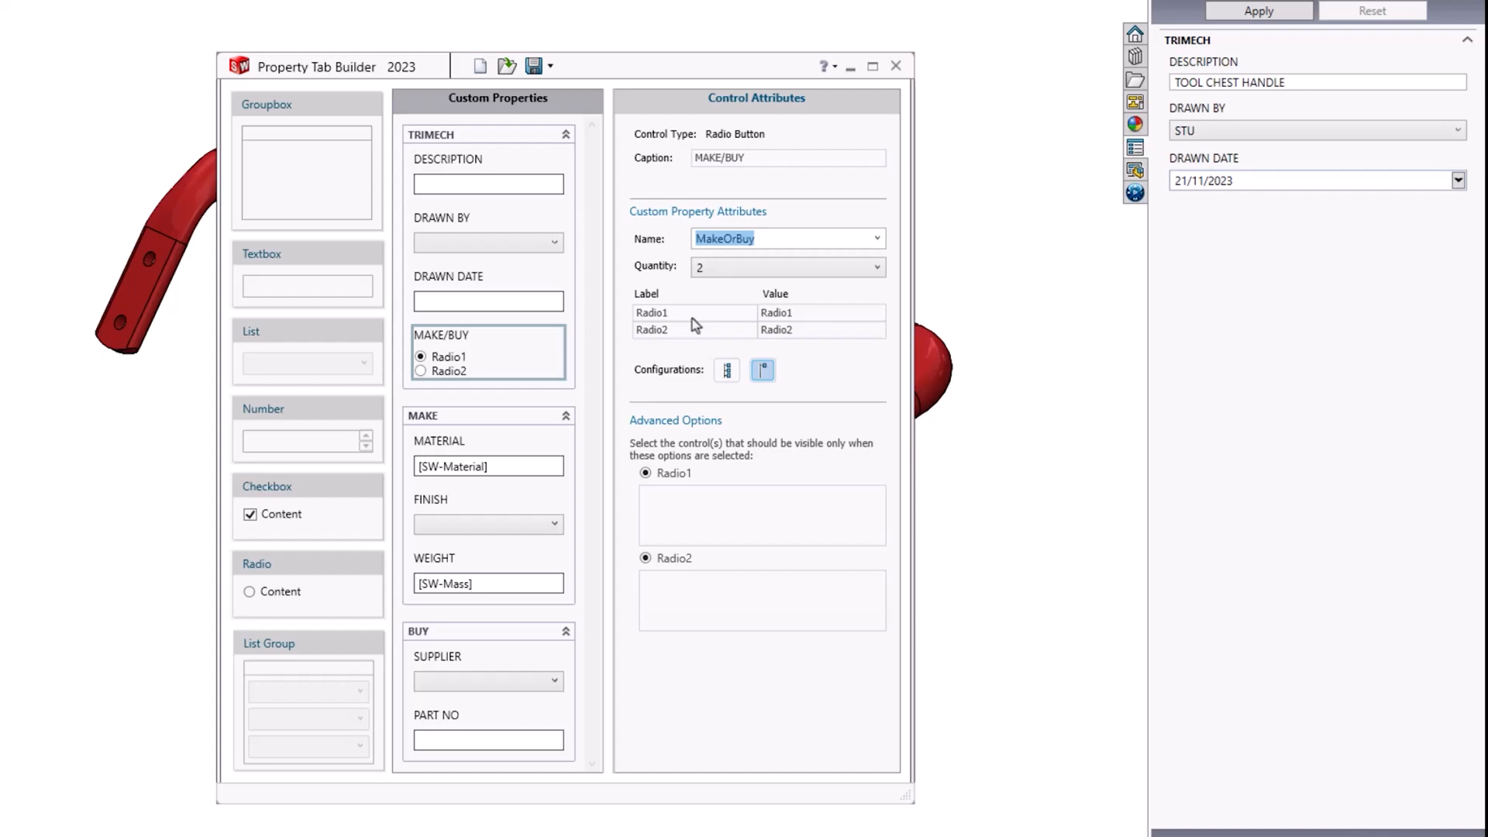
left_click(653, 311)
type("MAKE")
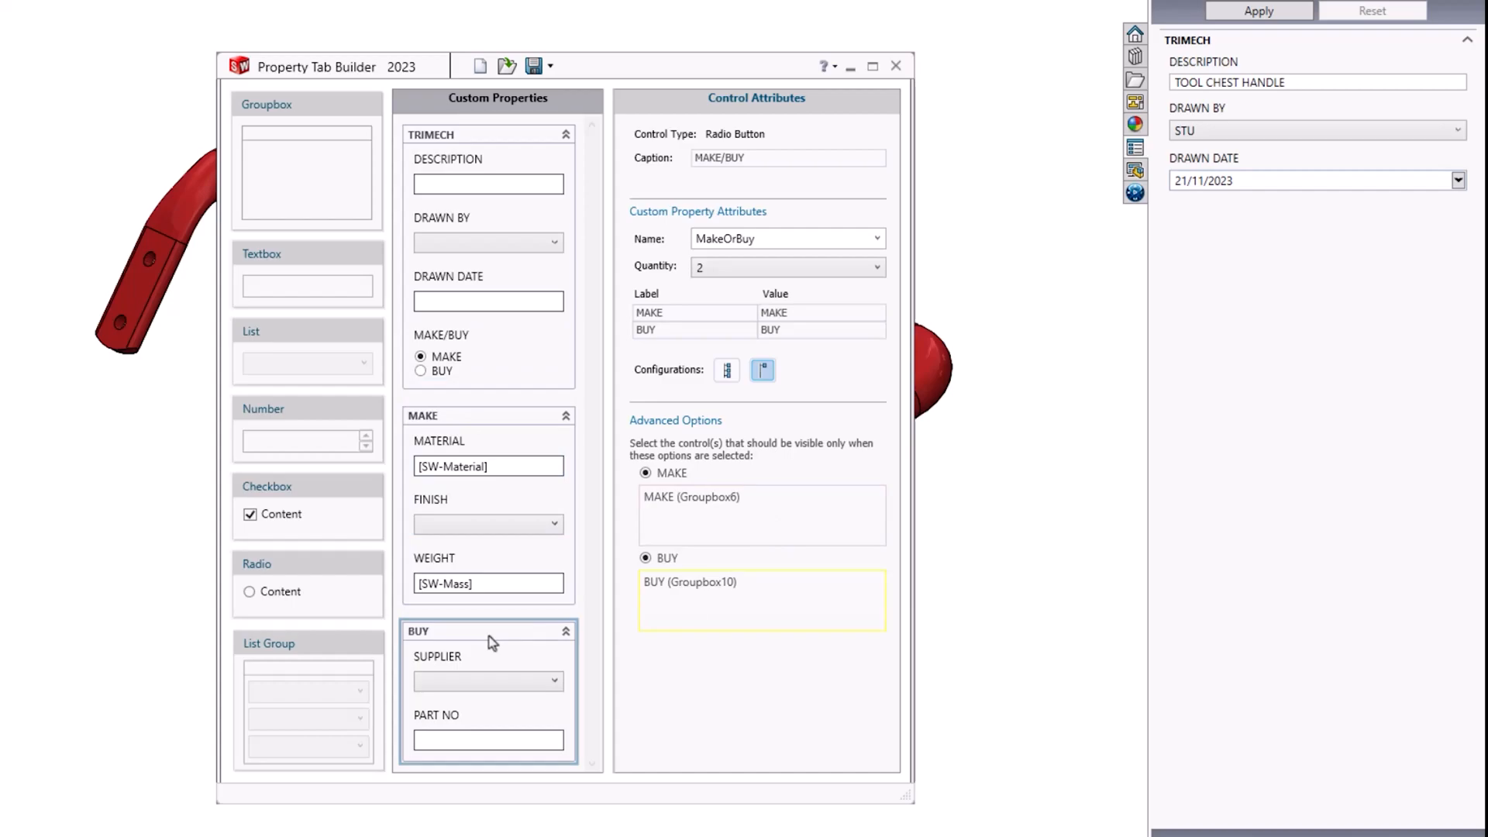
mouse_move(491, 644)
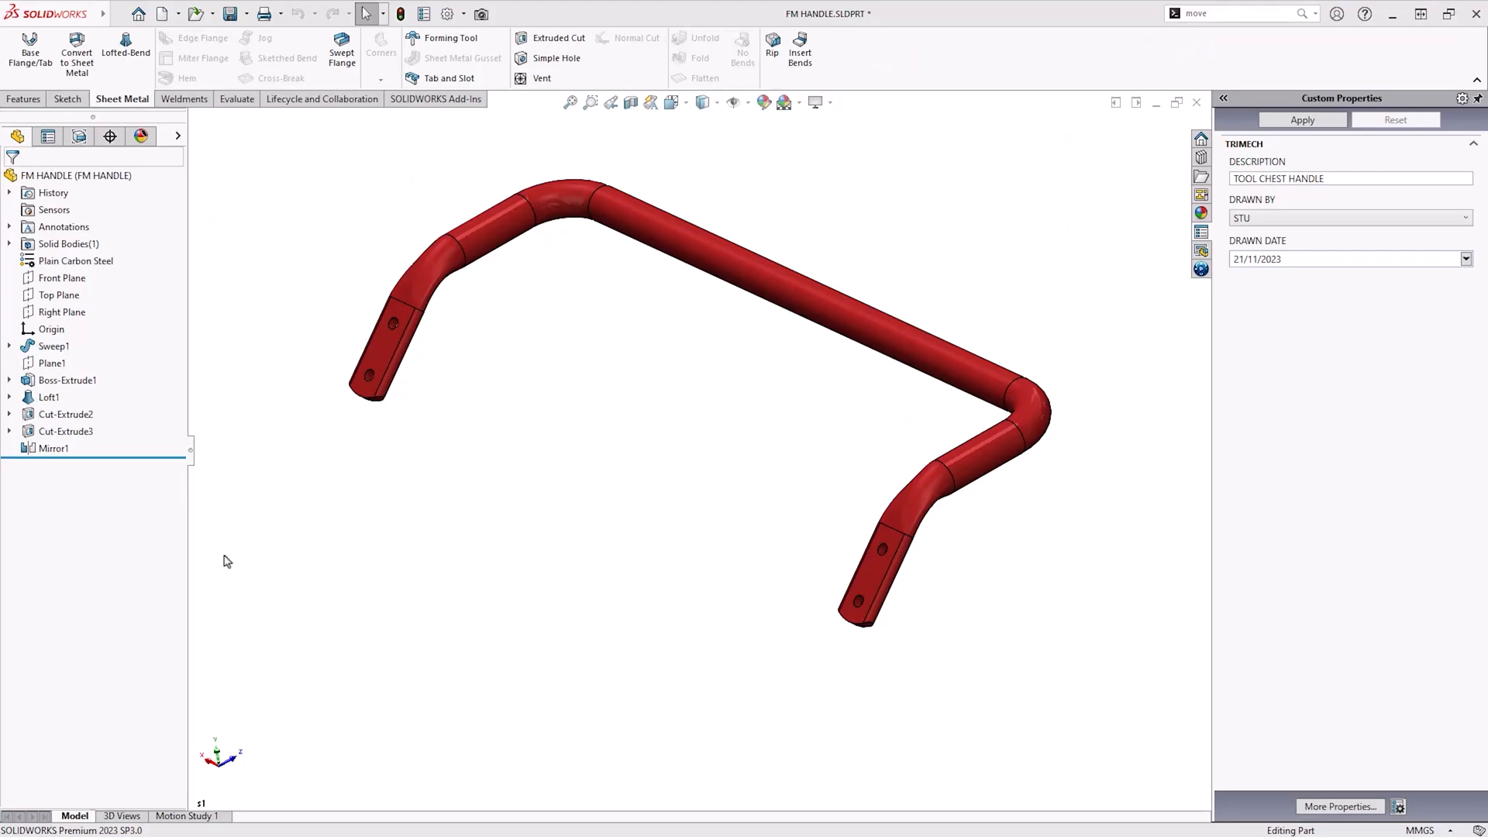
mouse_move(1343, 447)
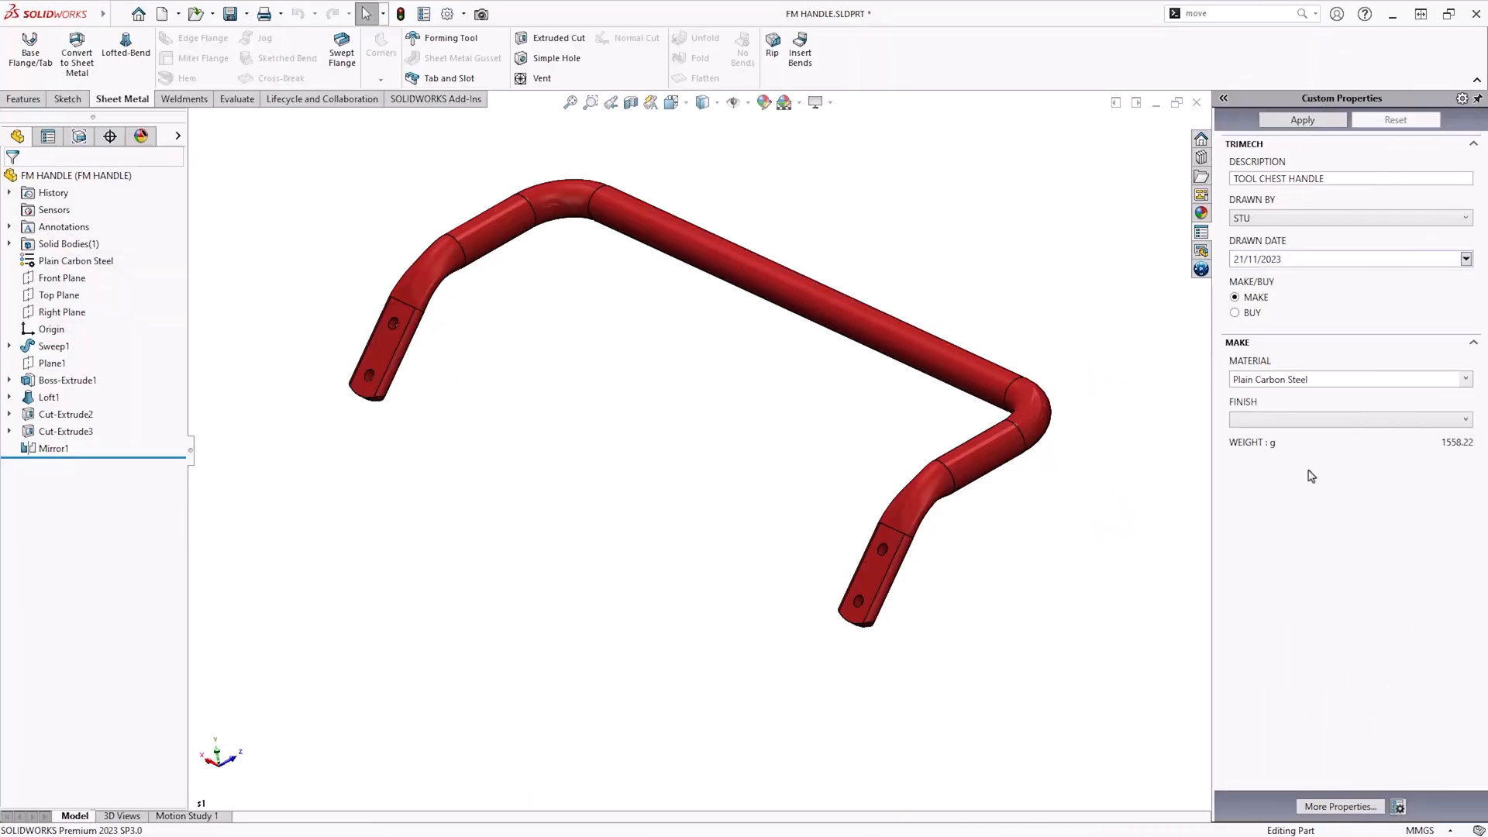
mouse_move(1349, 328)
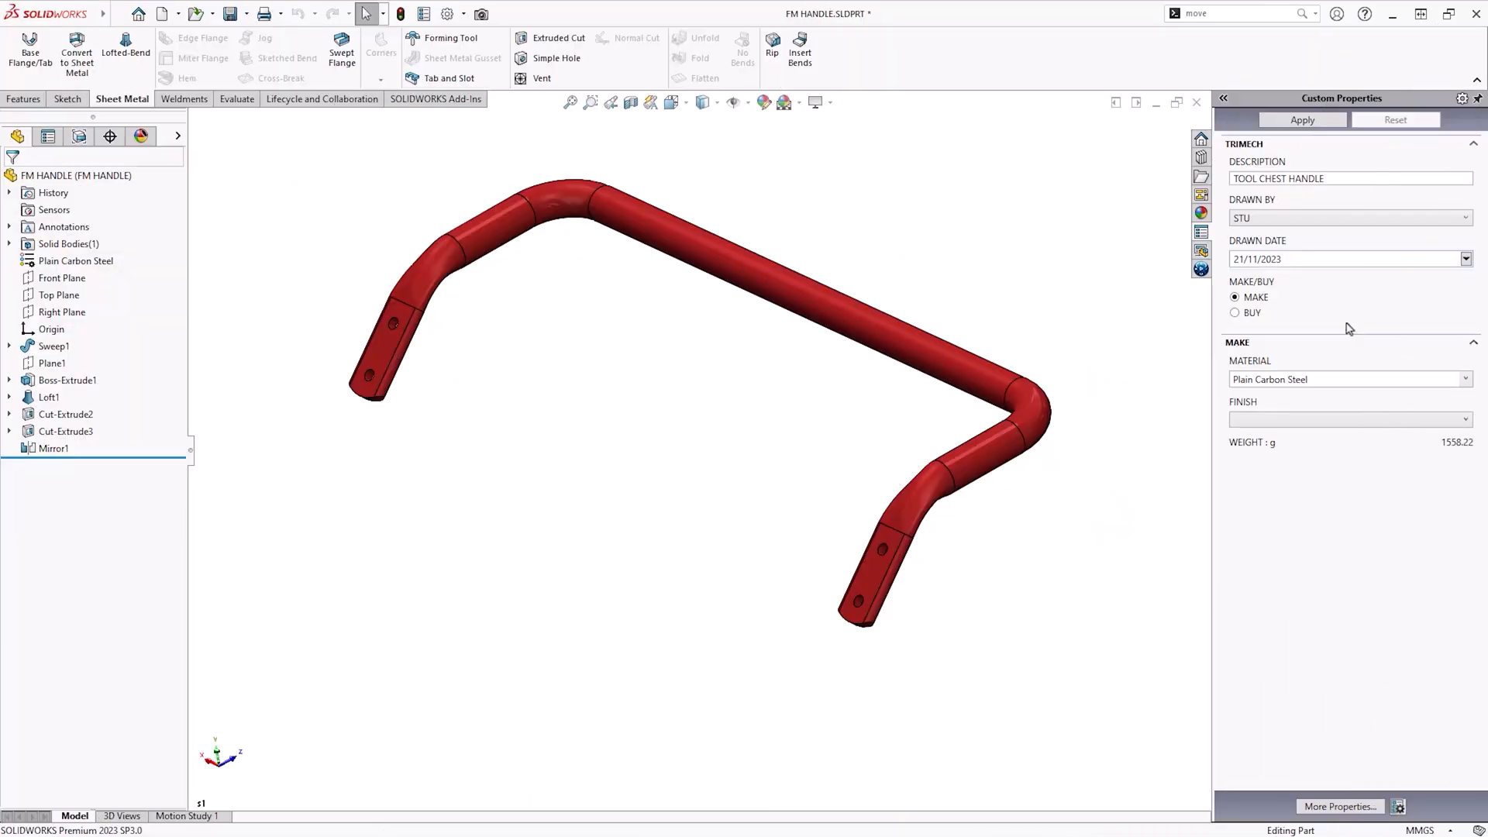
mouse_move(1469, 388)
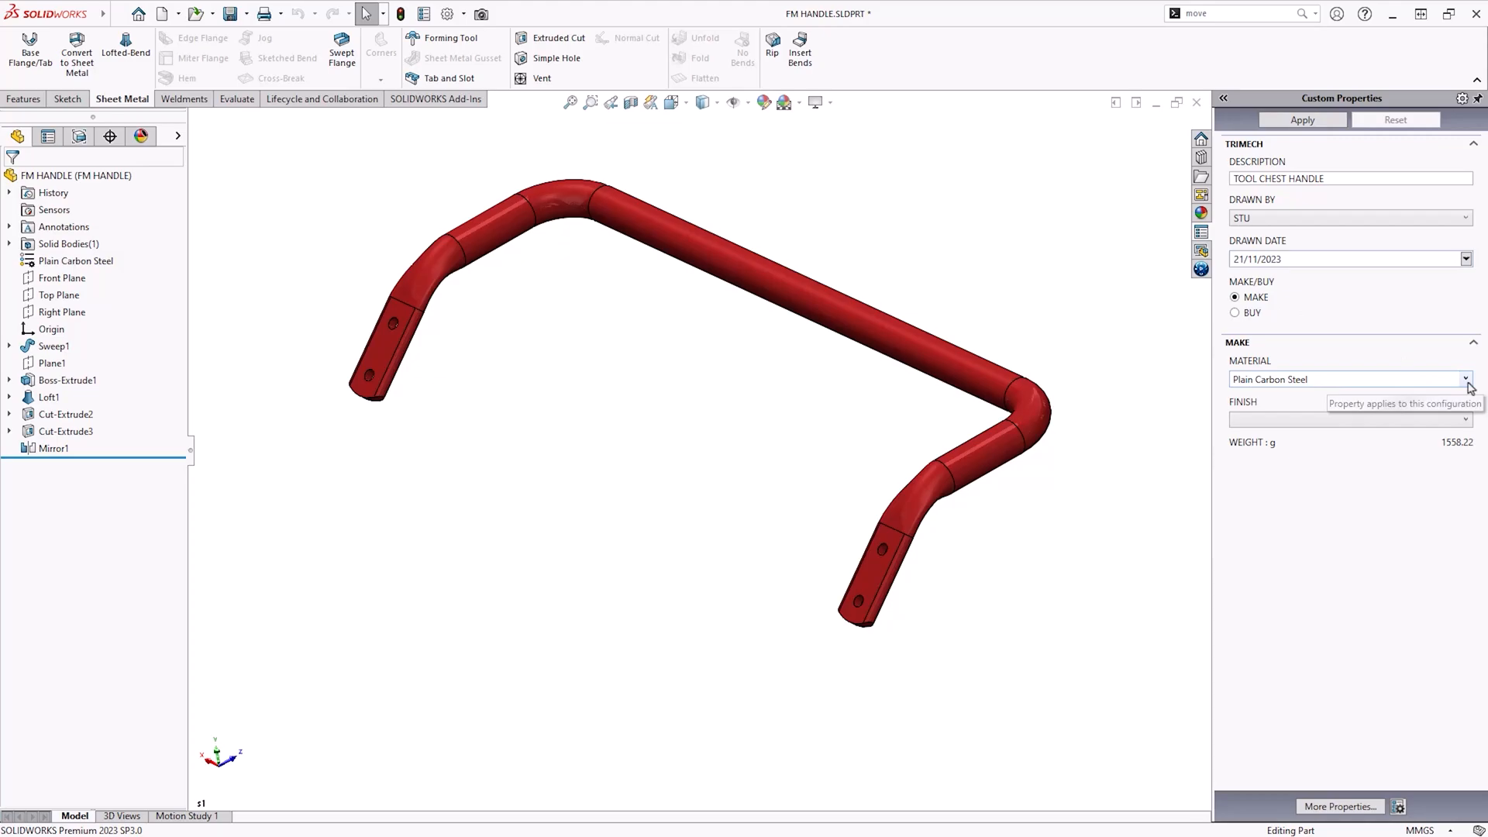
Try setting the handle's material from the MAKE group's MATERIAL list.
left_click(1466, 379)
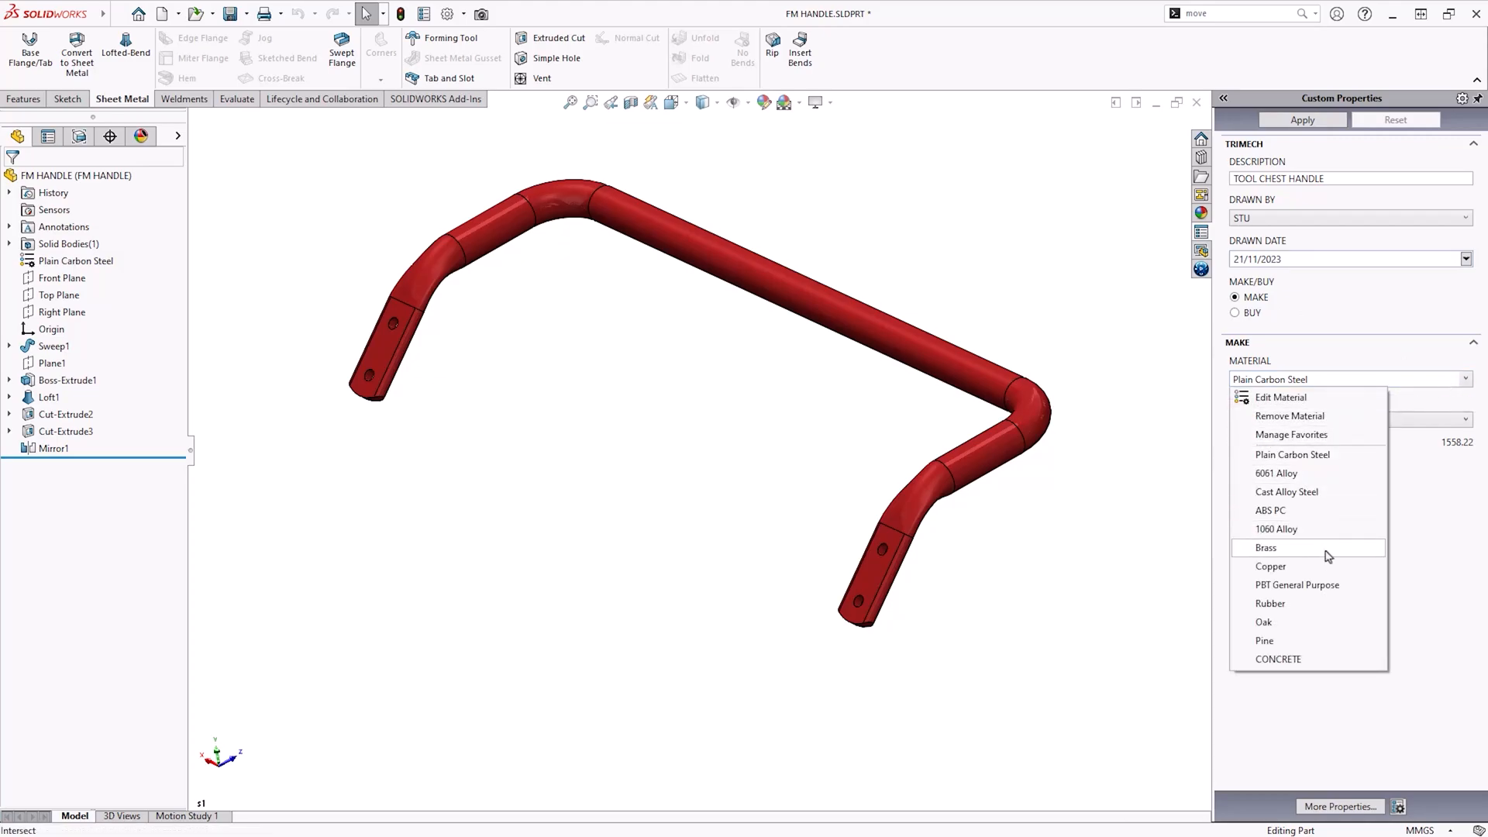
mouse_move(1328, 510)
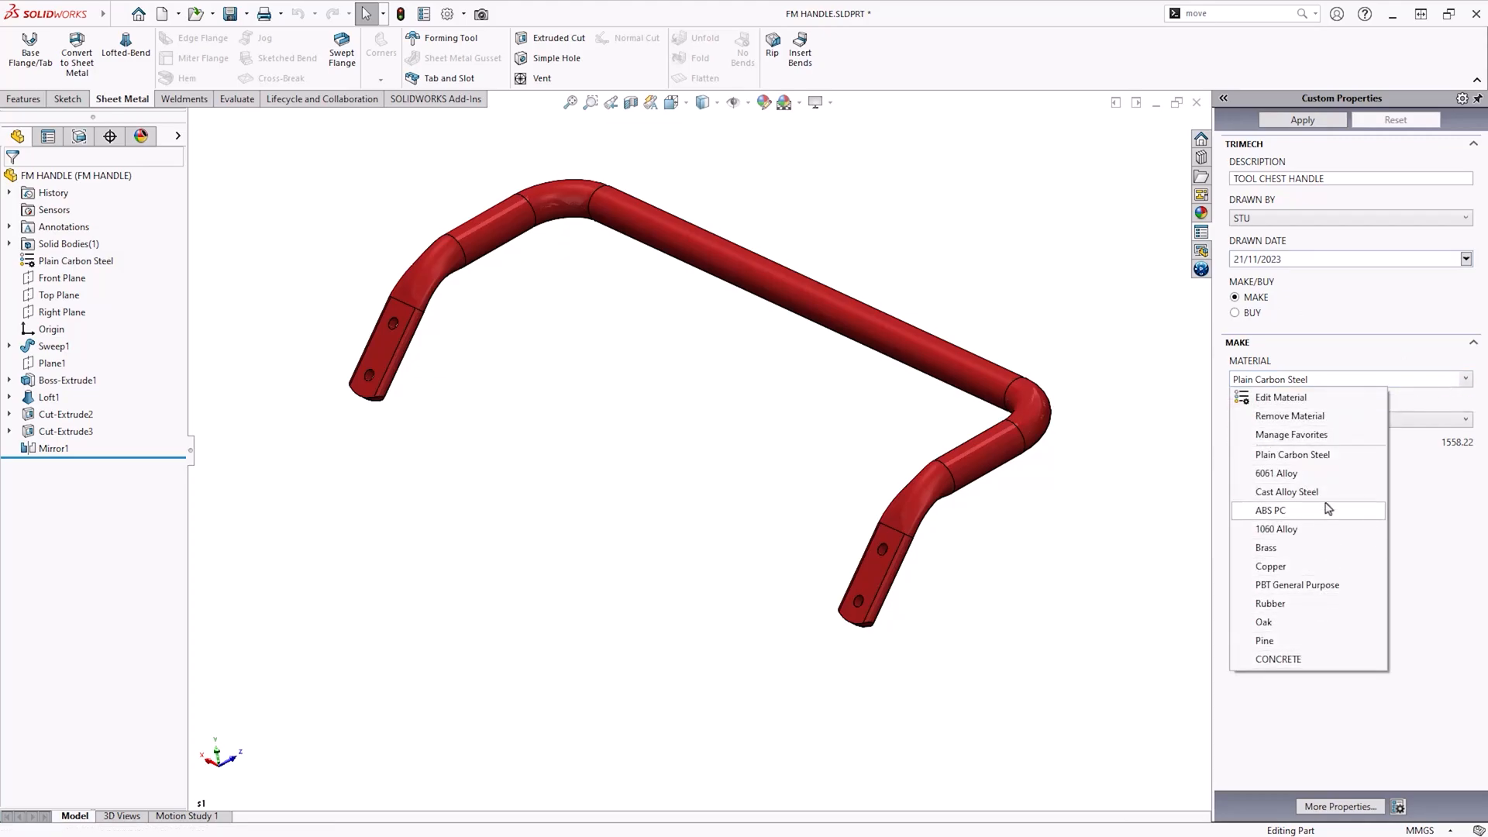
left_click(1292, 454)
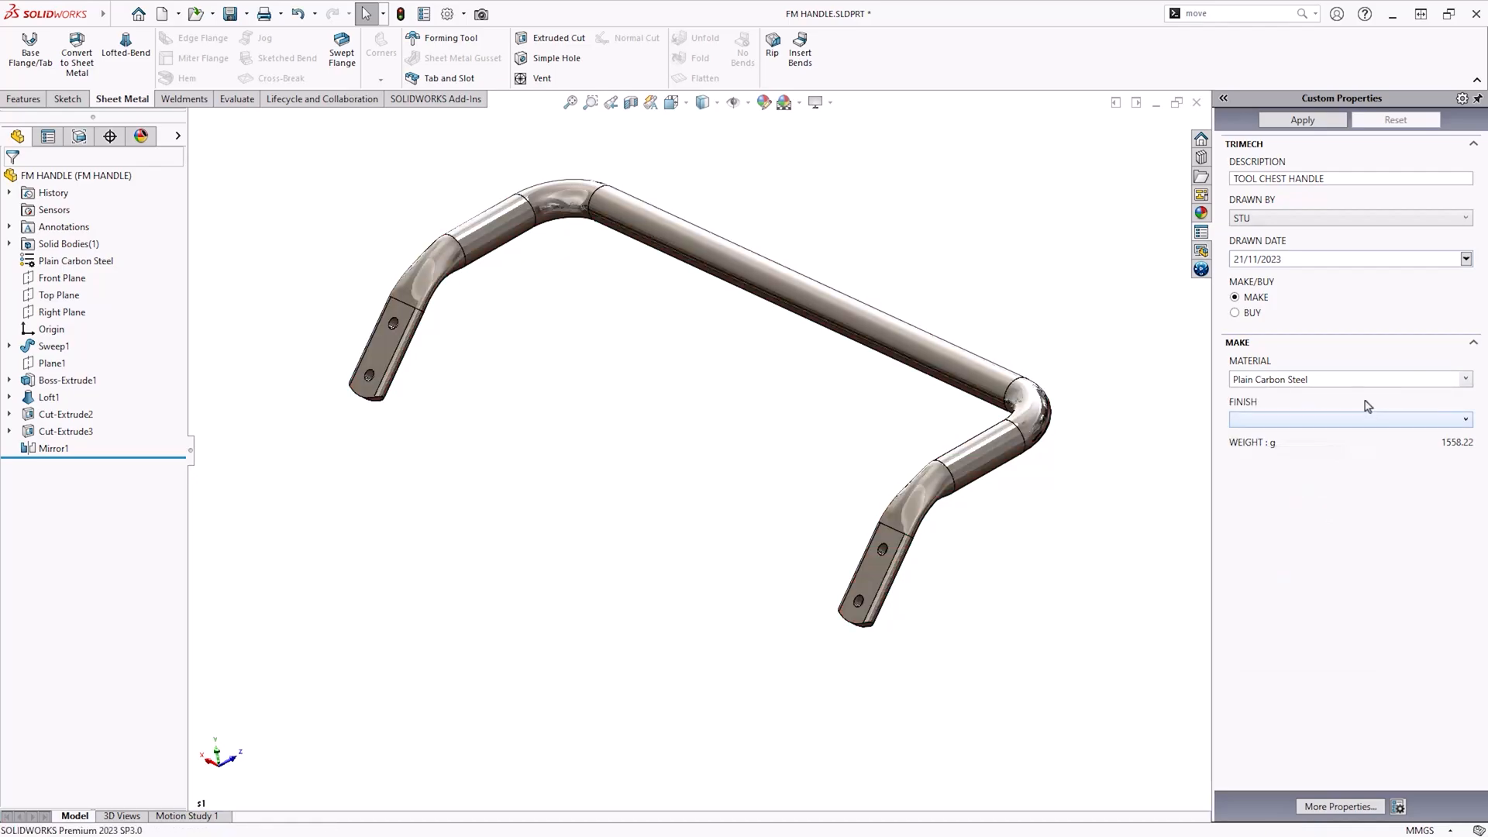
left_click(1329, 378)
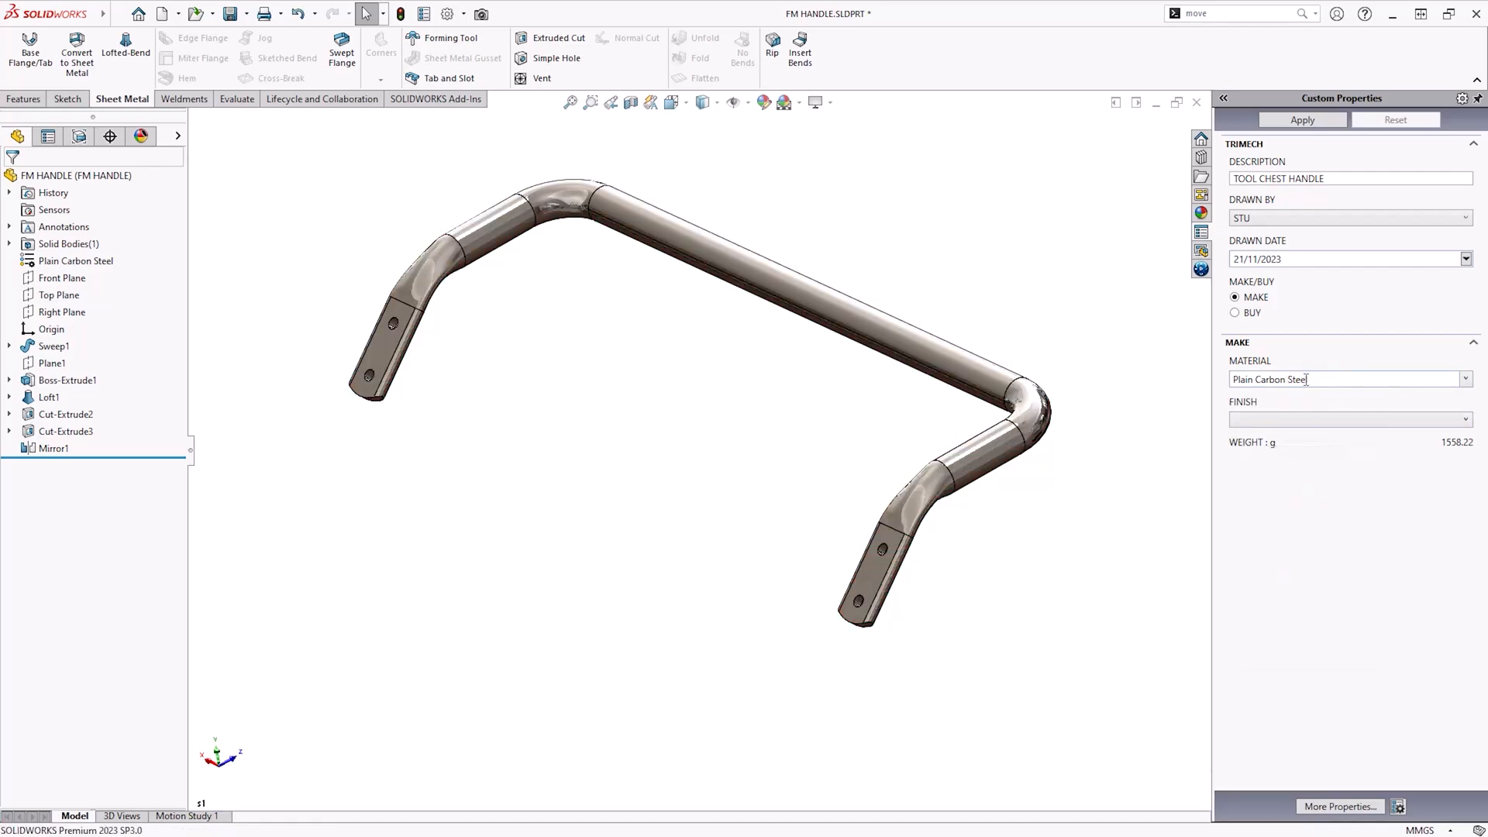
Apply Alloy Steel to the handle through Edit Material in the FeatureManager tree.
left_click(76, 260)
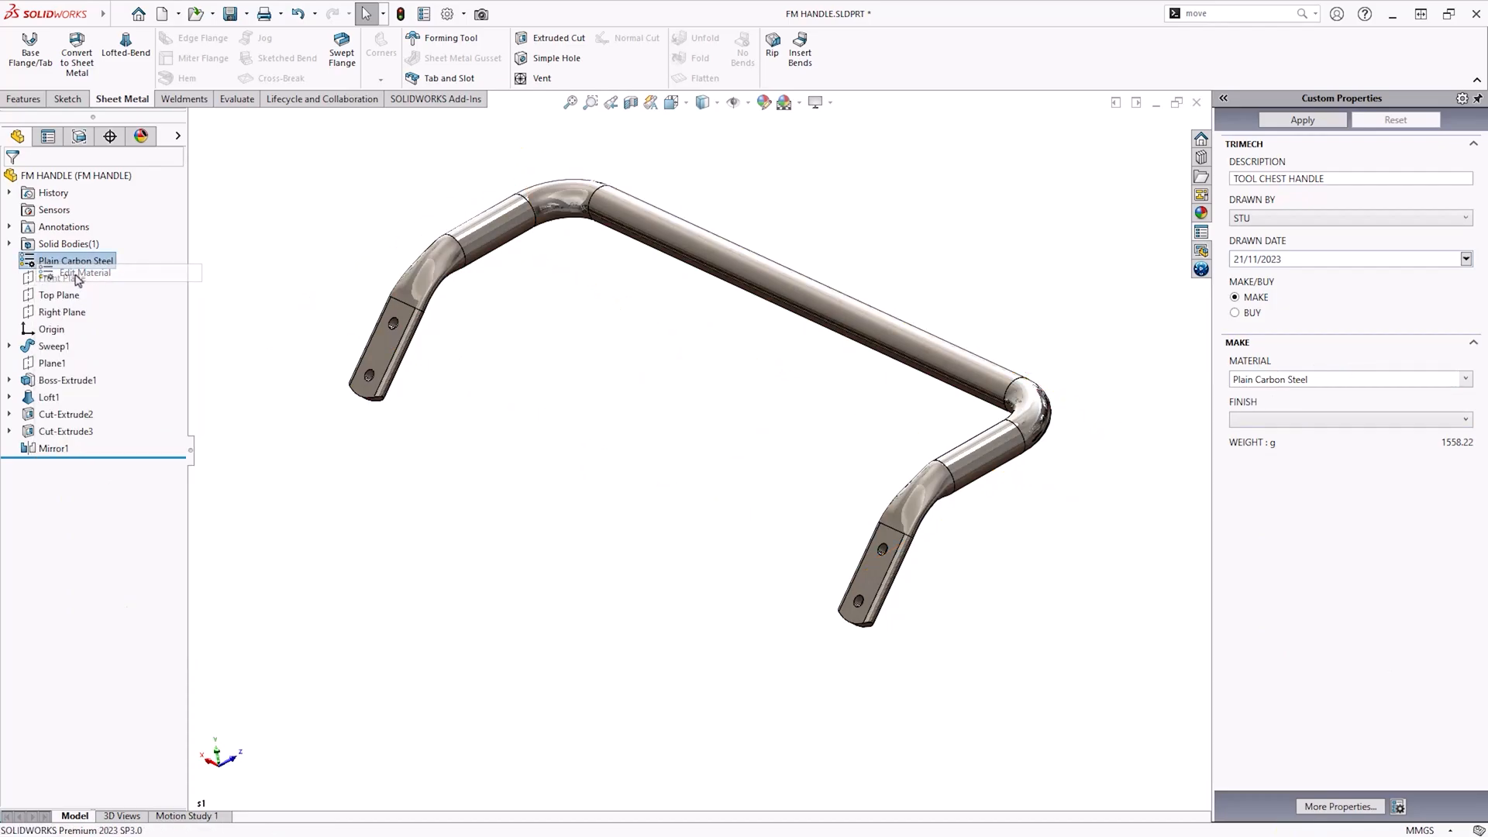
left_click(80, 275)
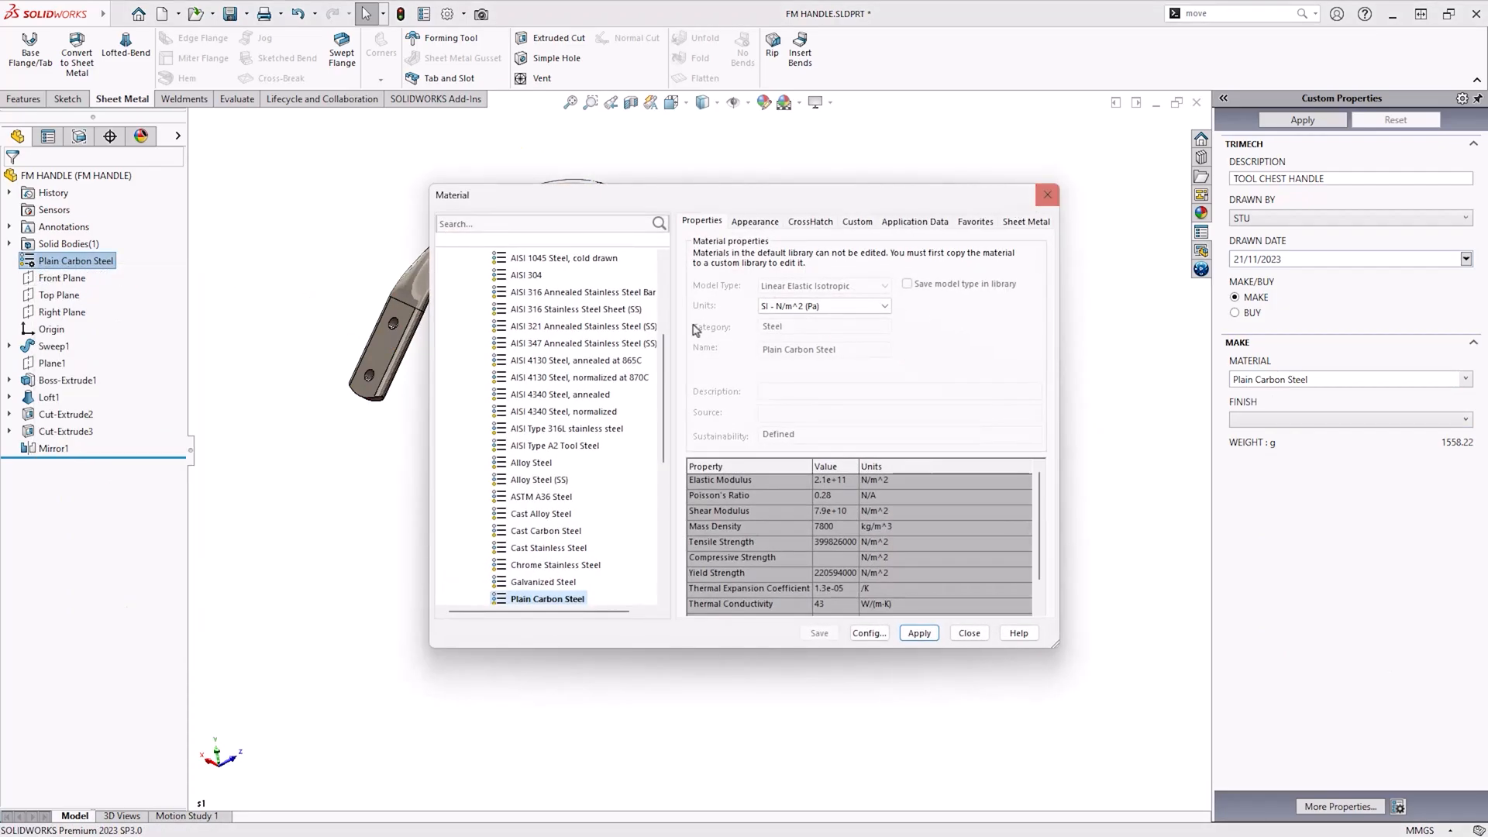
left_click(530, 462)
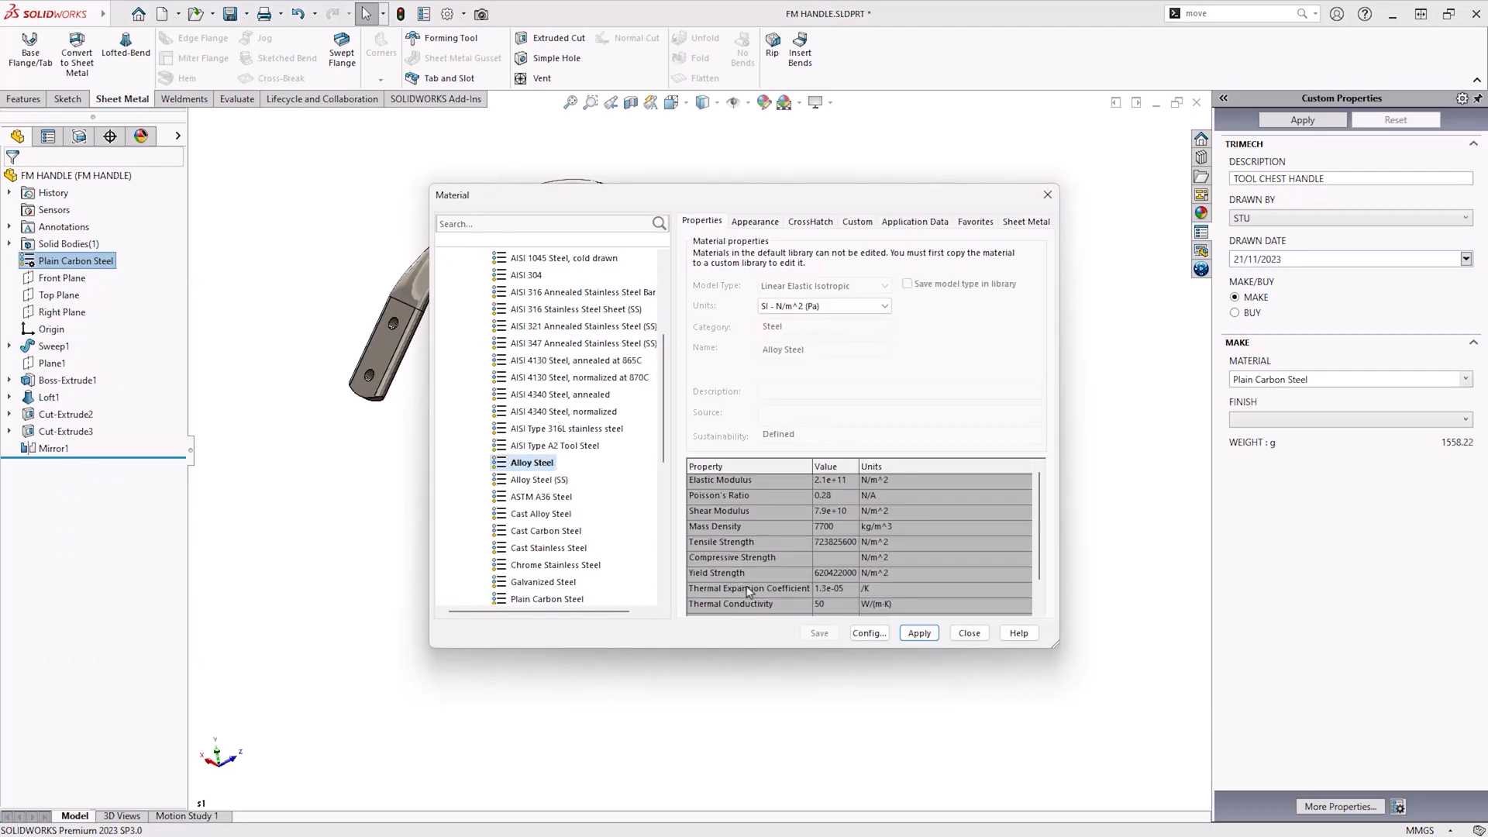
left_click(918, 633)
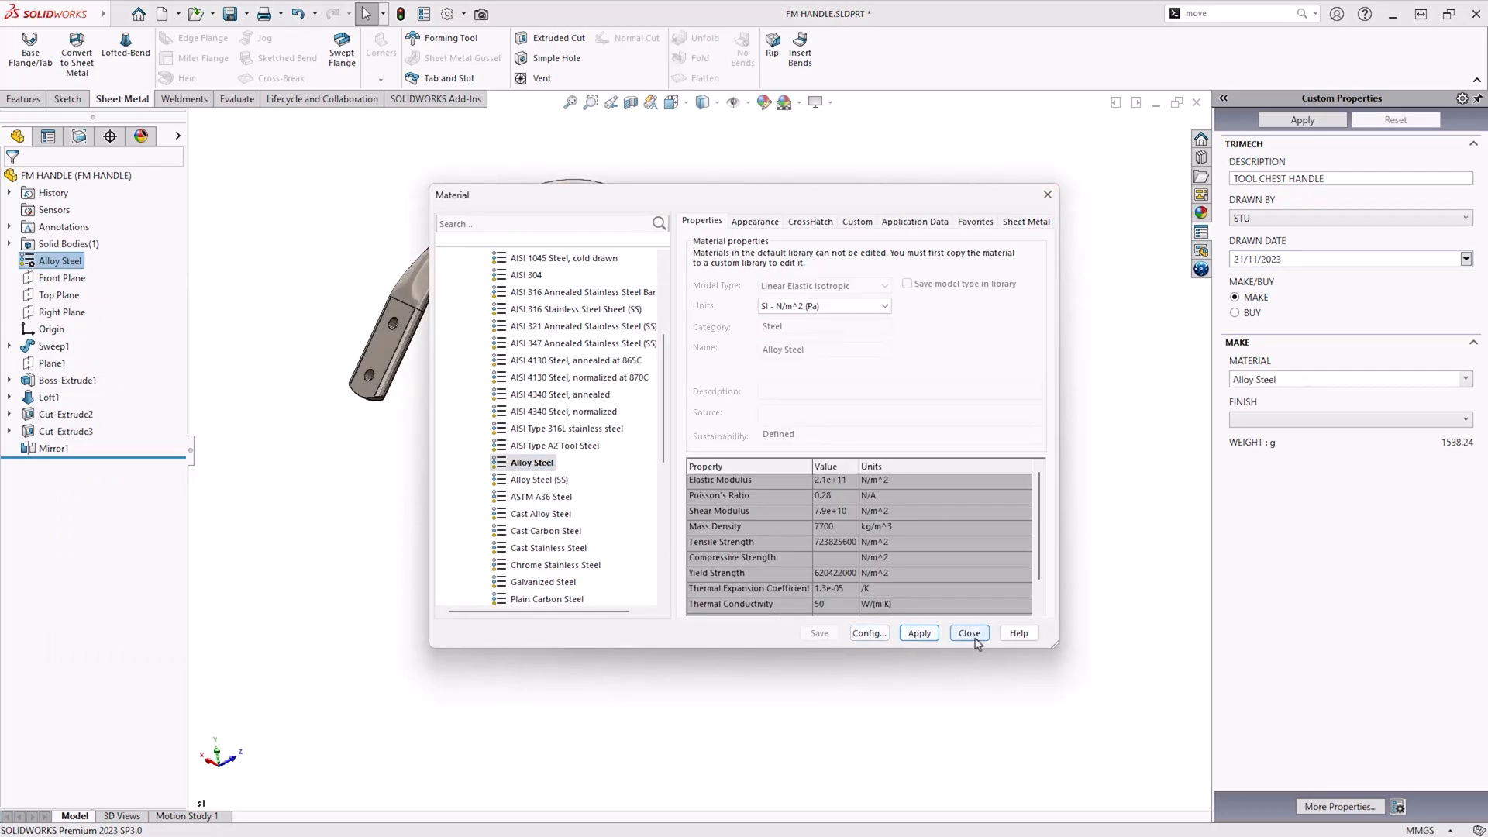
left_click(967, 632)
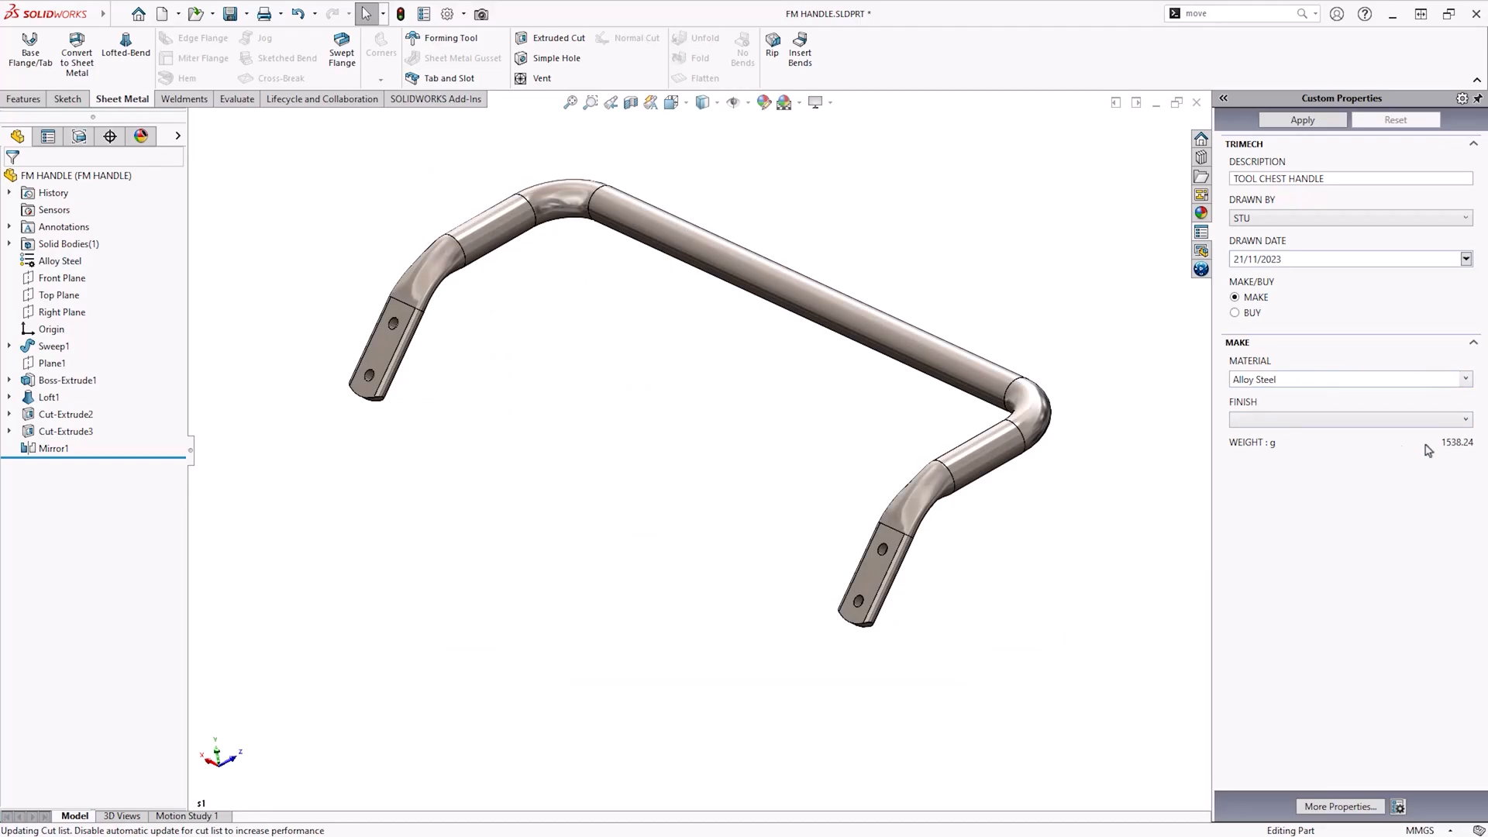
Set the handle's FINISH property to ANNODISED.
left_click(1465, 420)
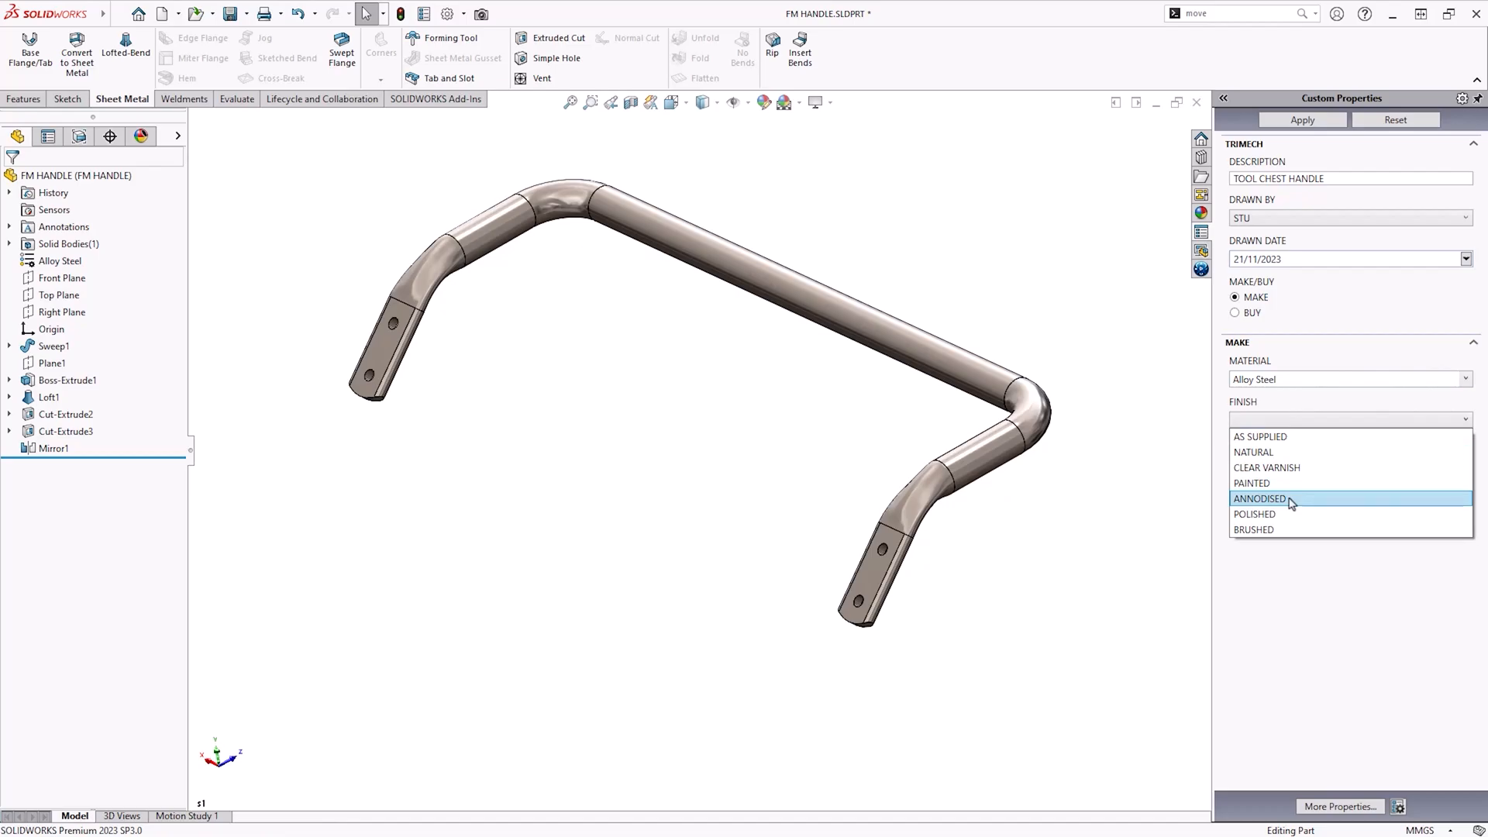
left_click(1258, 498)
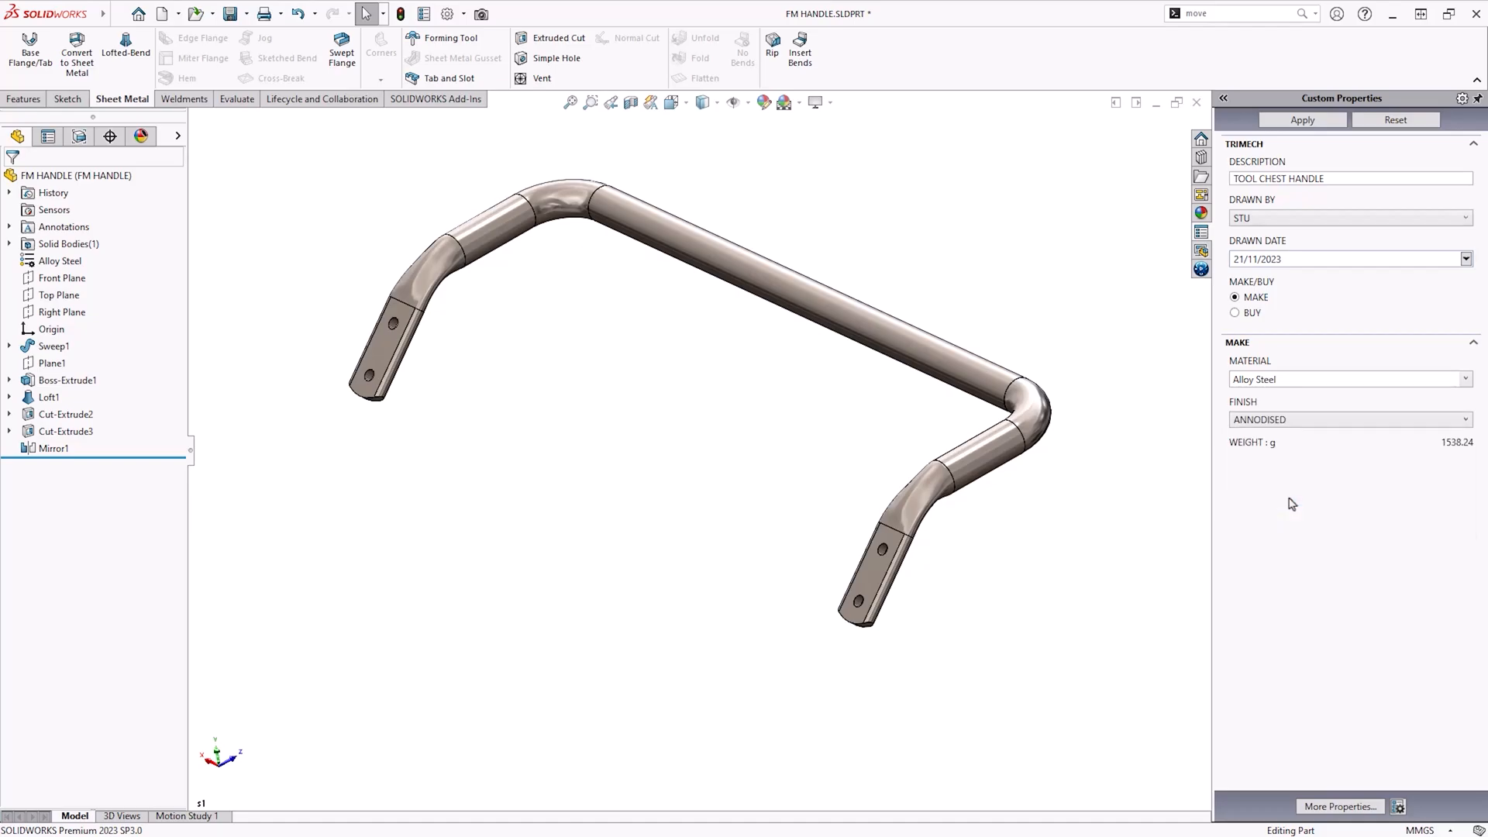
mouse_move(1473, 460)
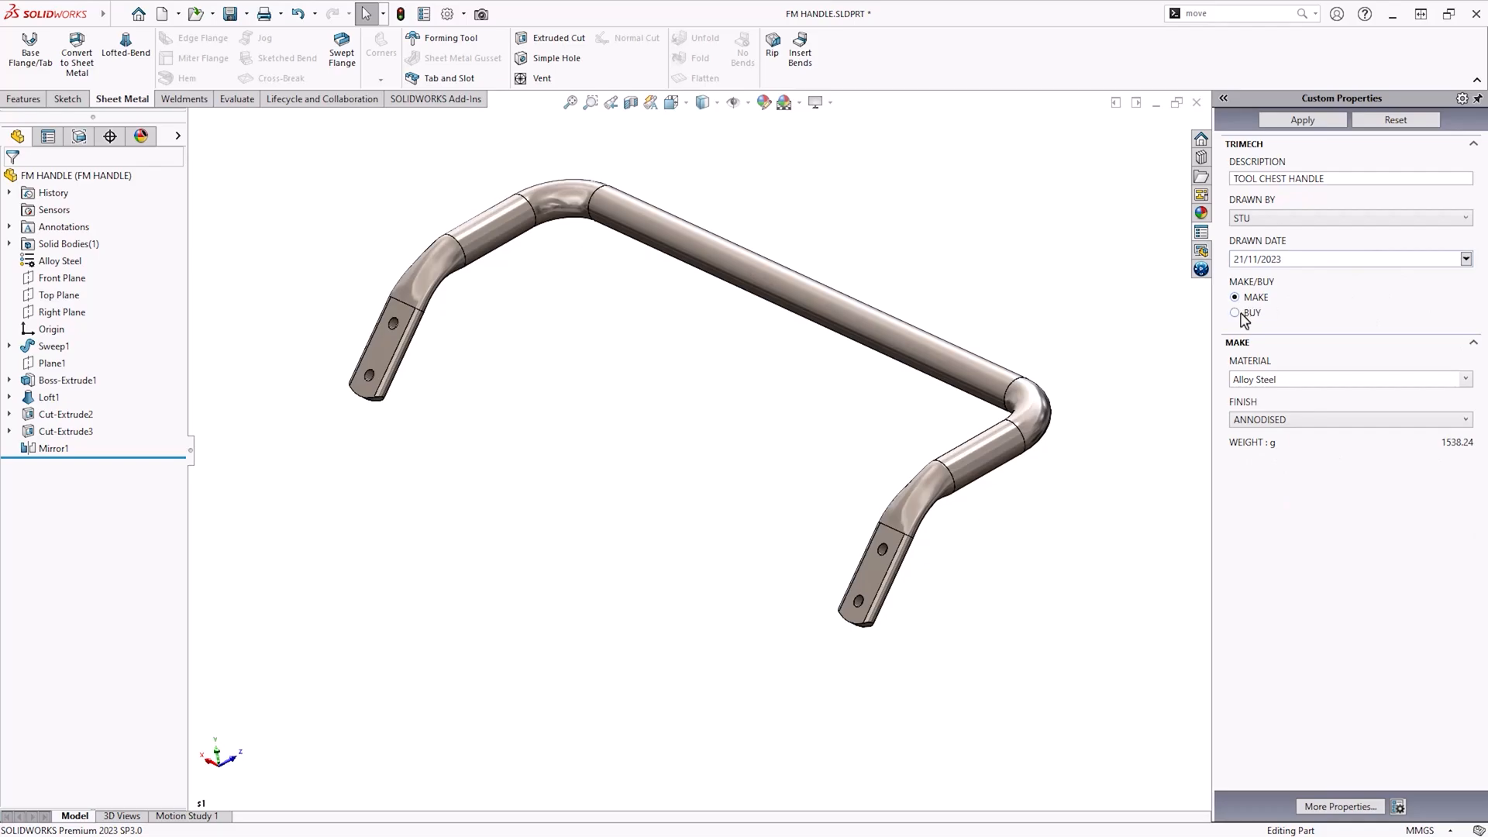
Mark the handle BUY from supplier ACME LTD with part number 43534545 and apply the properties.
left_click(1236, 314)
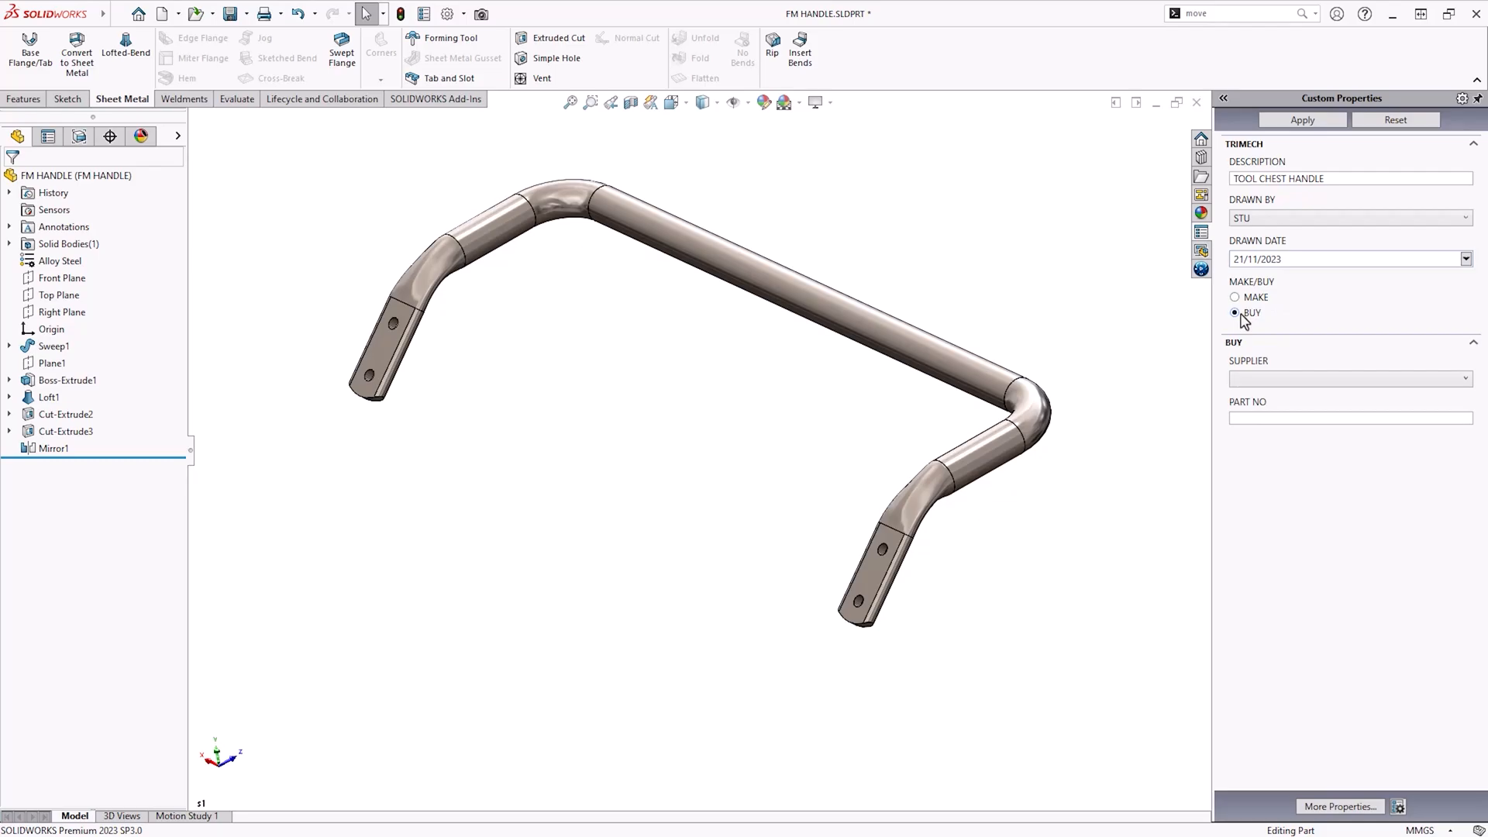
left_click(1465, 378)
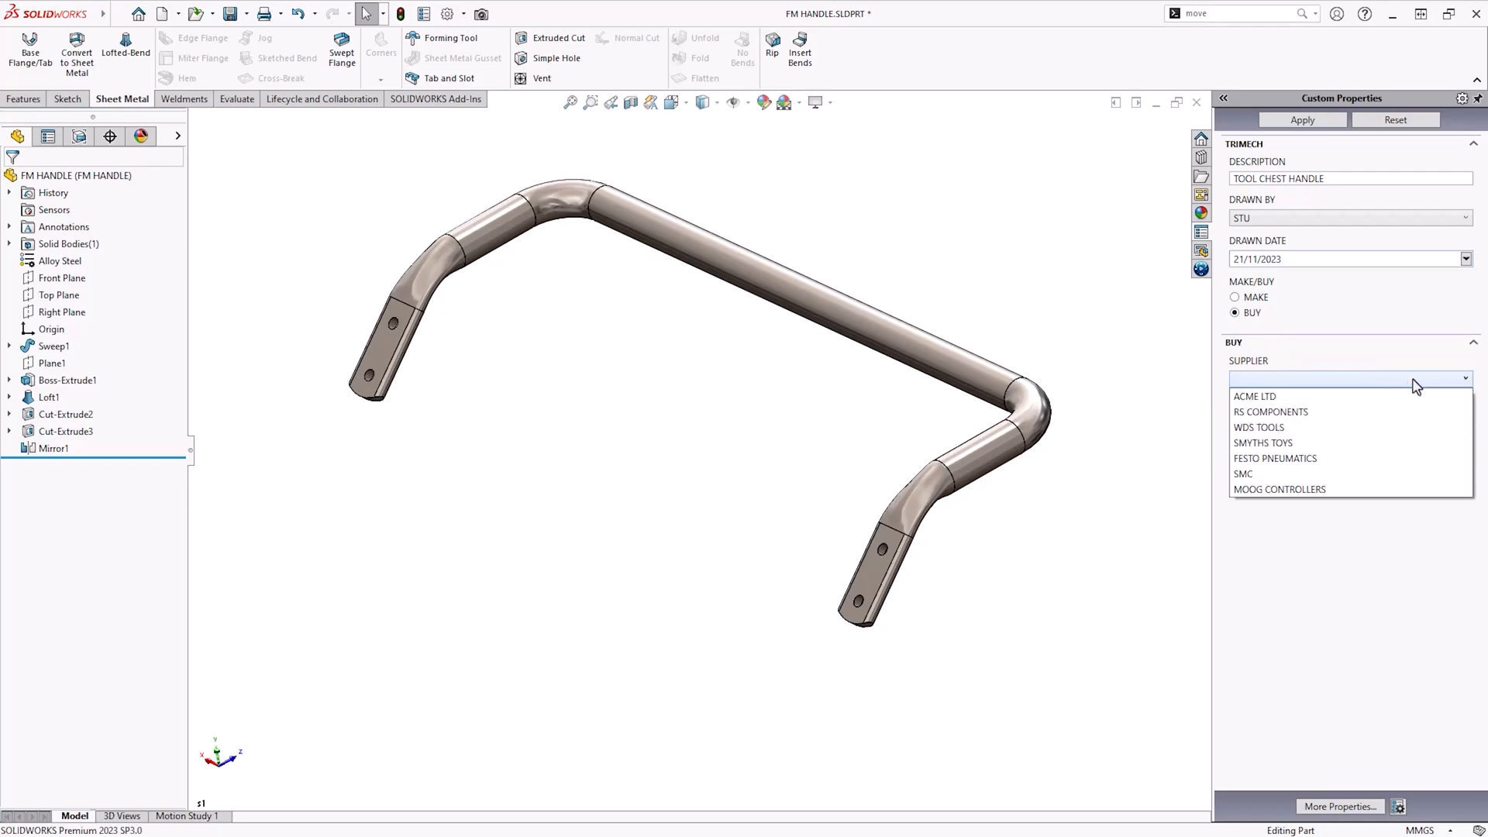
mouse_move(1388, 391)
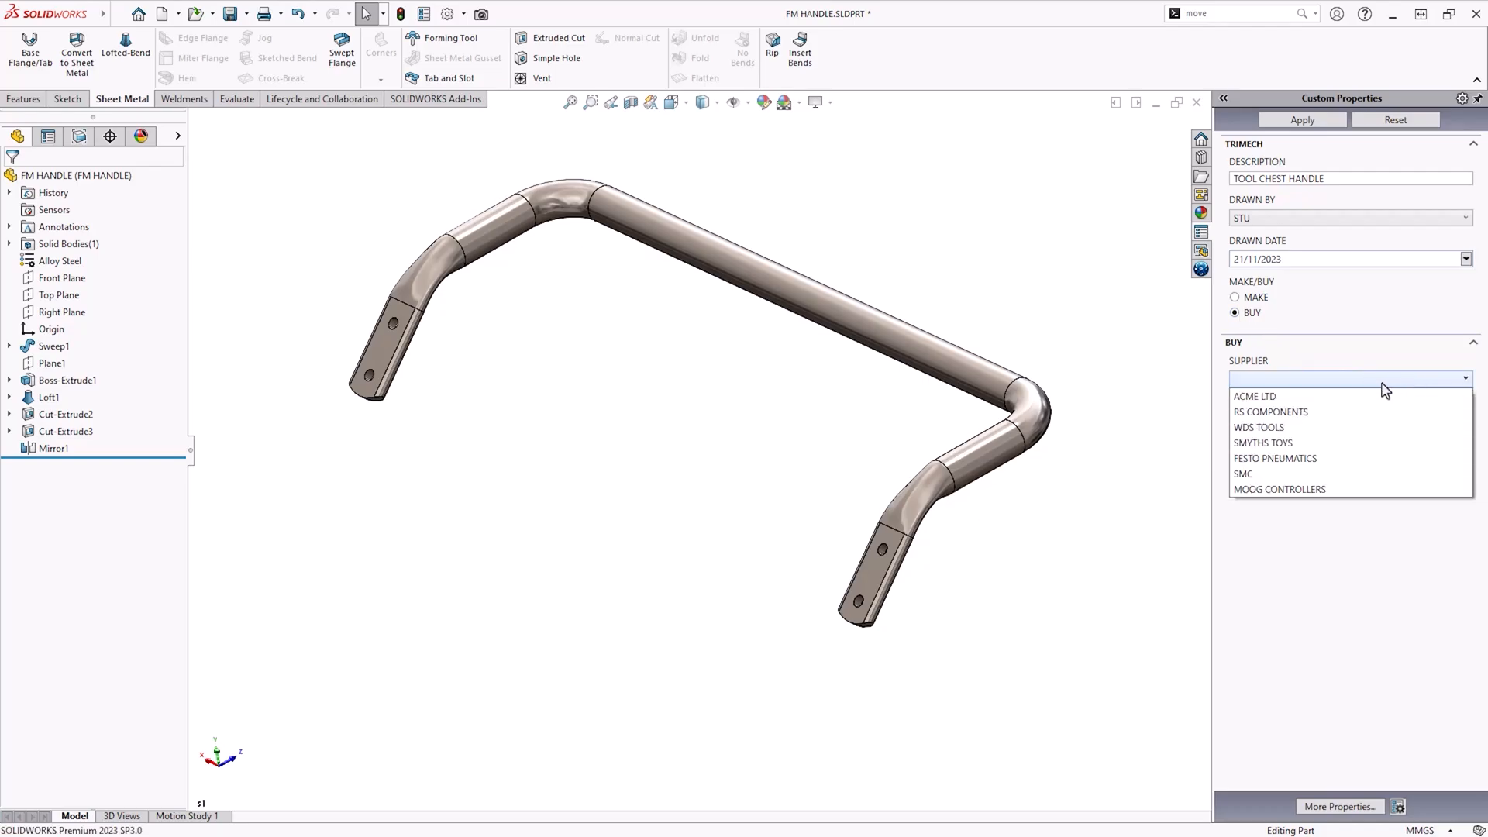
left_click(1254, 395)
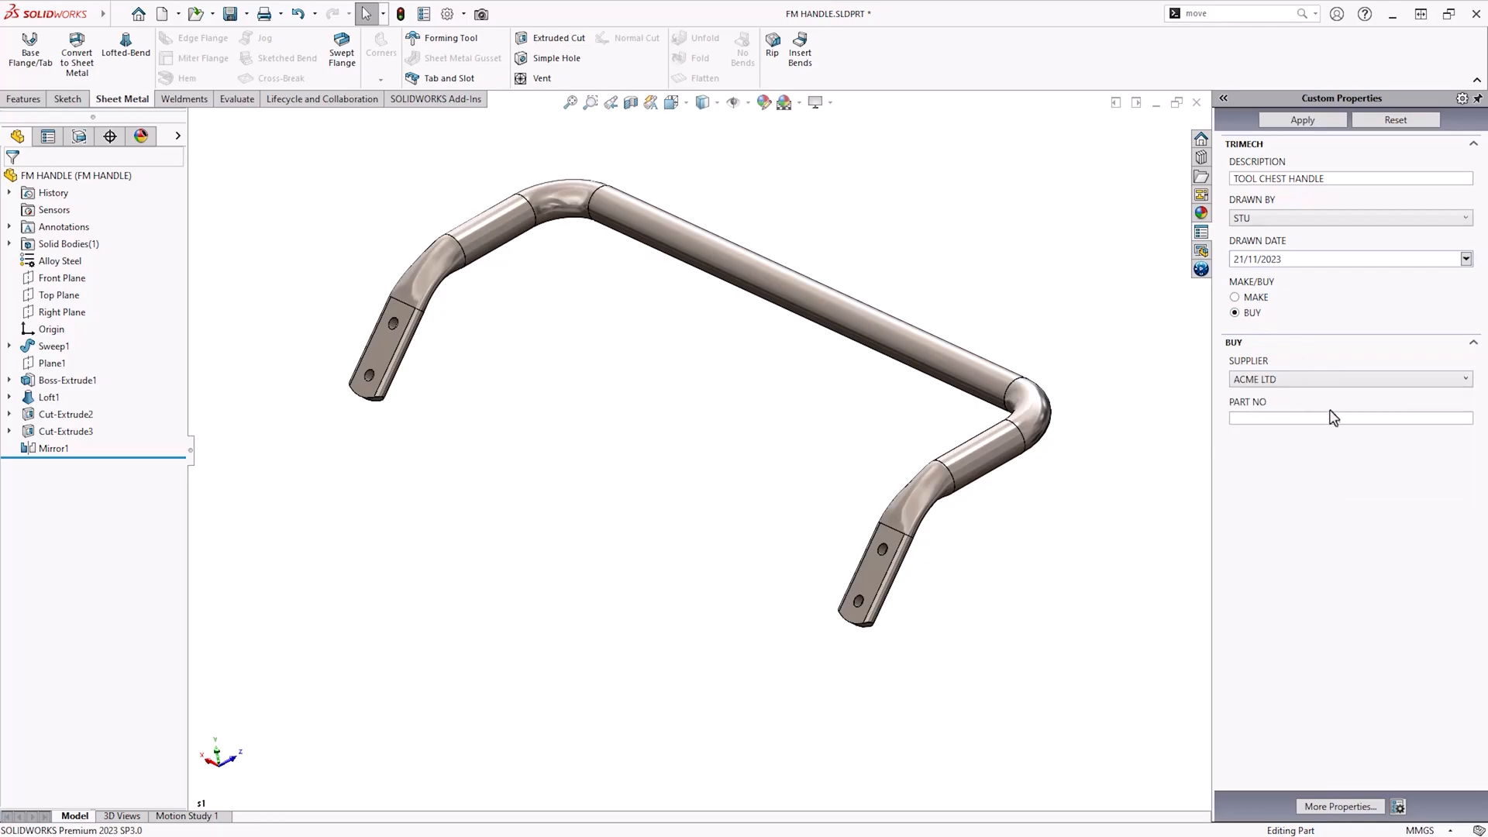
type("43")
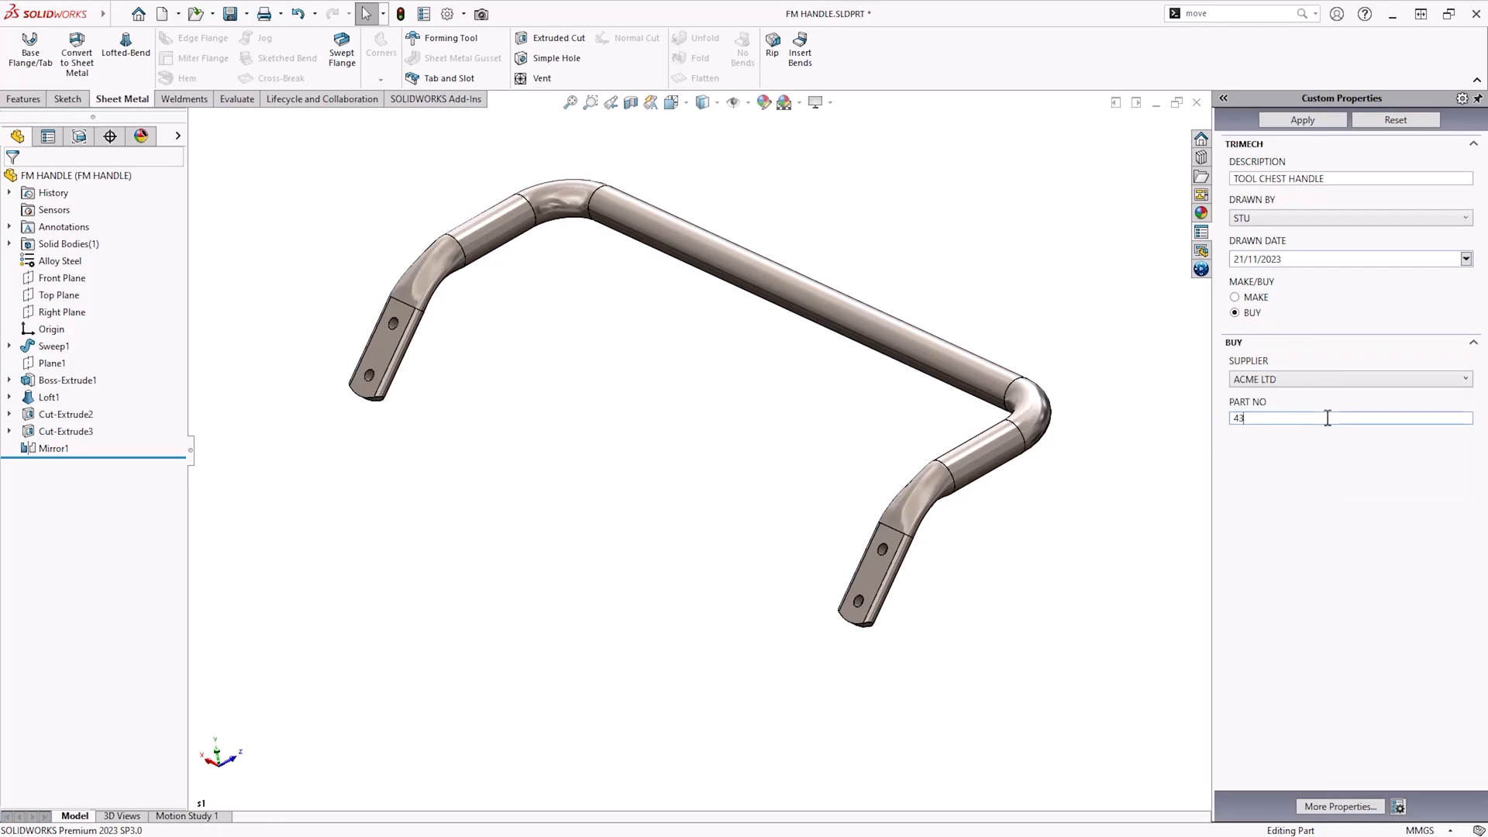
type("534545")
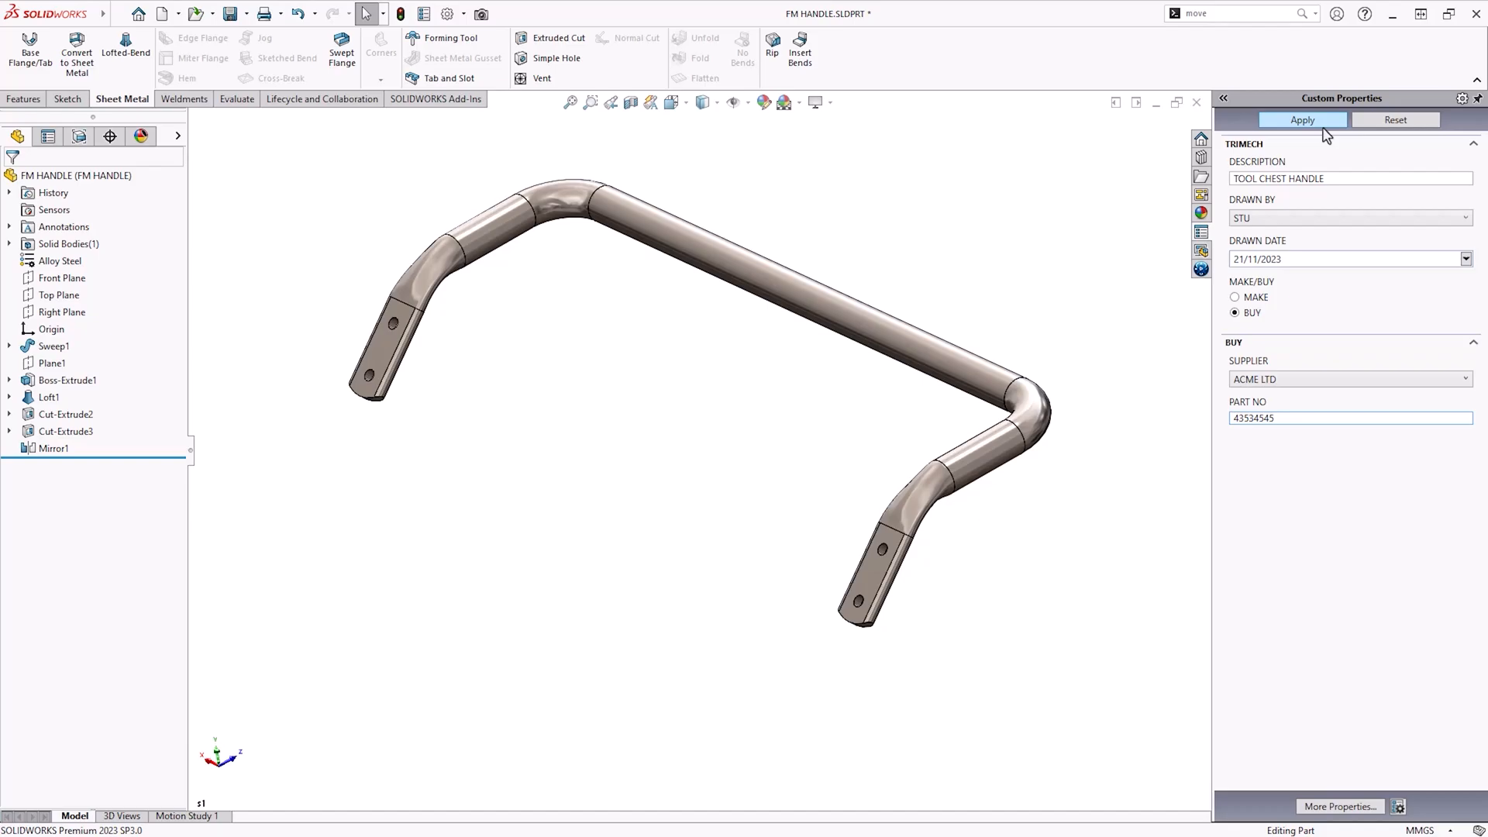
left_click(1348, 417)
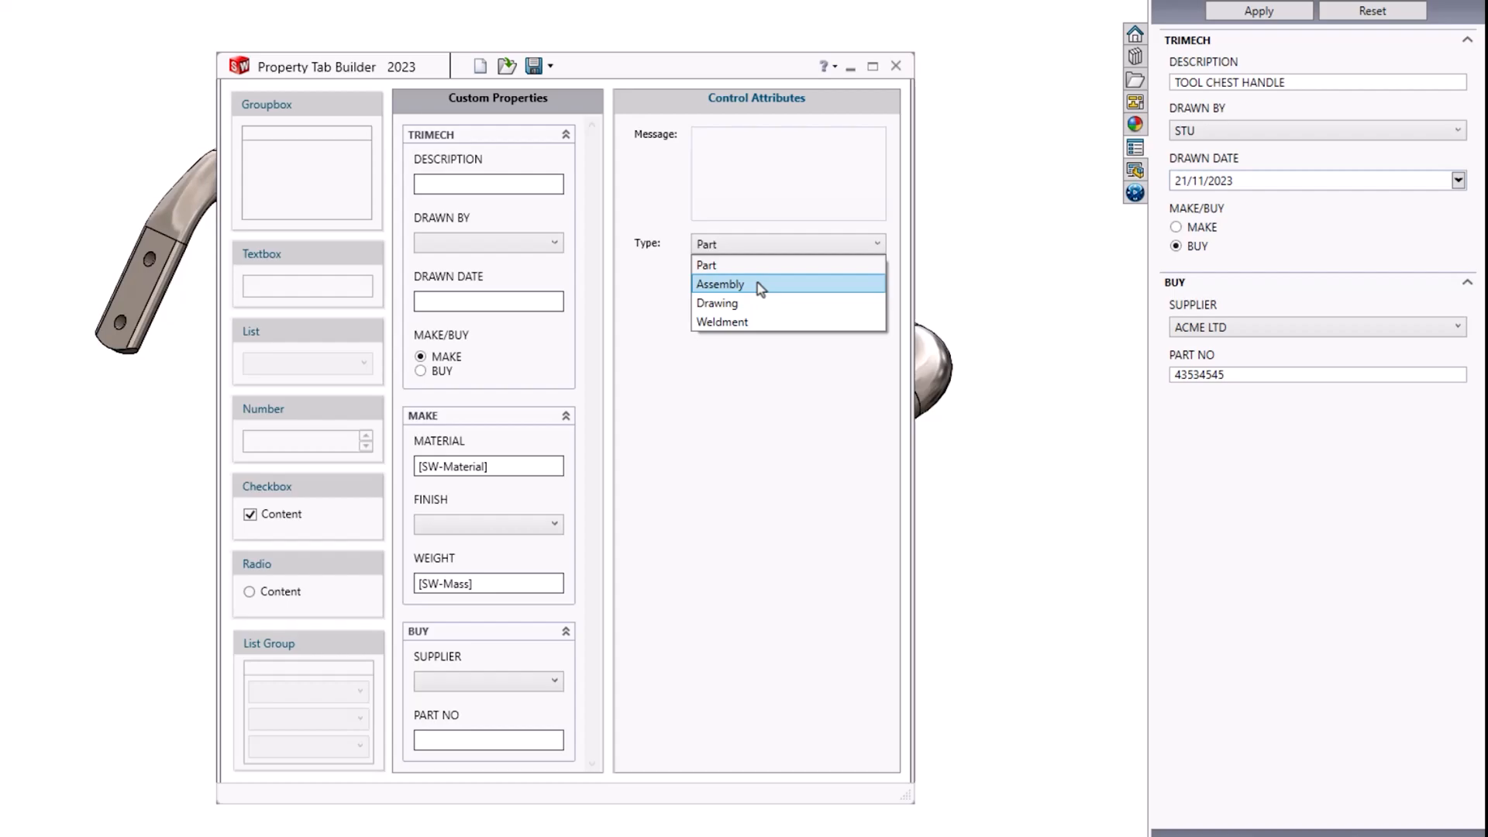
Set the template type to Assembly and save it as a new 'test ass' assembly template.
left_click(721, 284)
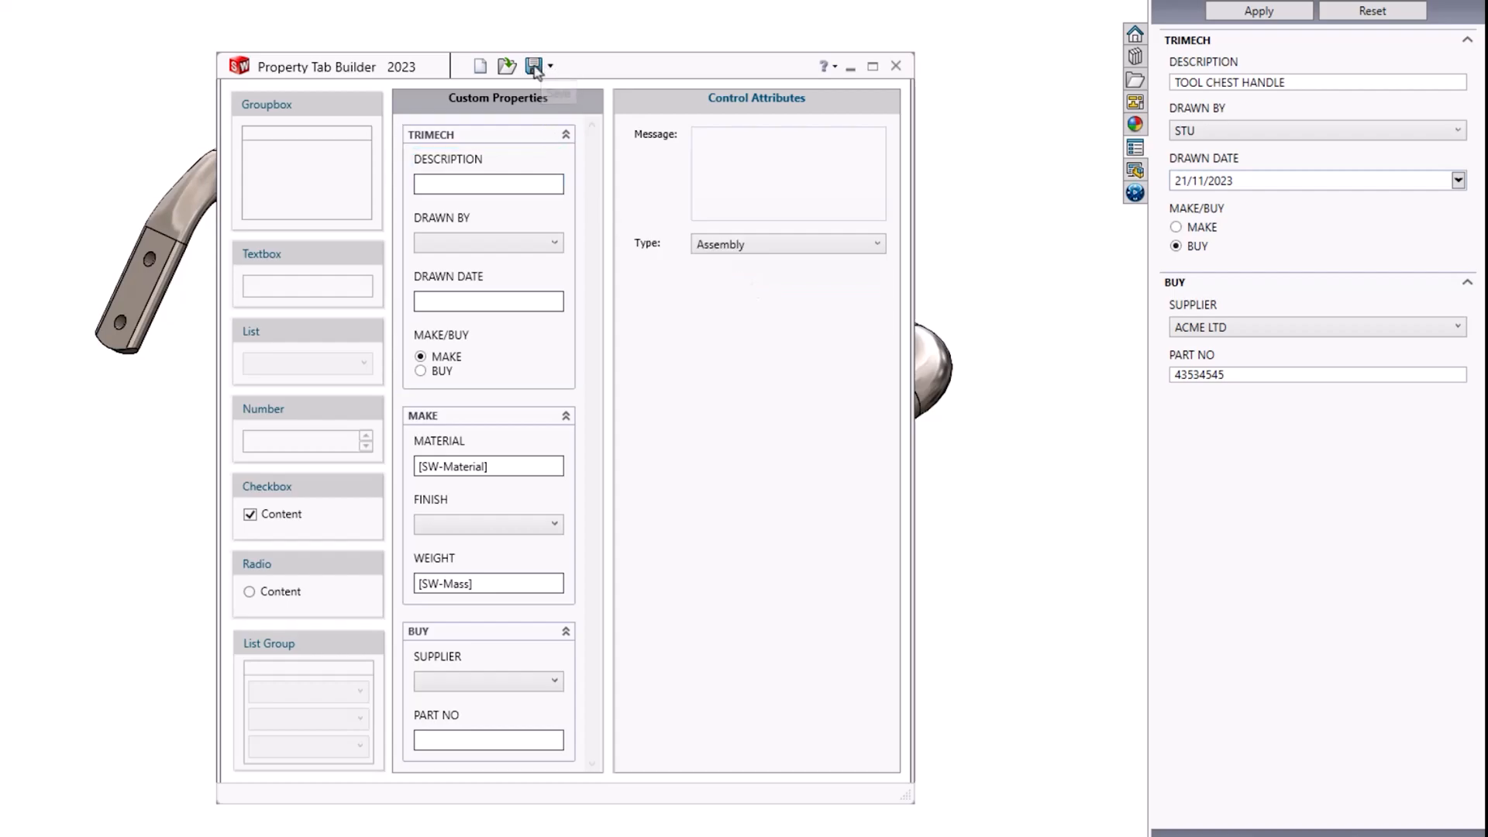
left_click(534, 65)
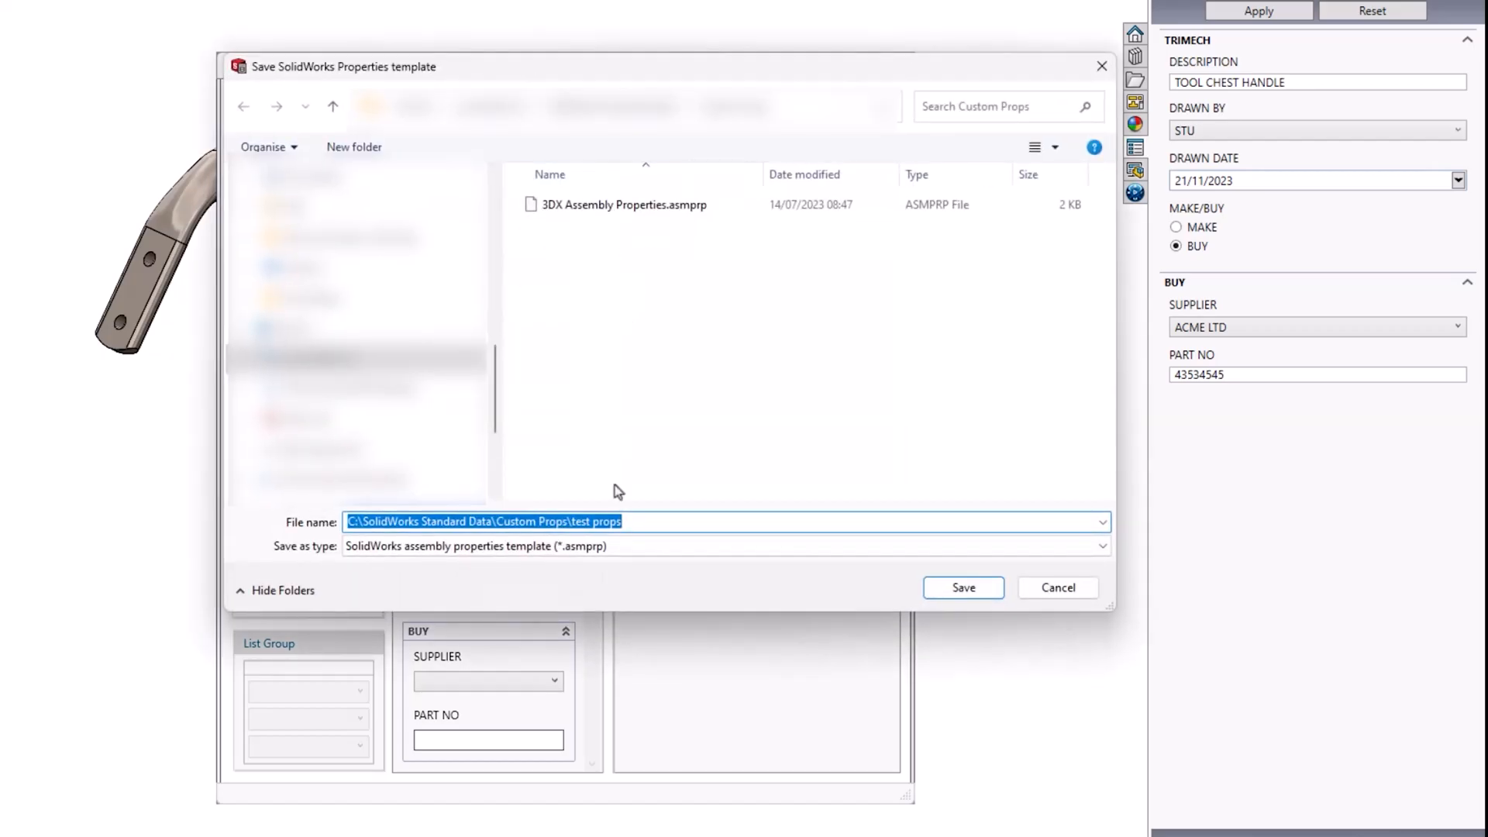
type("test ass")
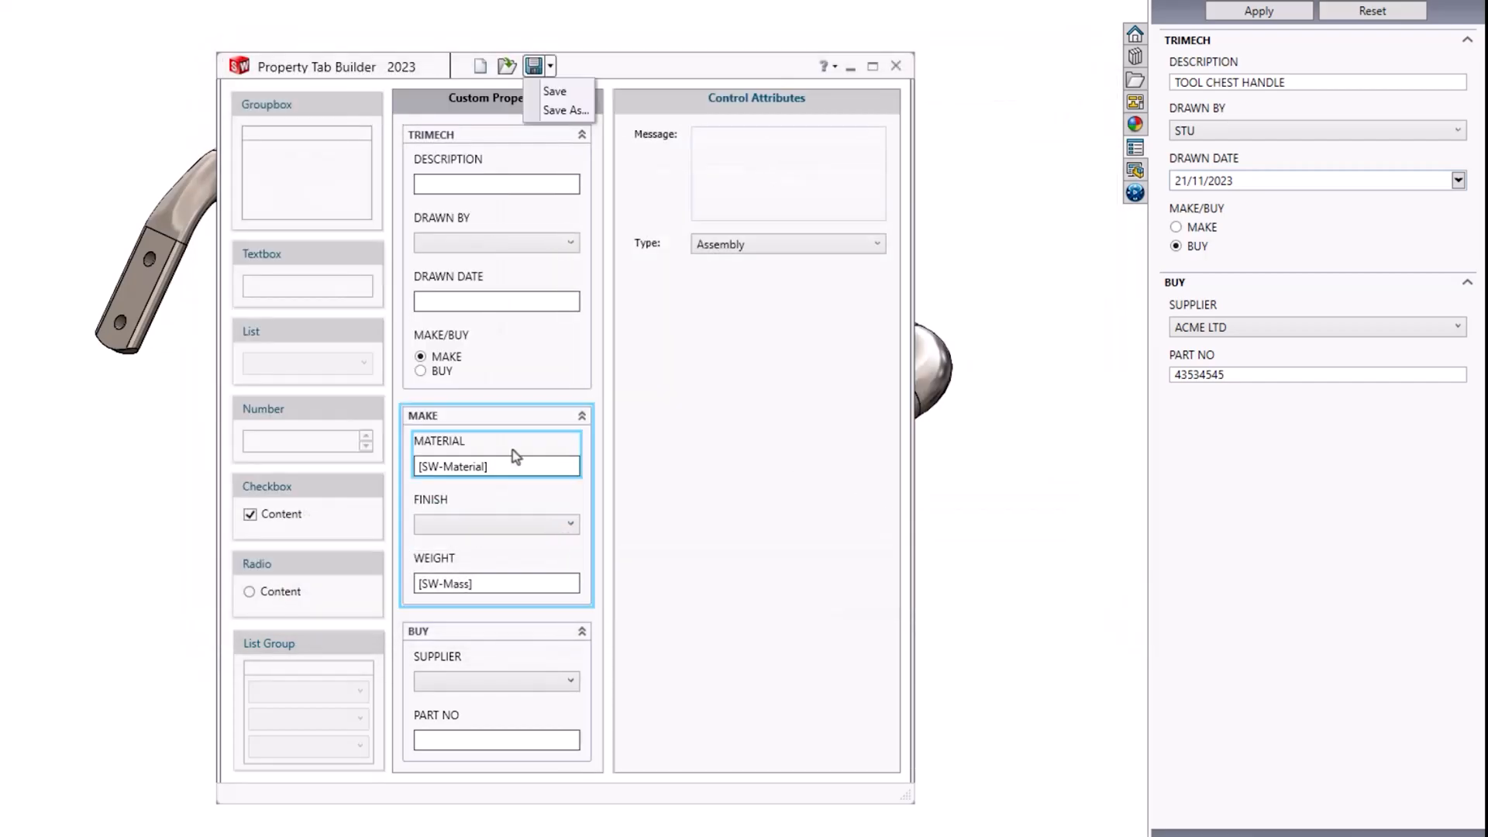
Delete the MATERIAL textbox and FINISH list from the MAKE group.
left_click(422, 415)
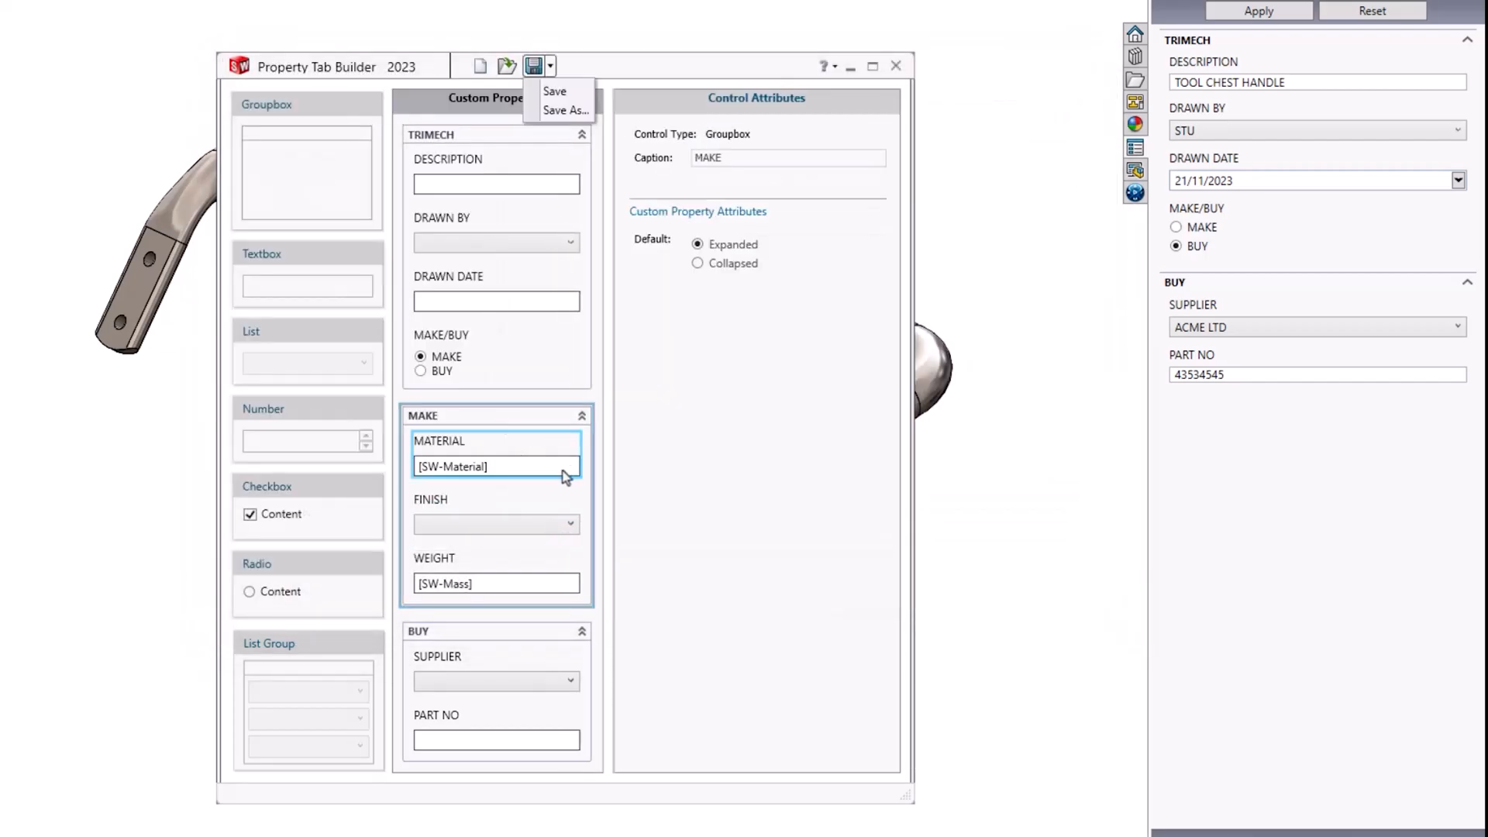
mouse_move(497, 471)
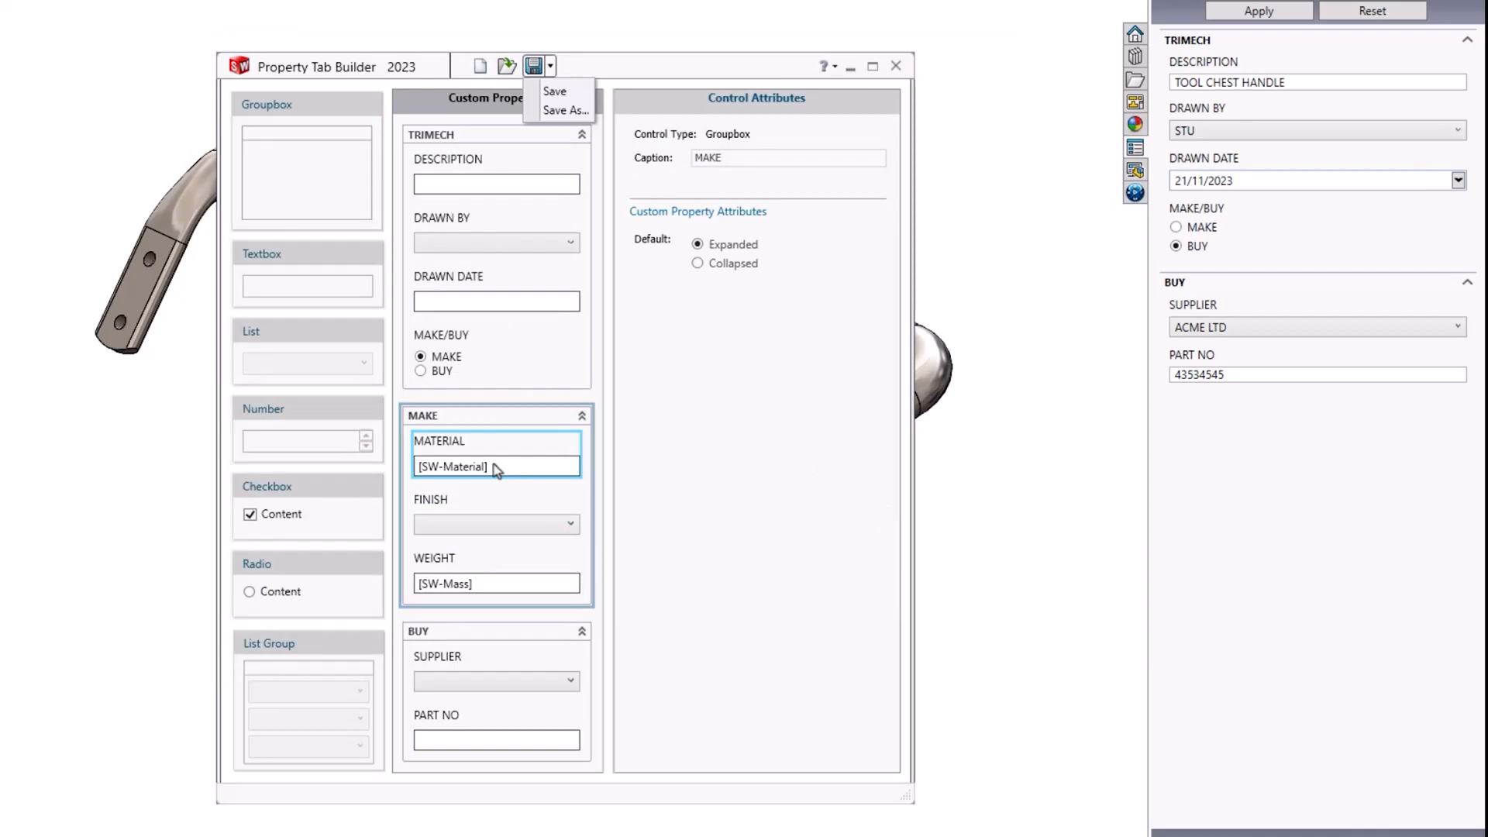
left_click(496, 522)
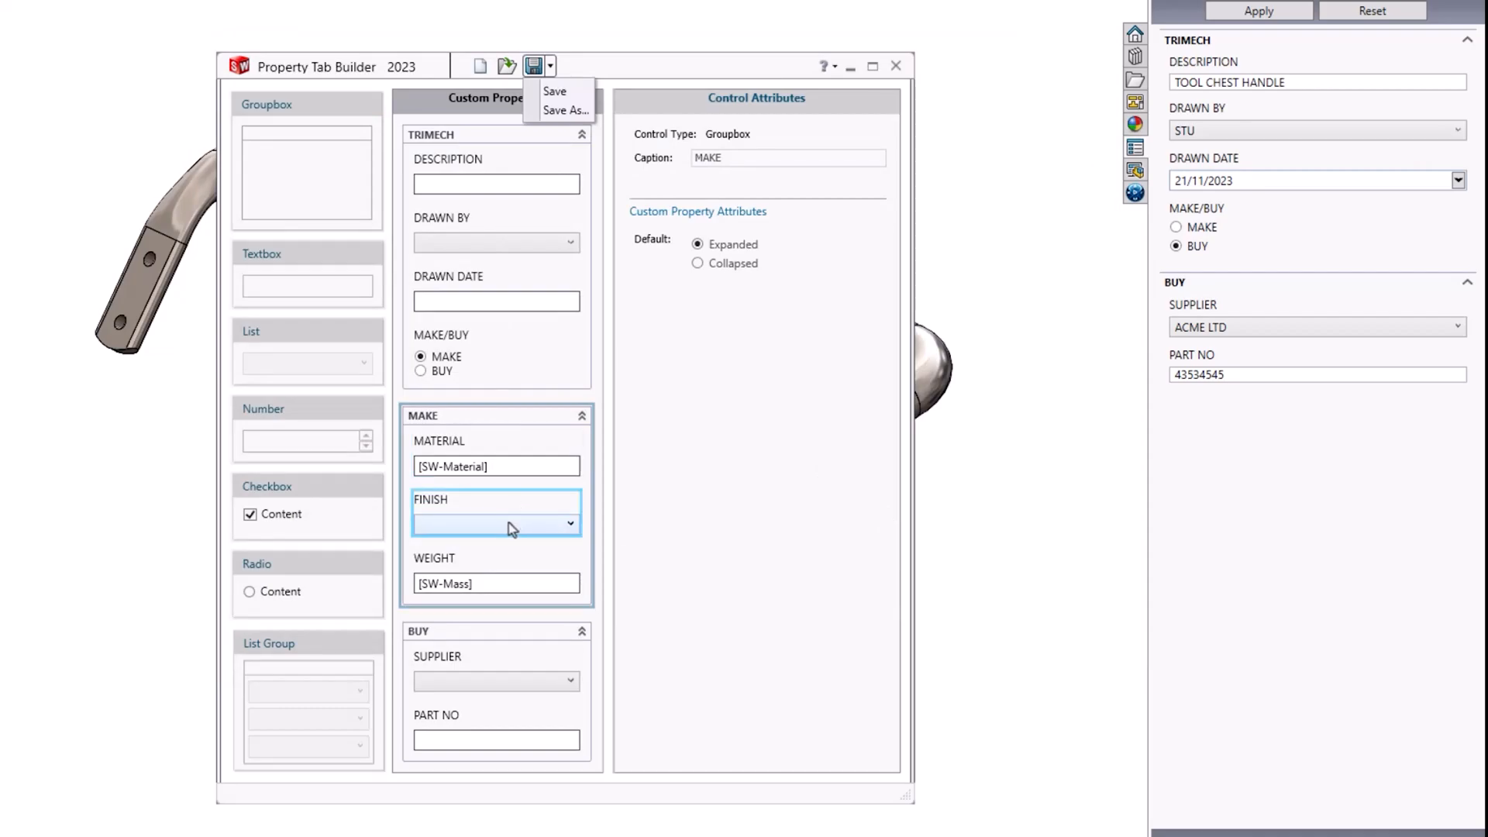
left_click(496, 467)
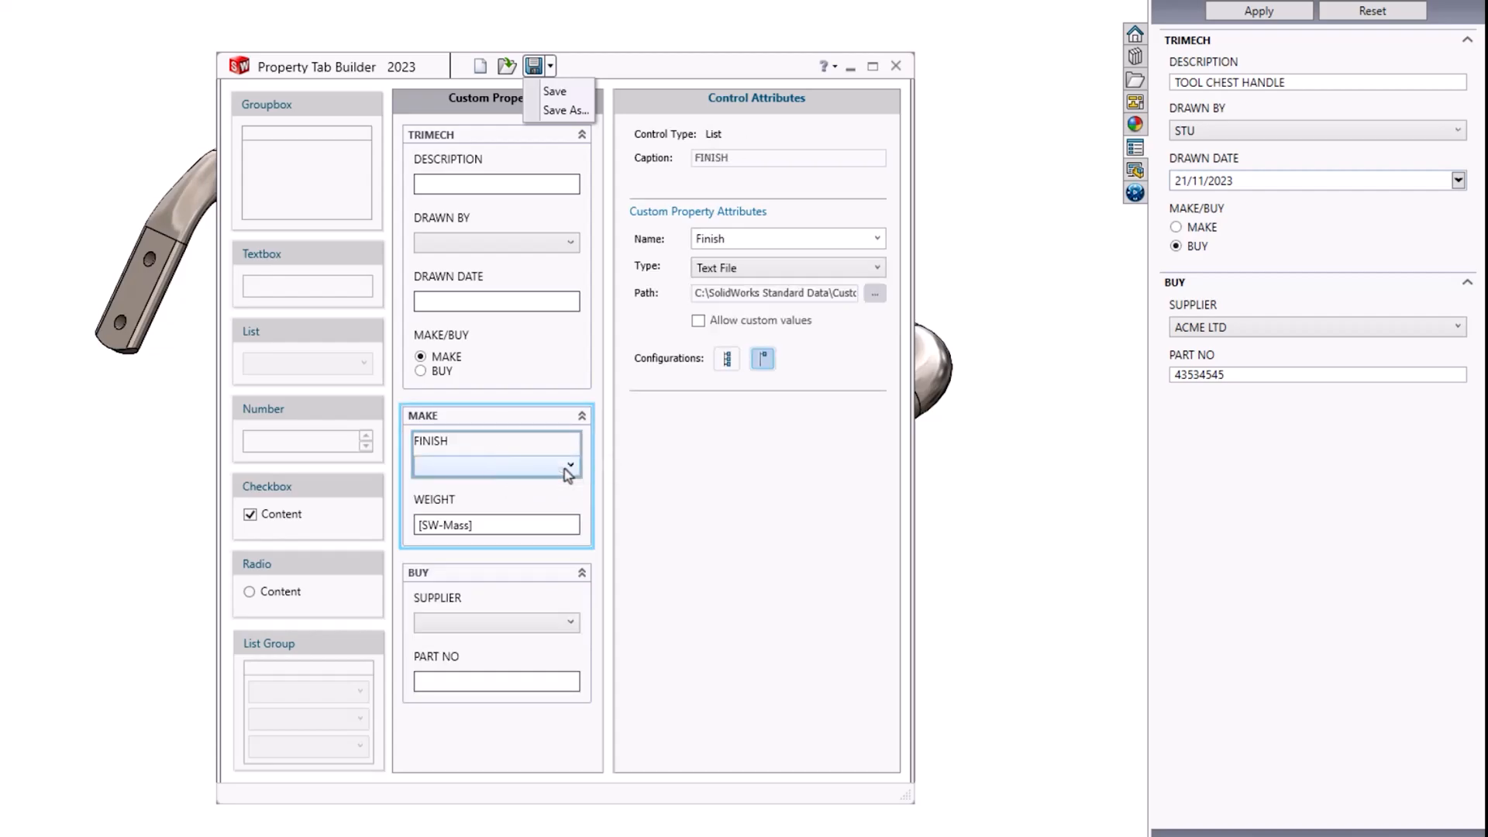
mouse_move(307, 276)
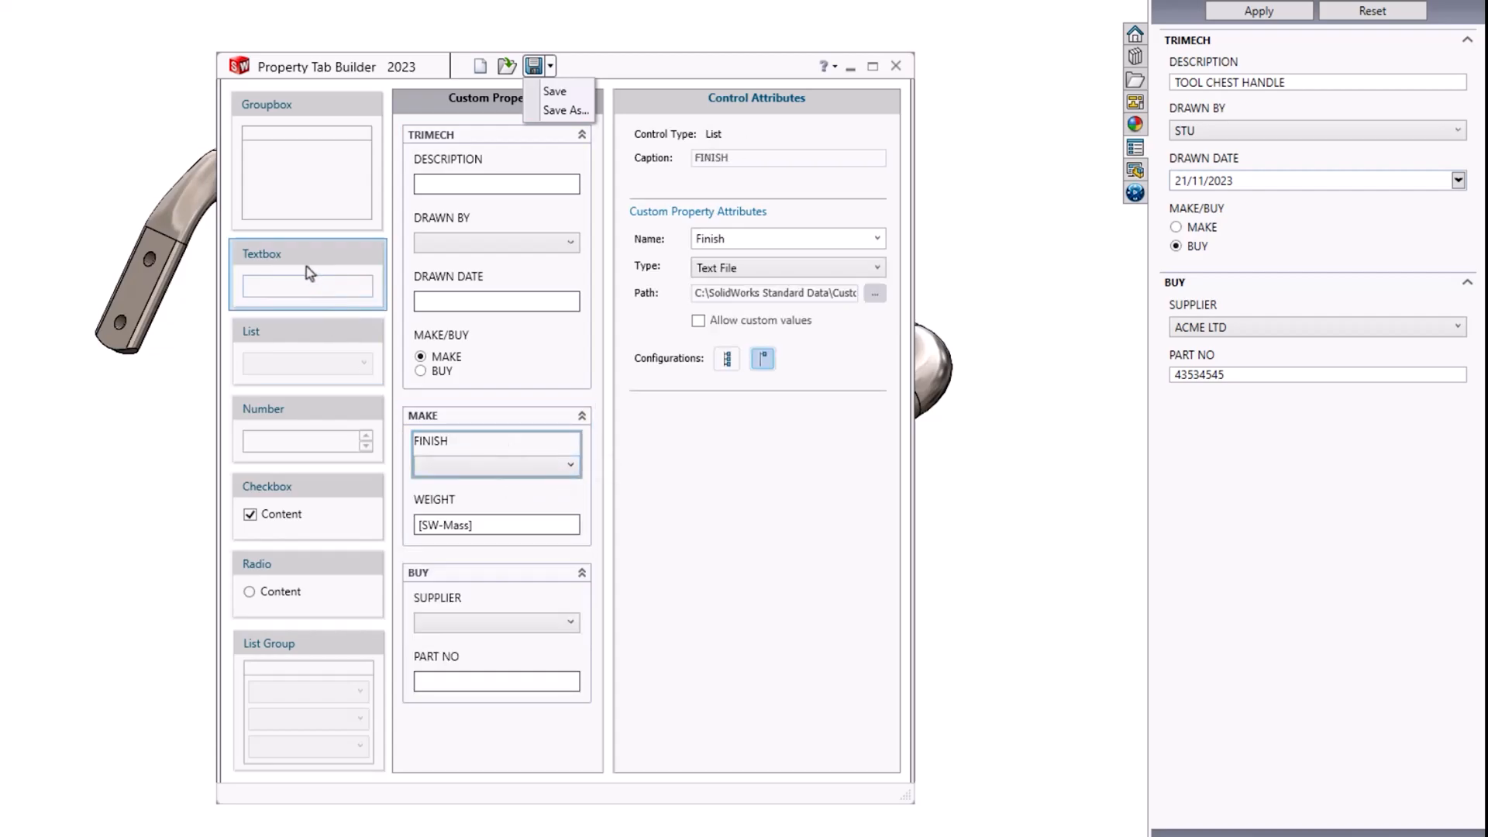
right_click(493, 451)
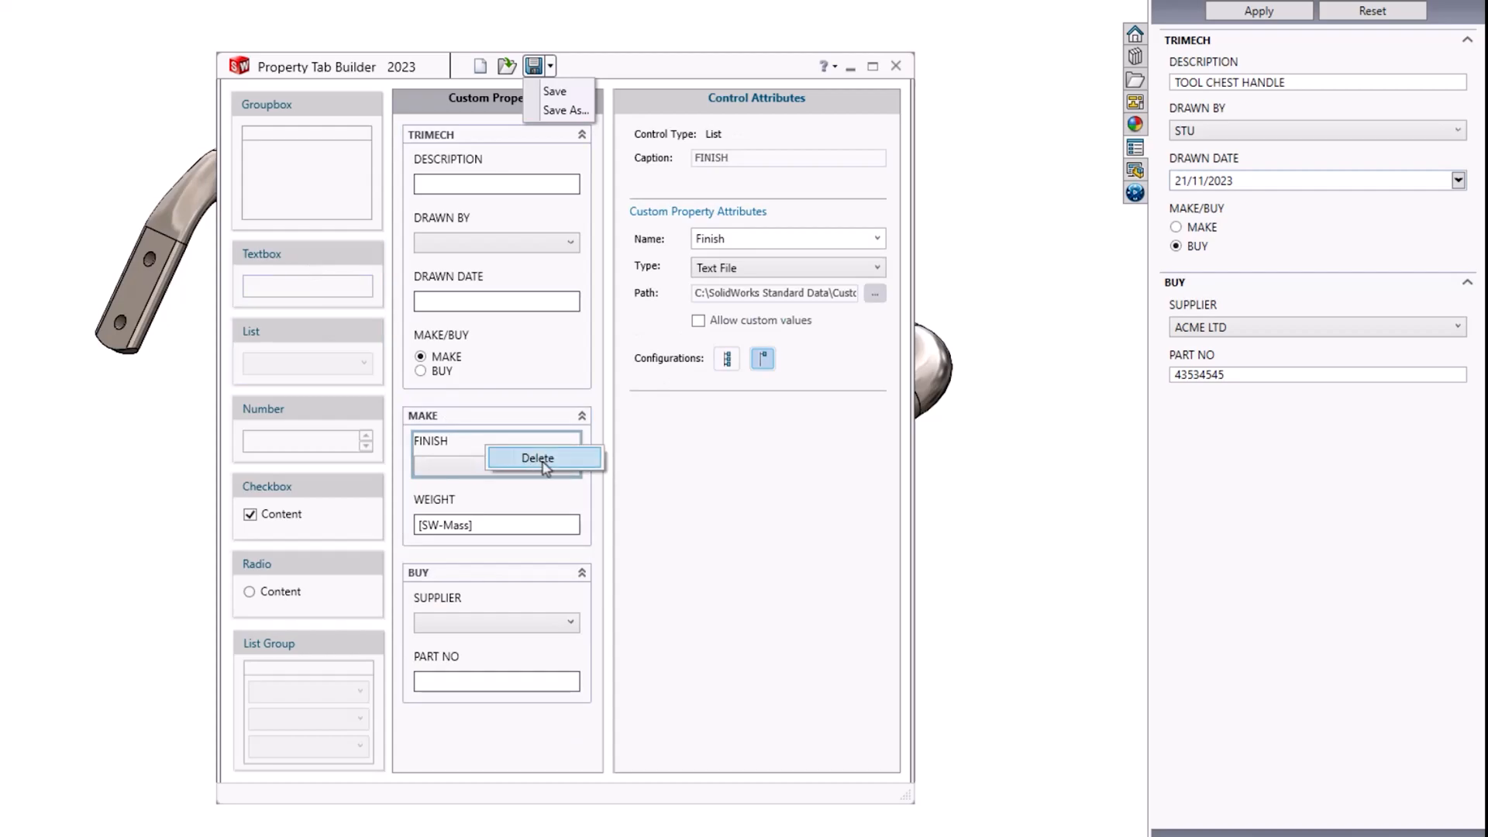
left_click(538, 459)
type("MATERI")
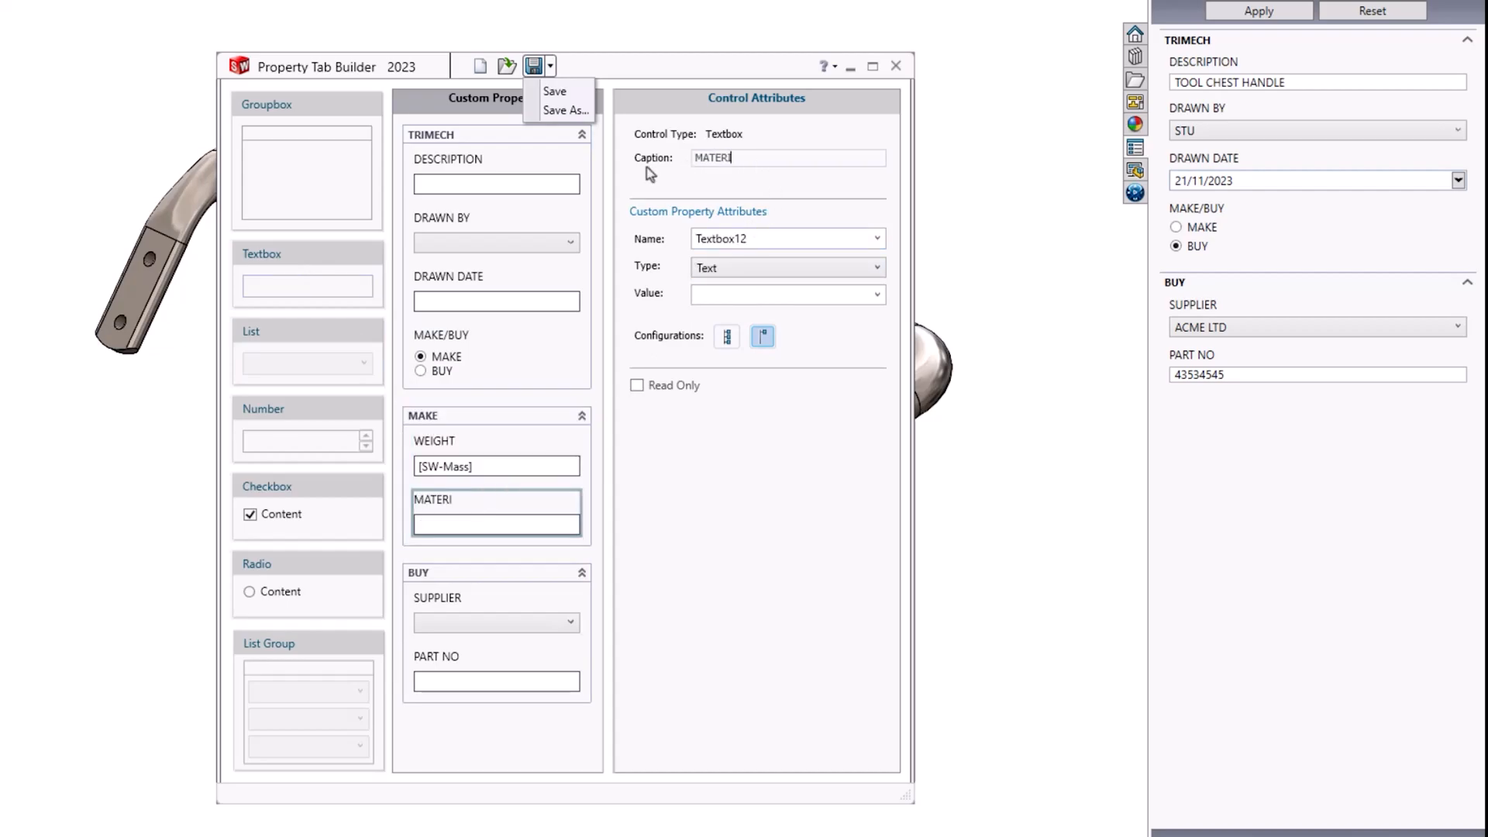
Caption the new textbox MATERIAL with default value SEE PART DETAILS.
type("AL")
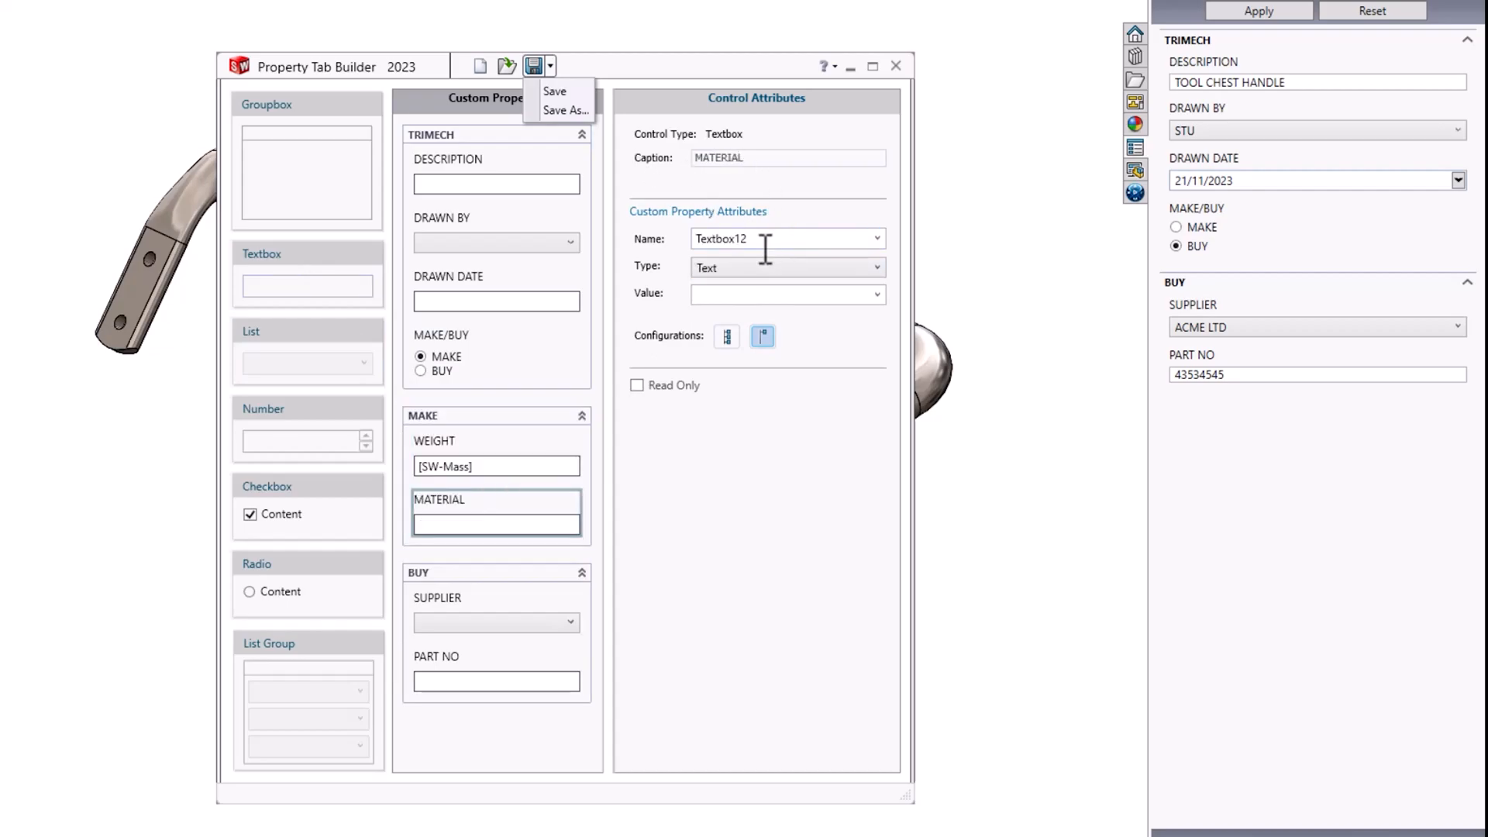
type("SEE P")
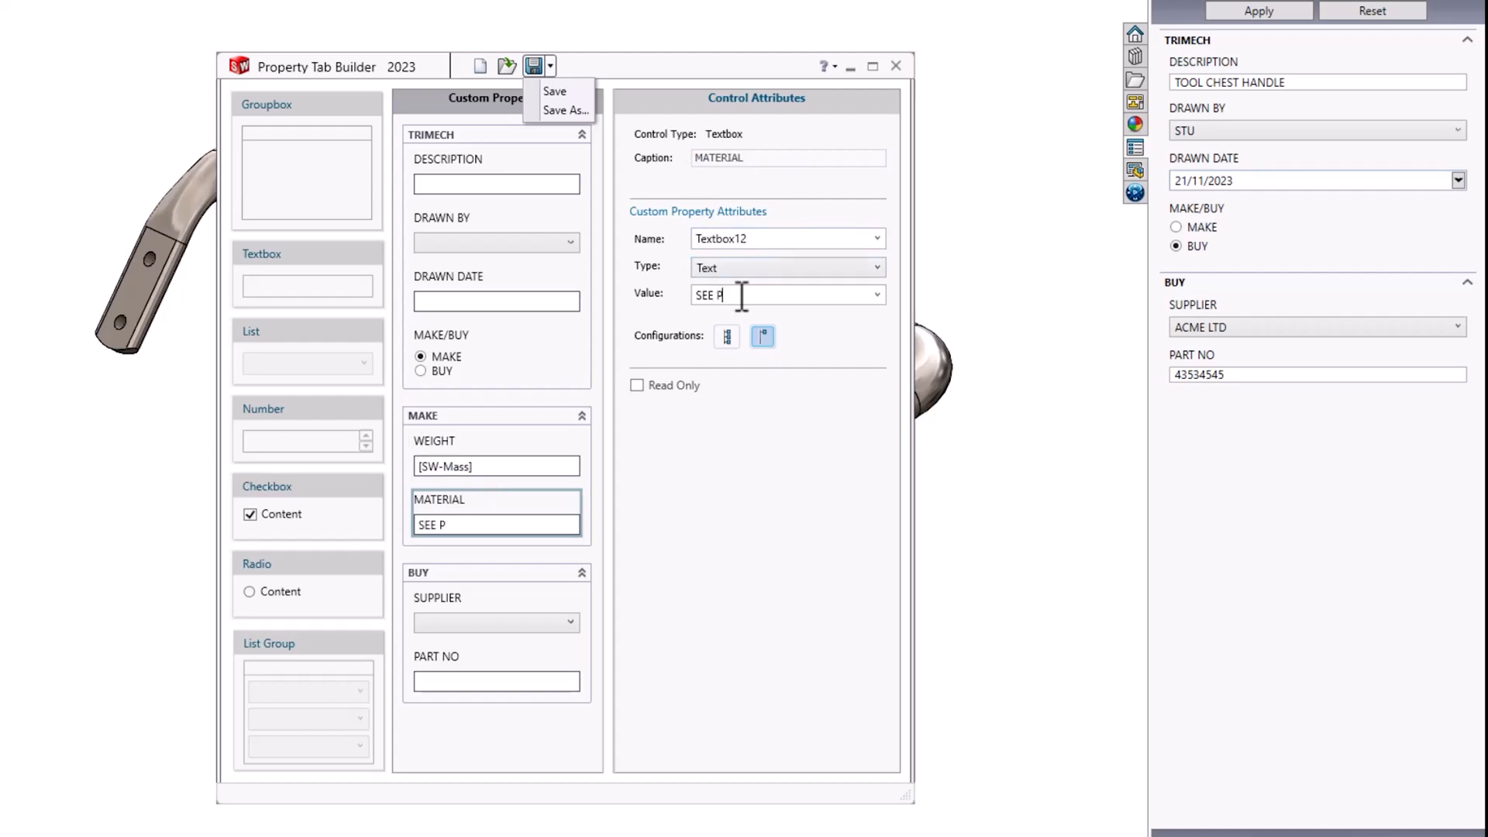
type("ART DETAI")
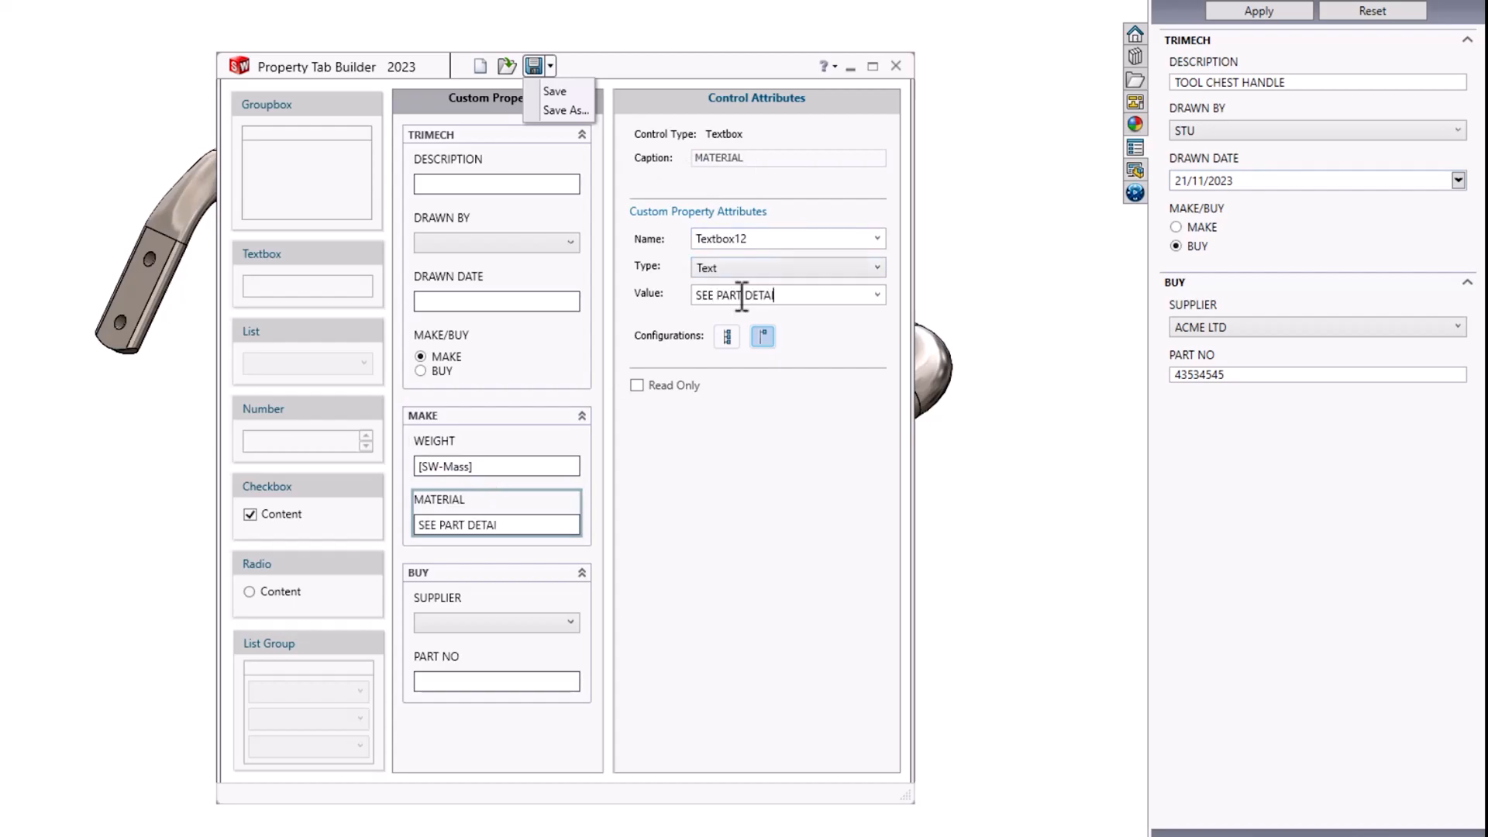
type("LS")
left_click(789, 157)
type("F")
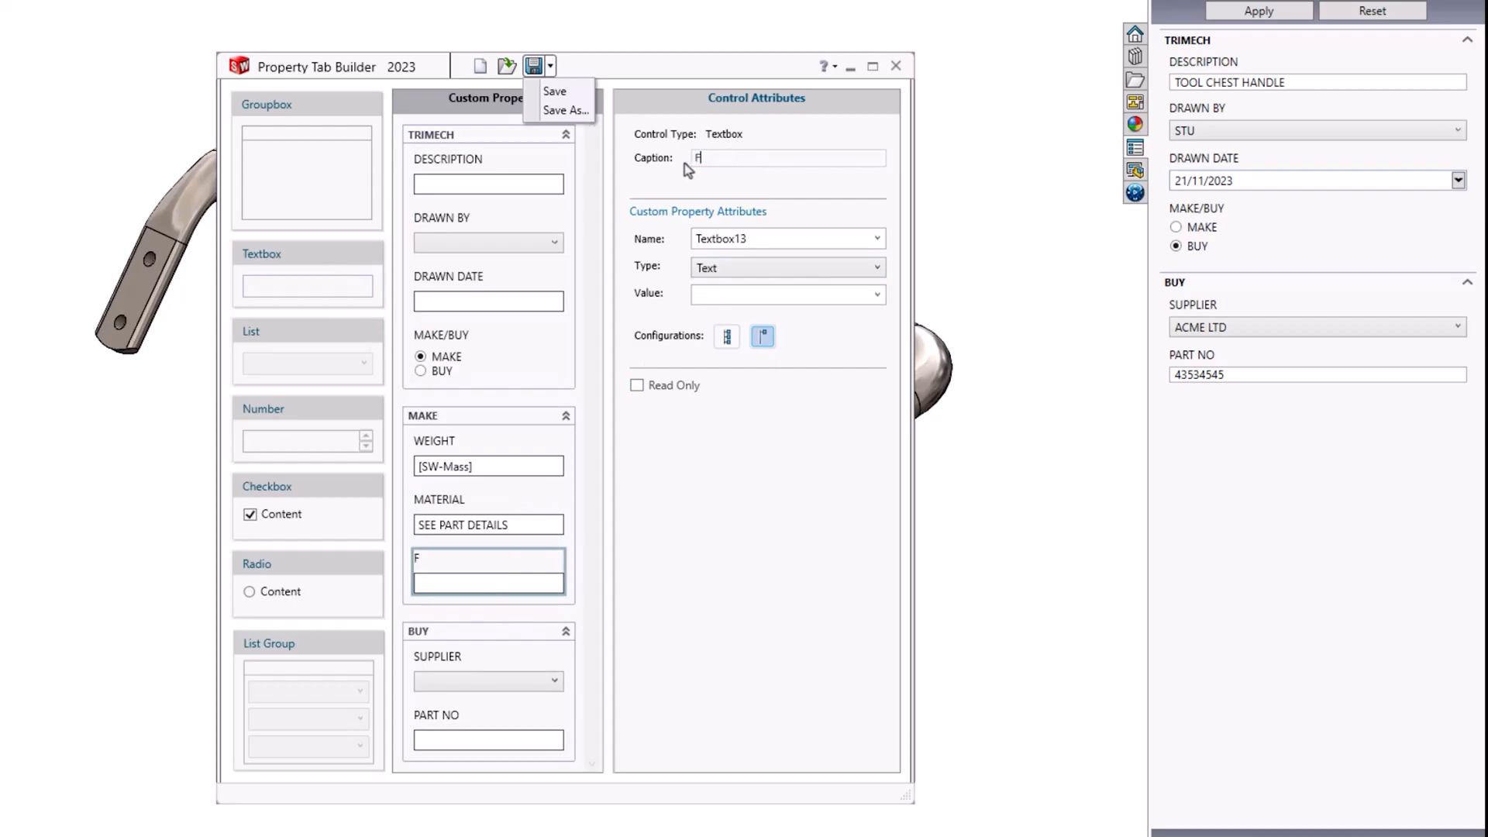
Link the FINISH textbox to the Finish property and give it the SEE PART DETAILS value.
left_click(874, 239)
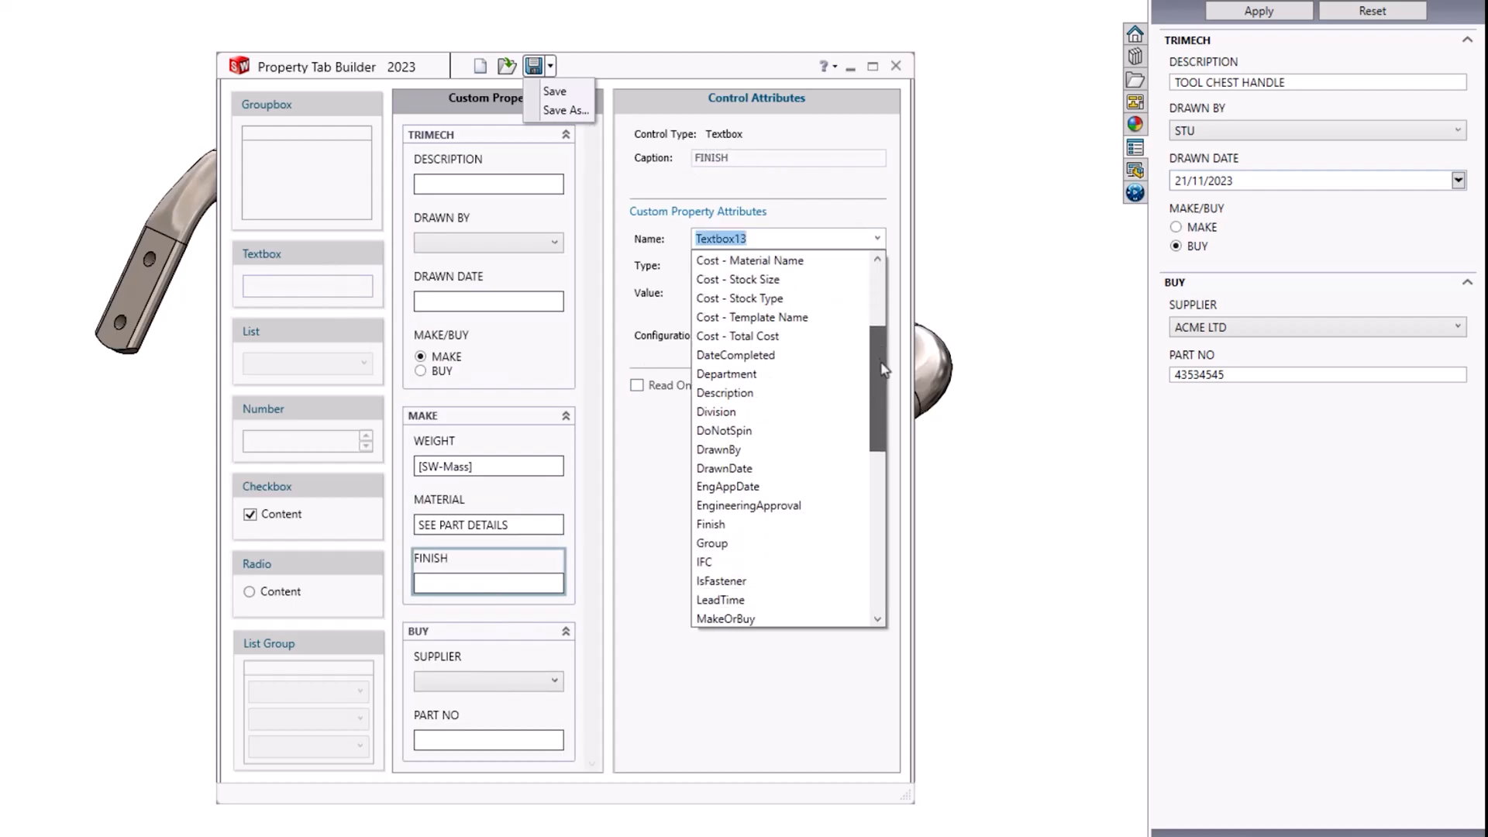
scroll("down", 3)
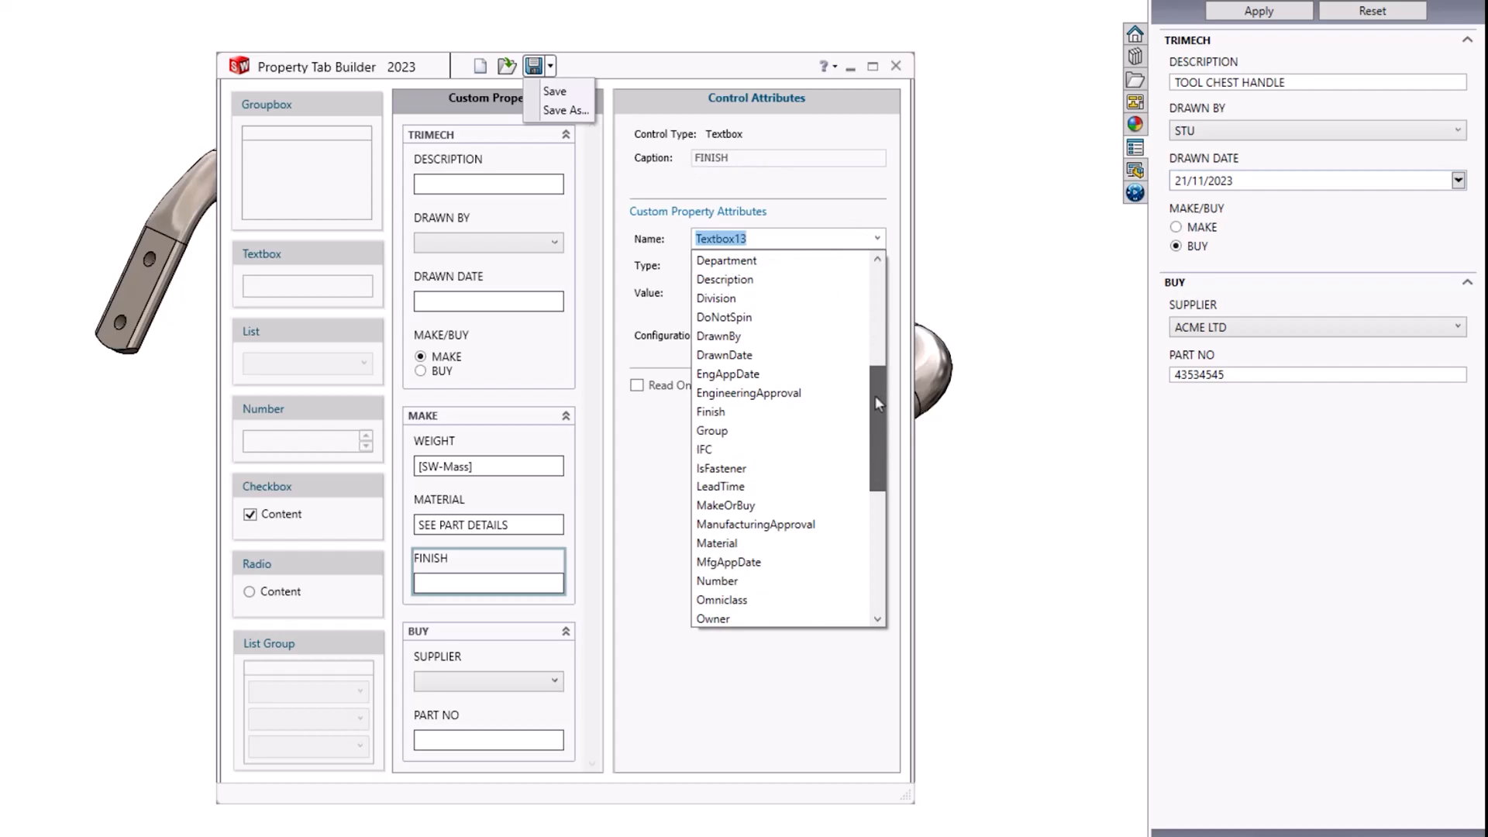
scroll("down", 3)
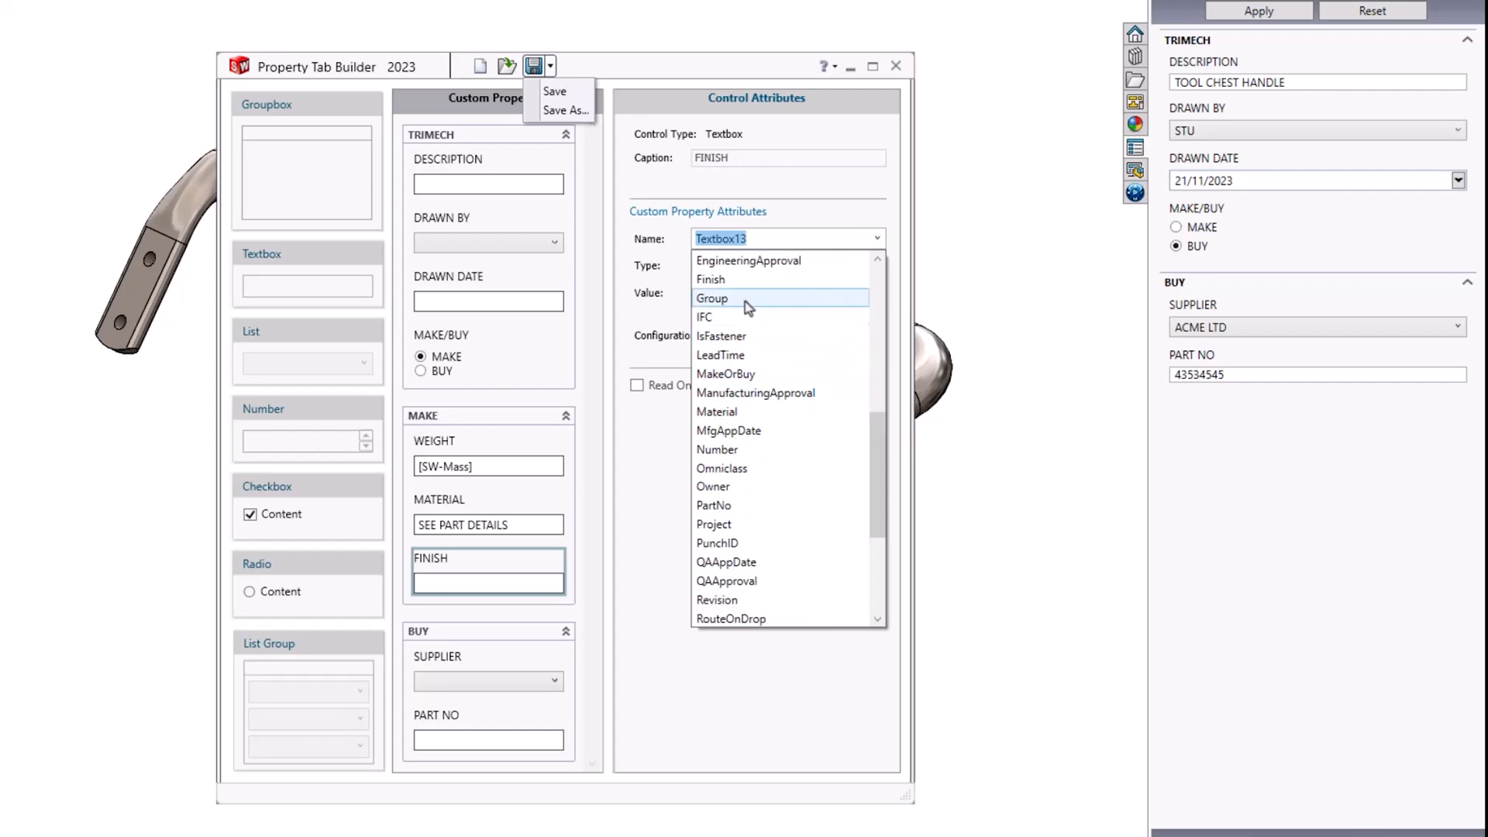
left_click(710, 279)
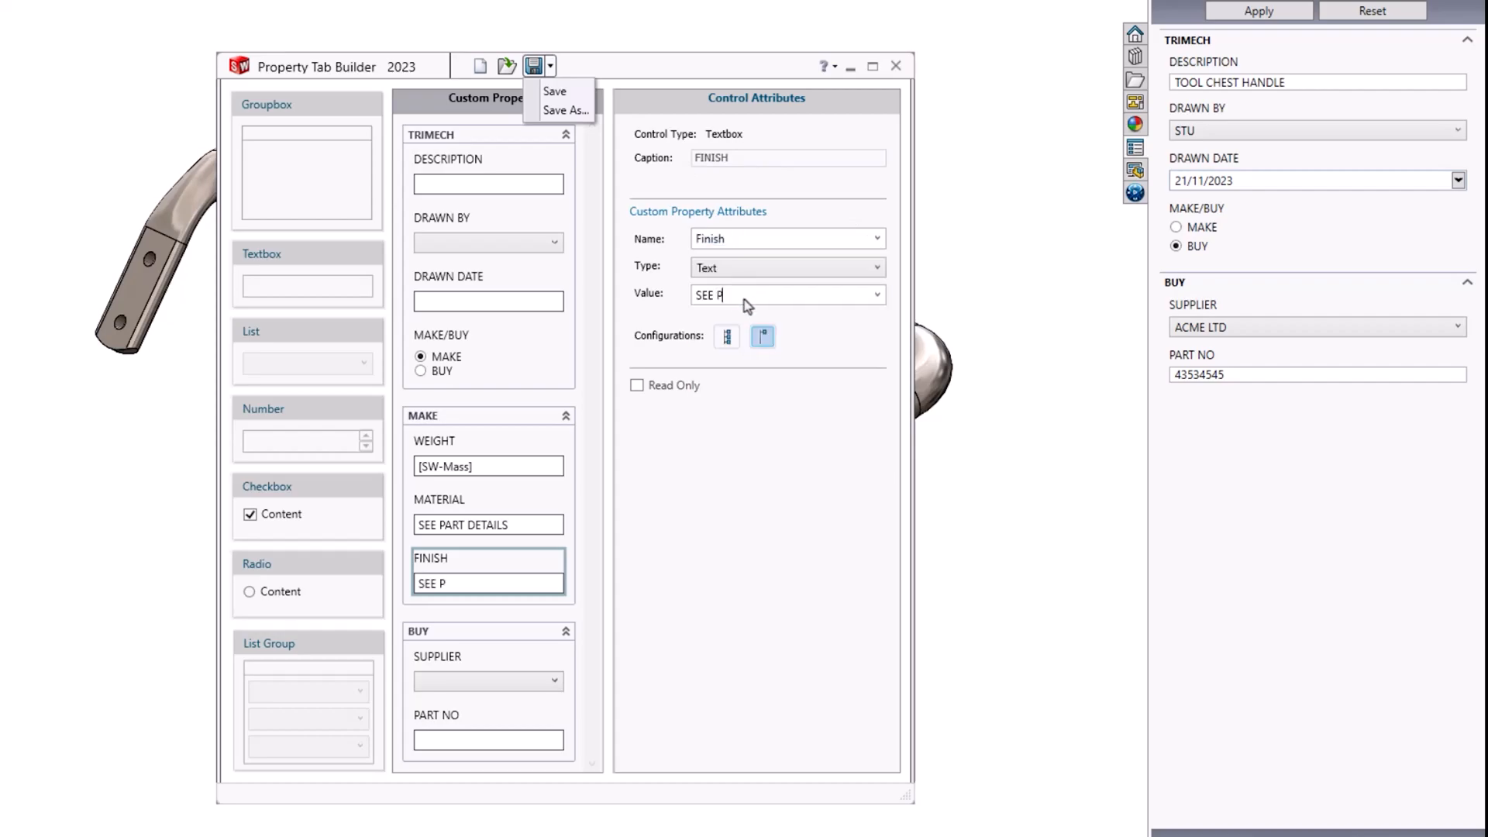
type("ART DE")
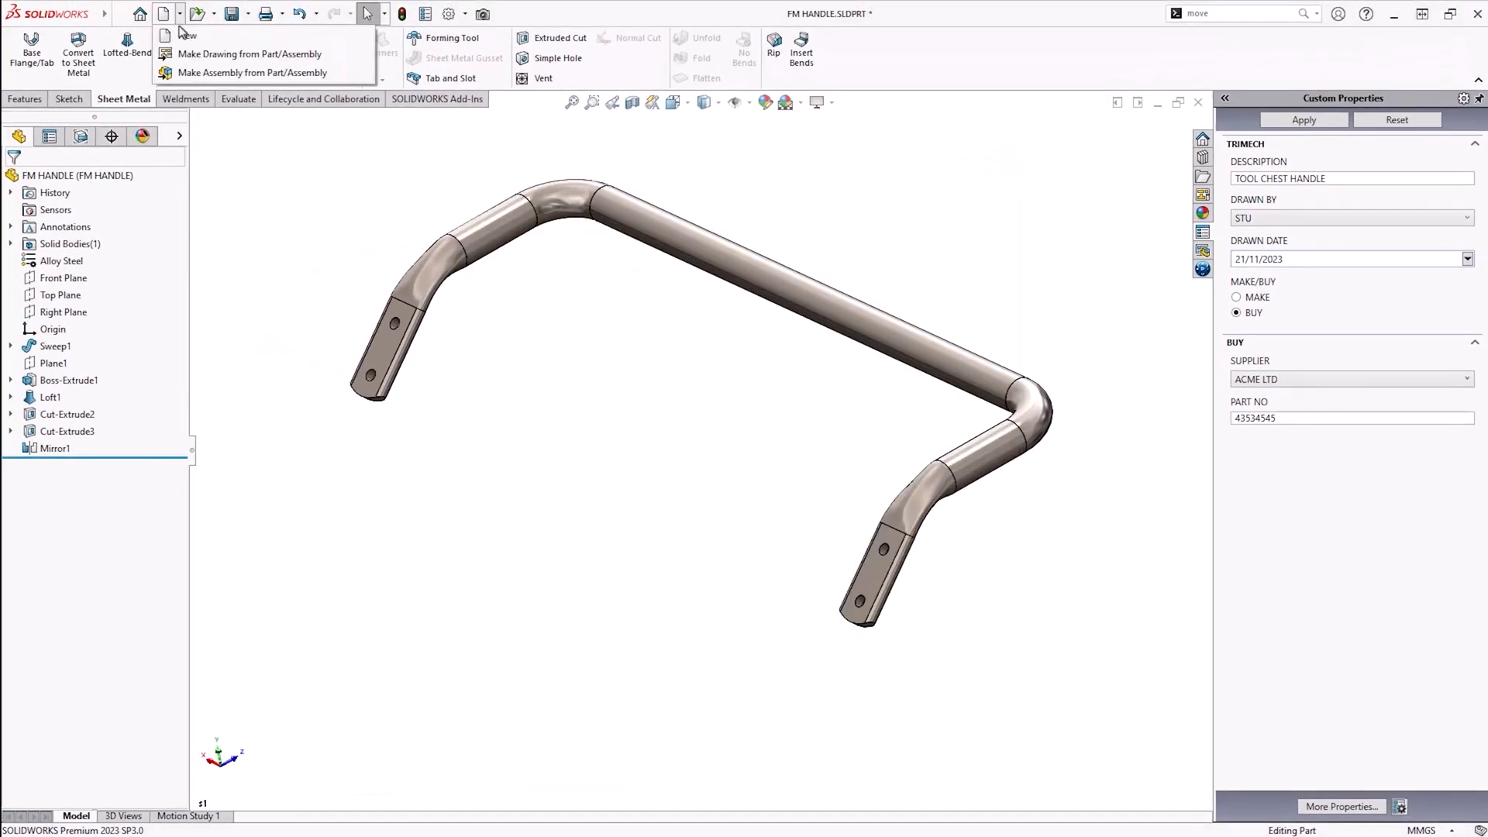
Make a drawing from the handle part and place a view from the View Palette on the sheet.
left_click(249, 55)
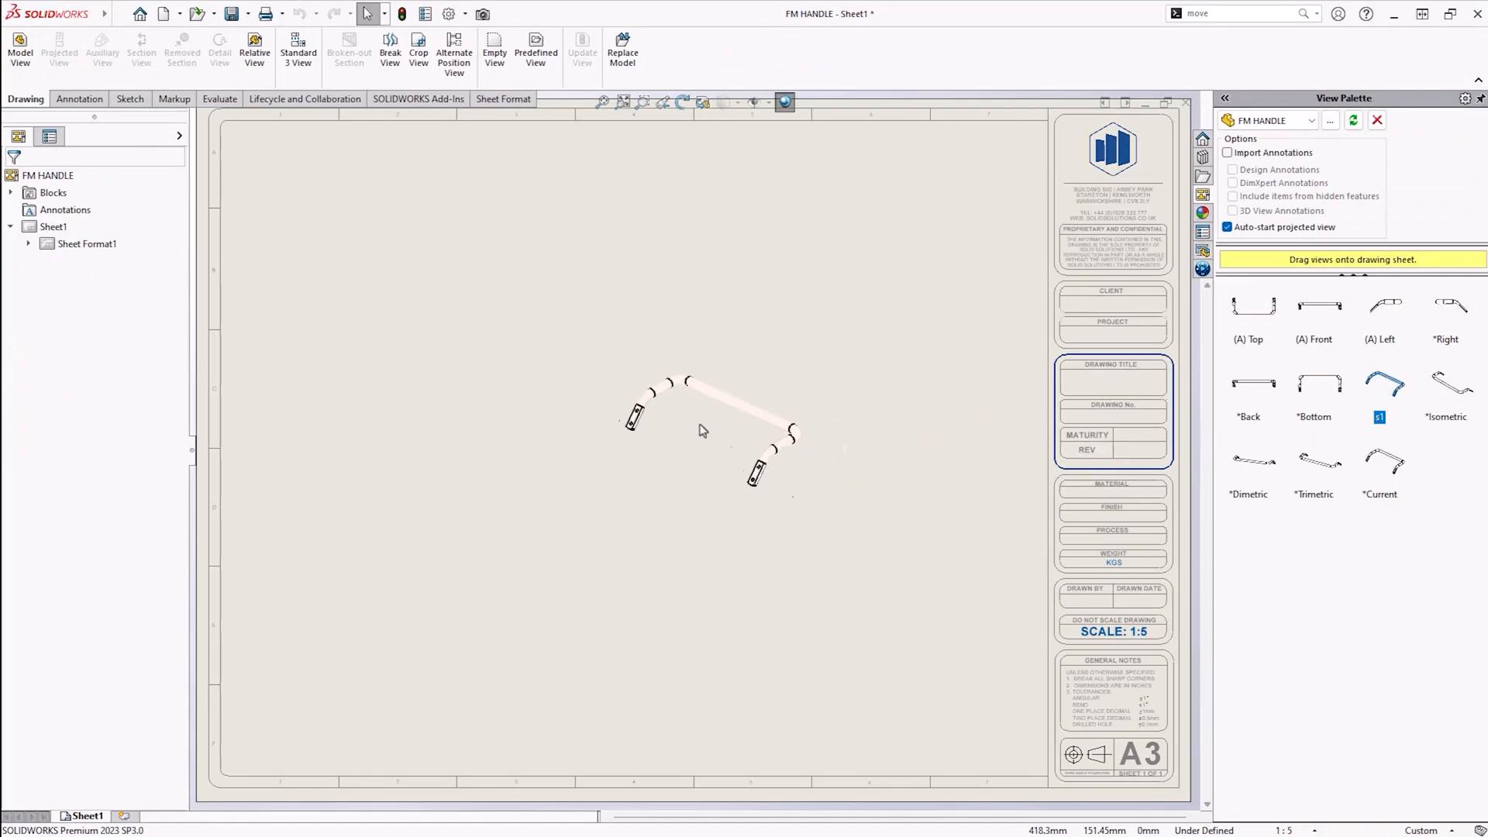
left_click(642, 398)
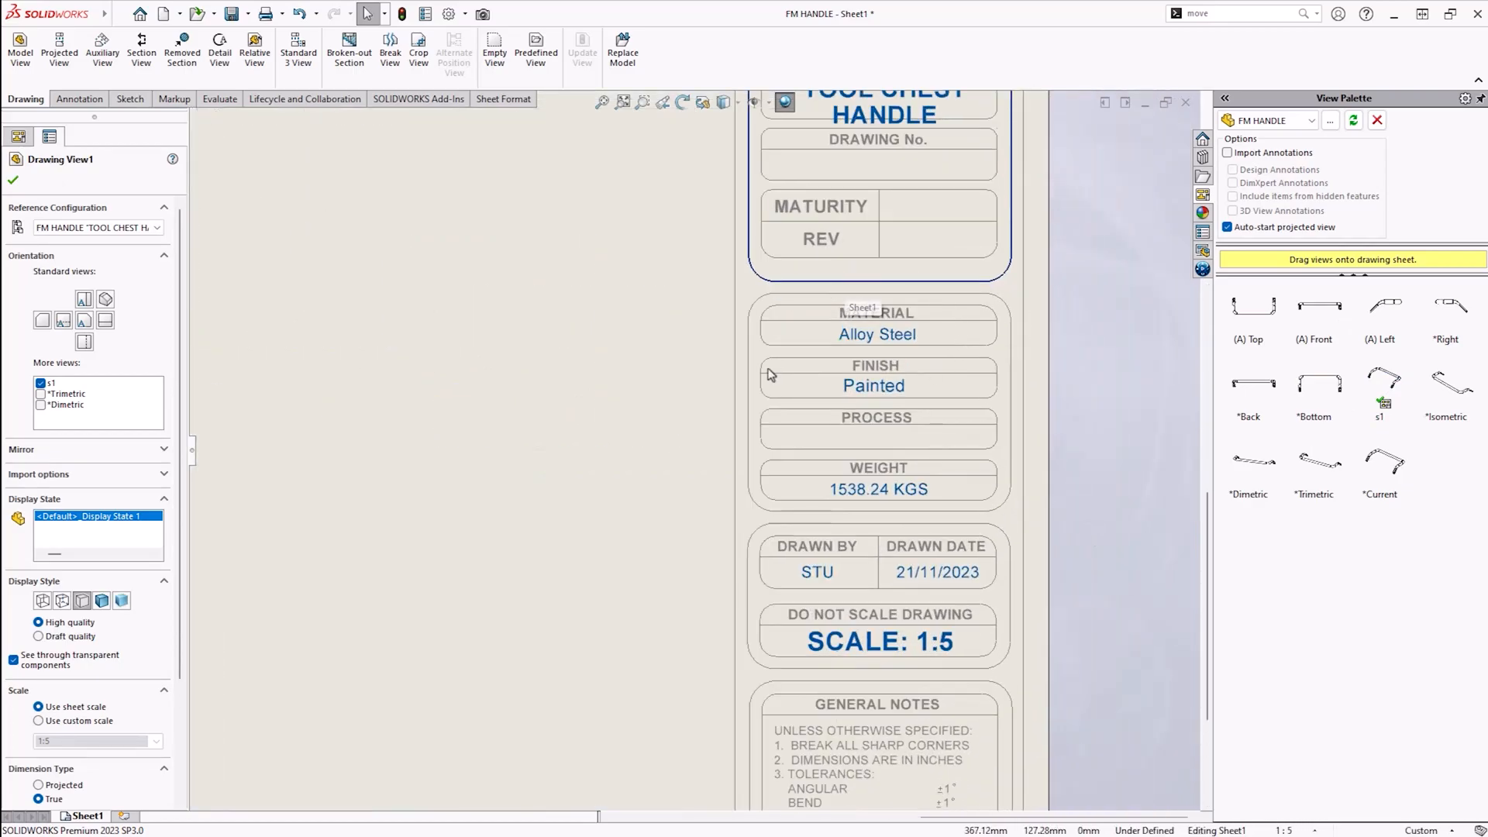
mouse_move(961, 549)
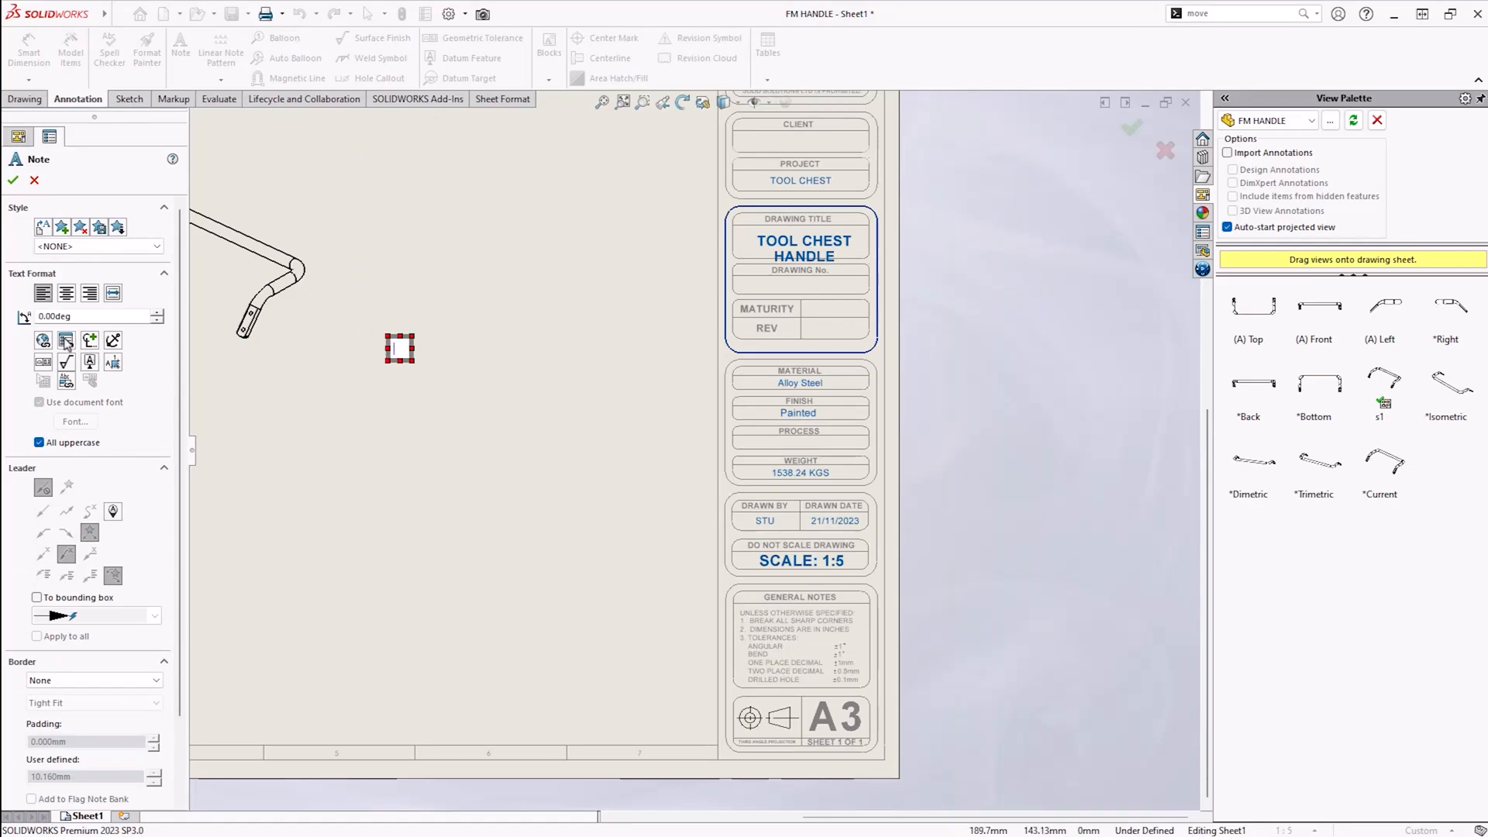
Place a note linked to the model's Description property, reading TOOL CHEST HANDLE.
left_click(65, 339)
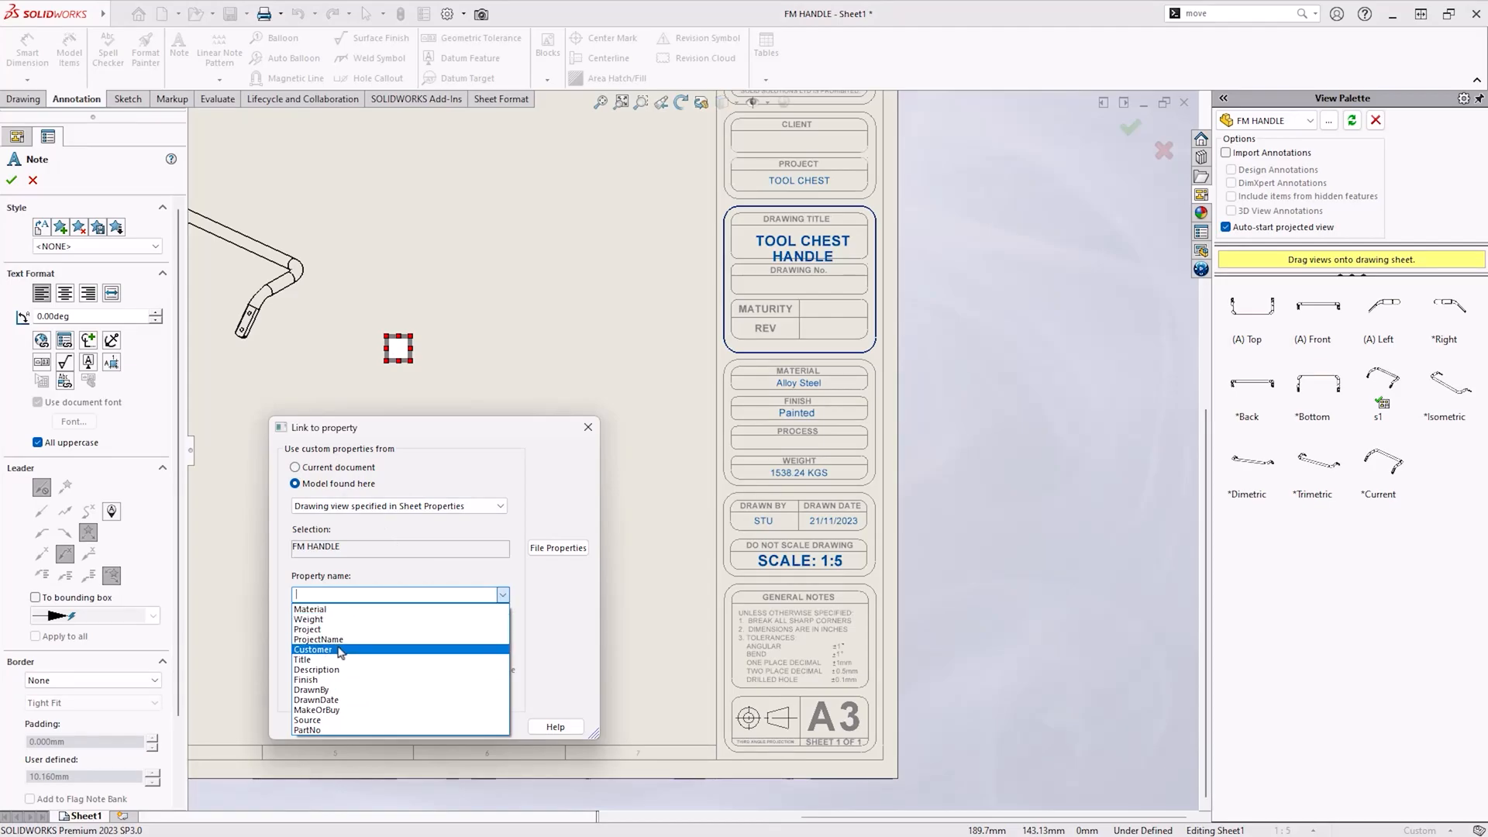
left_click(316, 669)
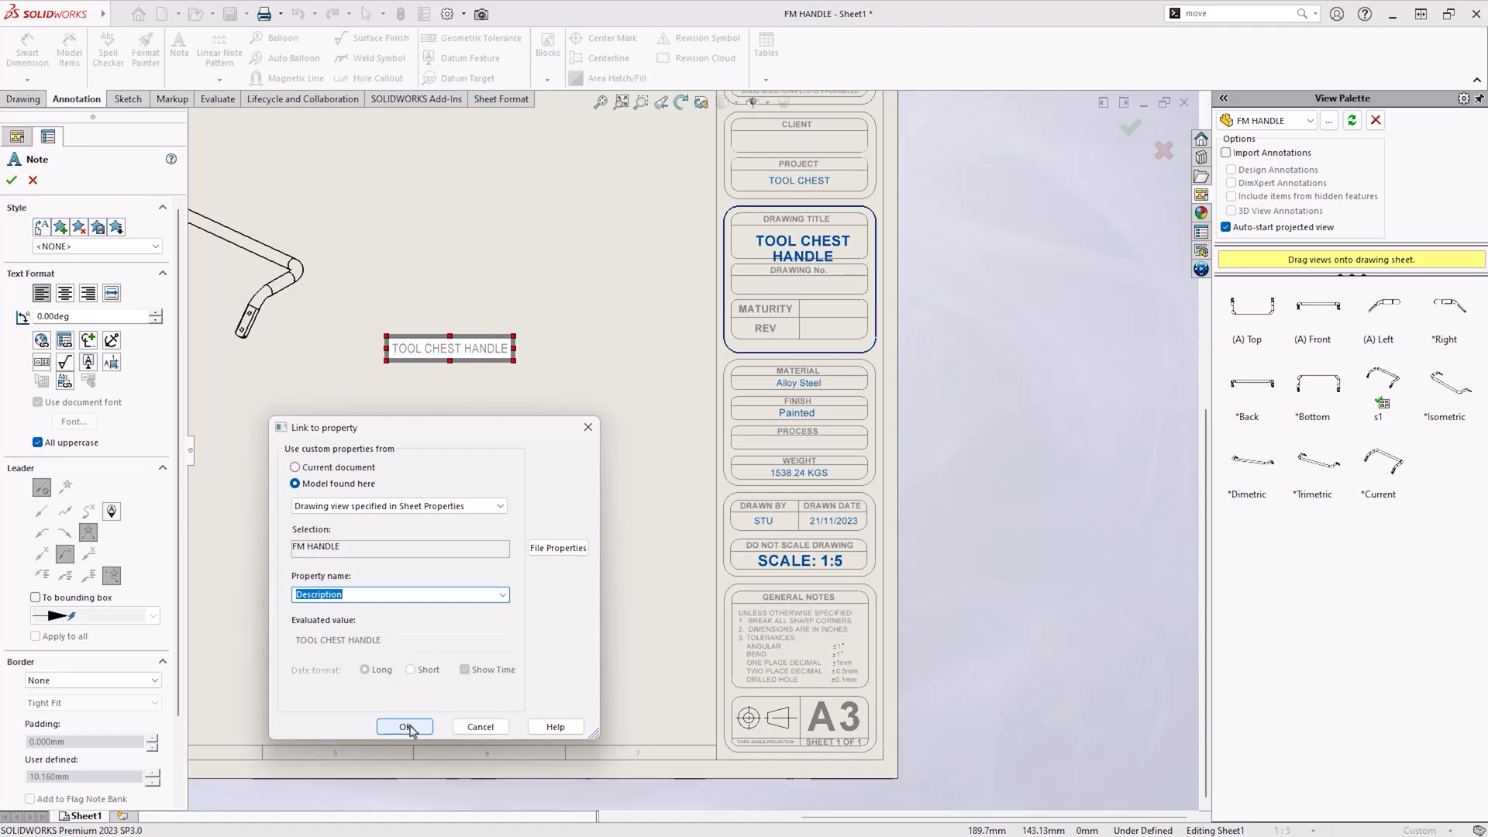
left_click(404, 725)
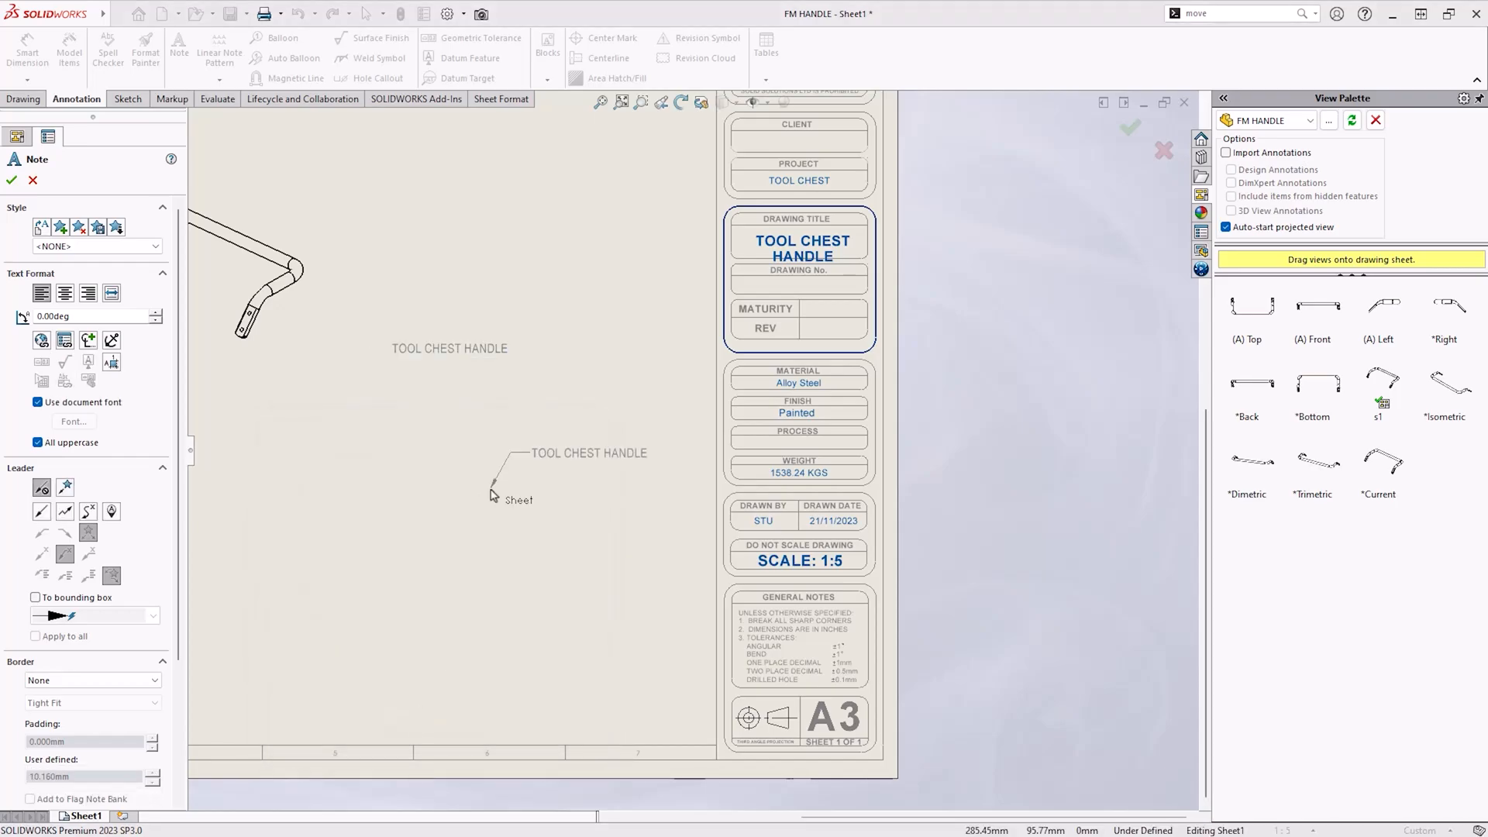
left_click(11, 180)
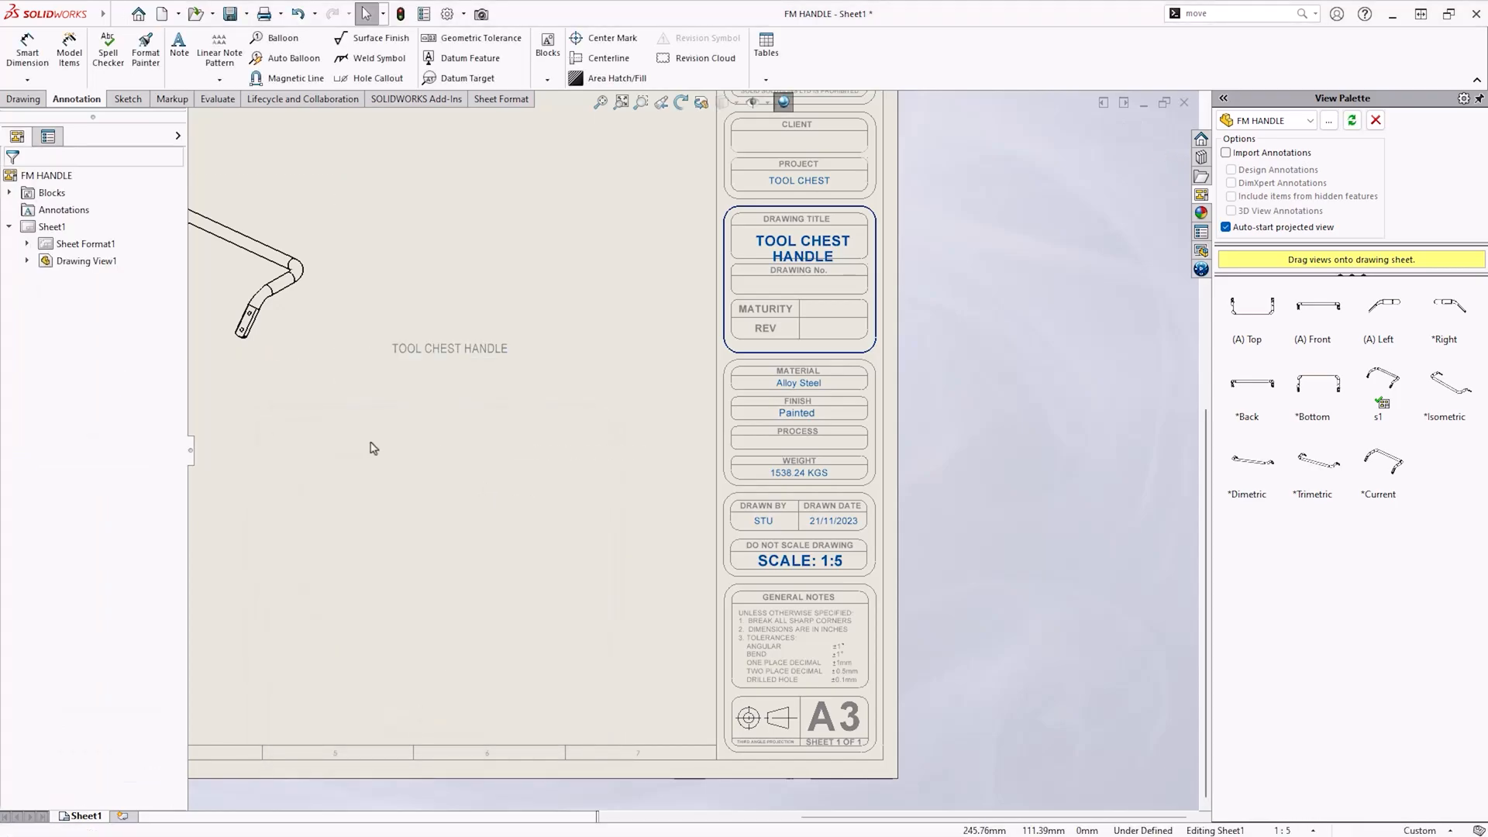